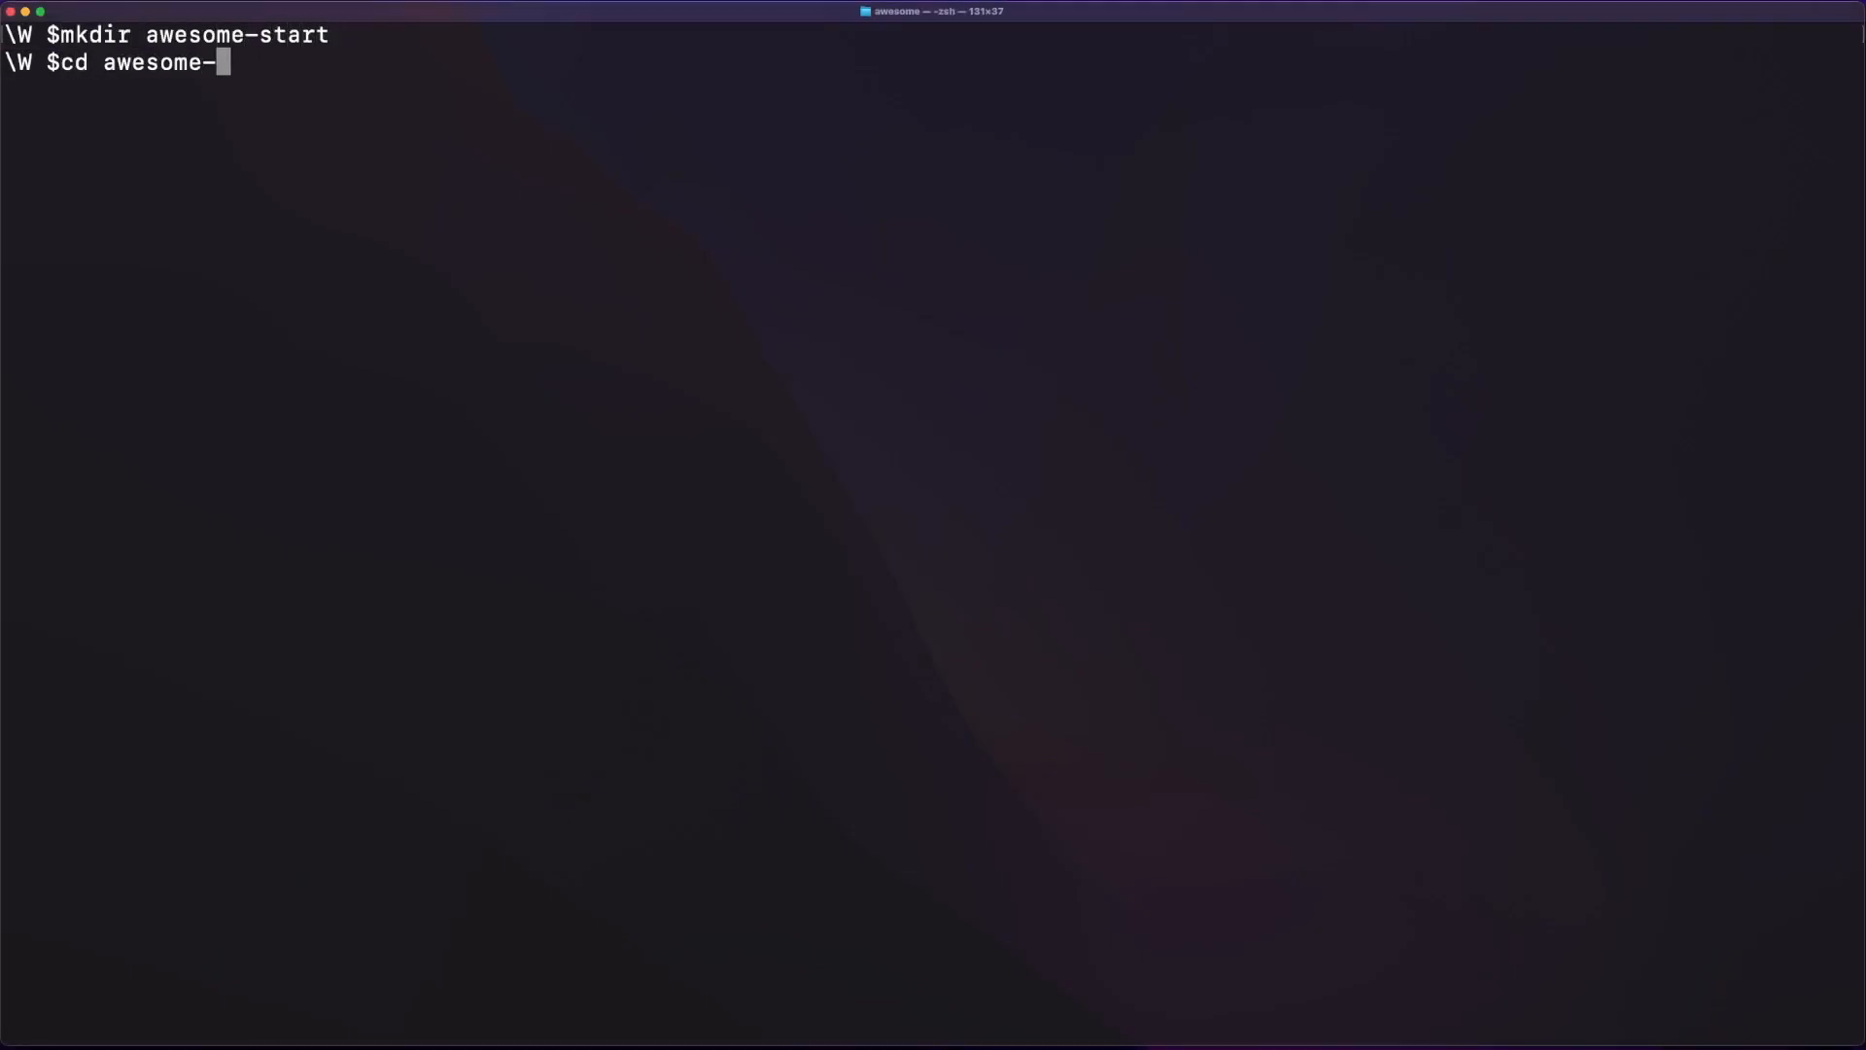
Run nvm use, npm init solid, npm i and npm run dev -- --open for the awesome-start project
{"action": "type", "text": "nvm use v18"}
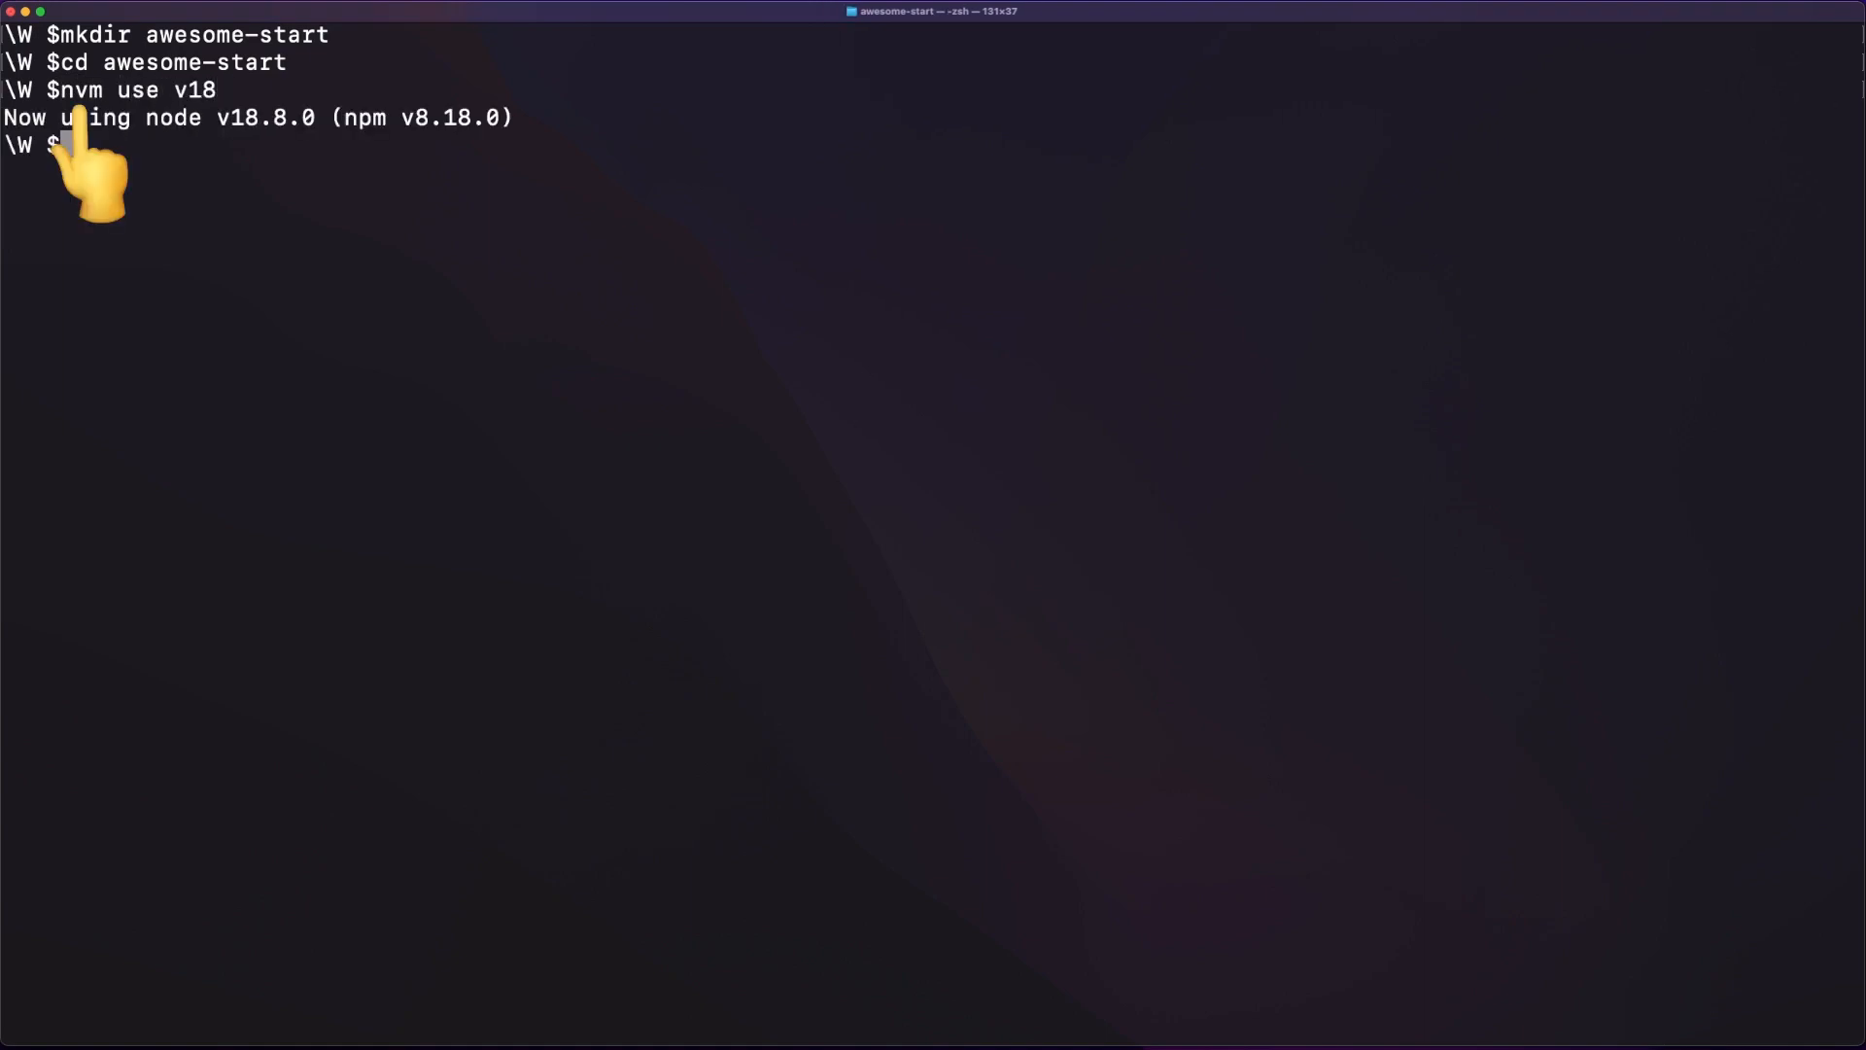
{"action": "type", "text": "npm init solid"}
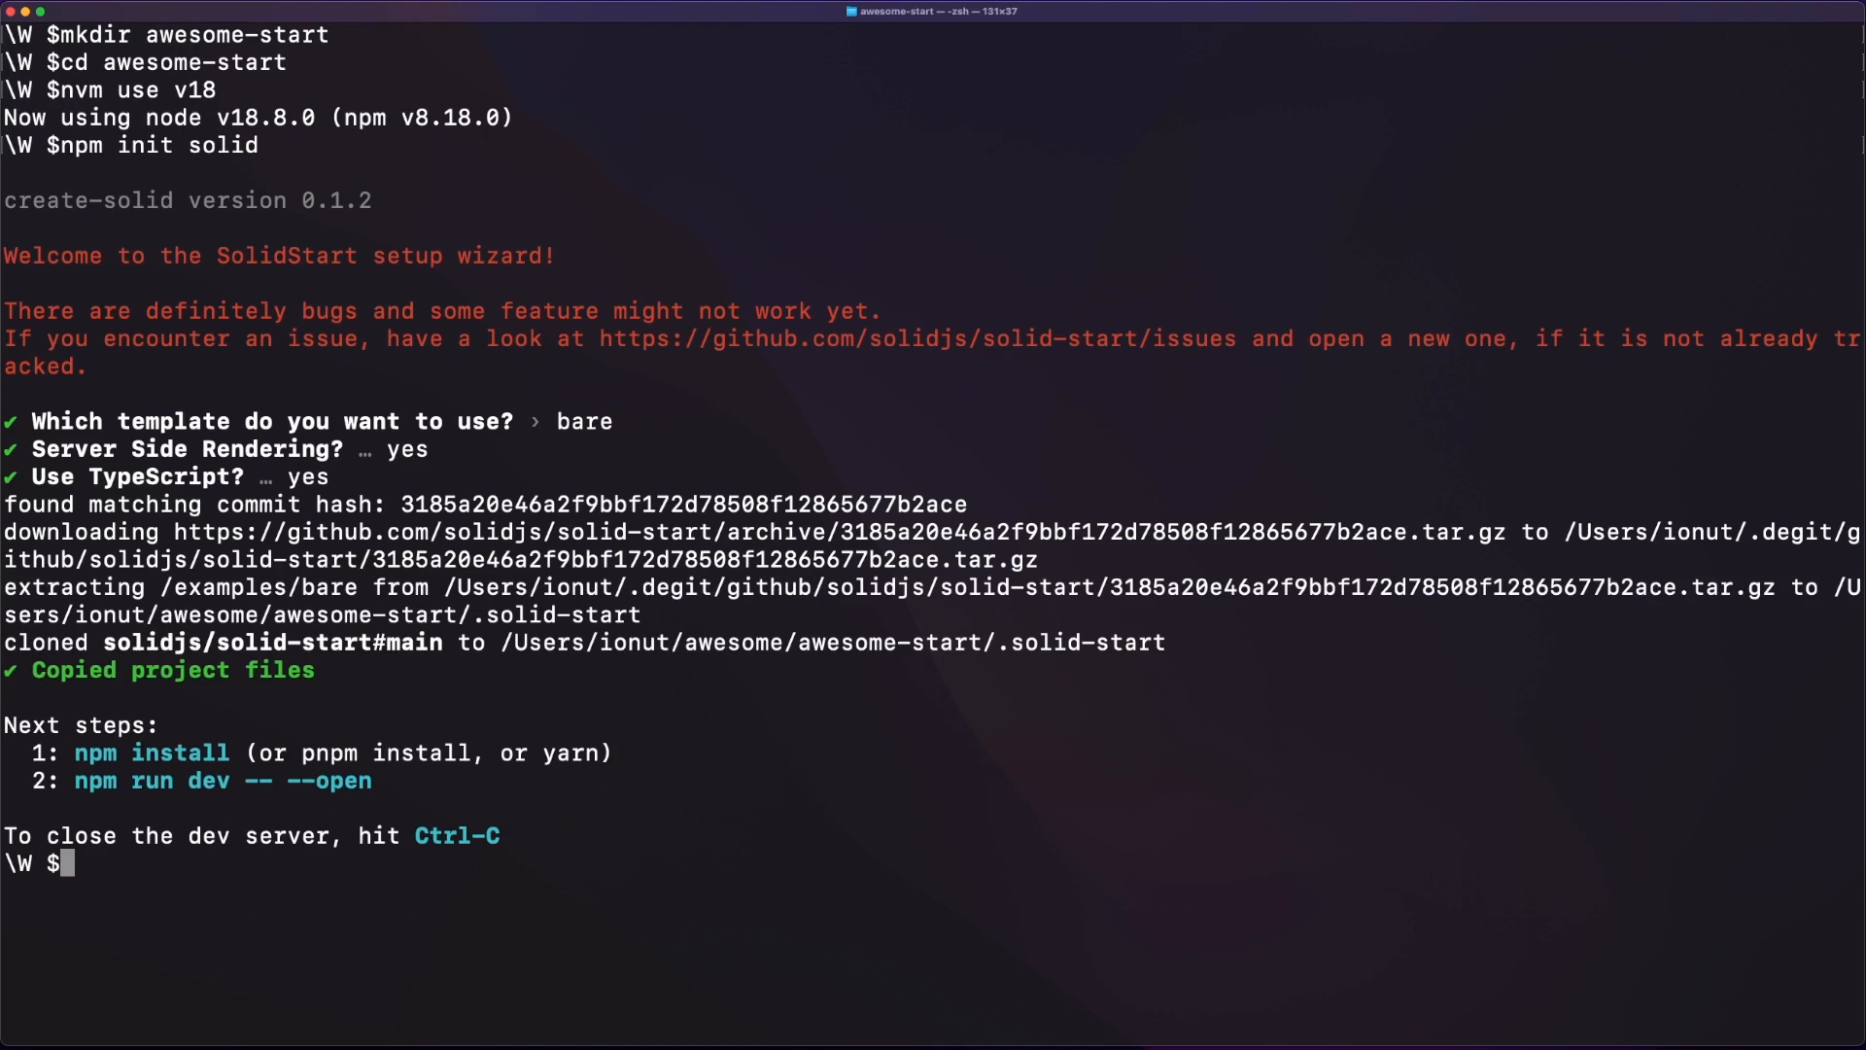
{"action": "type", "text": "npm i"}
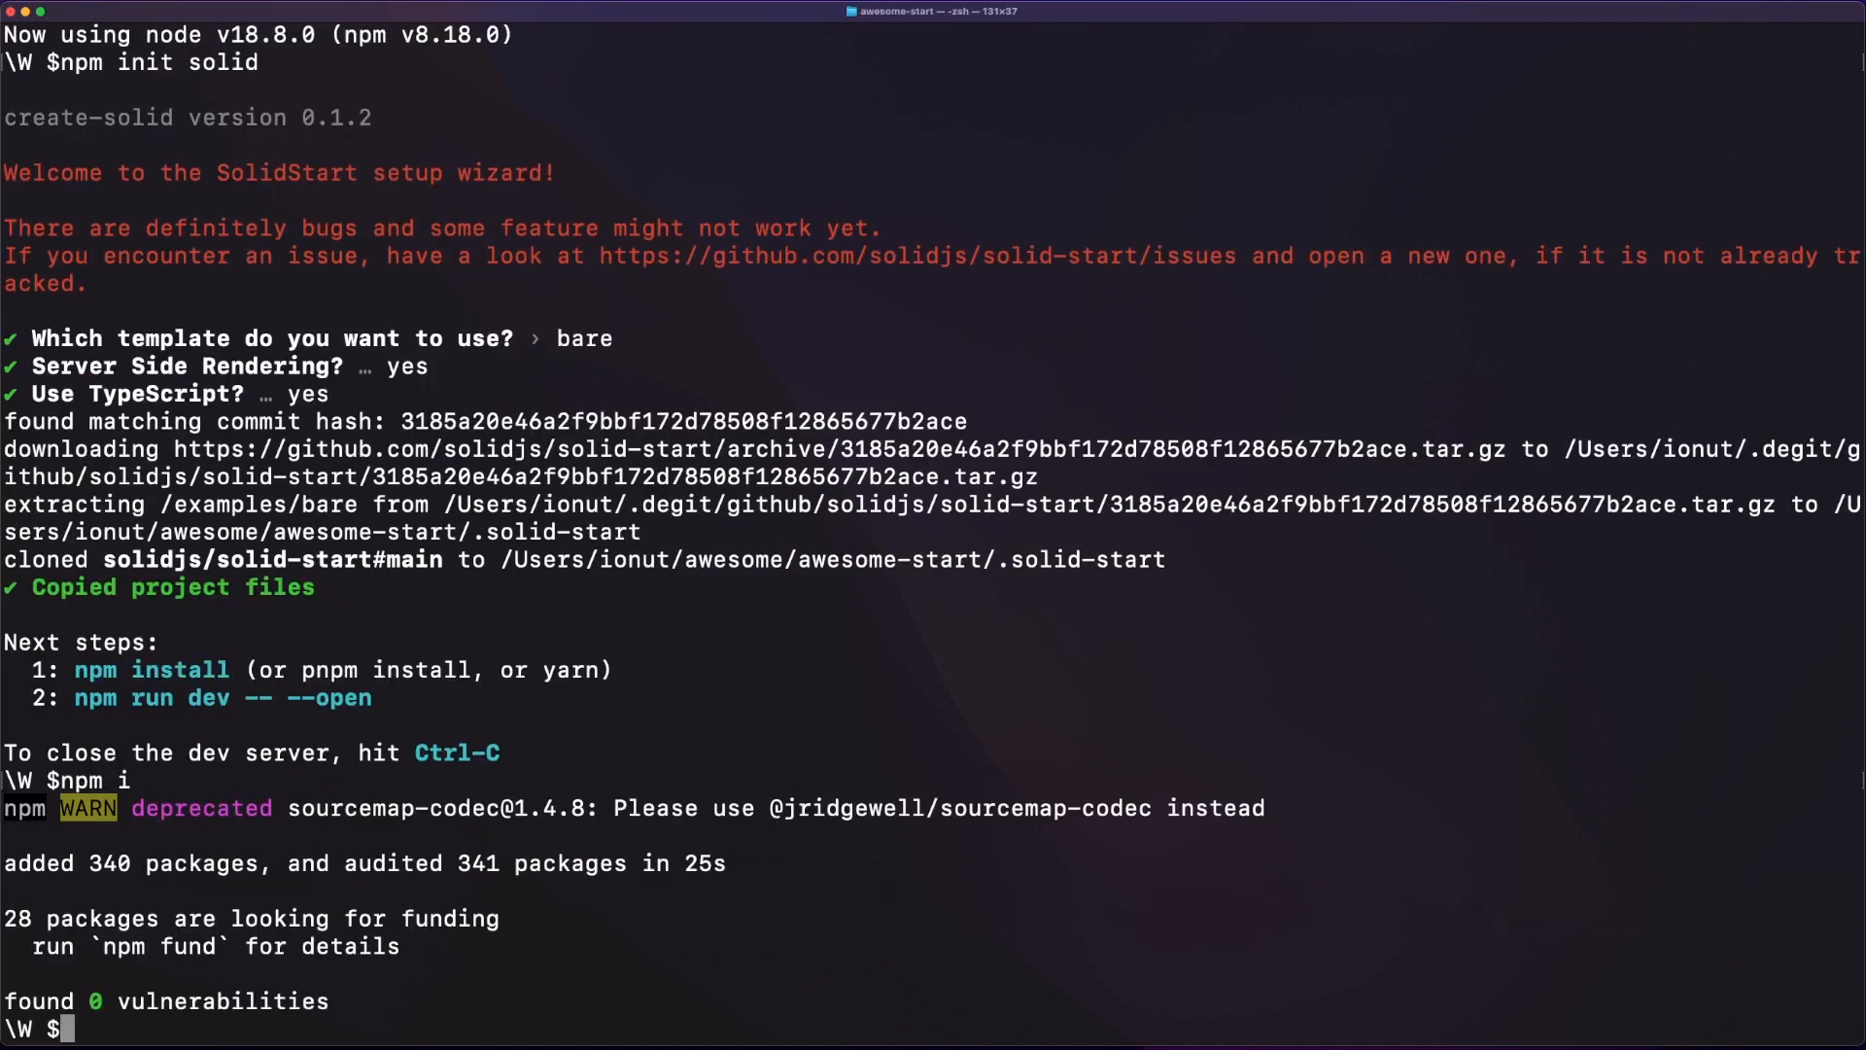
{"action": "type", "text": "npm run dev -- --"}
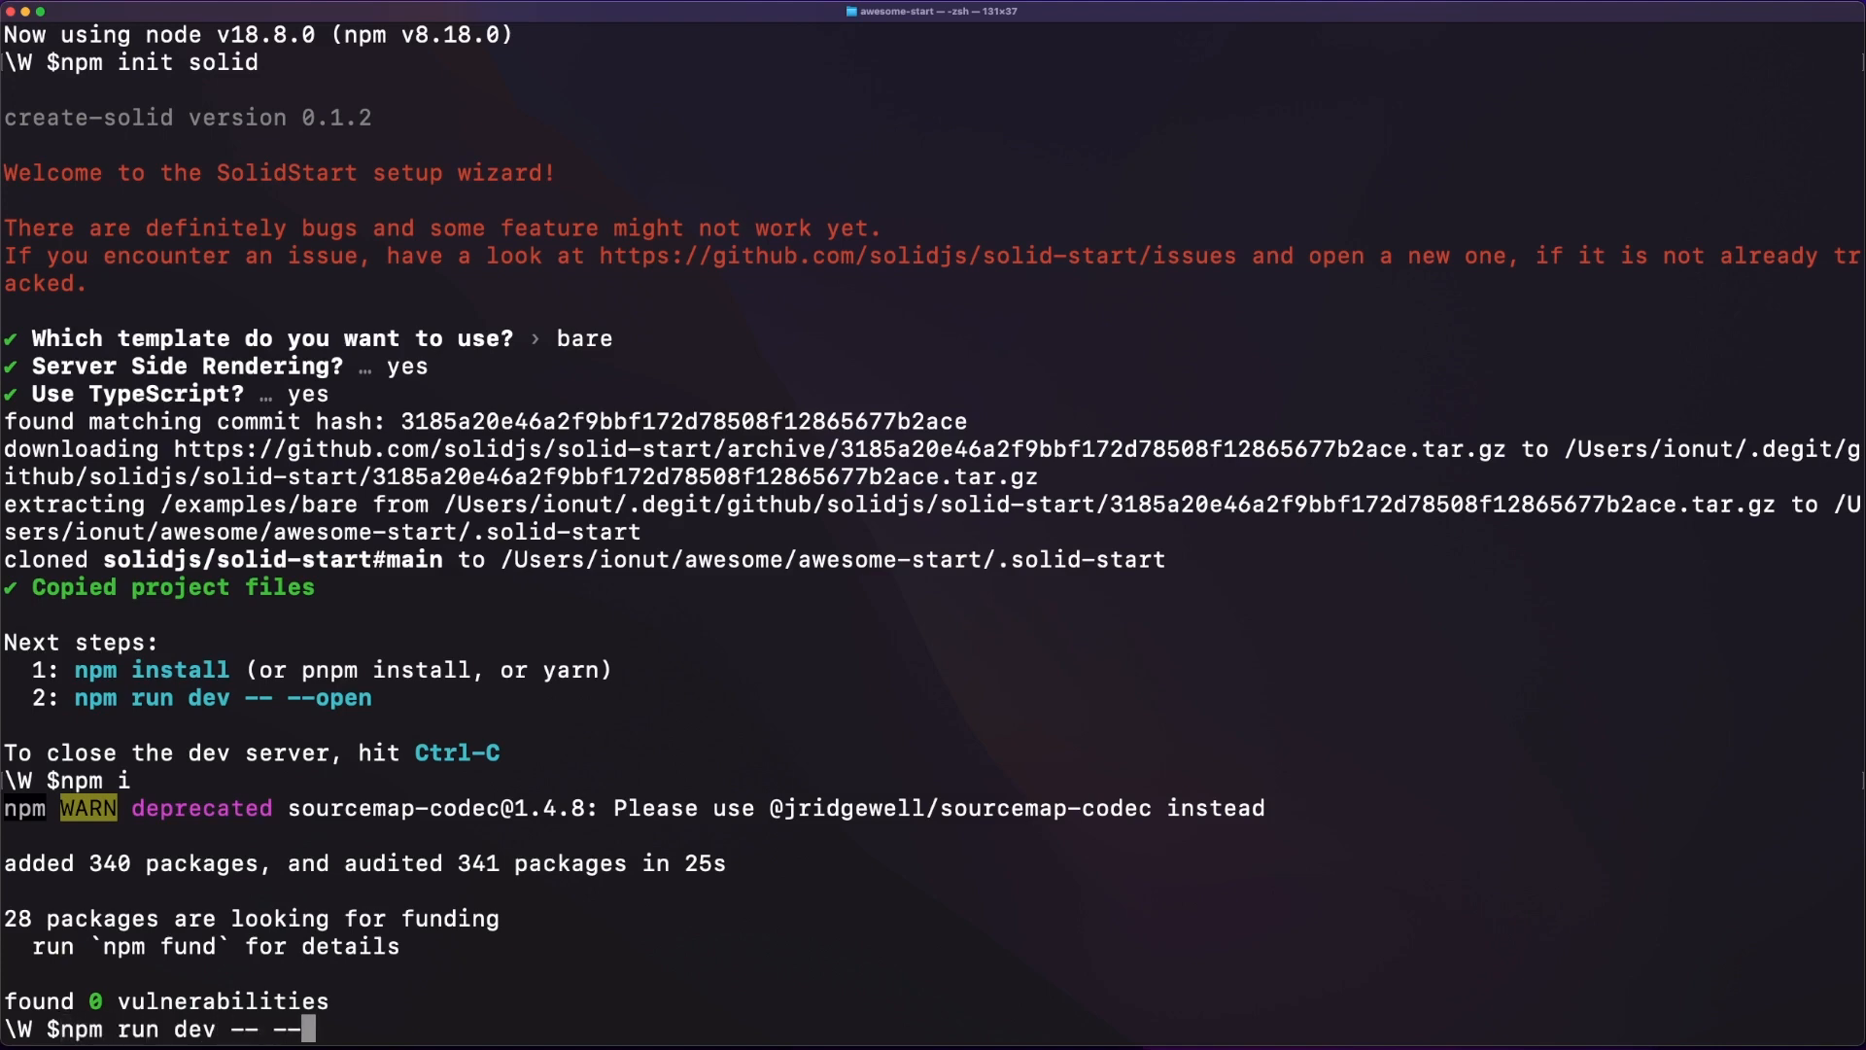
{"action": "key", "text": "Return"}
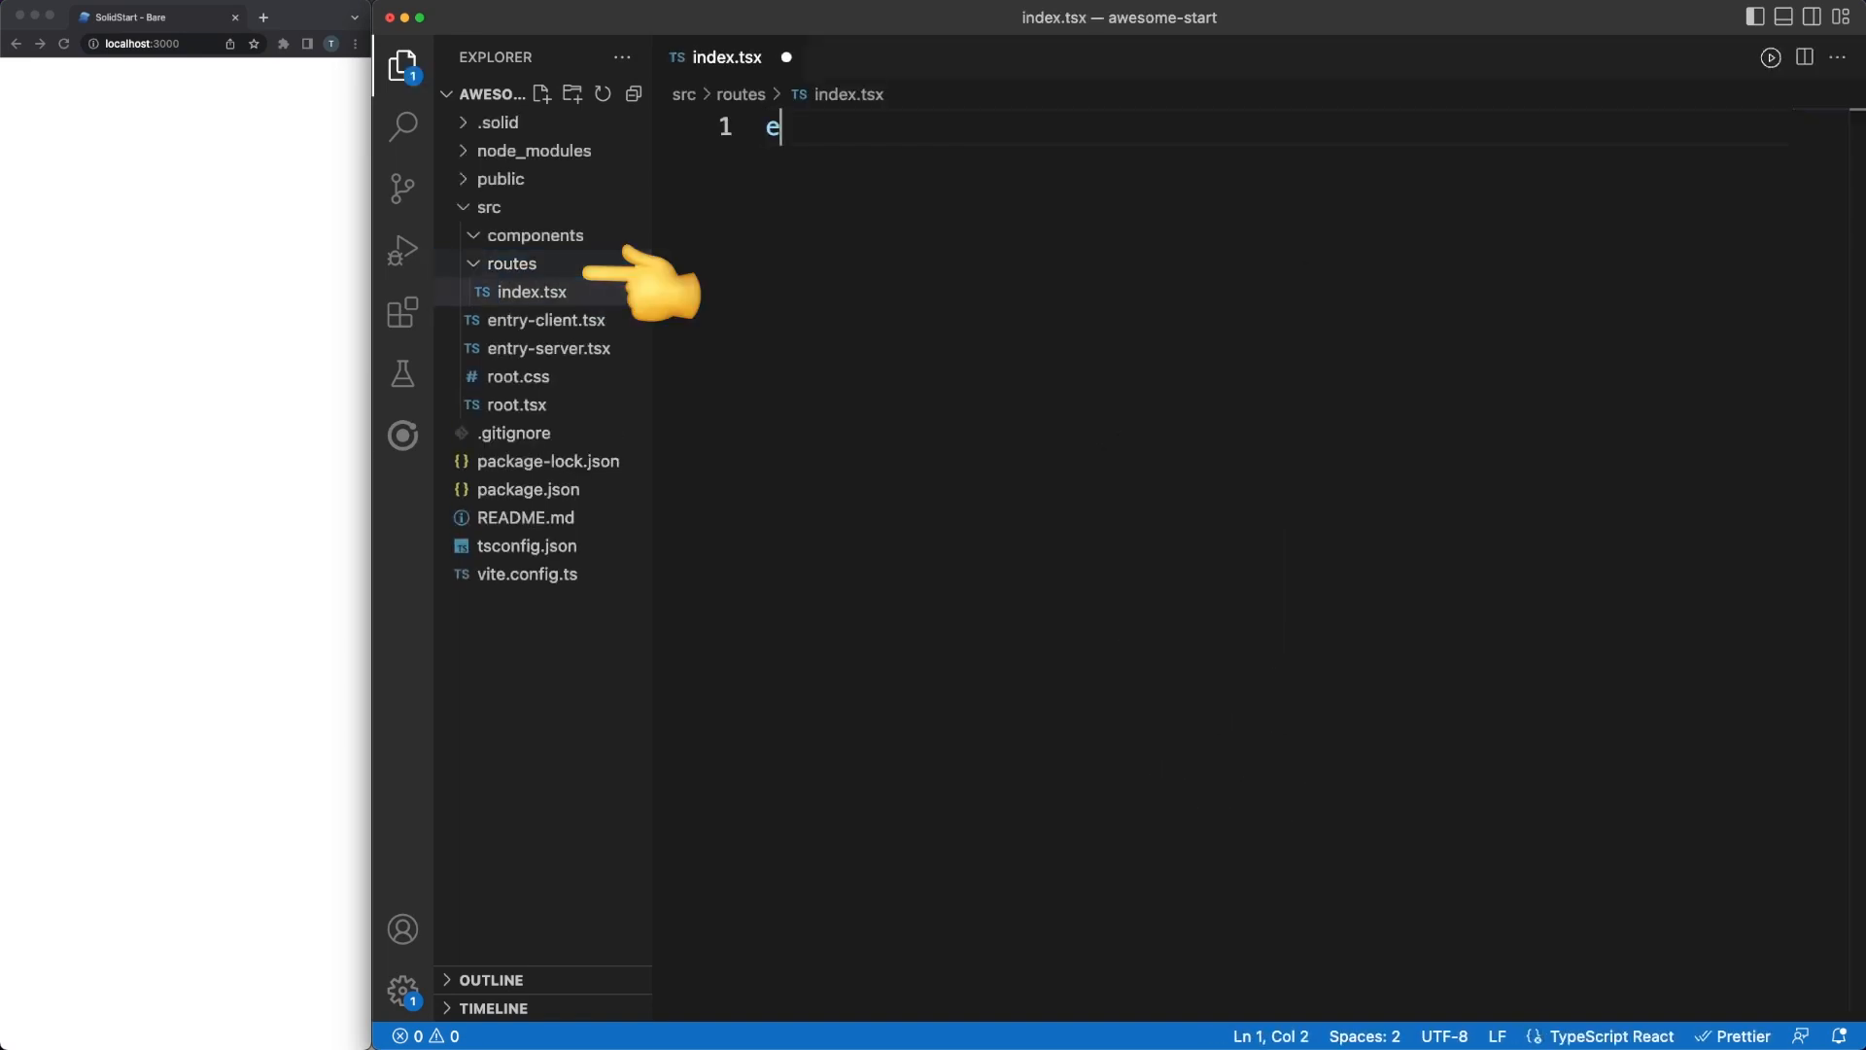
Write a Home component returning A links to /learn/solid, /learn/svelte and /learn/react
{"action": "type", "text": "xport default function Home() {"}
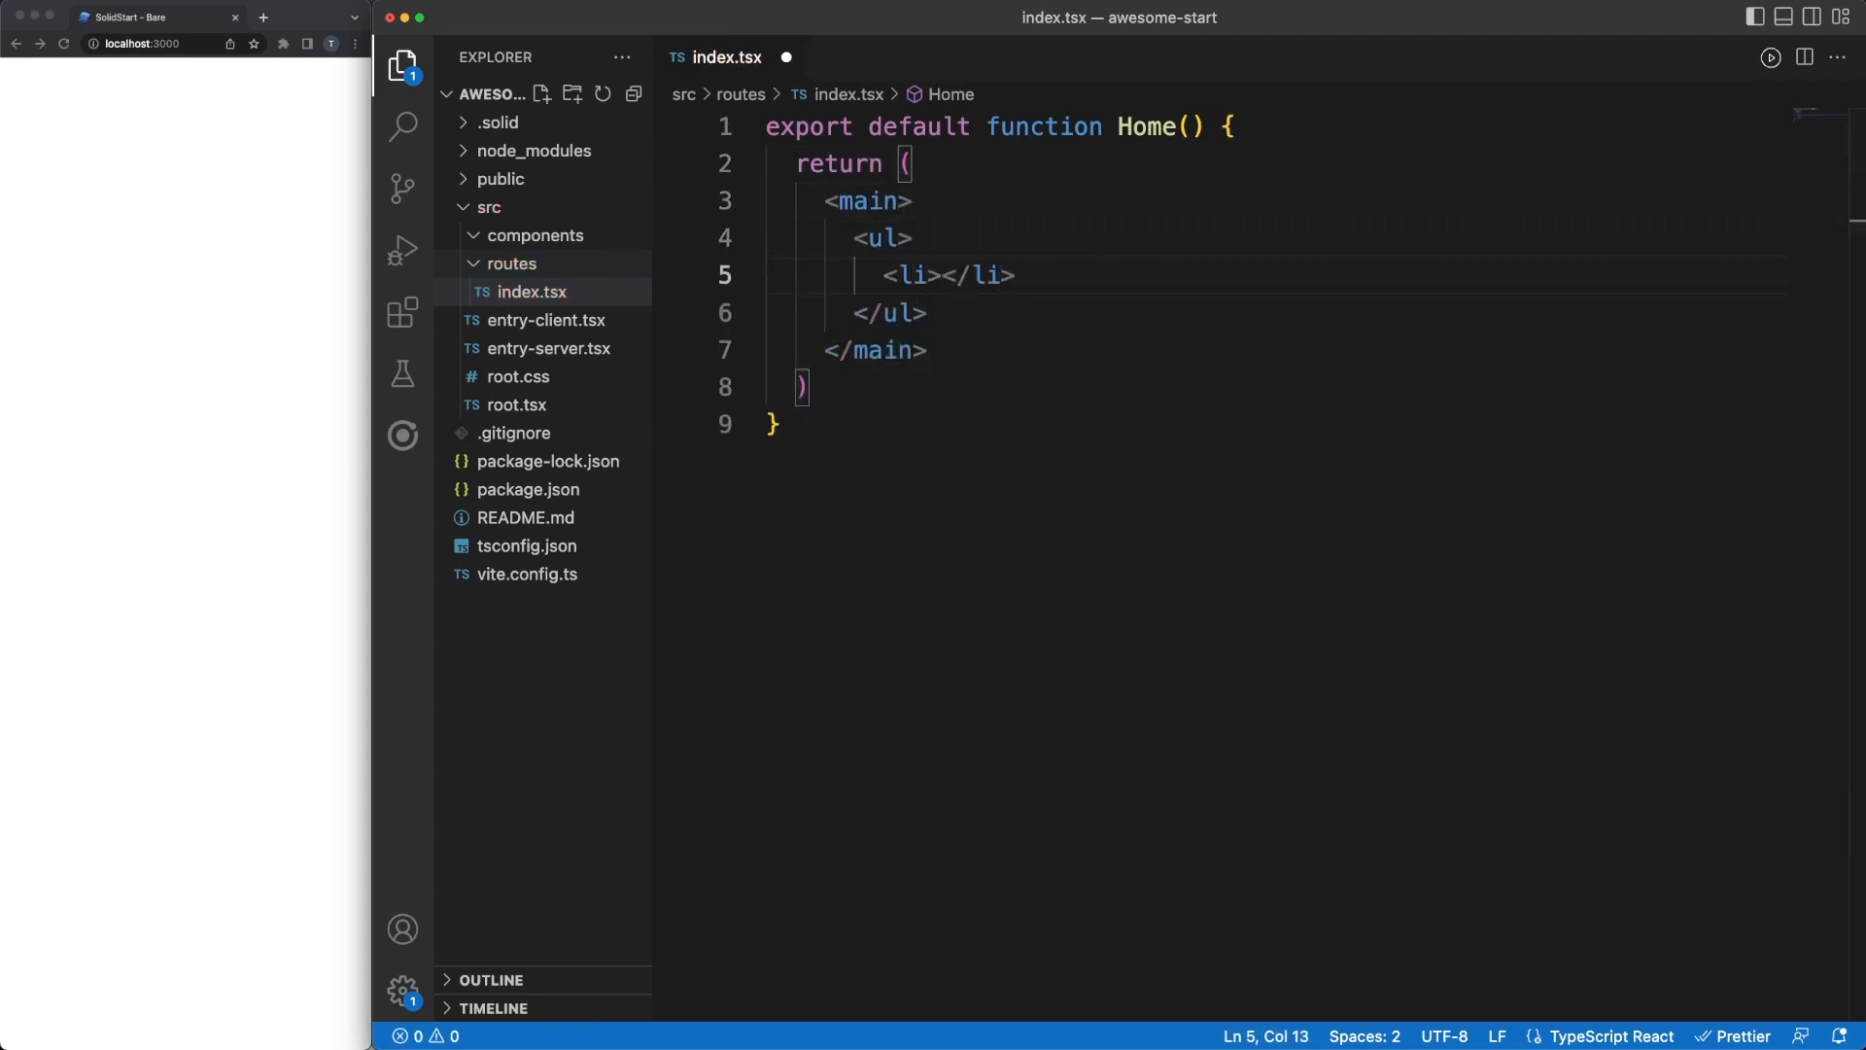
{"action": "type", "text": "<A href=\"/le\">Solid</A"}
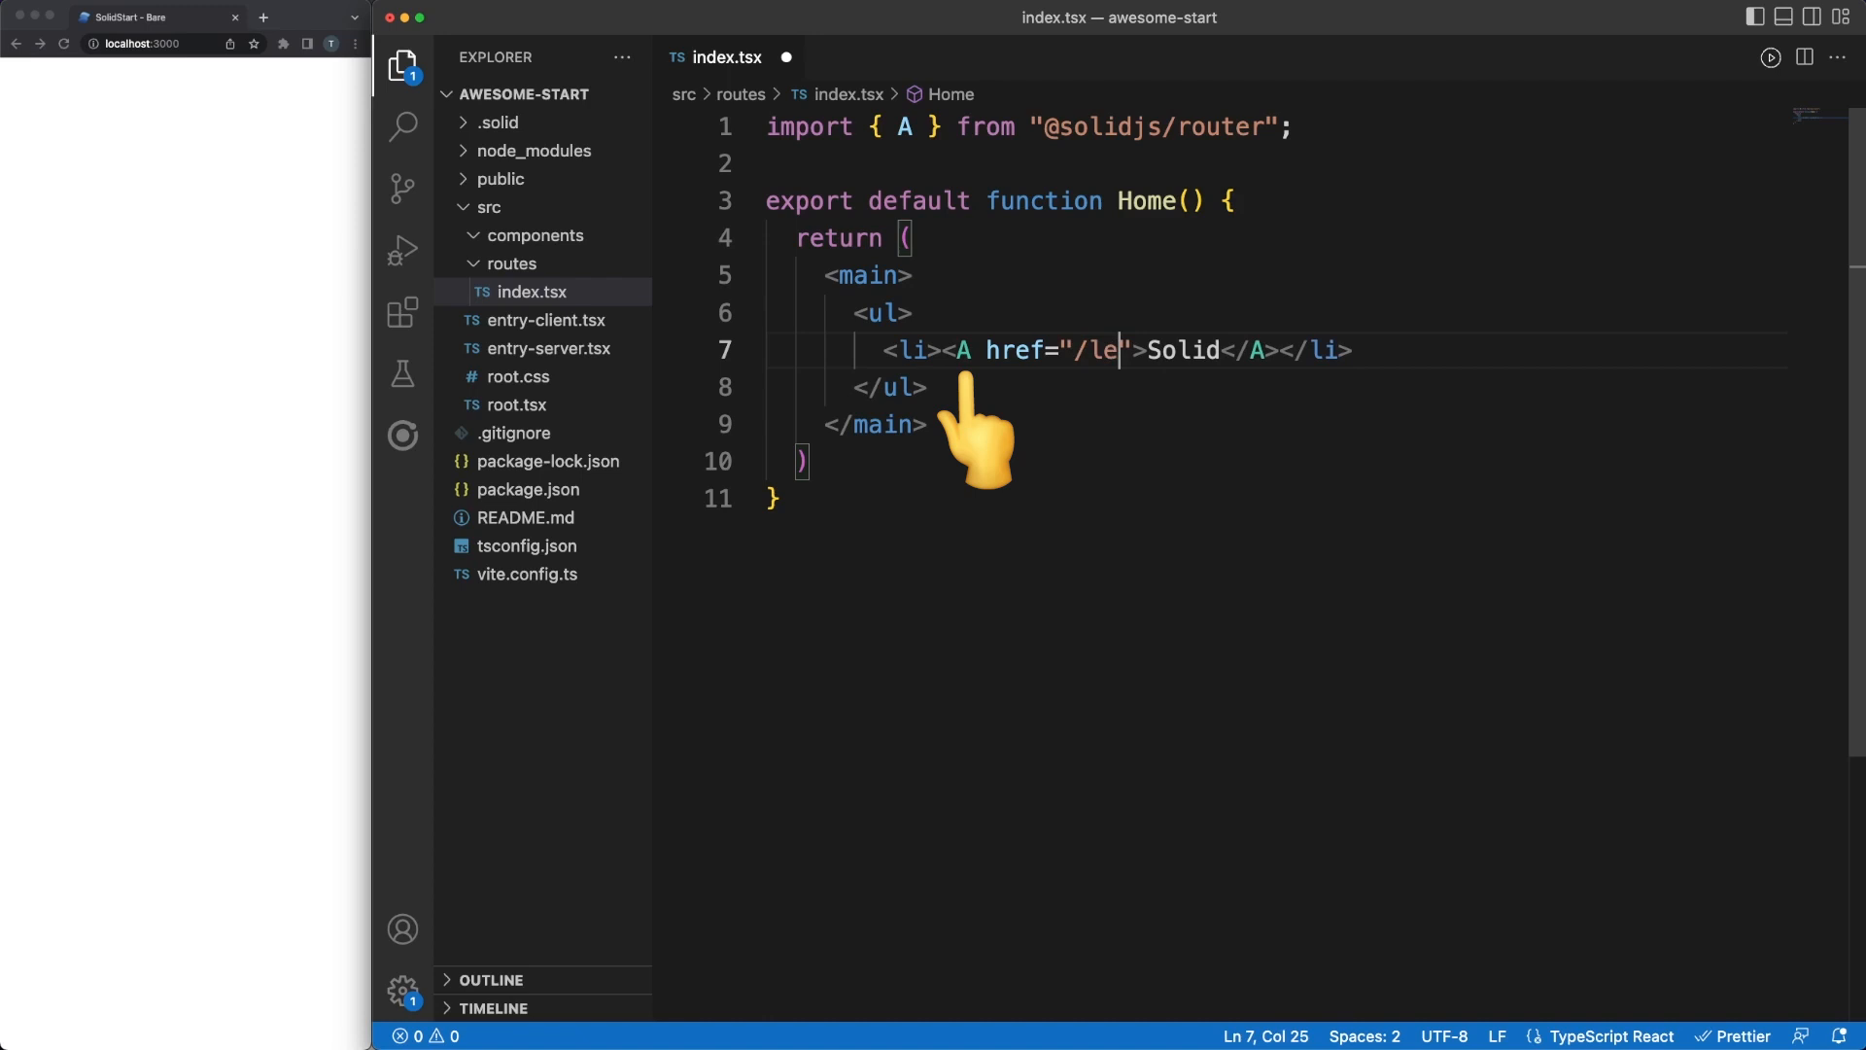
{"action": "type", "text": "arn/solid"}
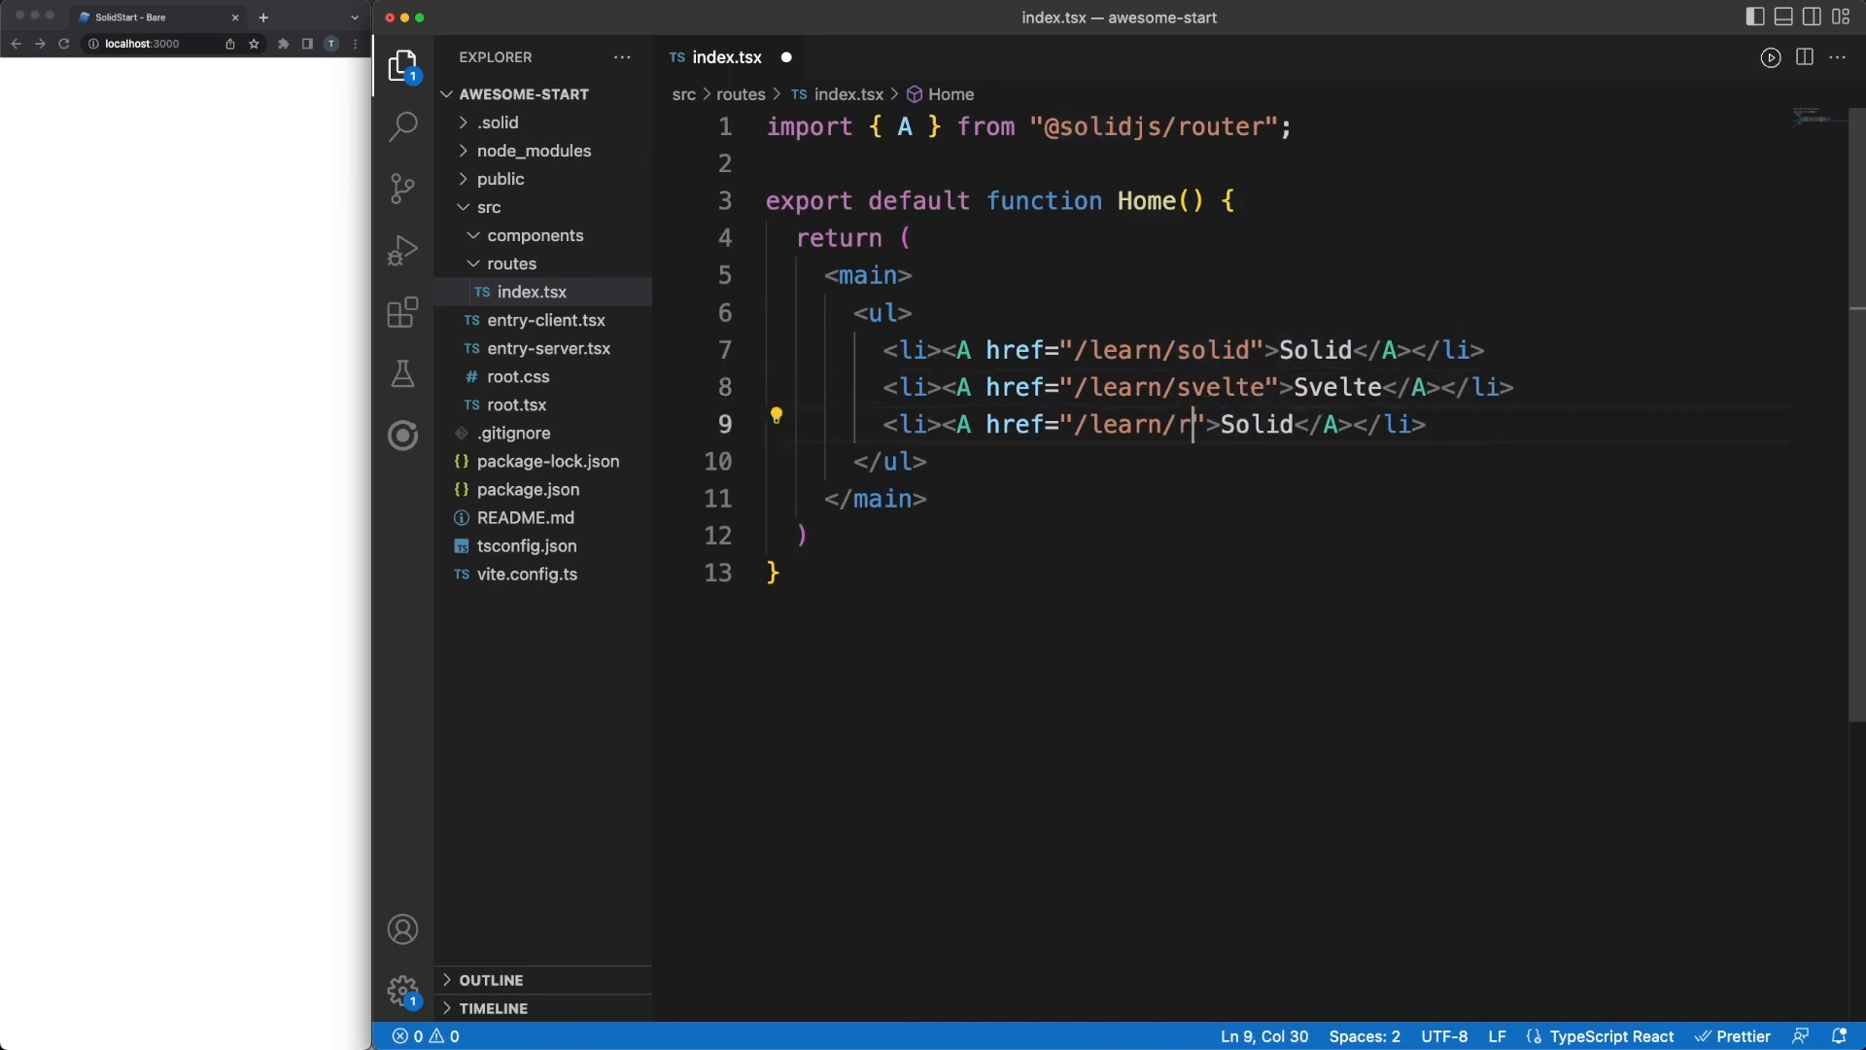
{"action": "type", "text": "eact"}
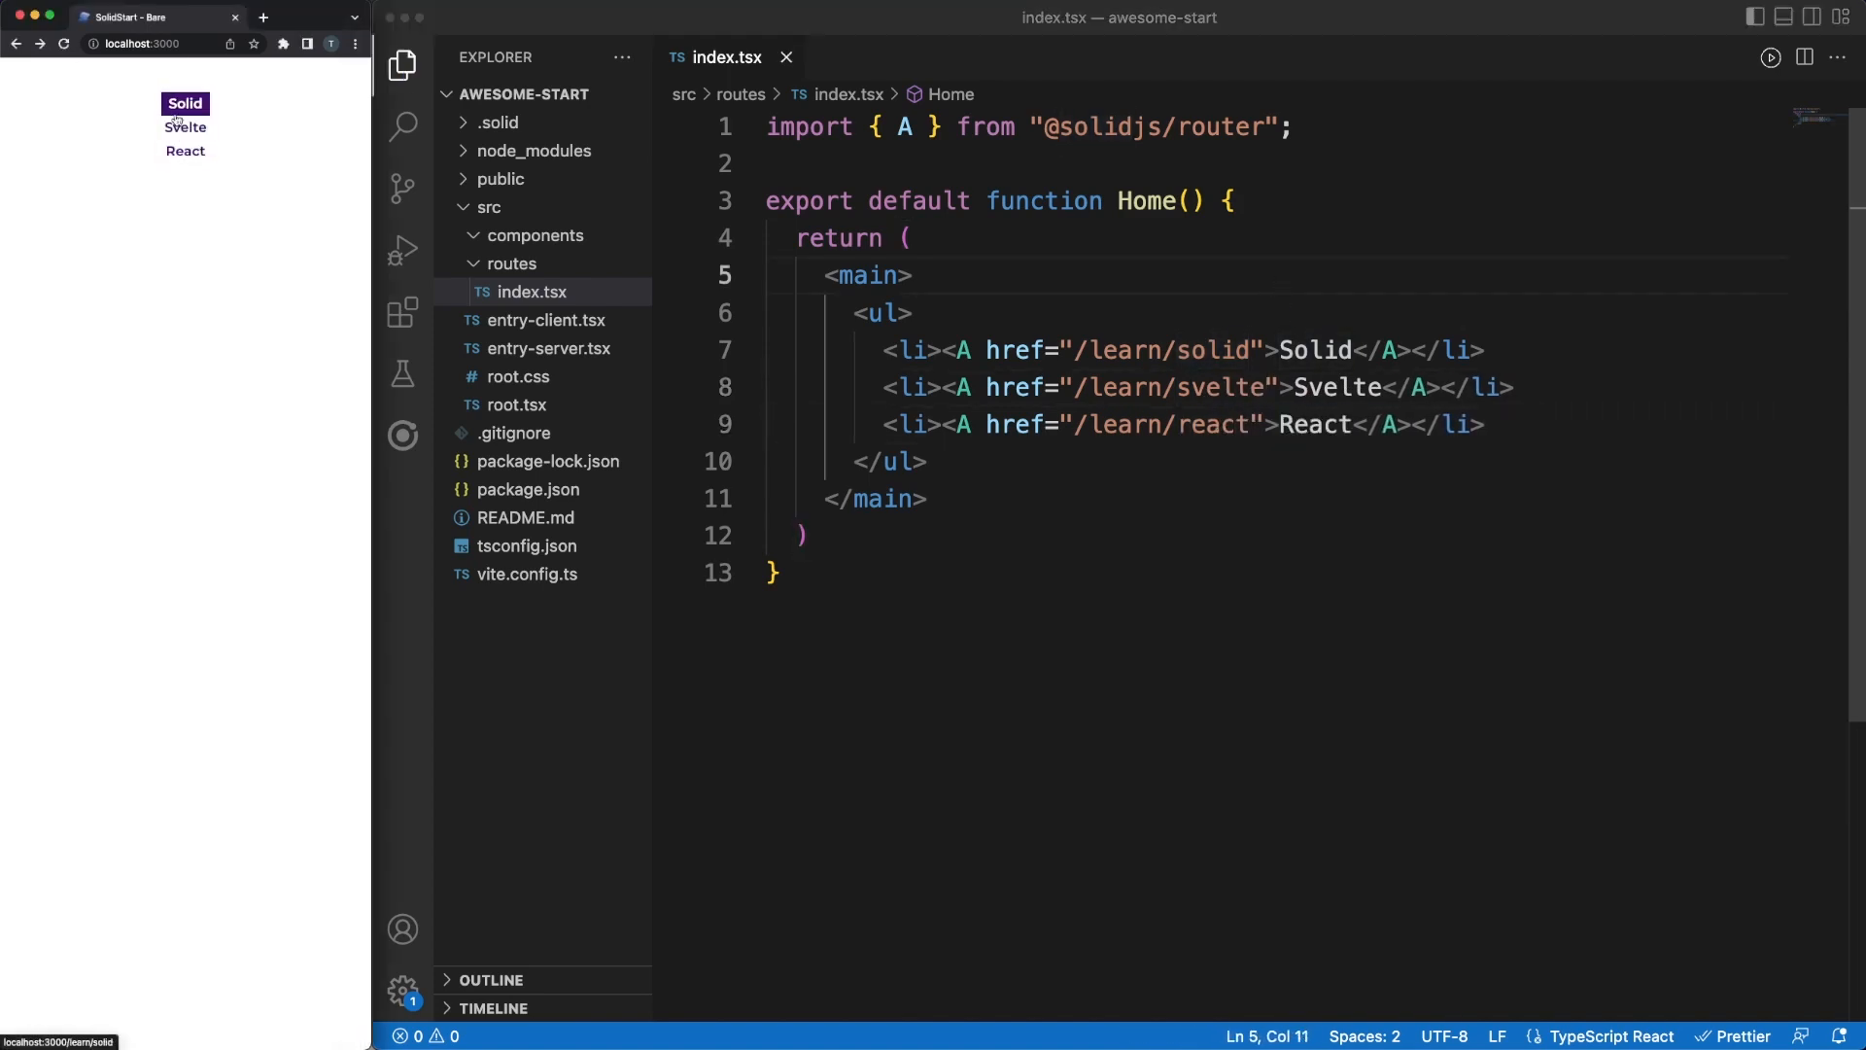
{"action": "right_click", "coordinate": [511, 263]}
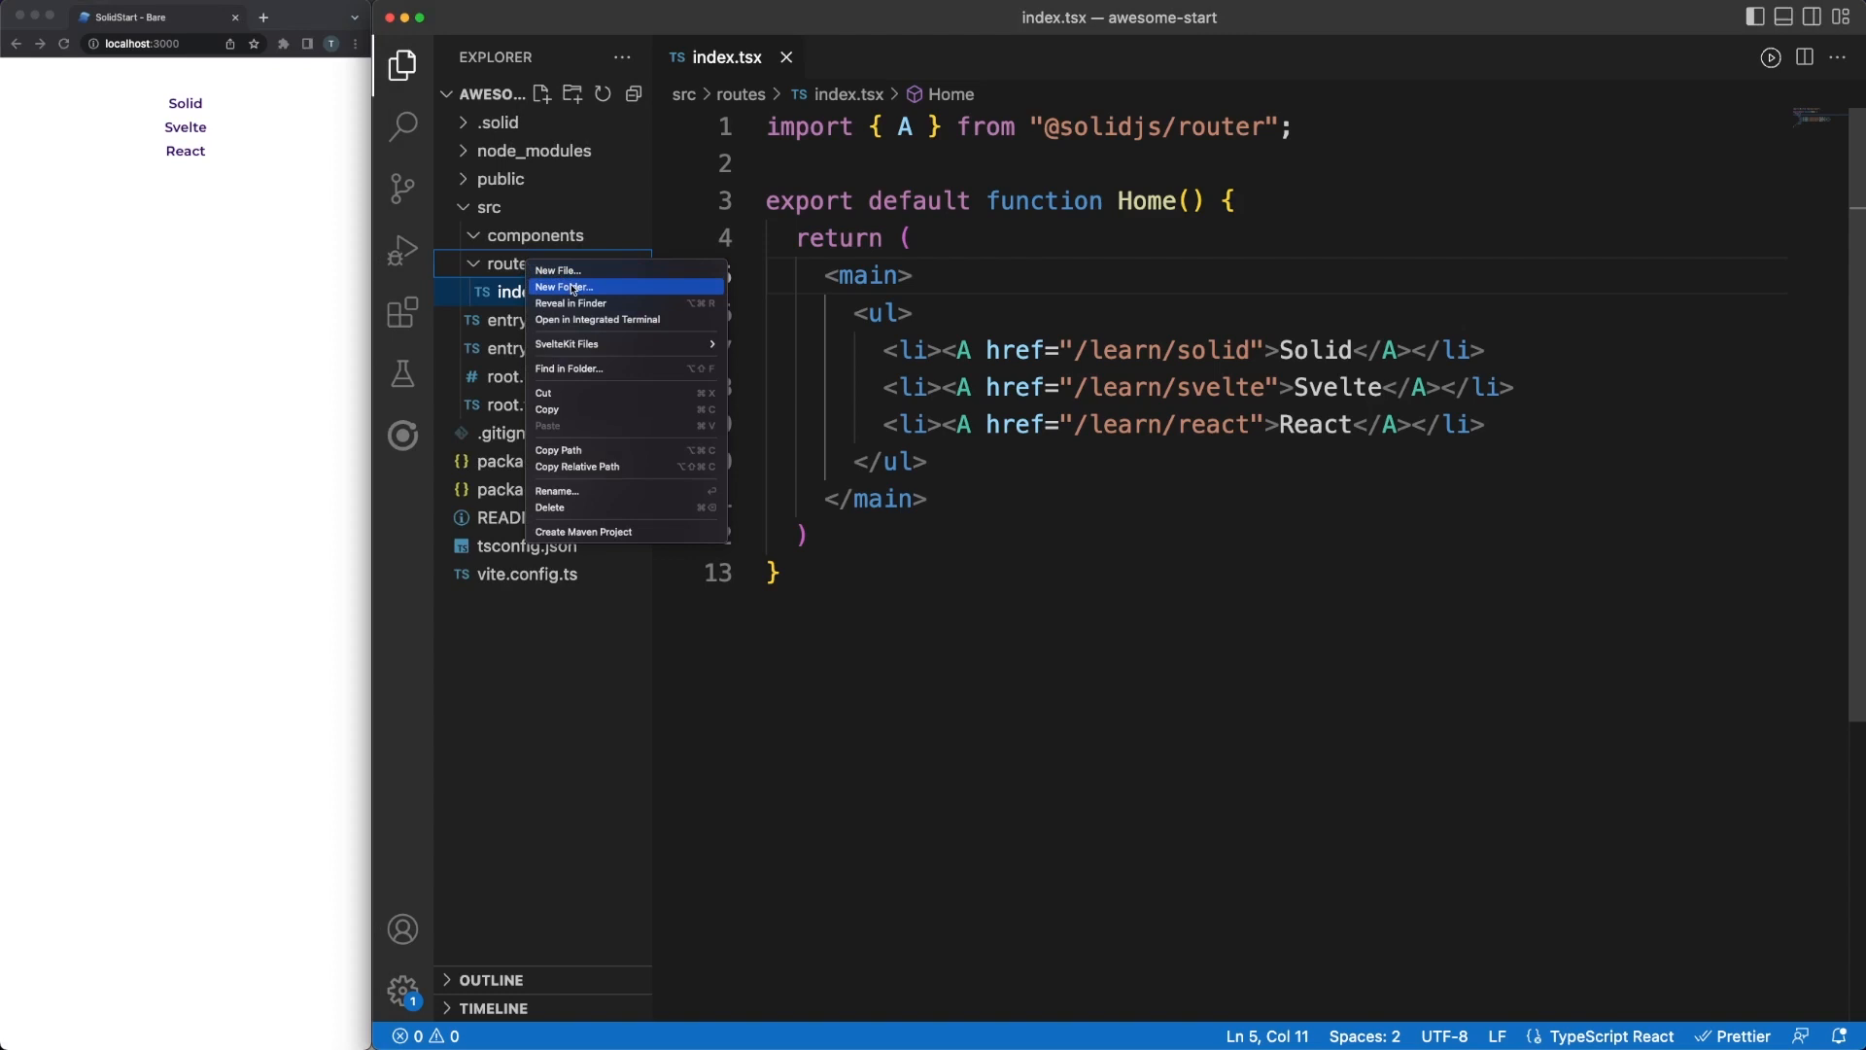
Create learn/solid.tsx exporting SolidPage that returns an <h1>Solid</h1>
{"action": "left_click", "coordinate": [564, 288]}
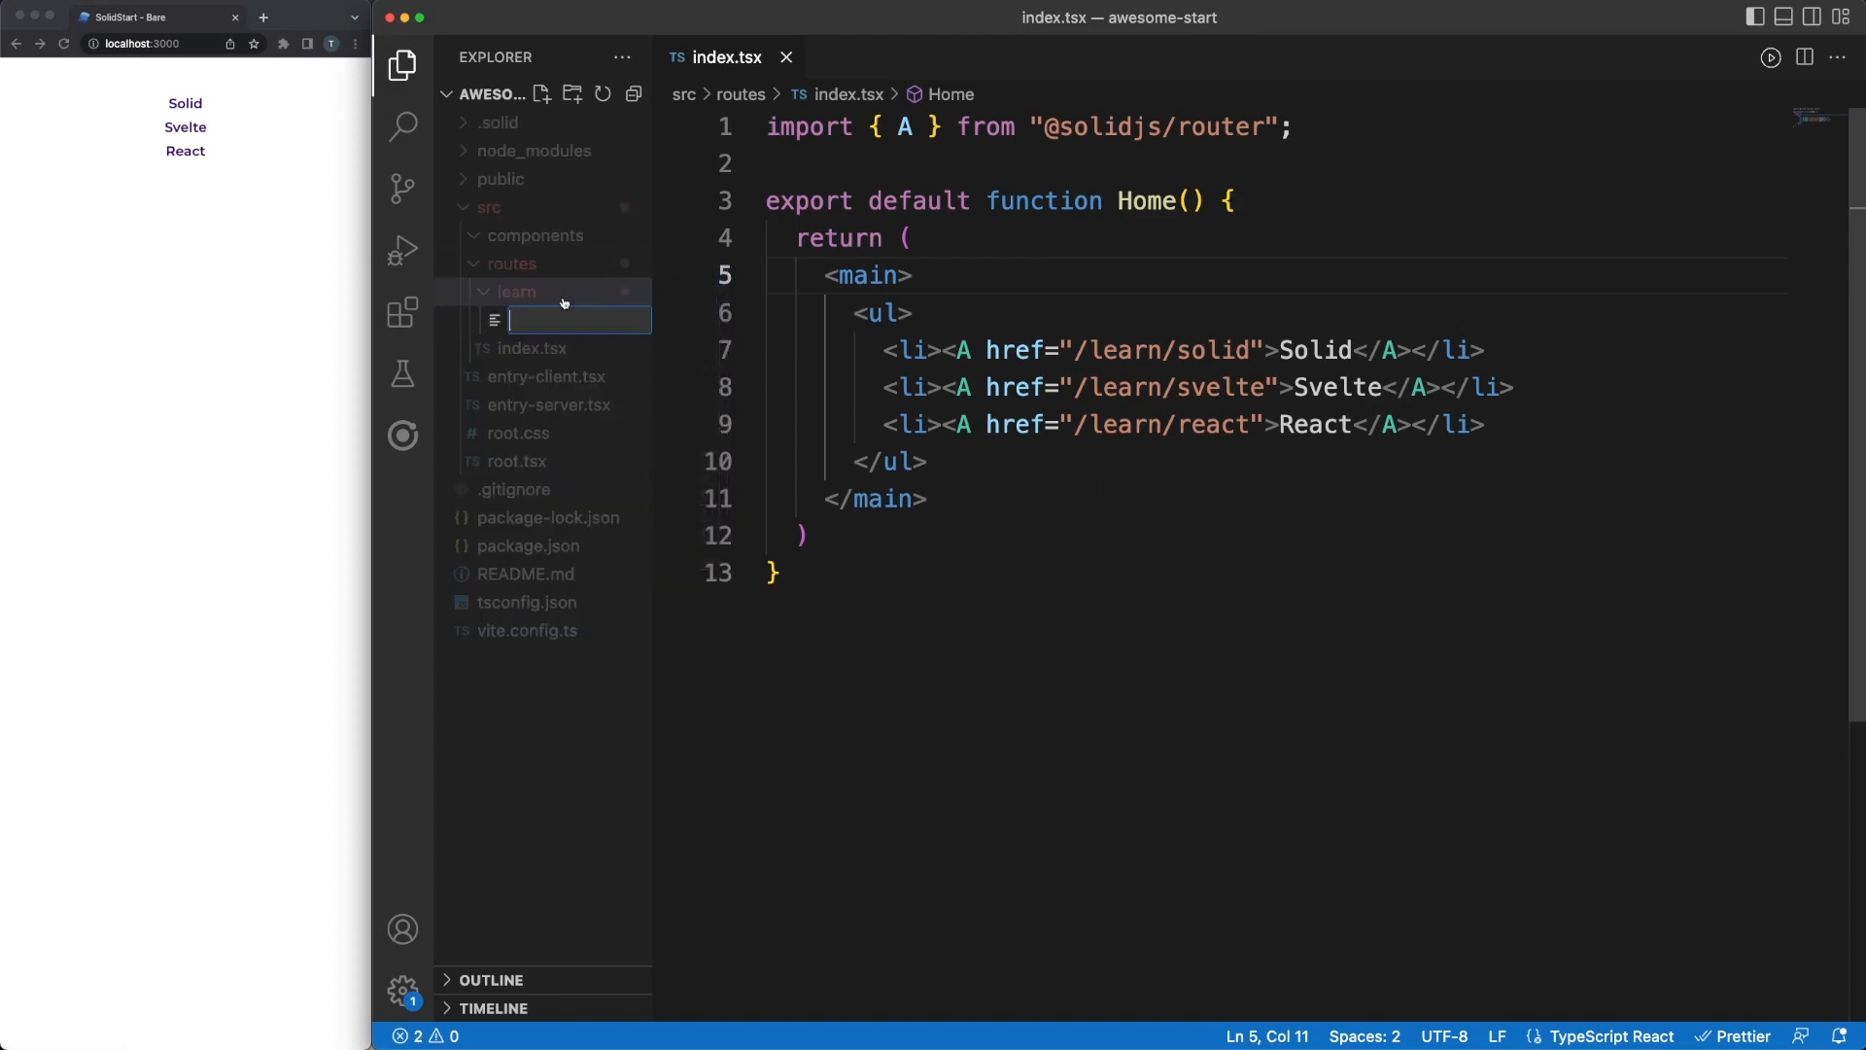
{"action": "type", "text": "solid.tsx"}
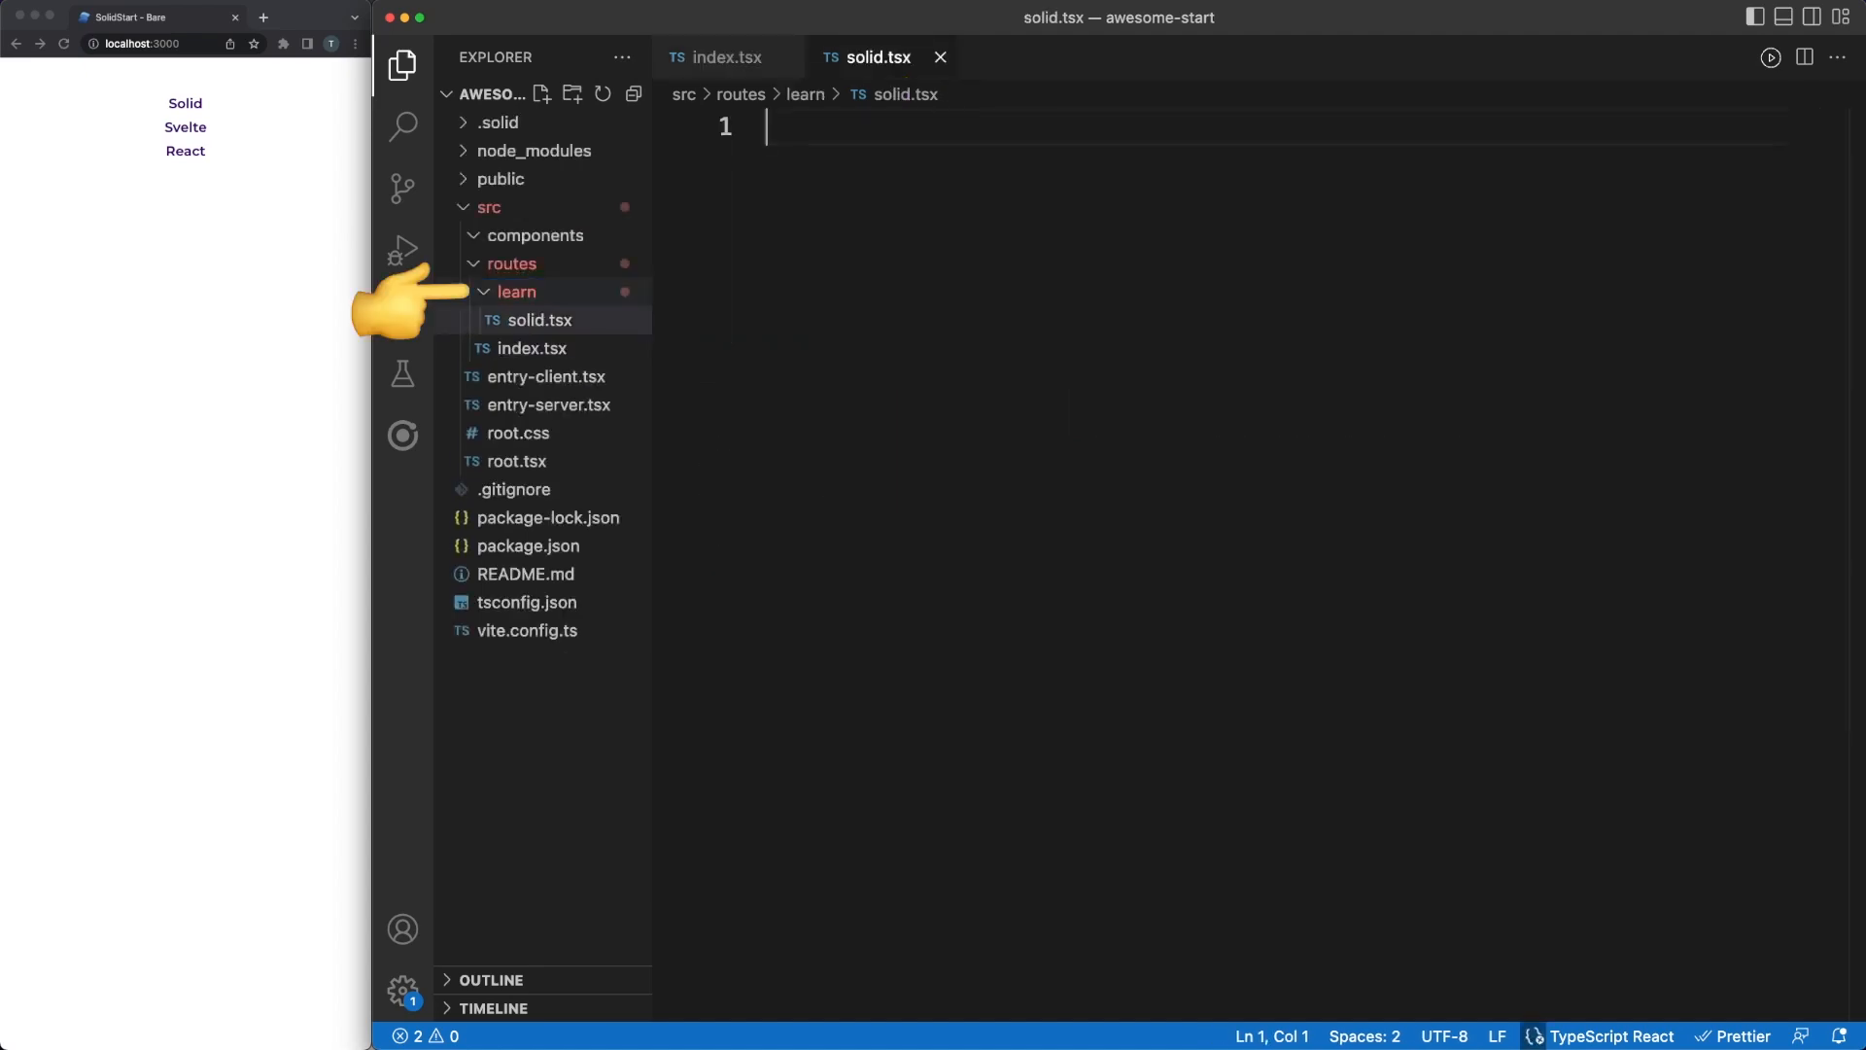
{"action": "type", "text": "export default function"}
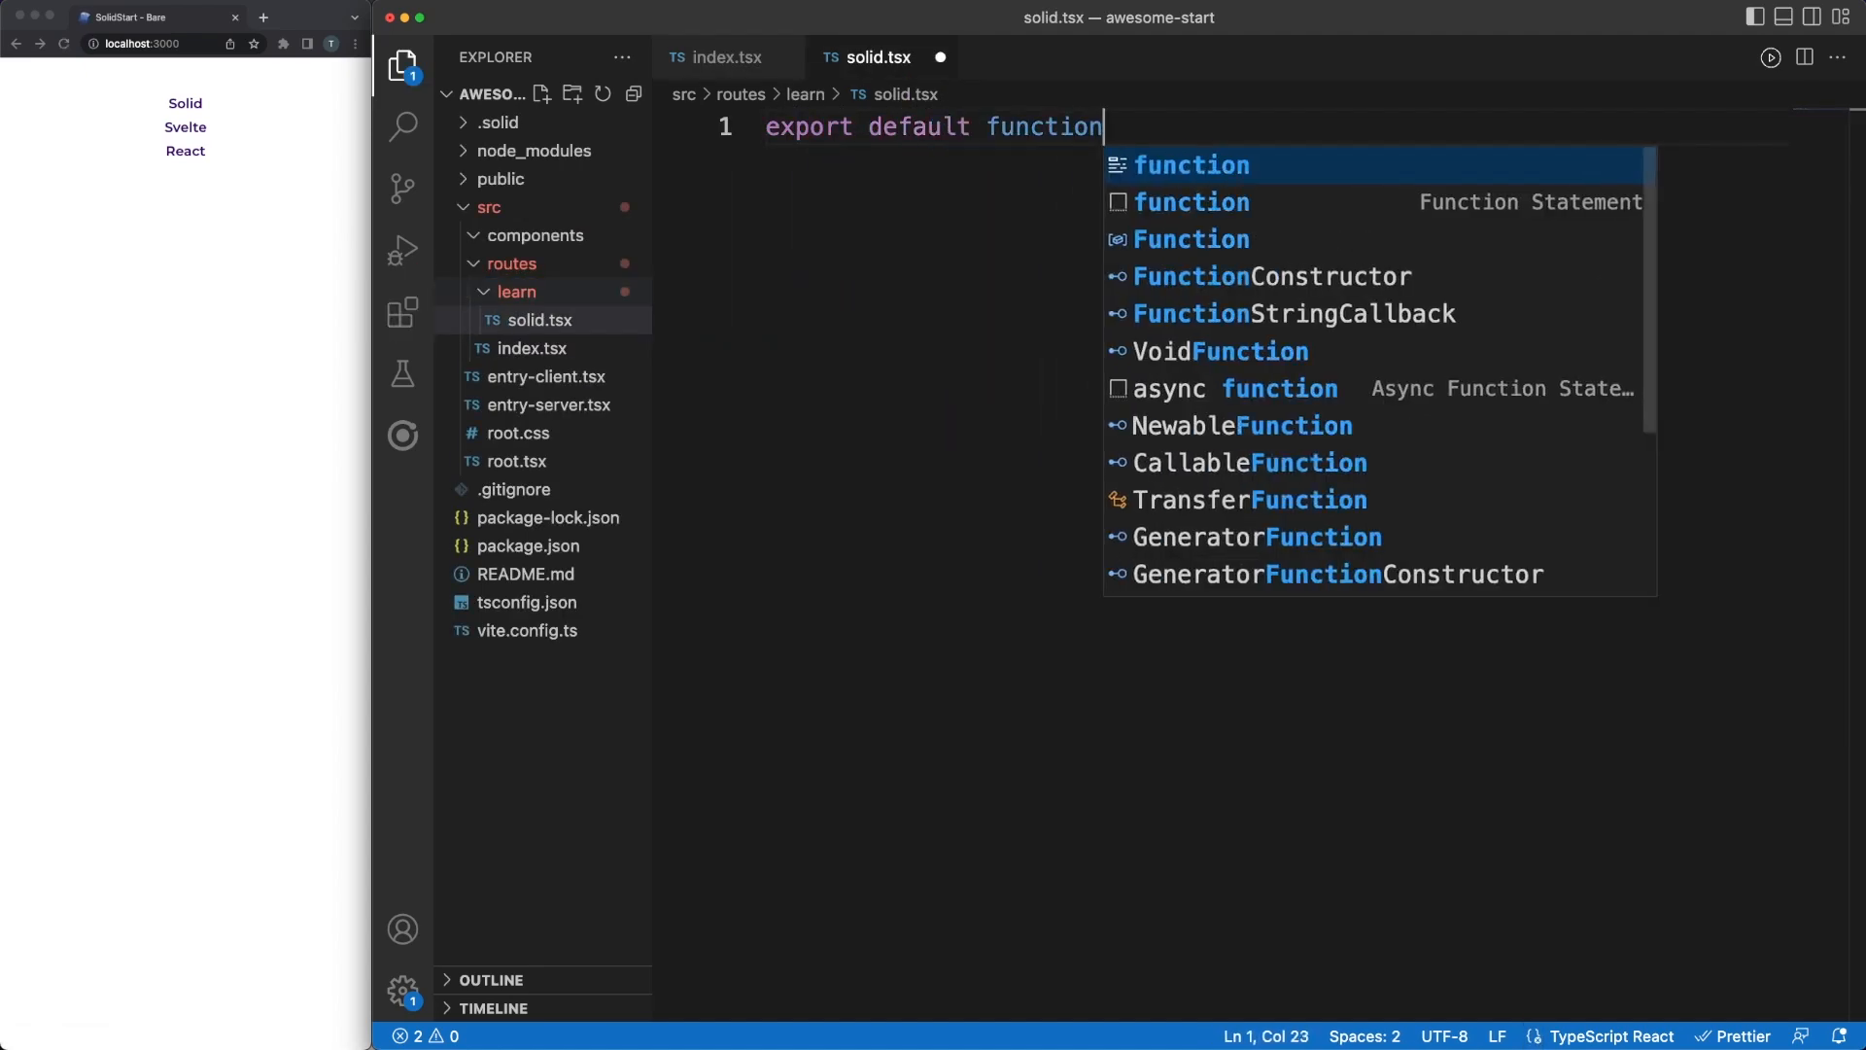
{"action": "type", "text": "SolidPage() {"}
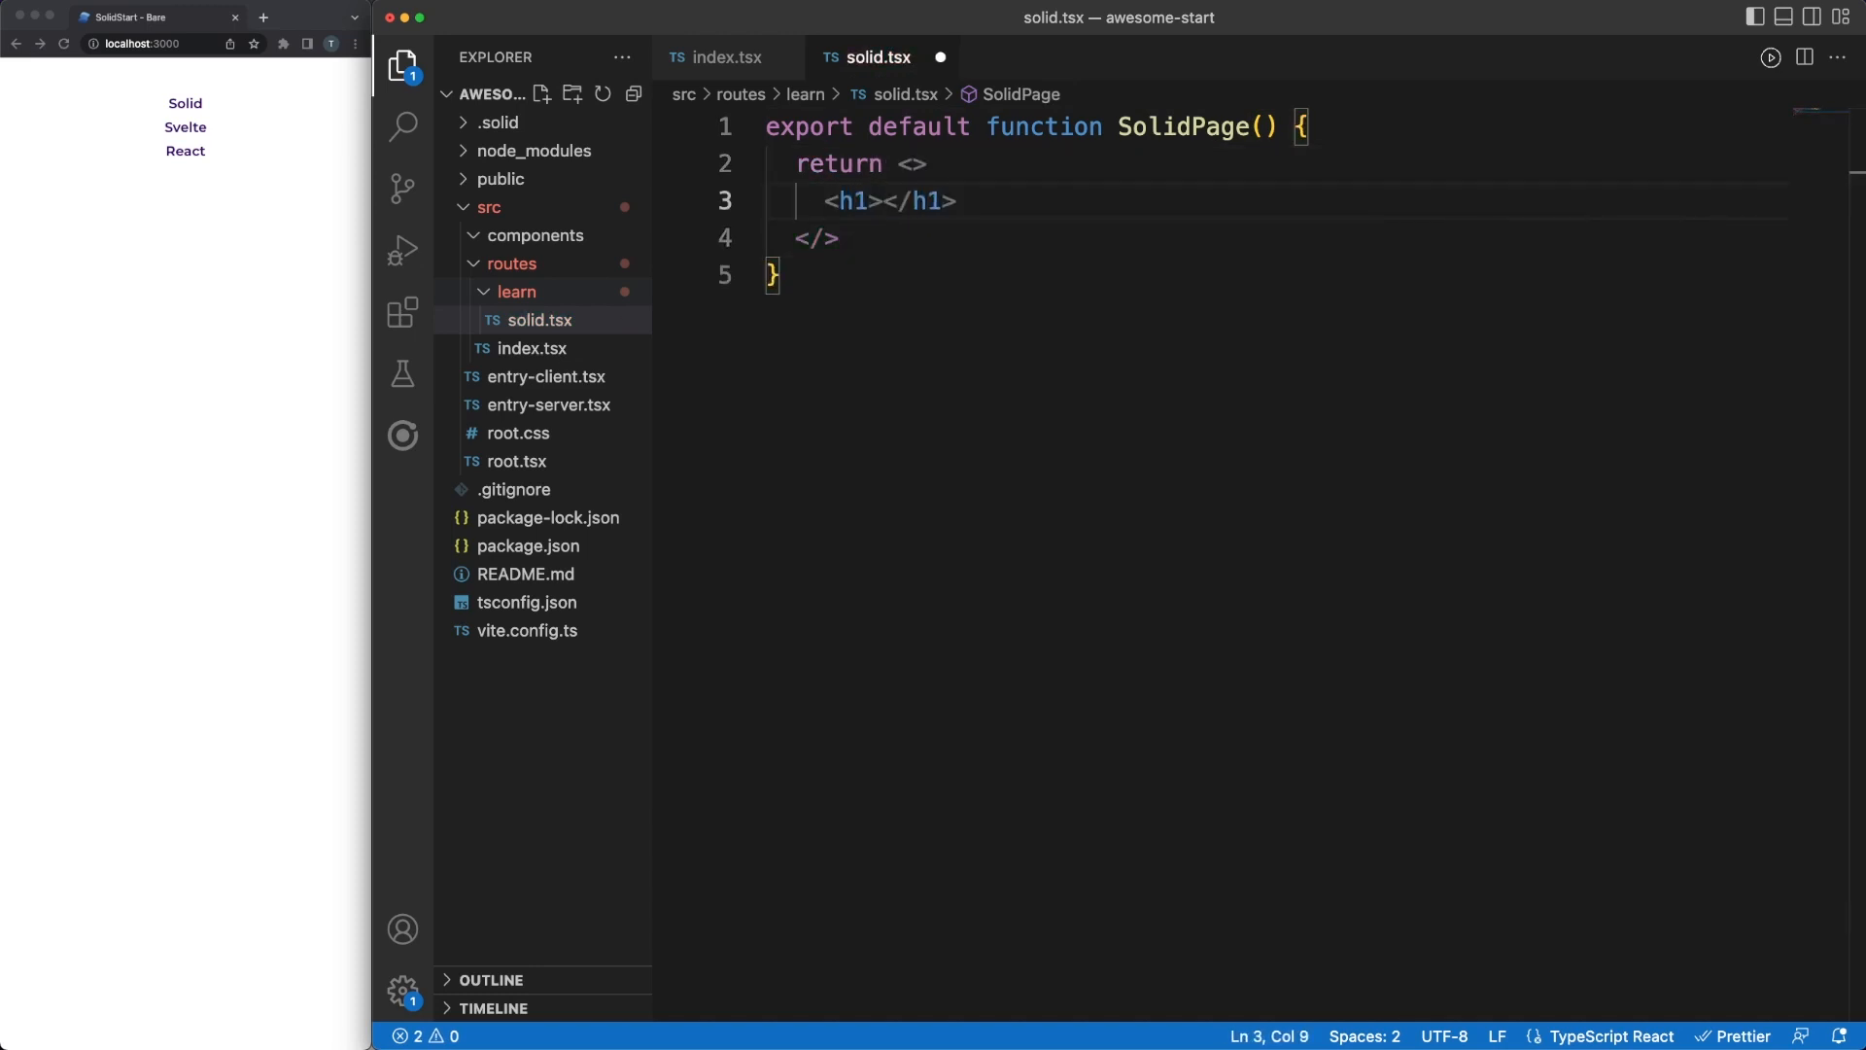
{"action": "type", "text": "Solid"}
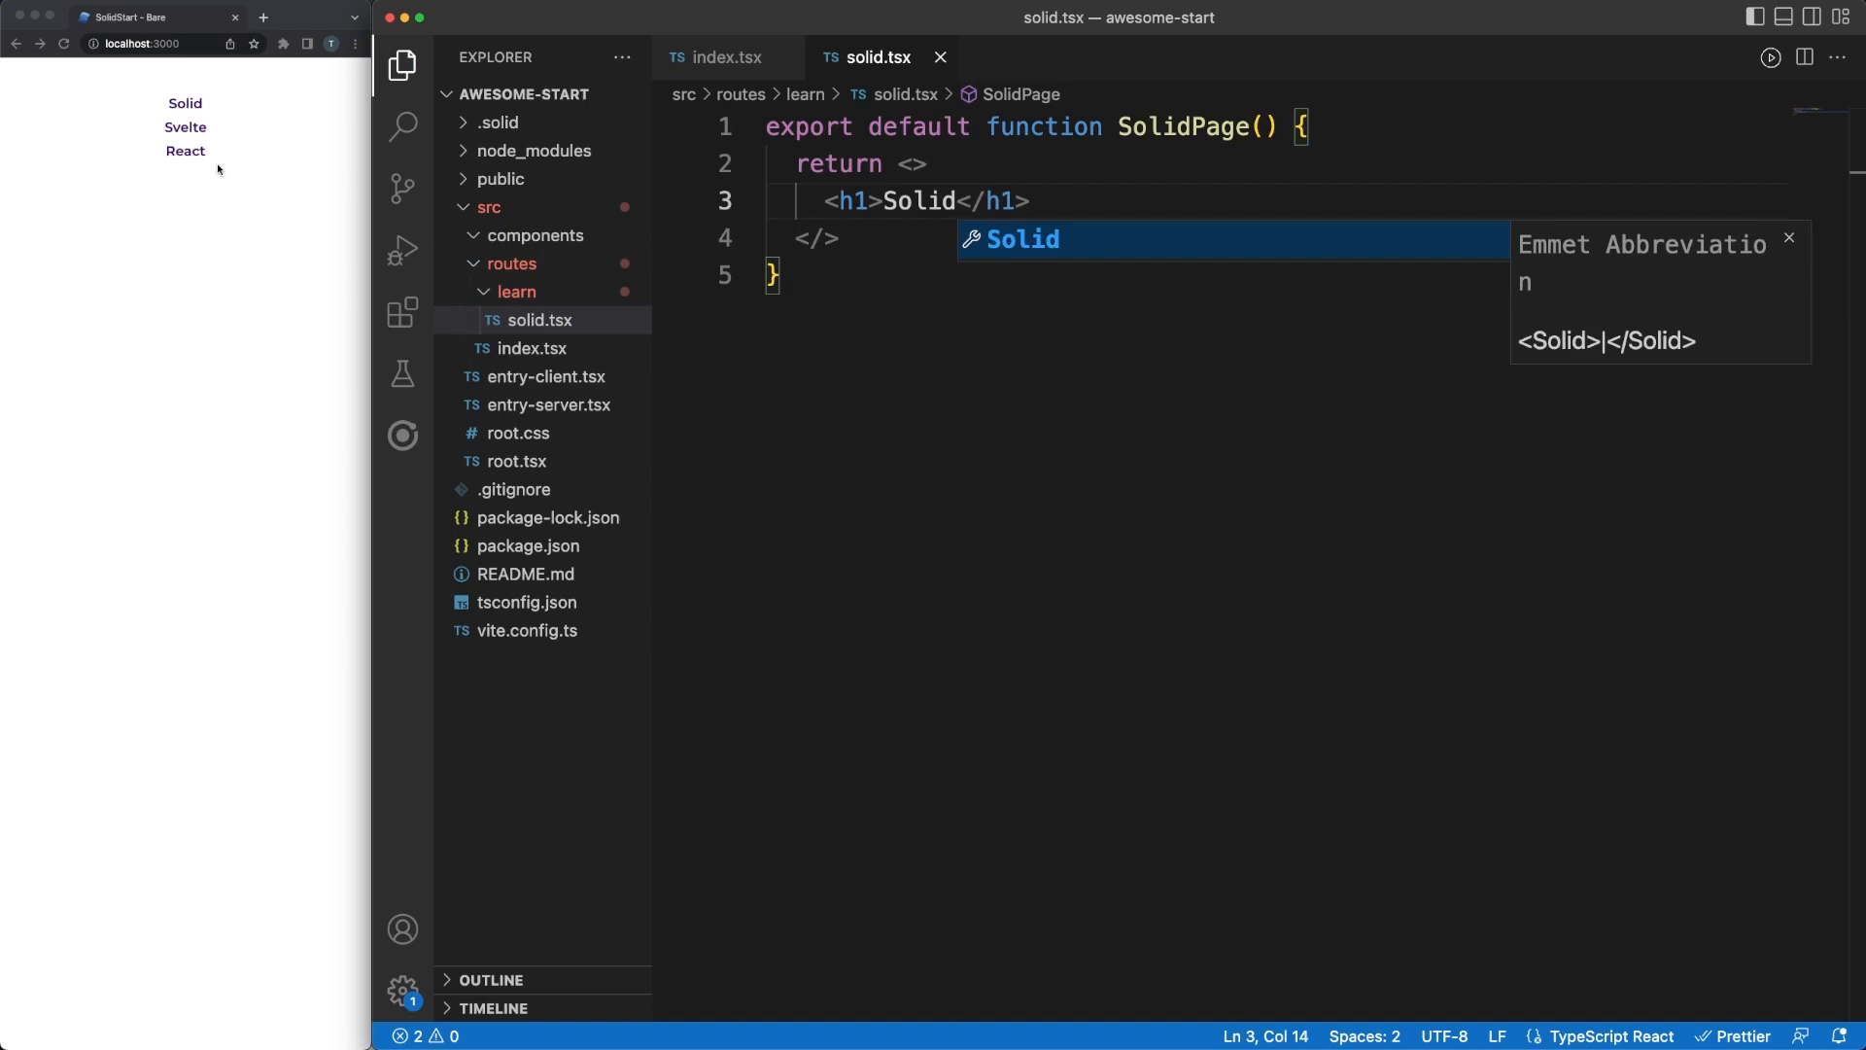
{"action": "left_click", "coordinate": [185, 103]}
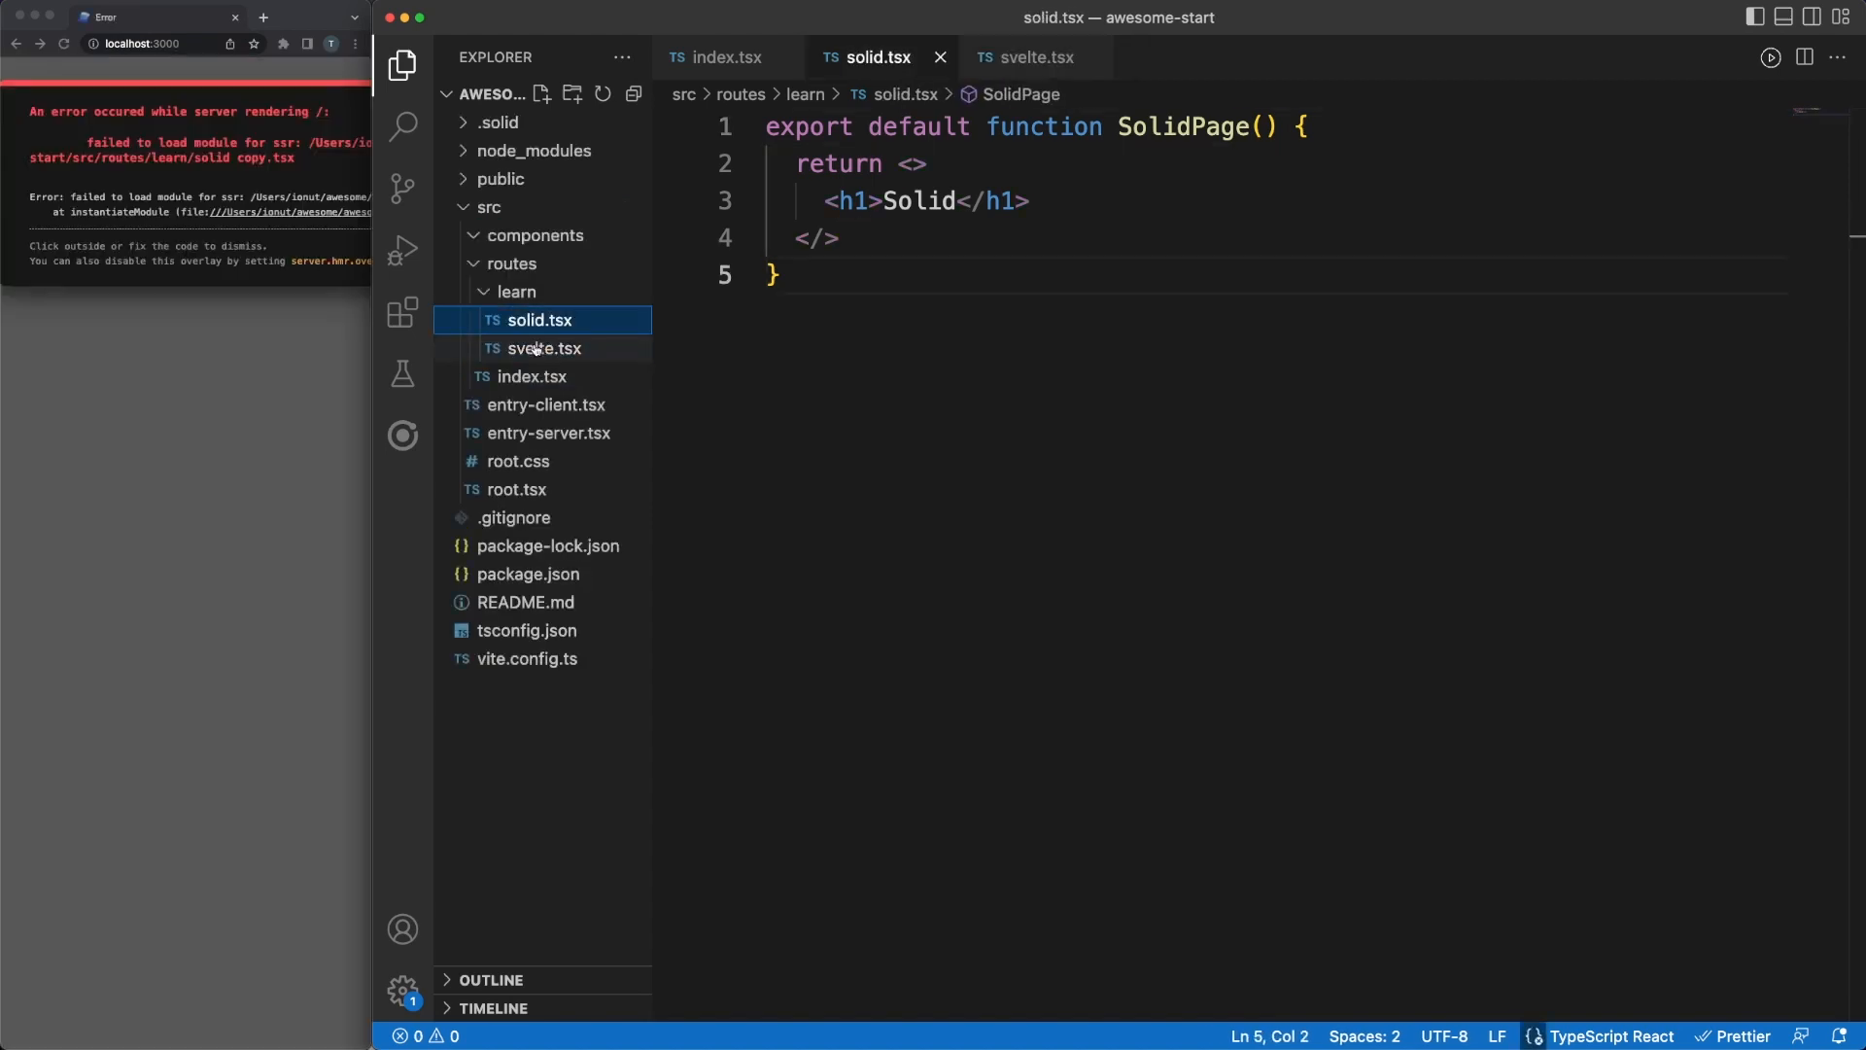
Copy it to svelte.tsx with heading Svelte and rename the component to SveltePage
{"action": "left_click", "coordinate": [544, 348]}
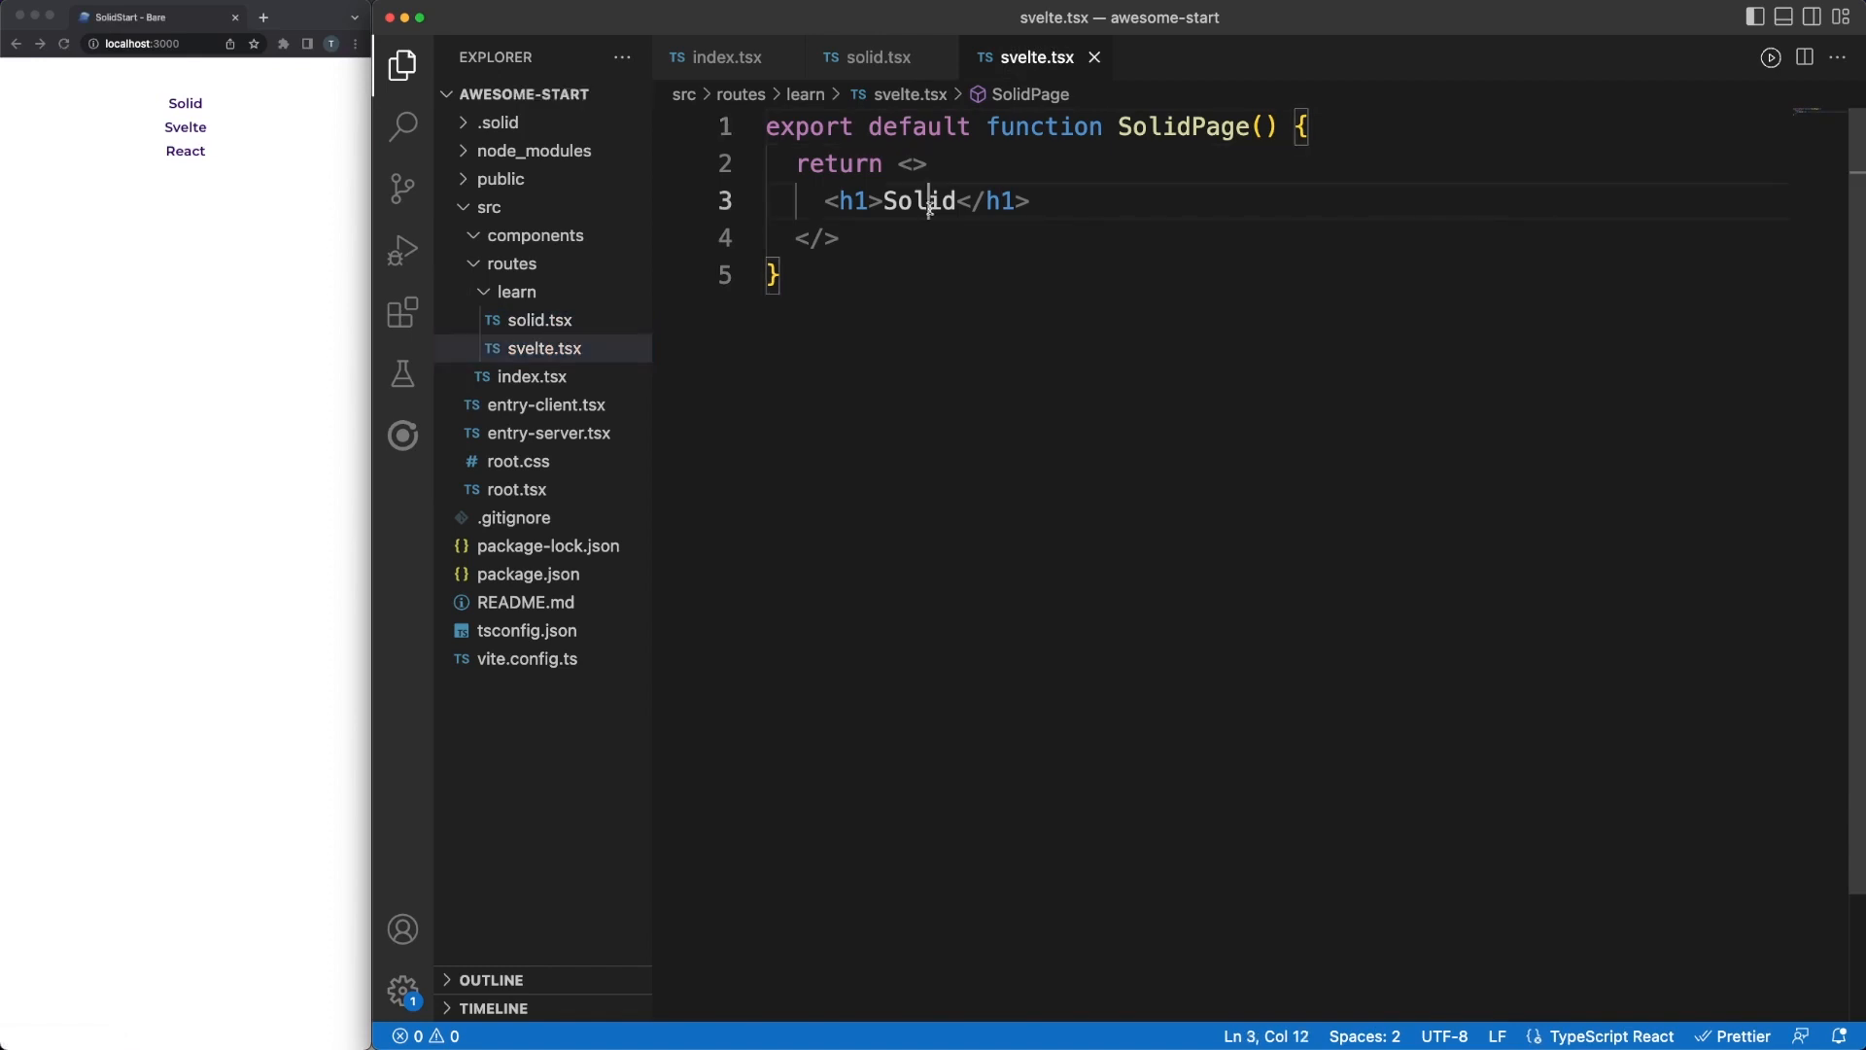
{"action": "type", "text": "Svelte"}
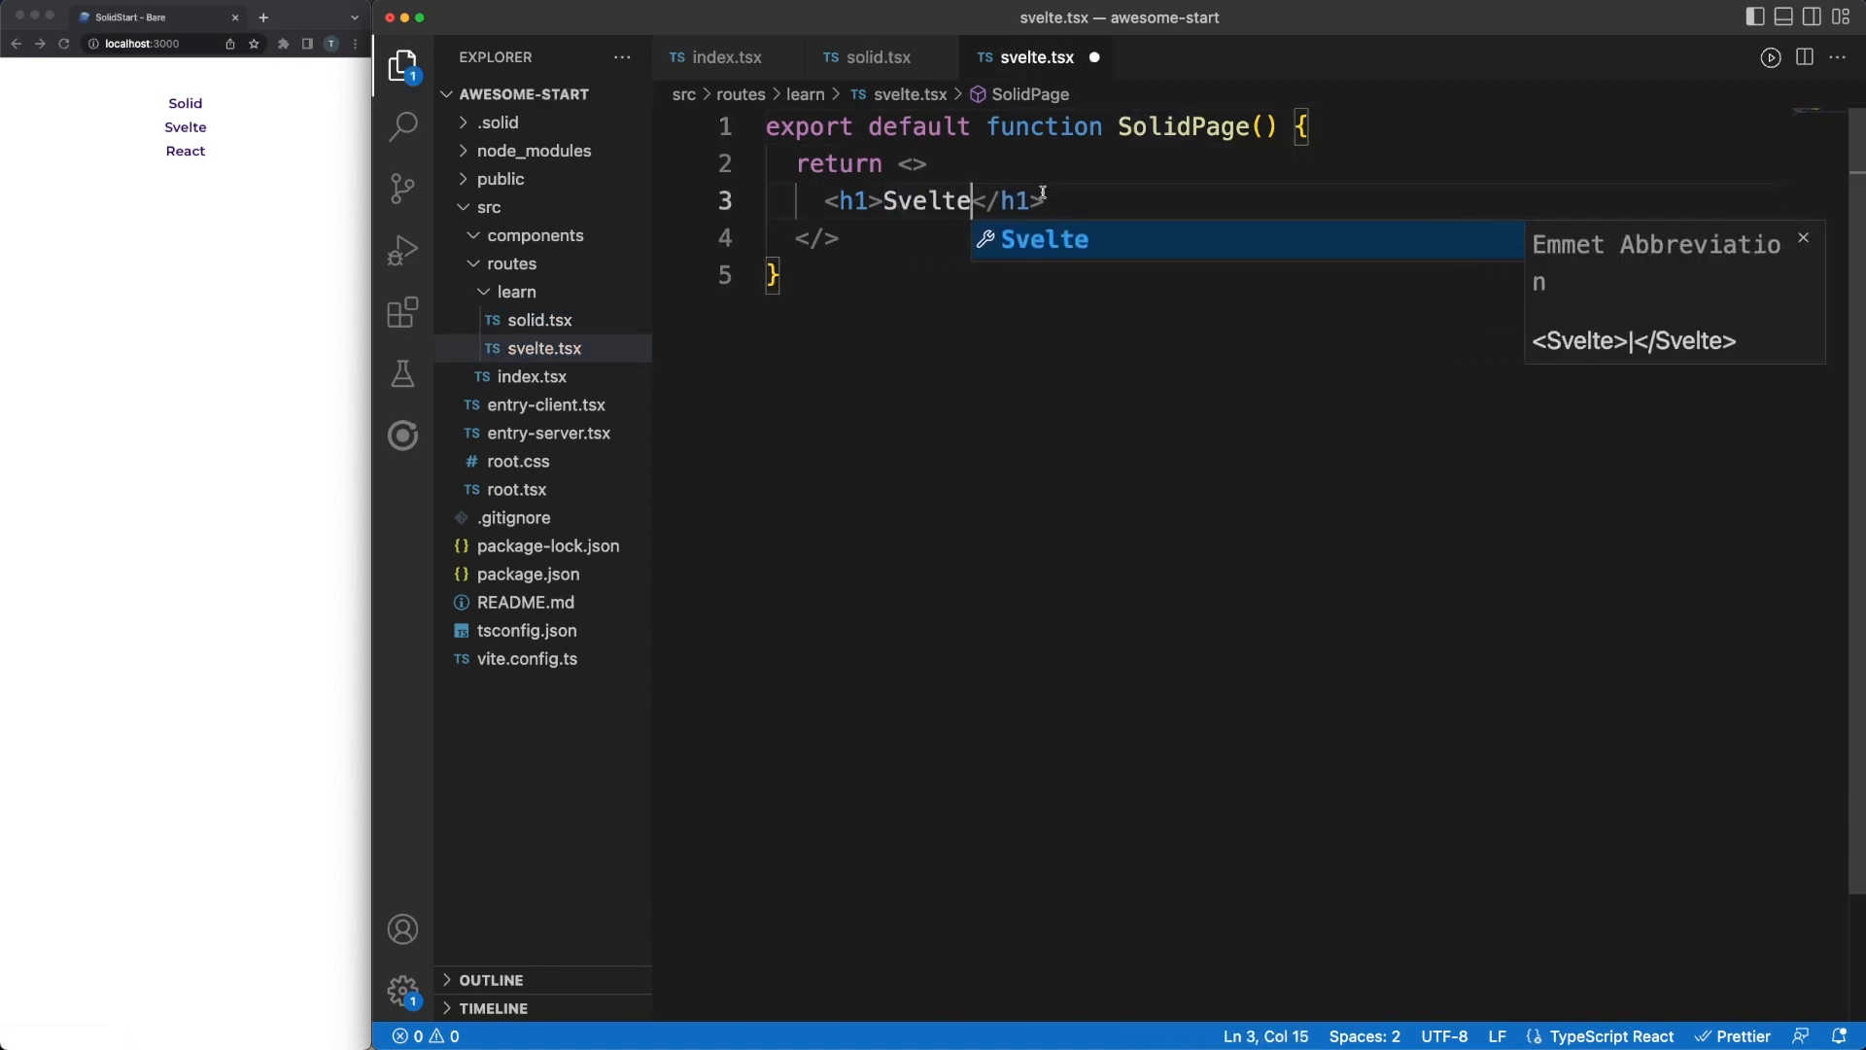
{"action": "double_click", "coordinate": [1184, 128]}
{"action": "type", "text": "velte"}
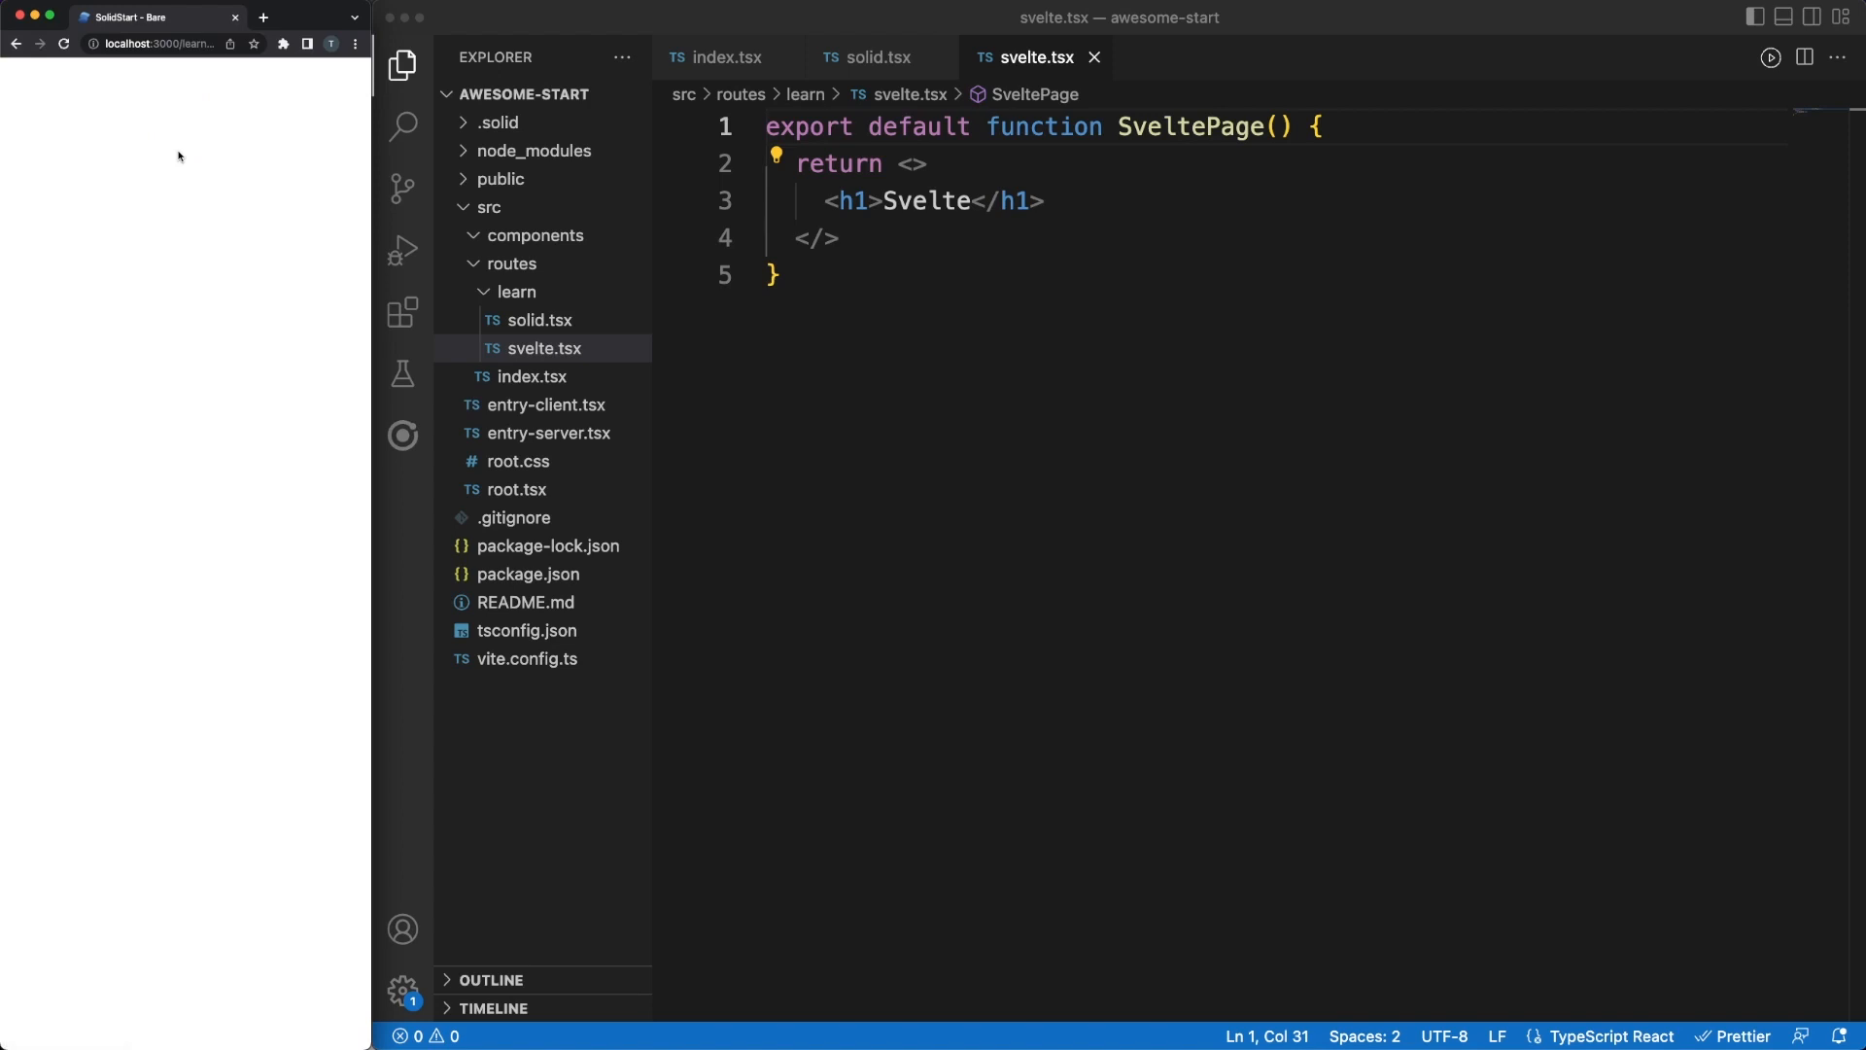
{"action": "mouse_move", "coordinate": [532, 295]}
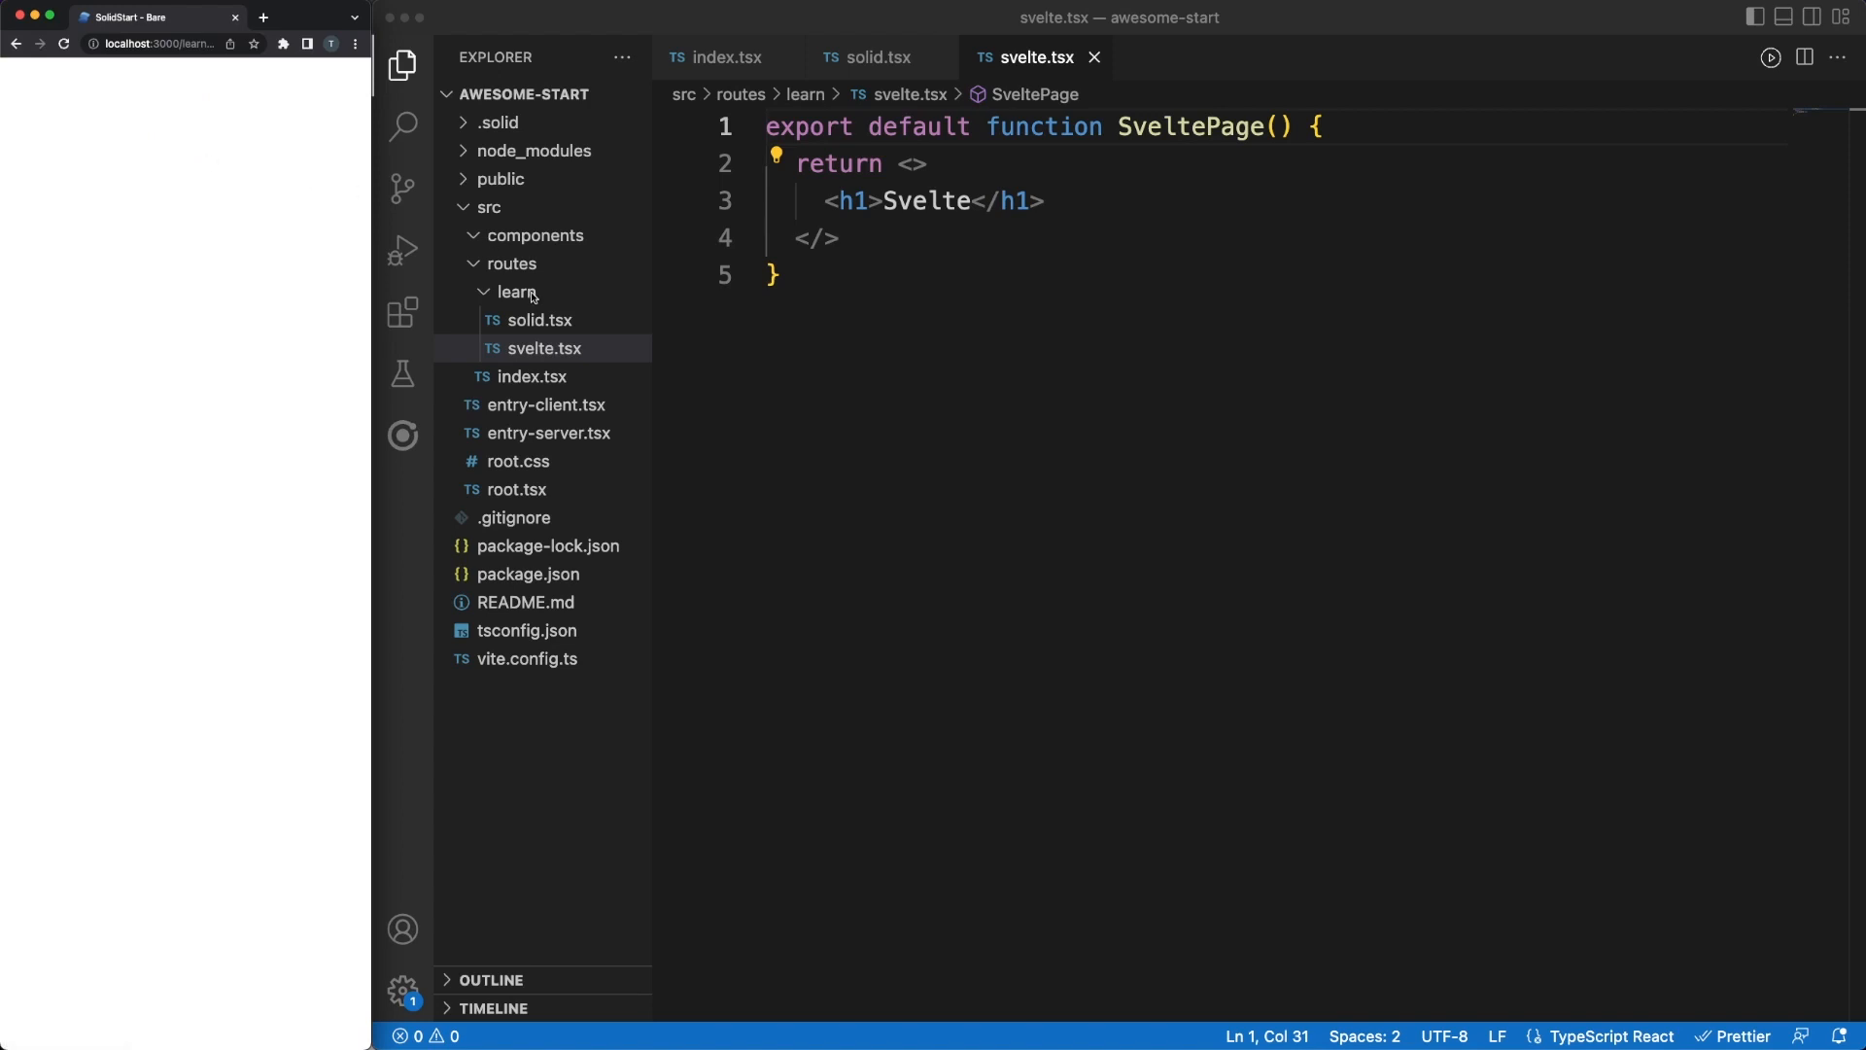
Create a catch-all [...404].tsx file inside the learn folder
{"action": "right_click", "coordinate": [517, 291]}
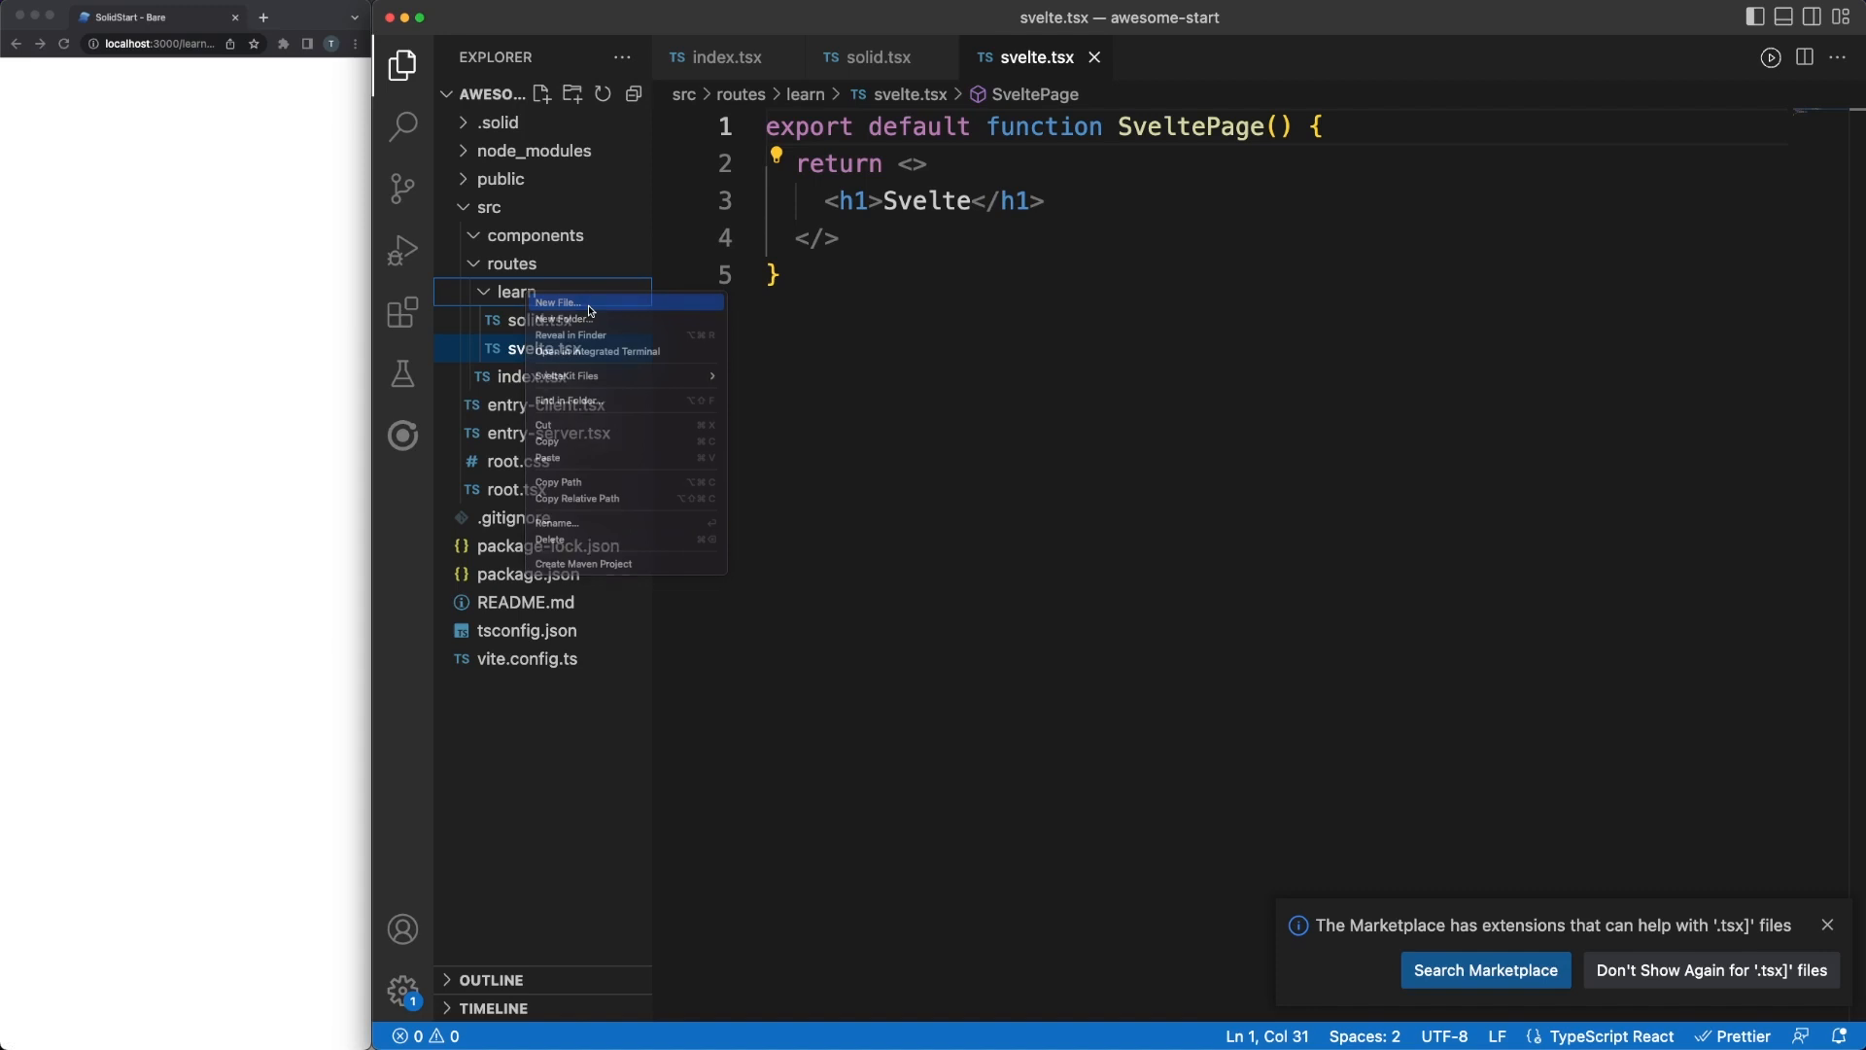
{"action": "left_click", "coordinate": [555, 301]}
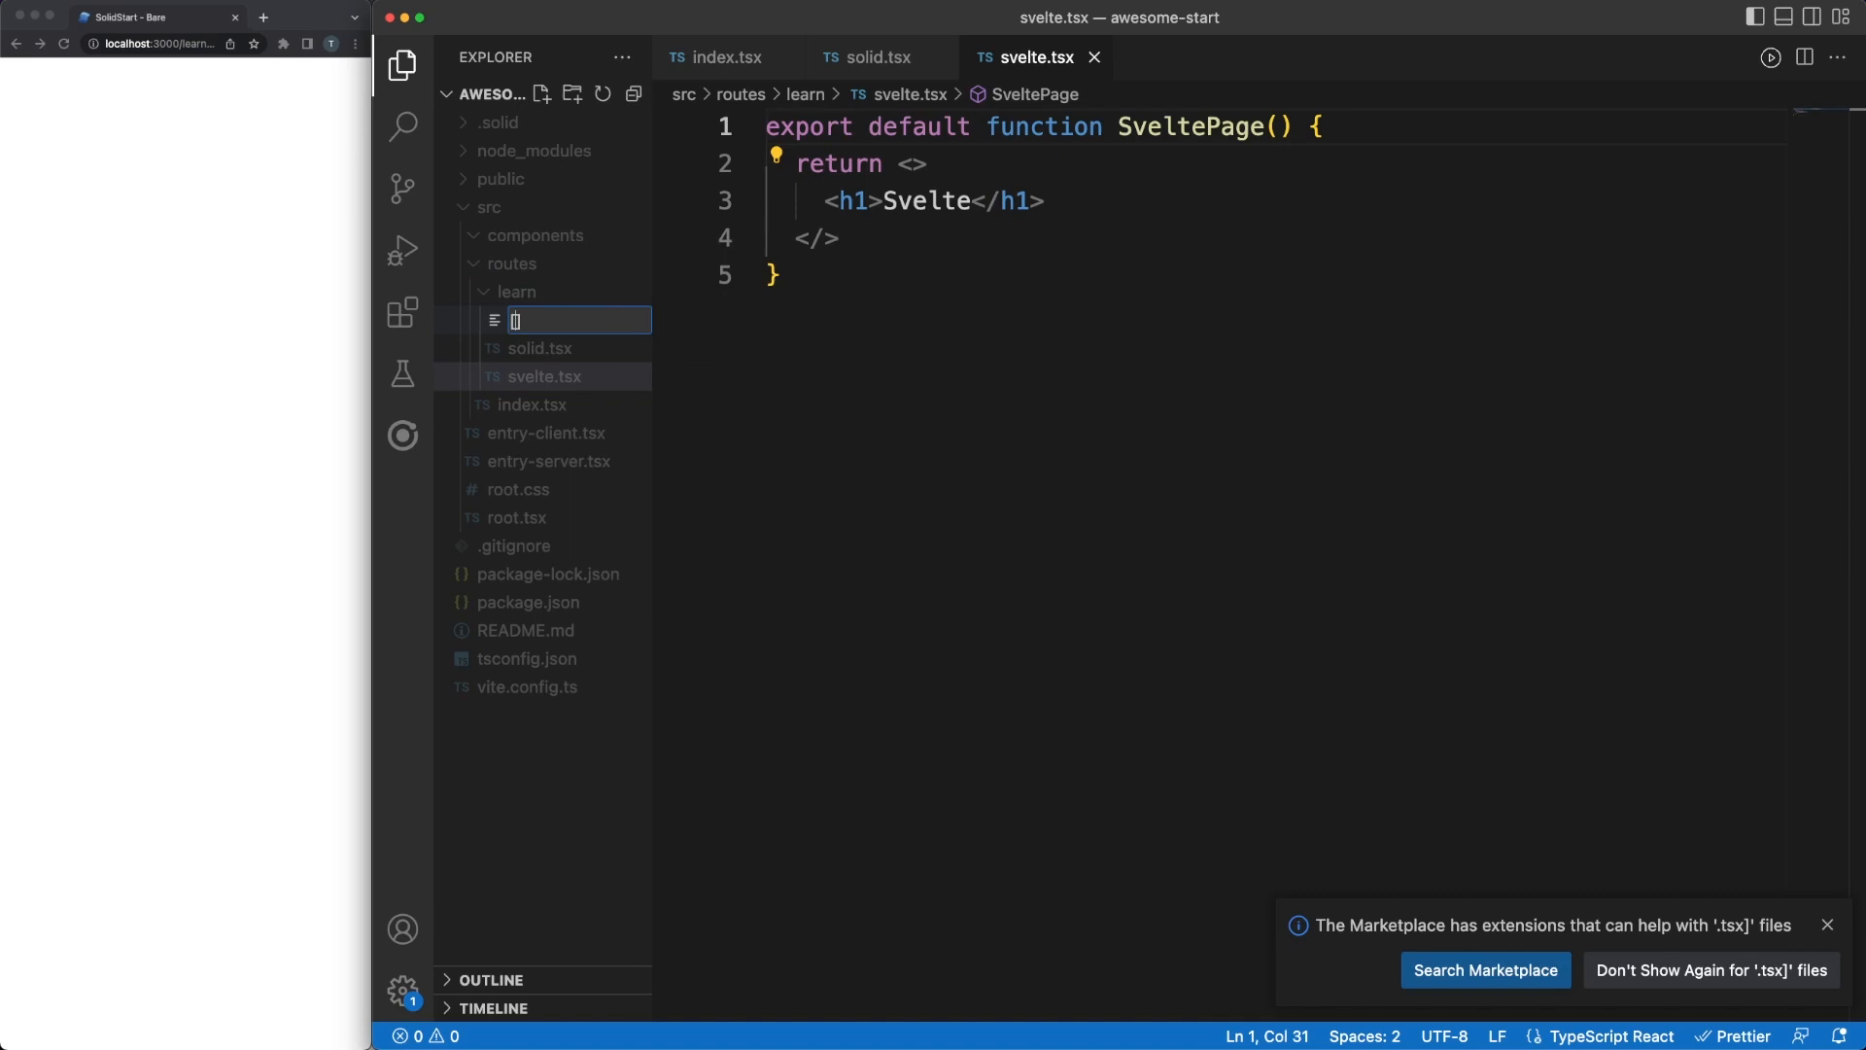
{"action": "type", "text": "[...404]"}
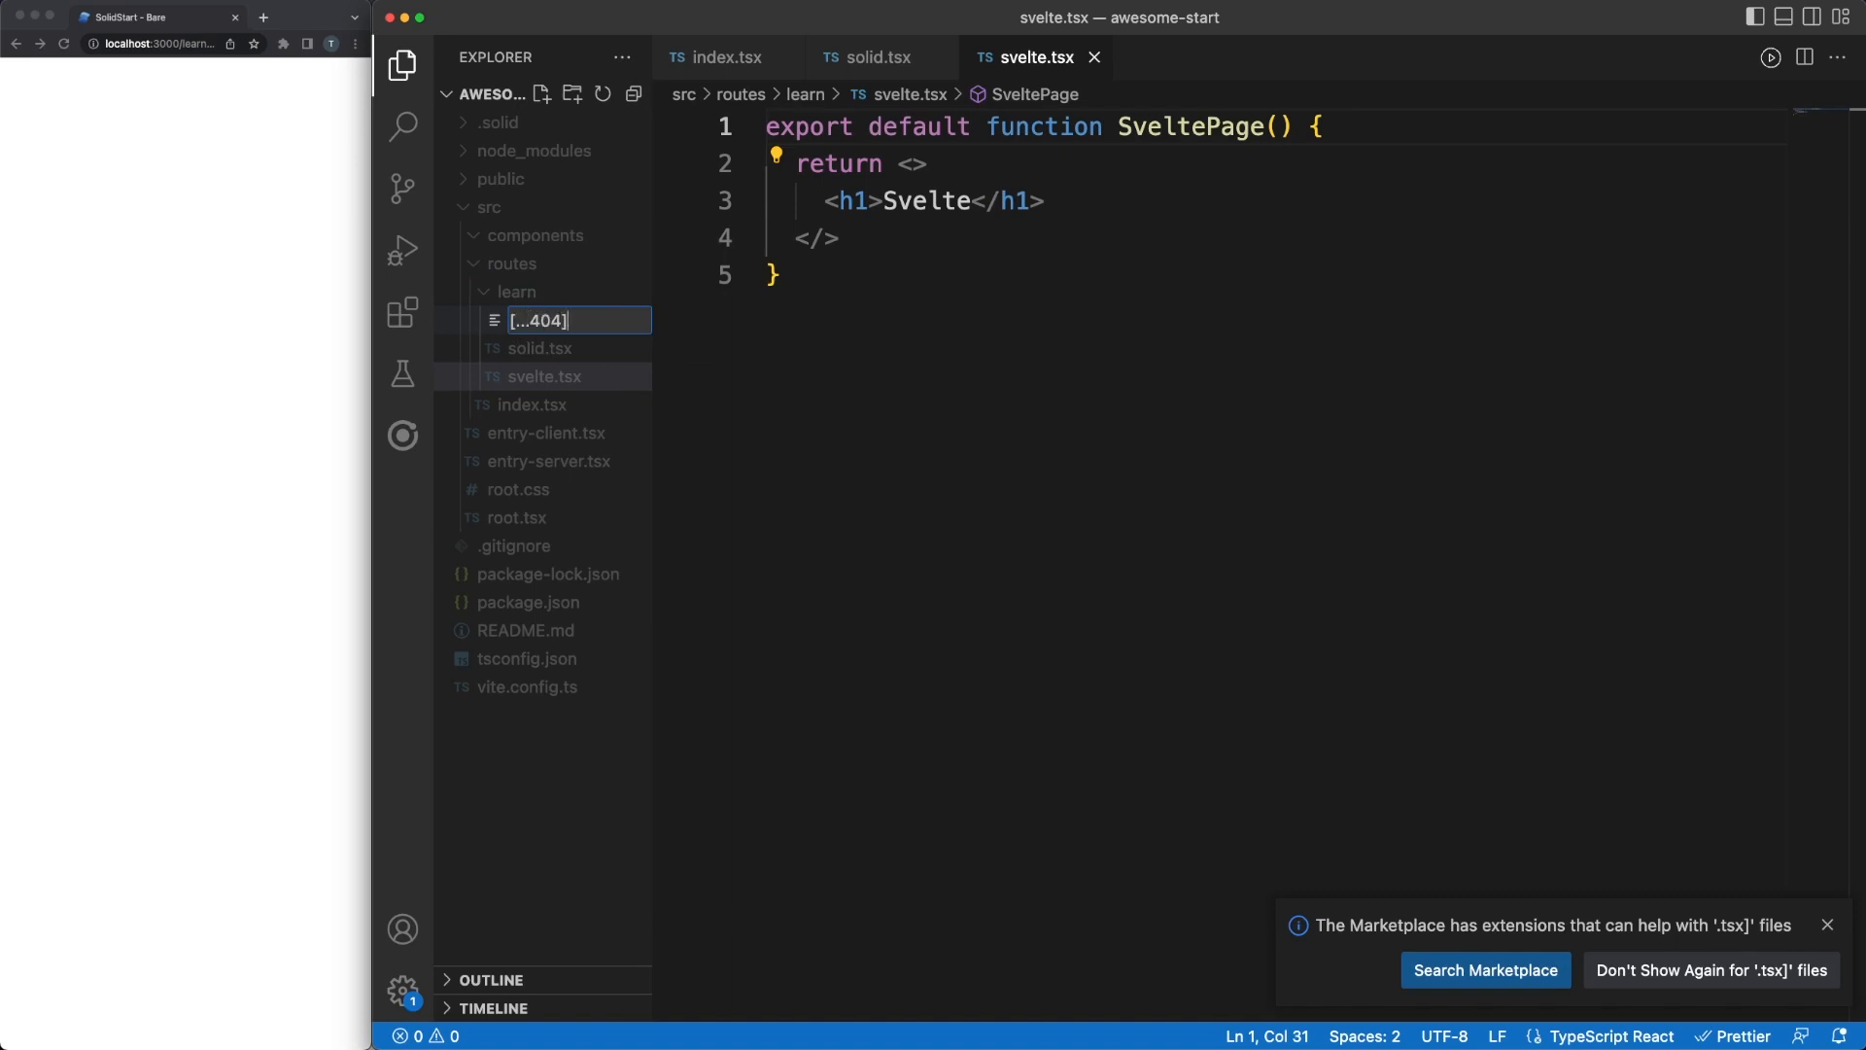
{"action": "key", "text": "Enter"}
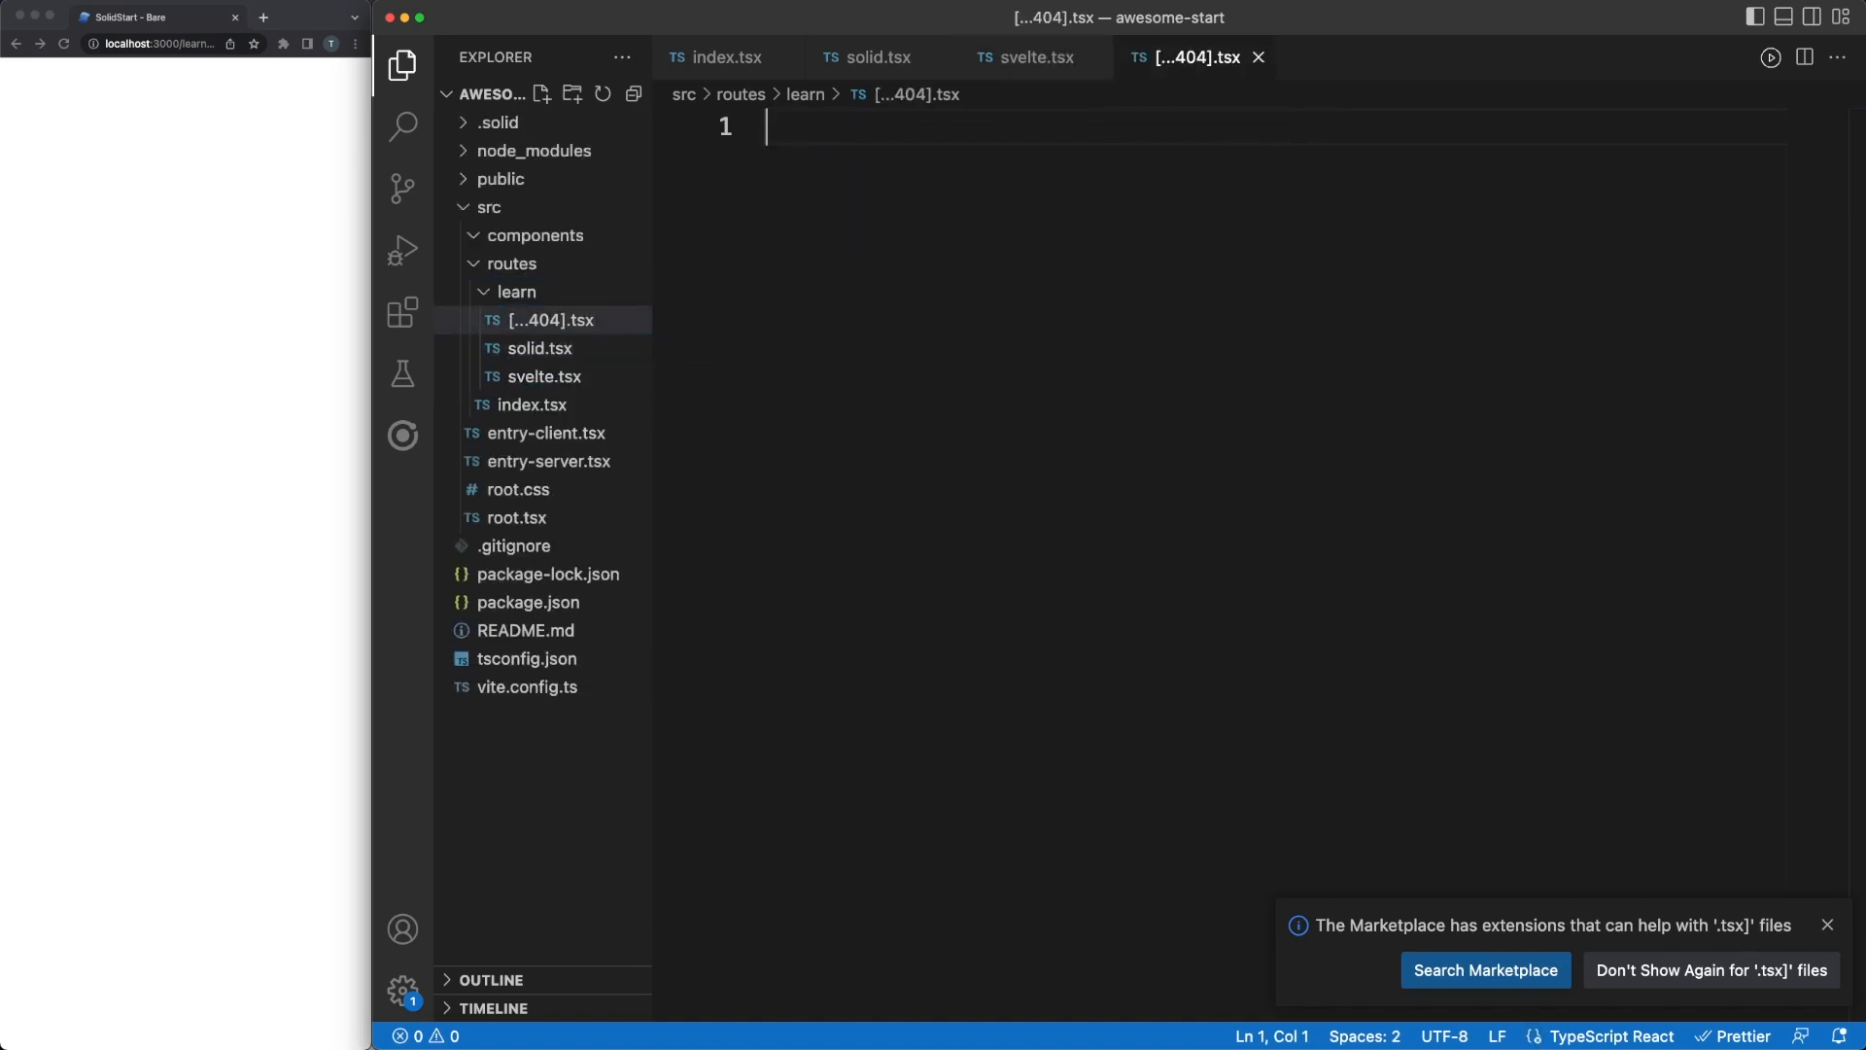
Write a NotFoundPage component returning <h1>Not found!</h1>
{"action": "type", "text": "export default function"}
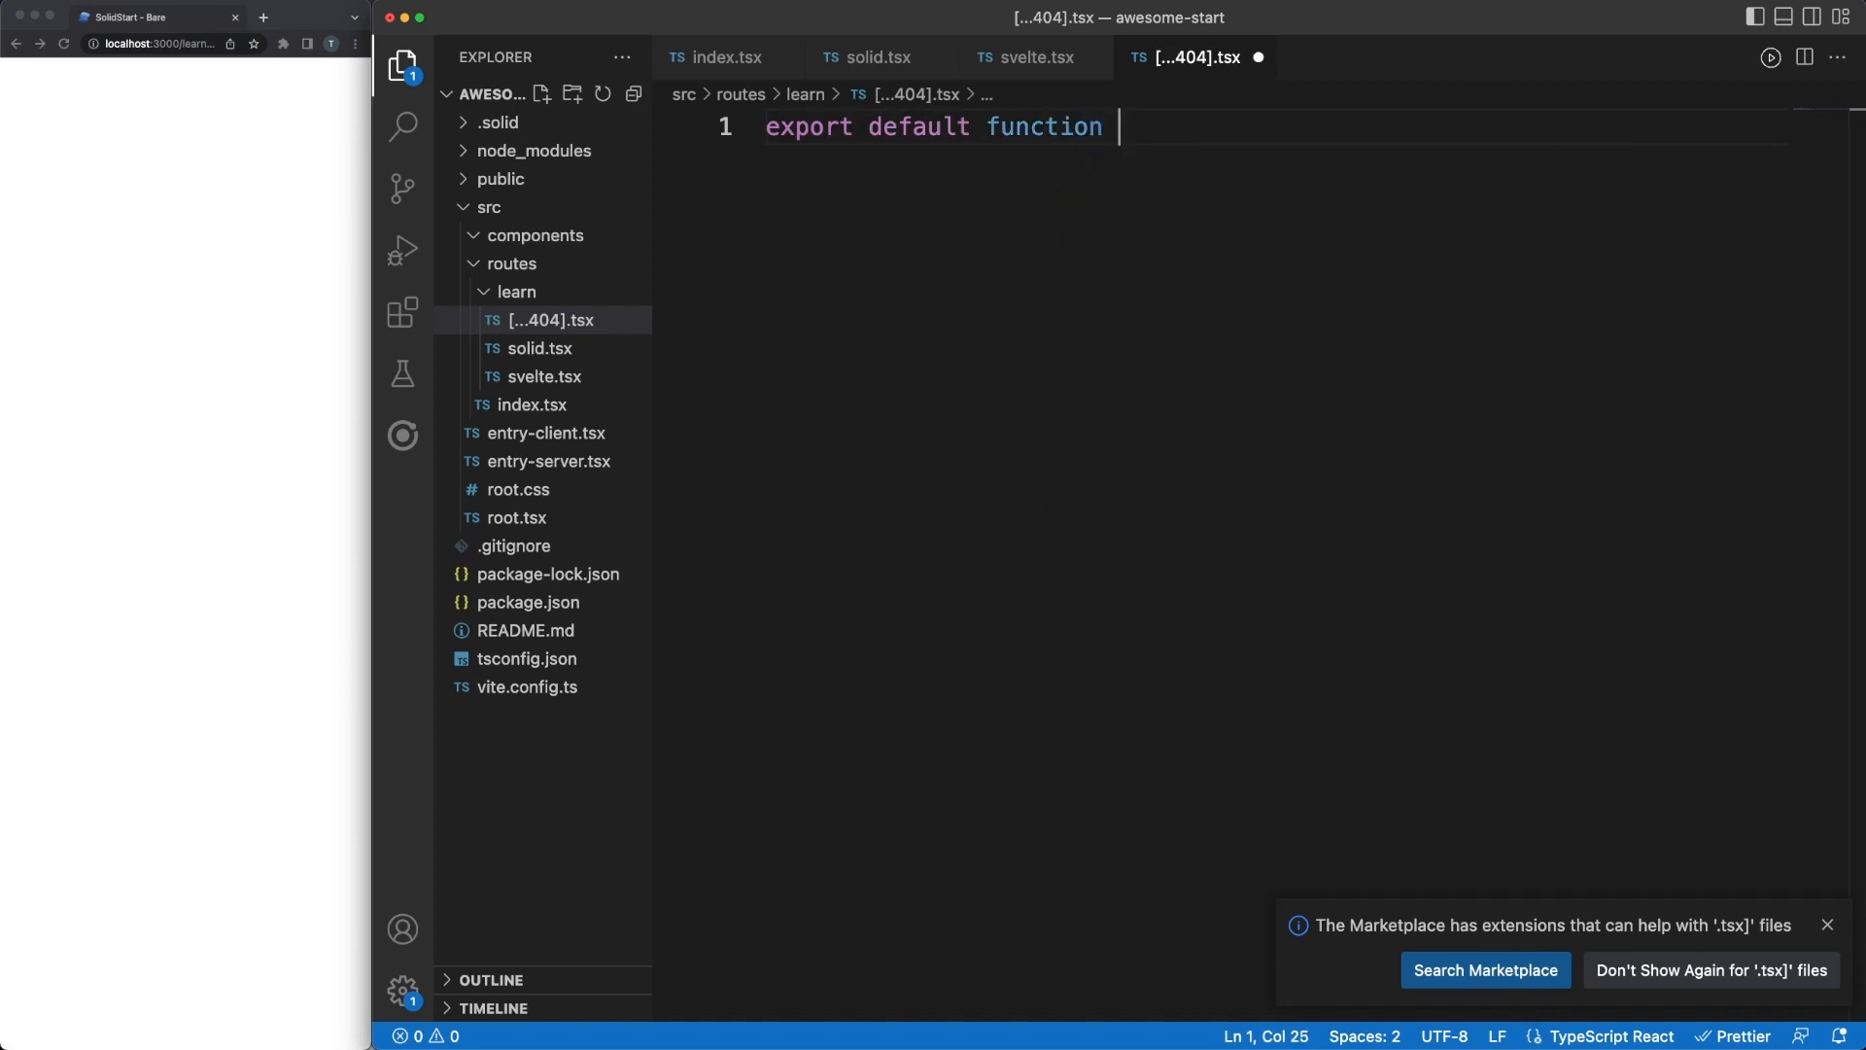
{"action": "type", "text": "NotFoundPage"}
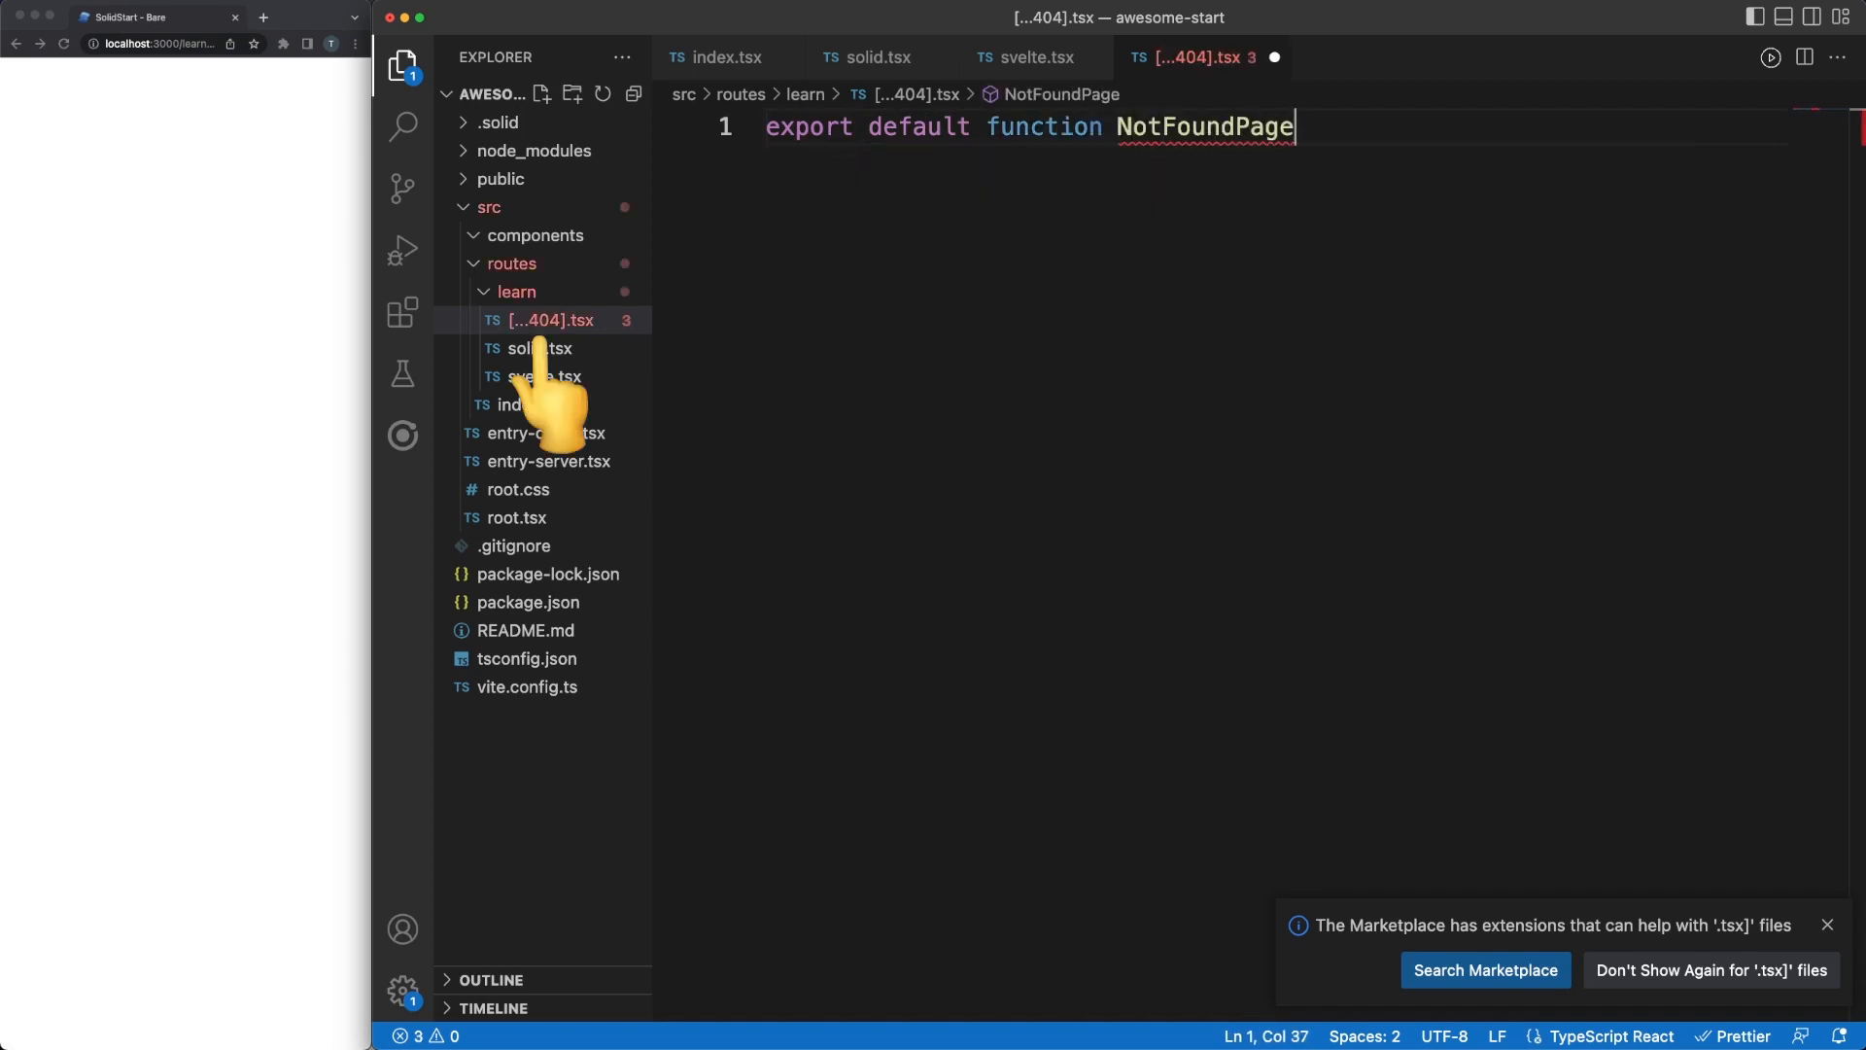
{"action": "type", "text": "() {"}
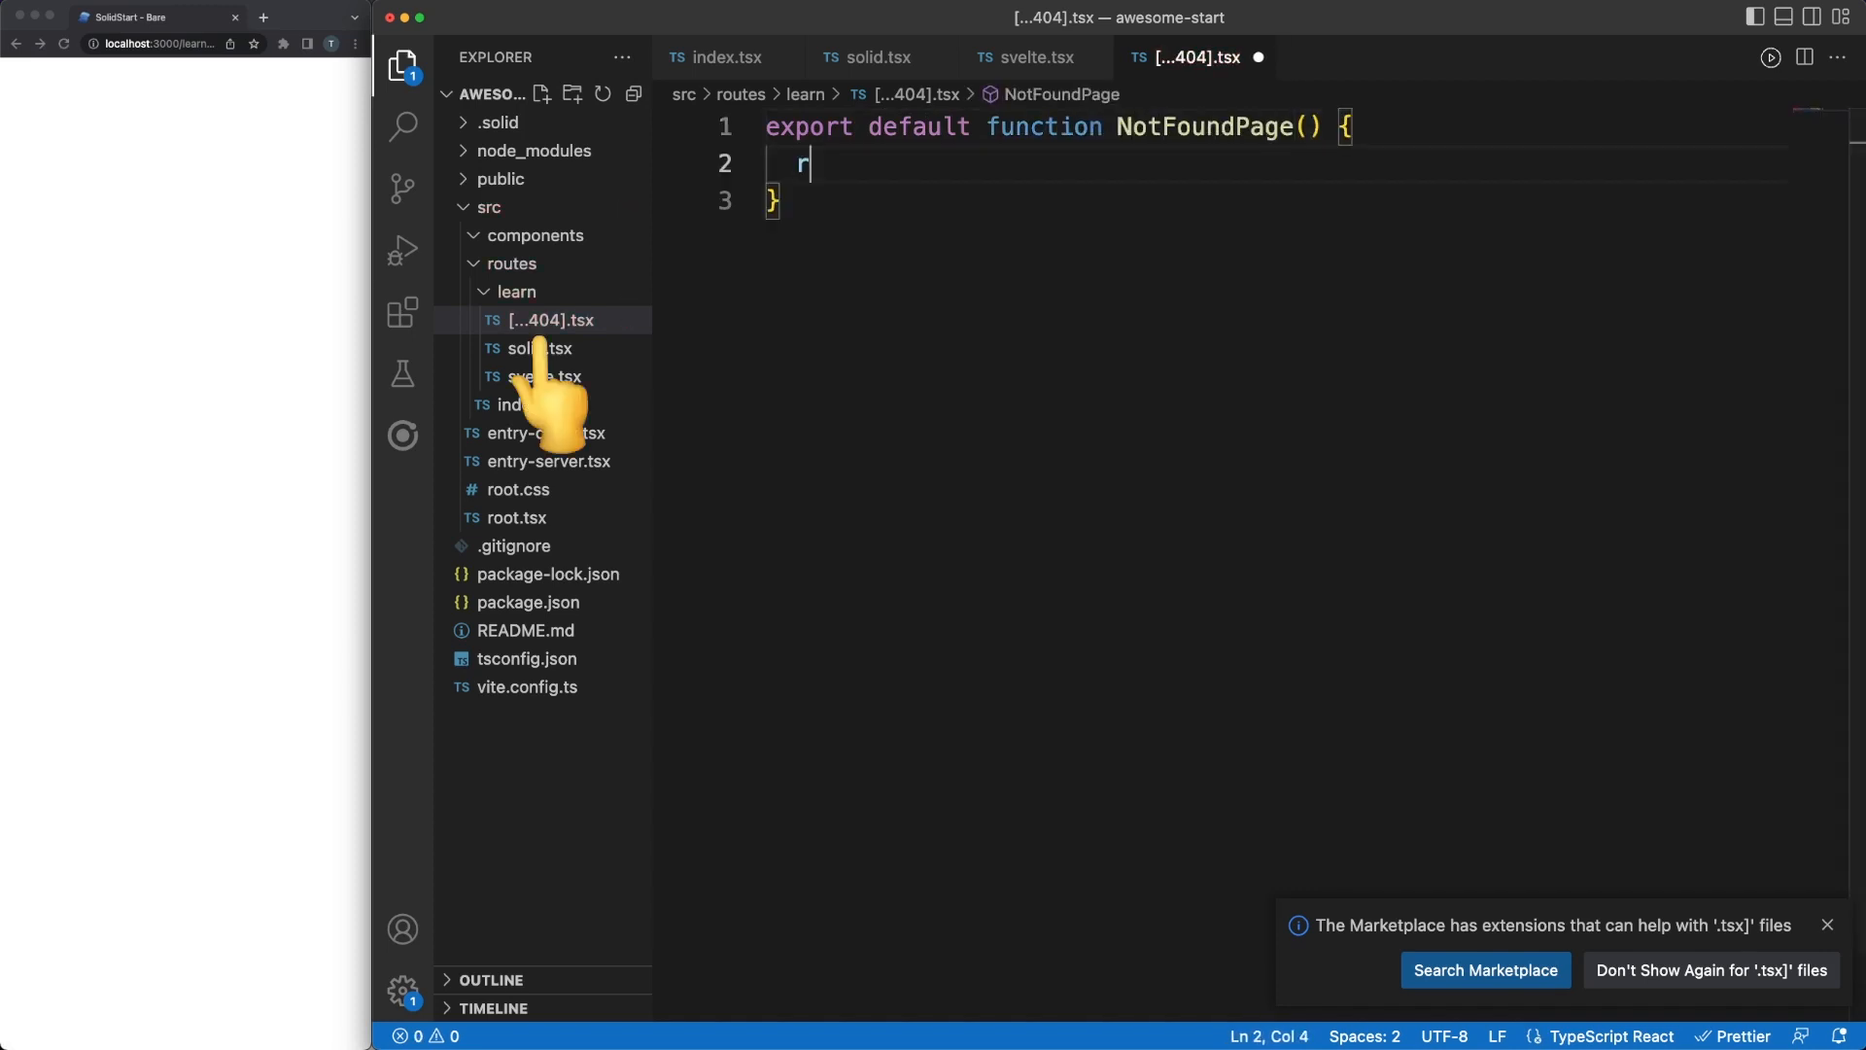
{"action": "type", "text": "eturn <>"}
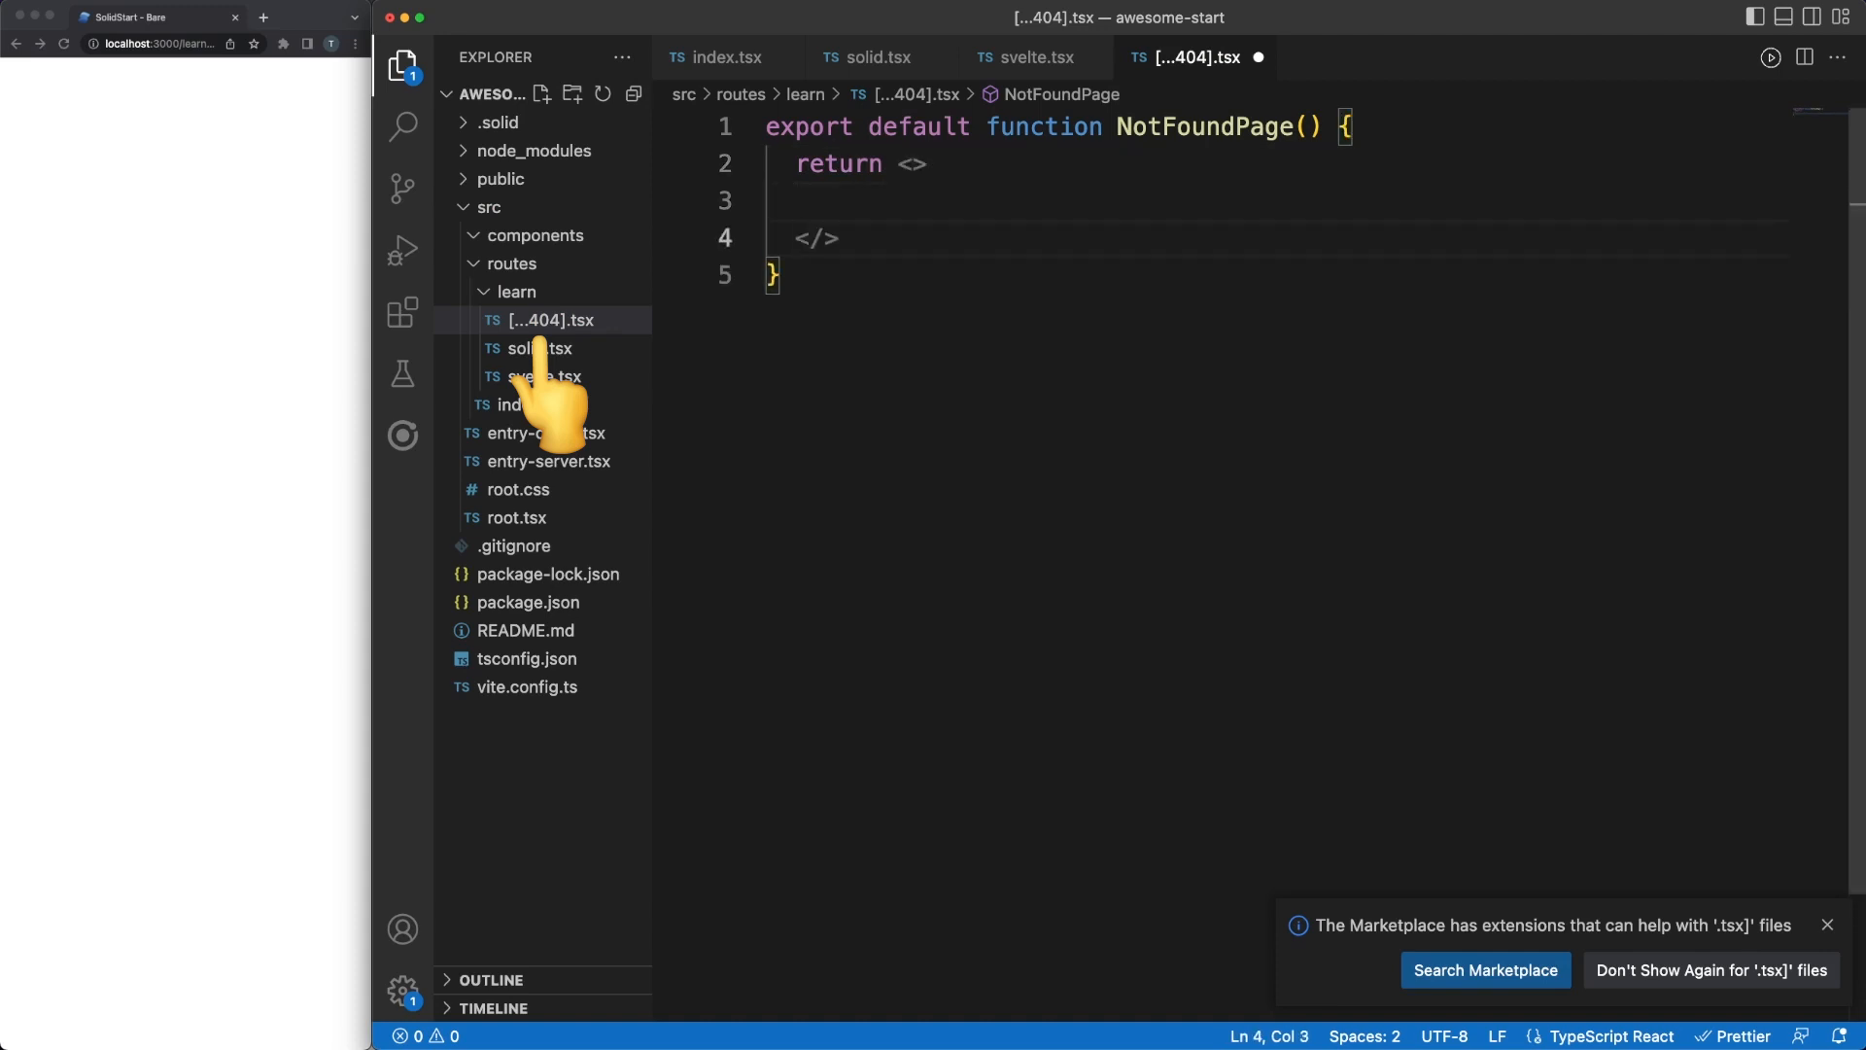
{"action": "type", "text": "<h1>Not found!</h1>"}
{"action": "type", "text": "[te"}
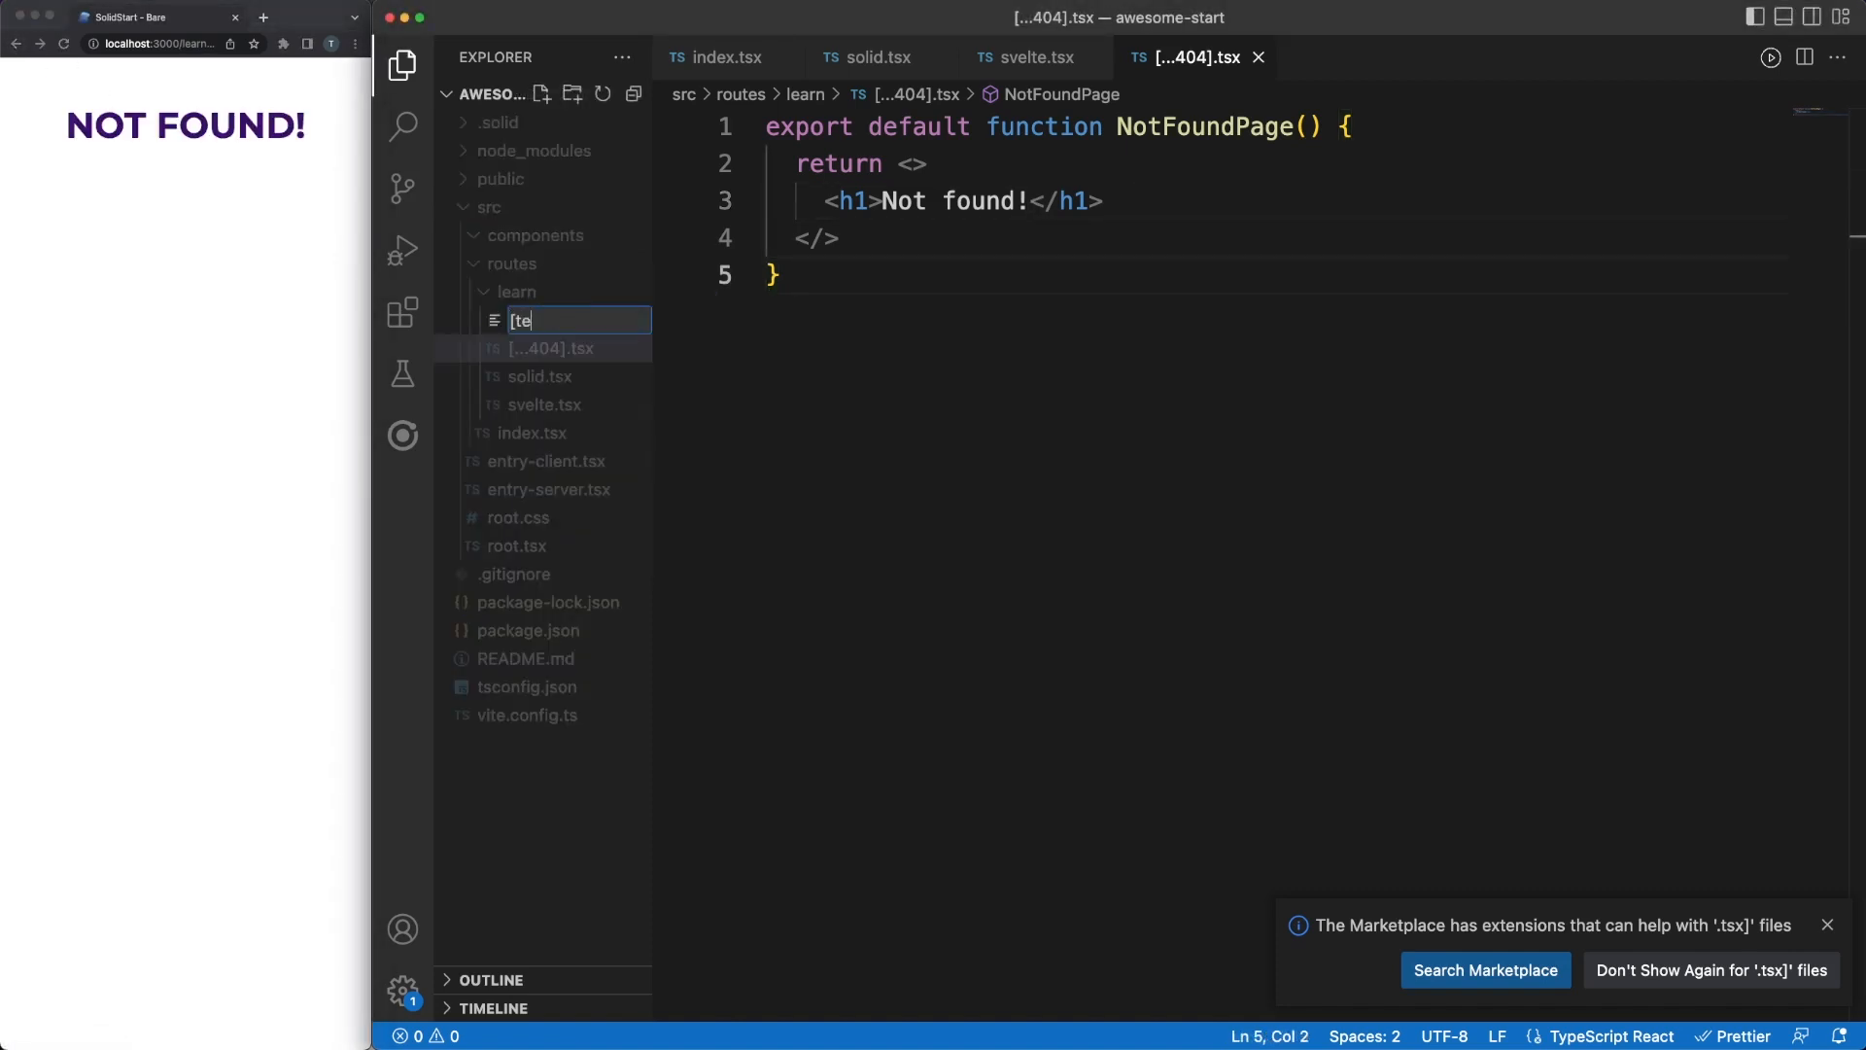
Create learn/[tech].tsx exporting TechPage with useParams and an h1 'Learn {params.tech}'
{"action": "type", "text": "ch]"}
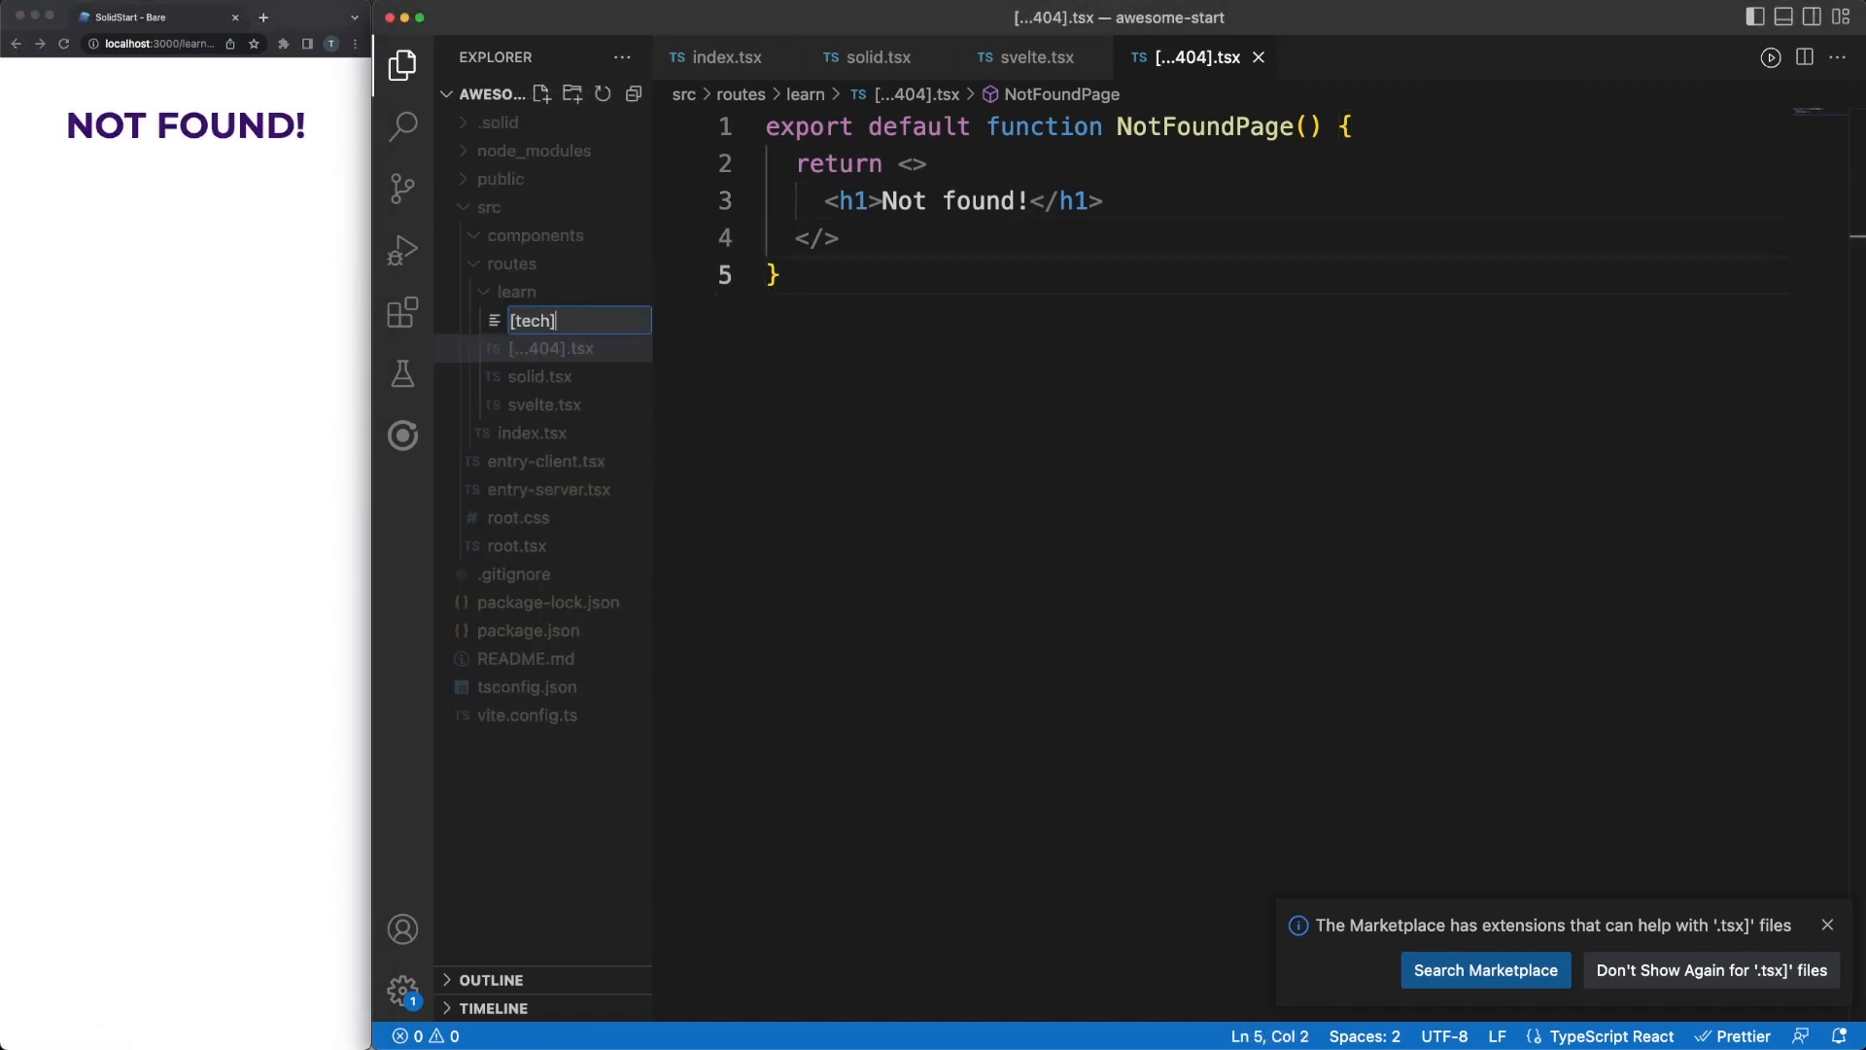
{"action": "key", "text": "Enter"}
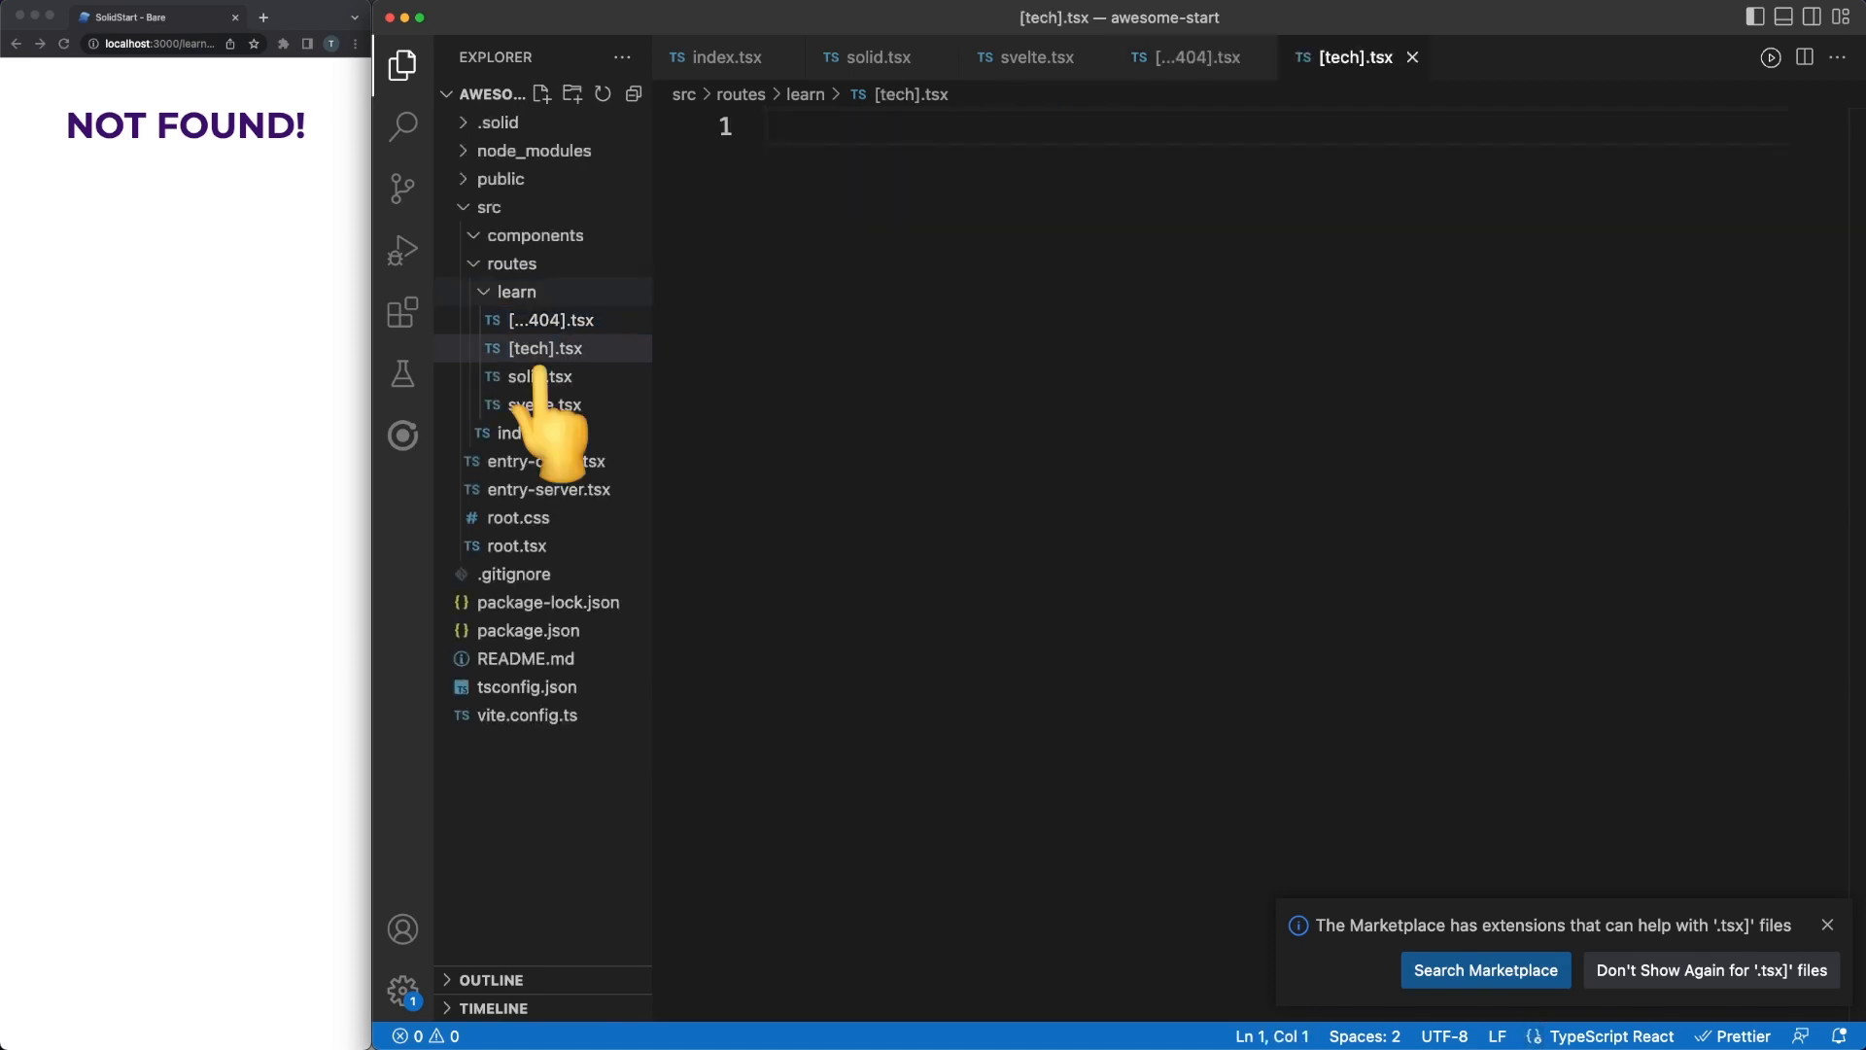
{"action": "type", "text": "exp"}
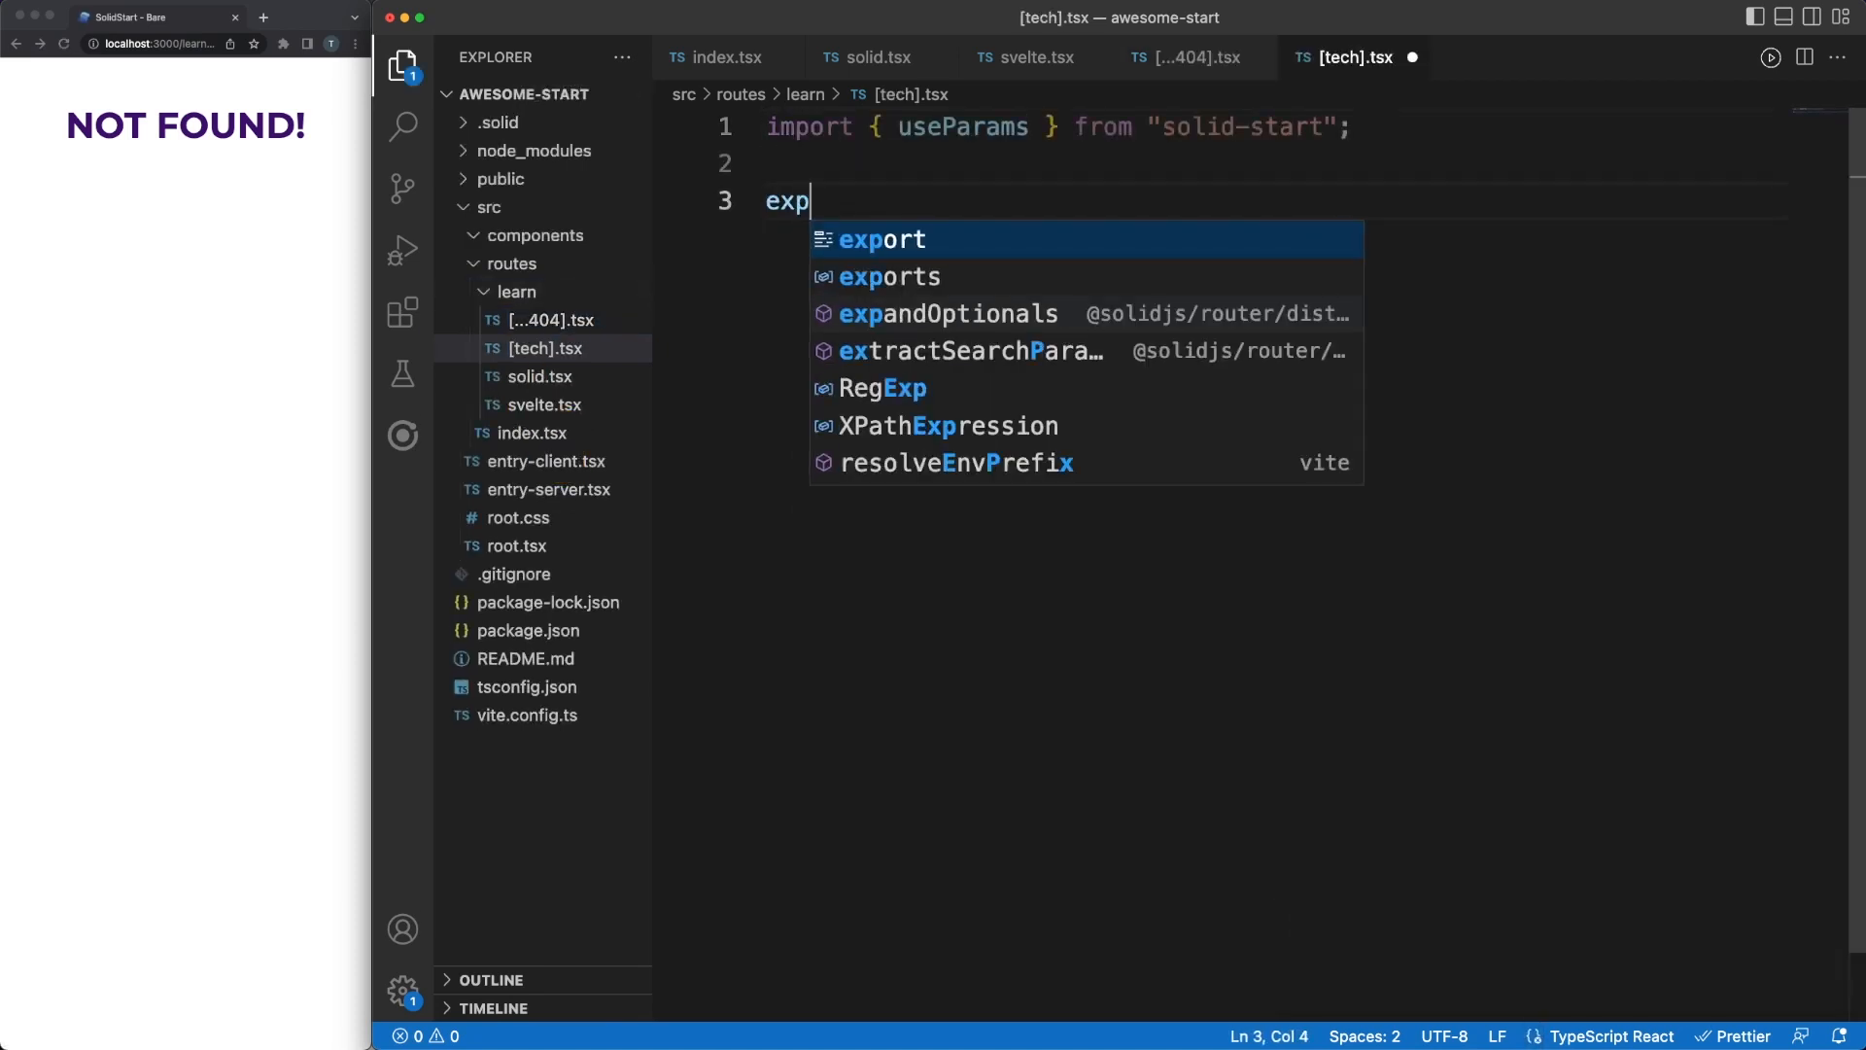
{"action": "type", "text": "ort default function TechPage() {"}
{"action": "type", "text": "const params = usePar"}
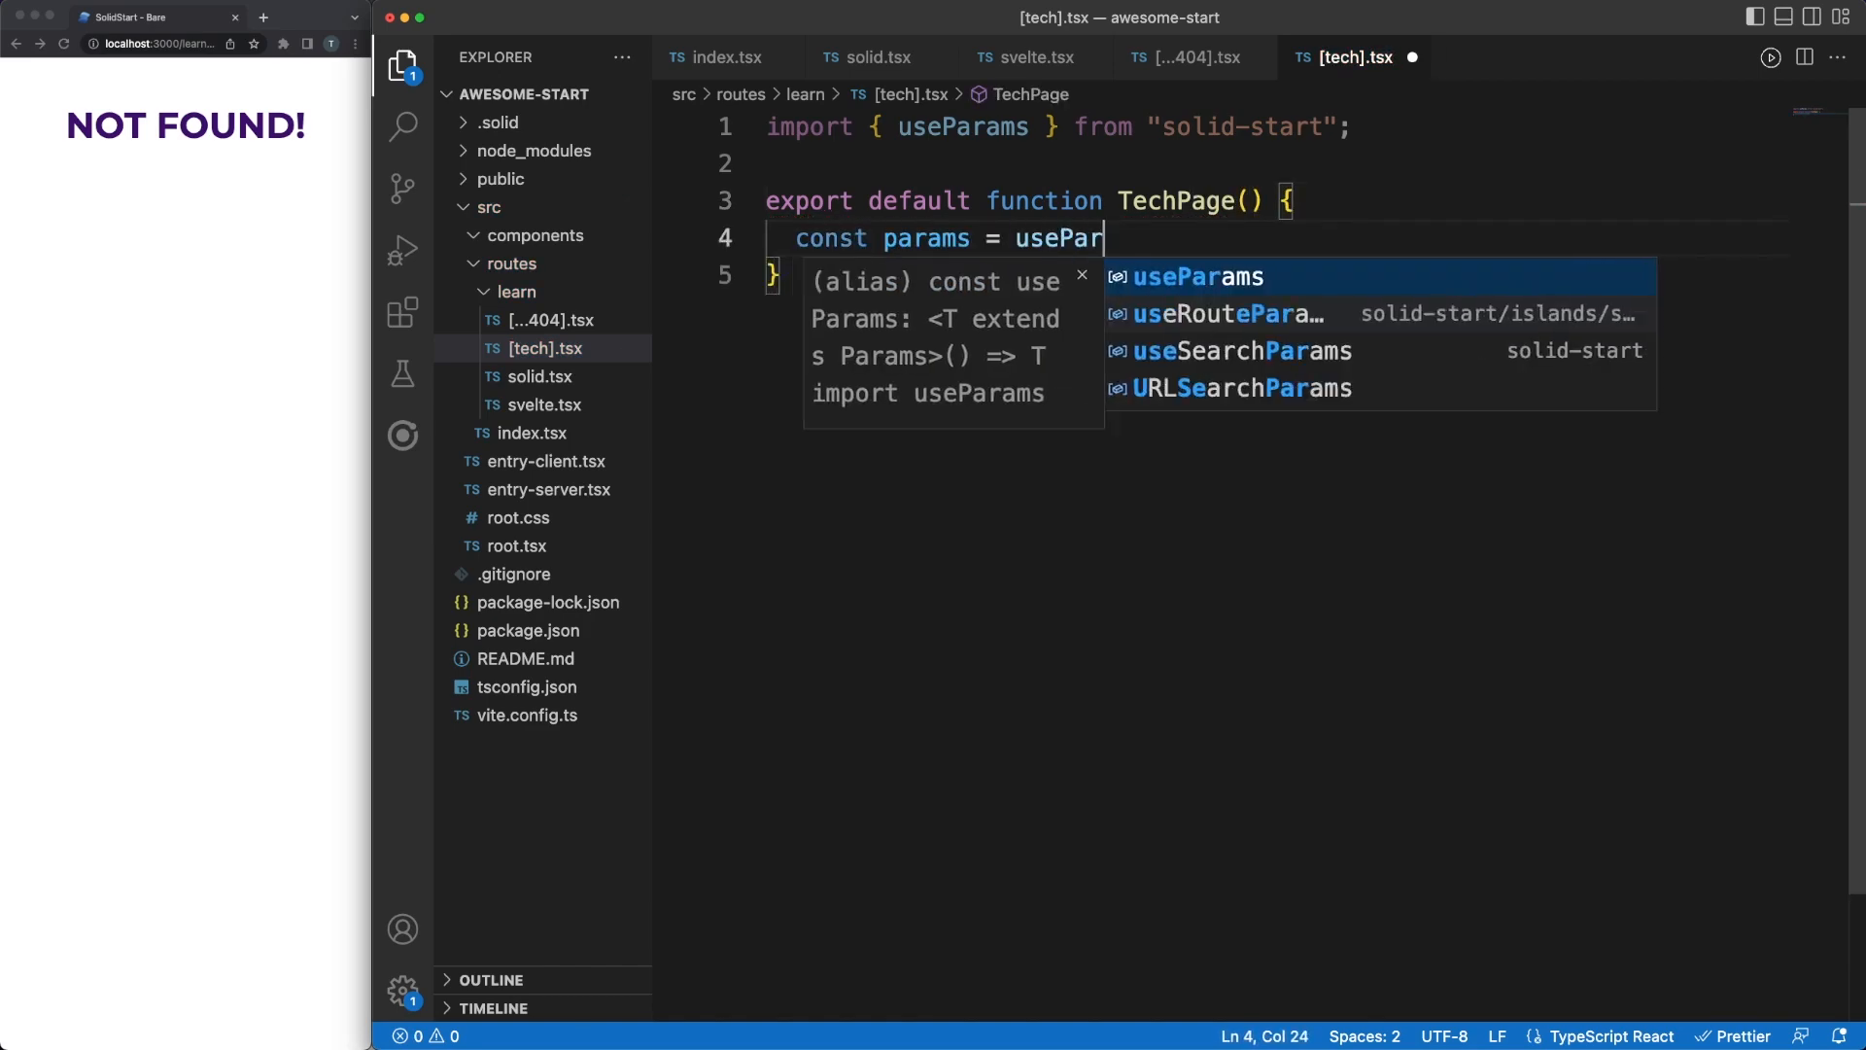
{"action": "key", "text": "Enter"}
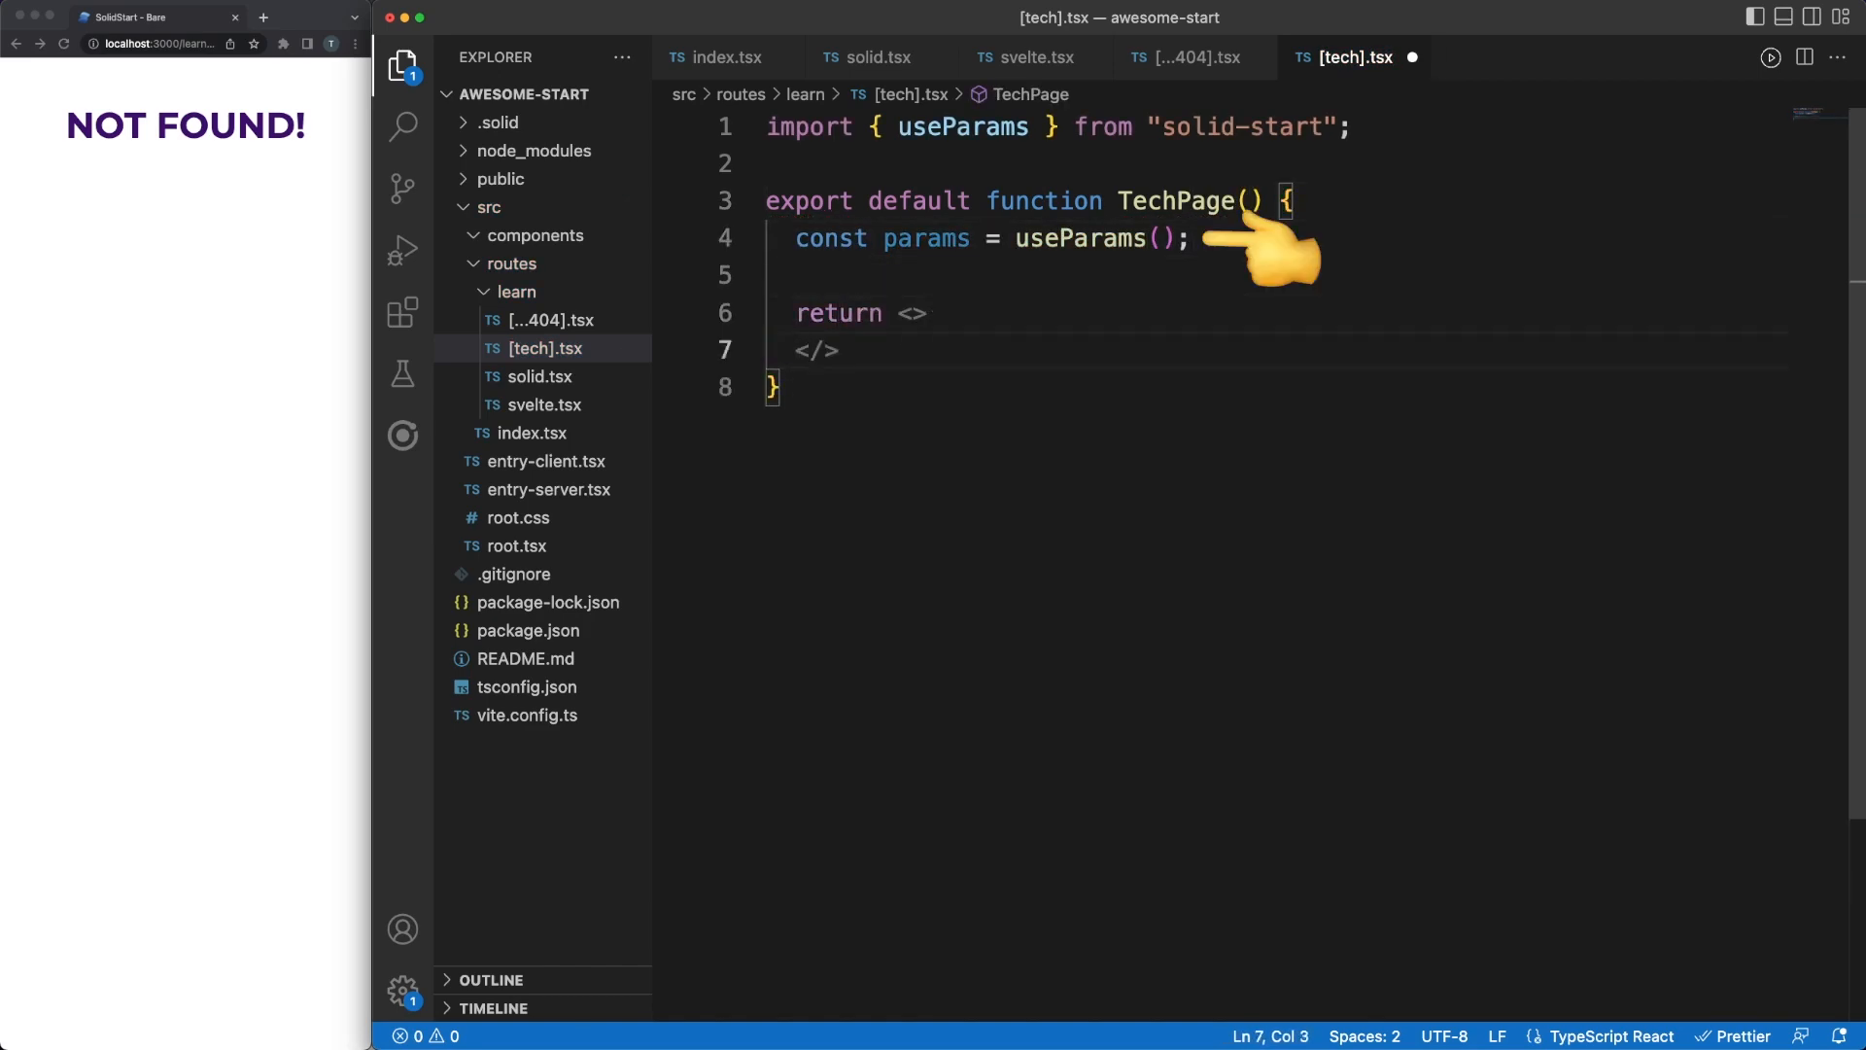
{"action": "type", "text": "<h1>L</h1>"}
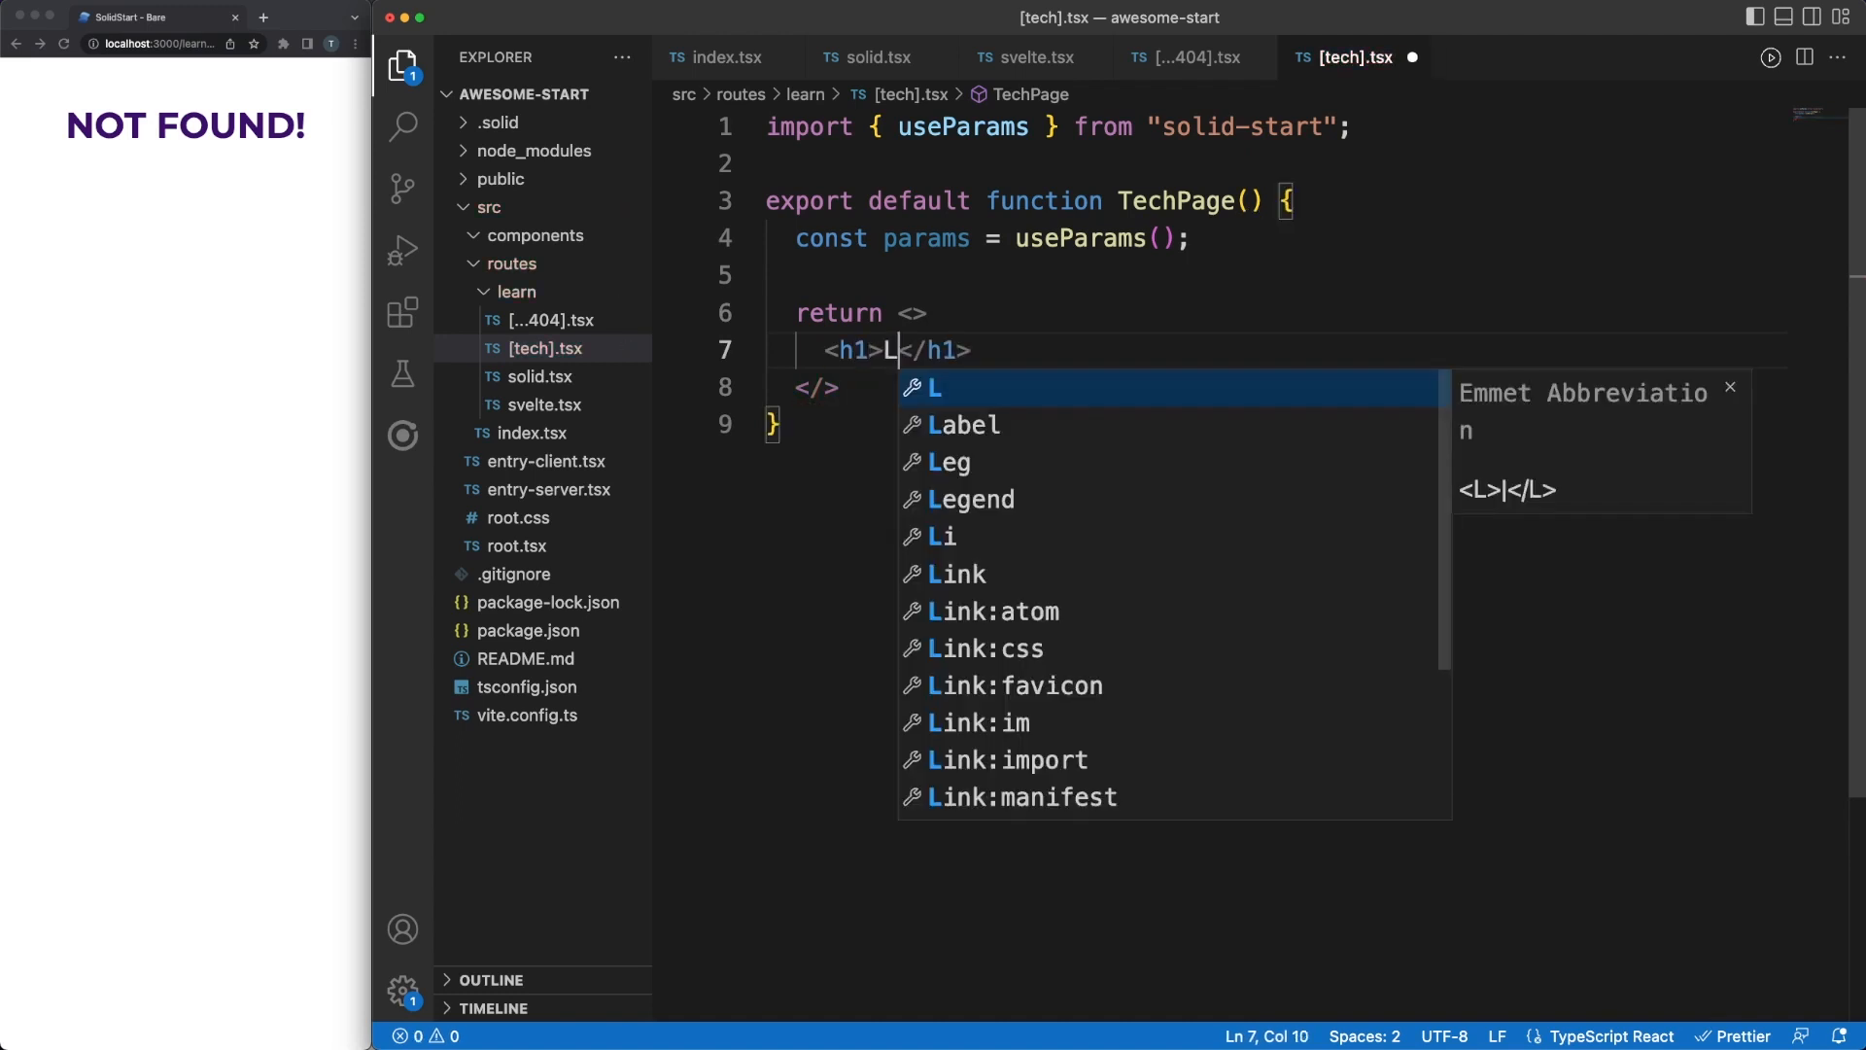
{"action": "type", "text": "earn {params.tech}"}
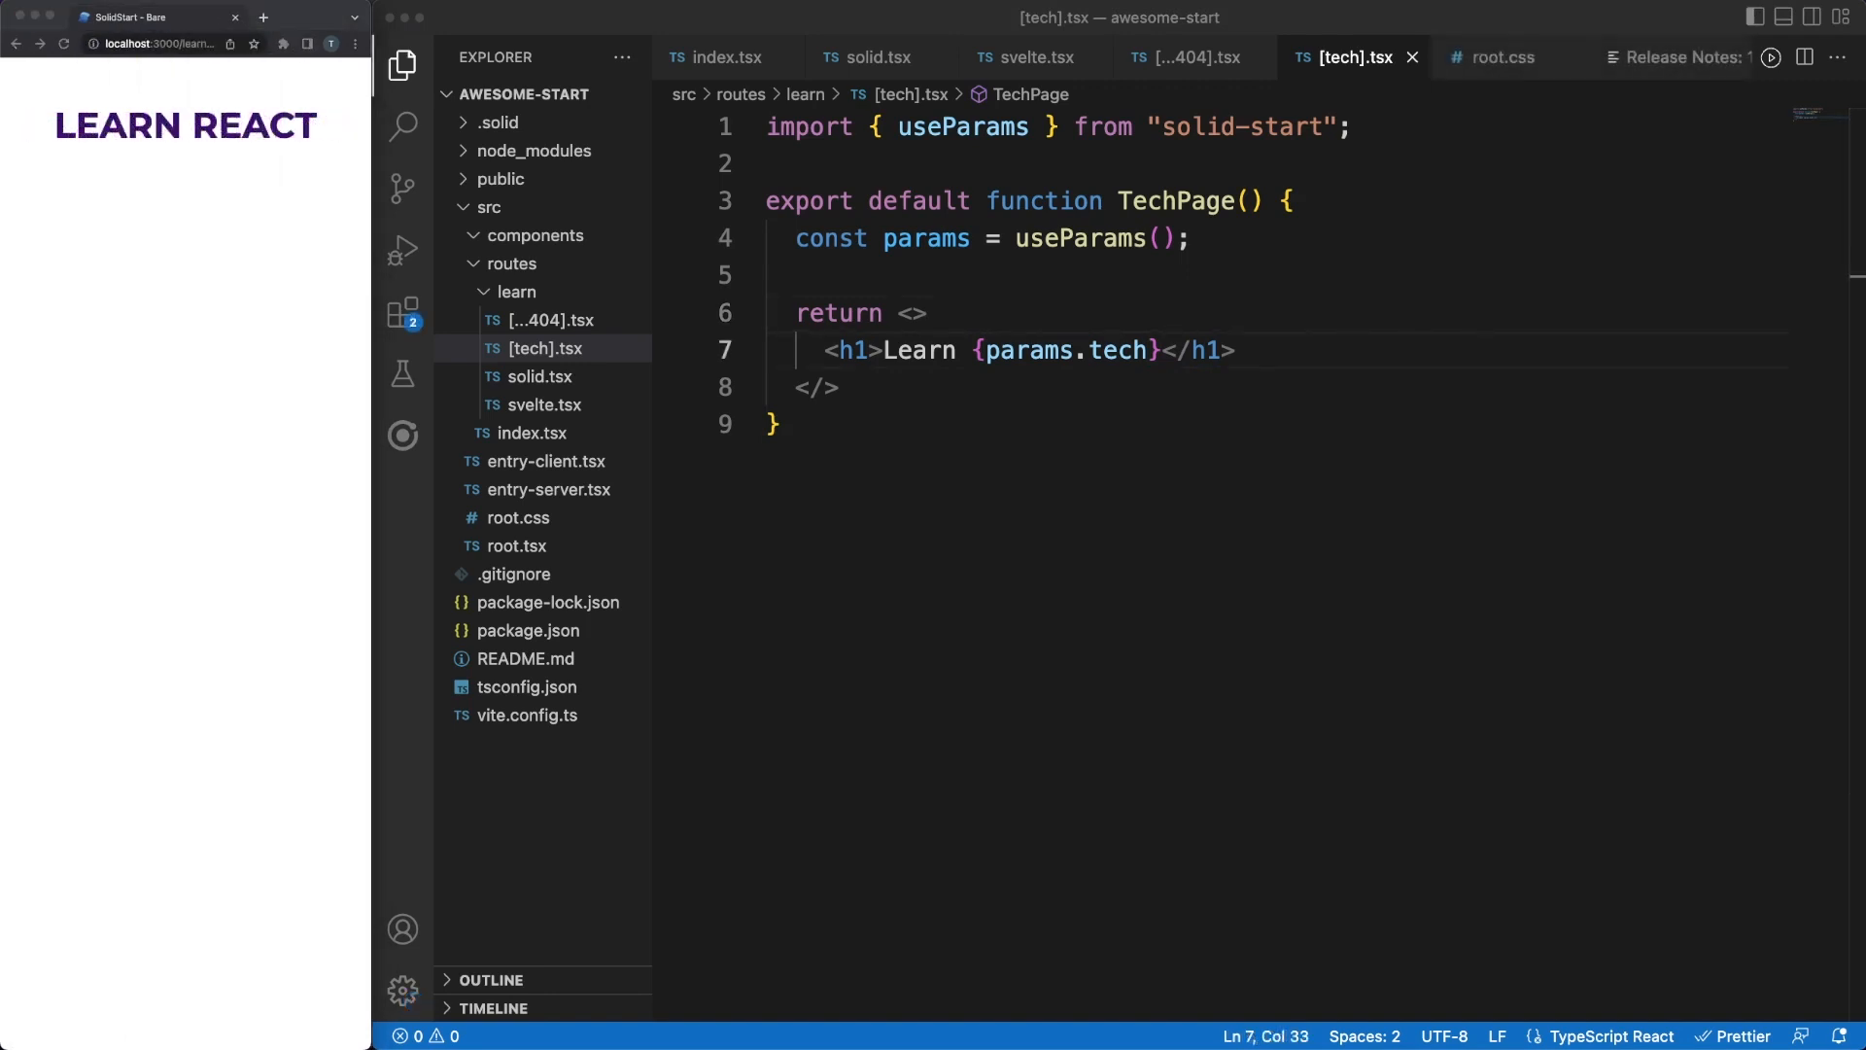
Select solid.tsx and svelte.tsx in the Explorer for deletion
{"action": "left_click", "coordinate": [537, 375]}
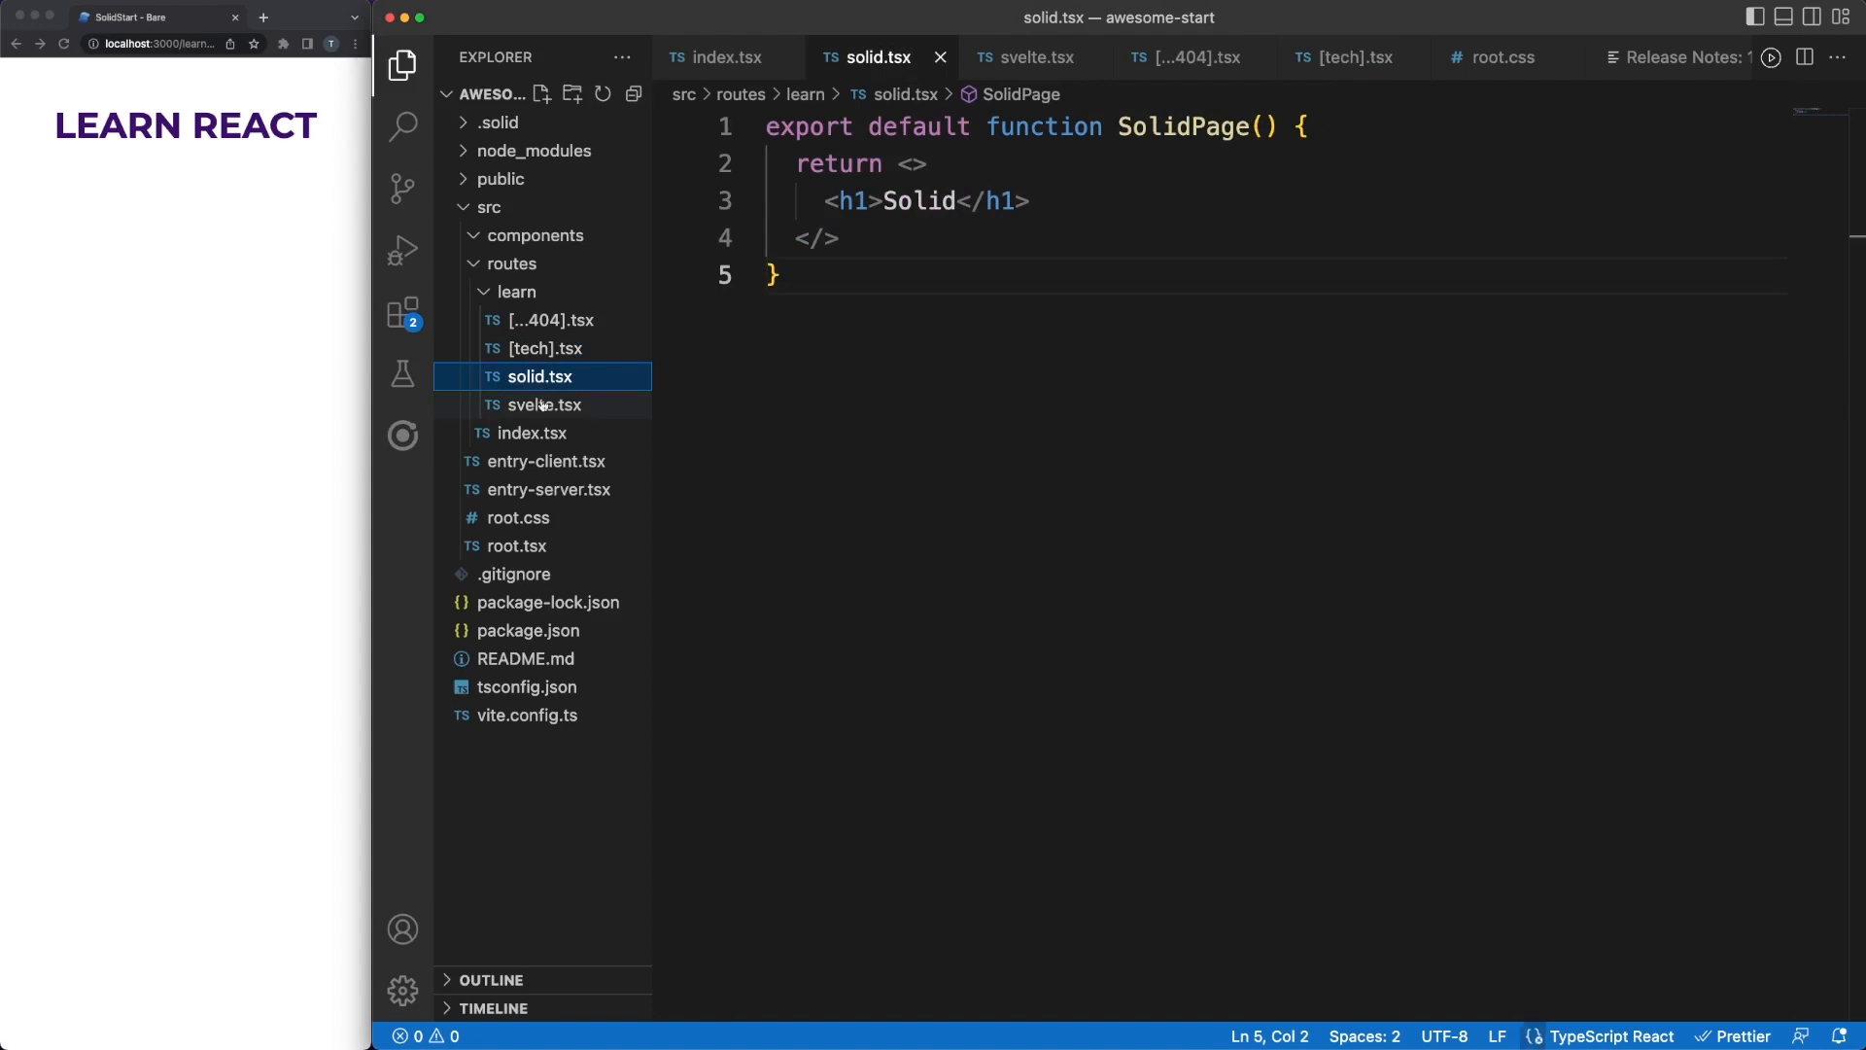
{"action": "left_click", "coordinate": [547, 404]}
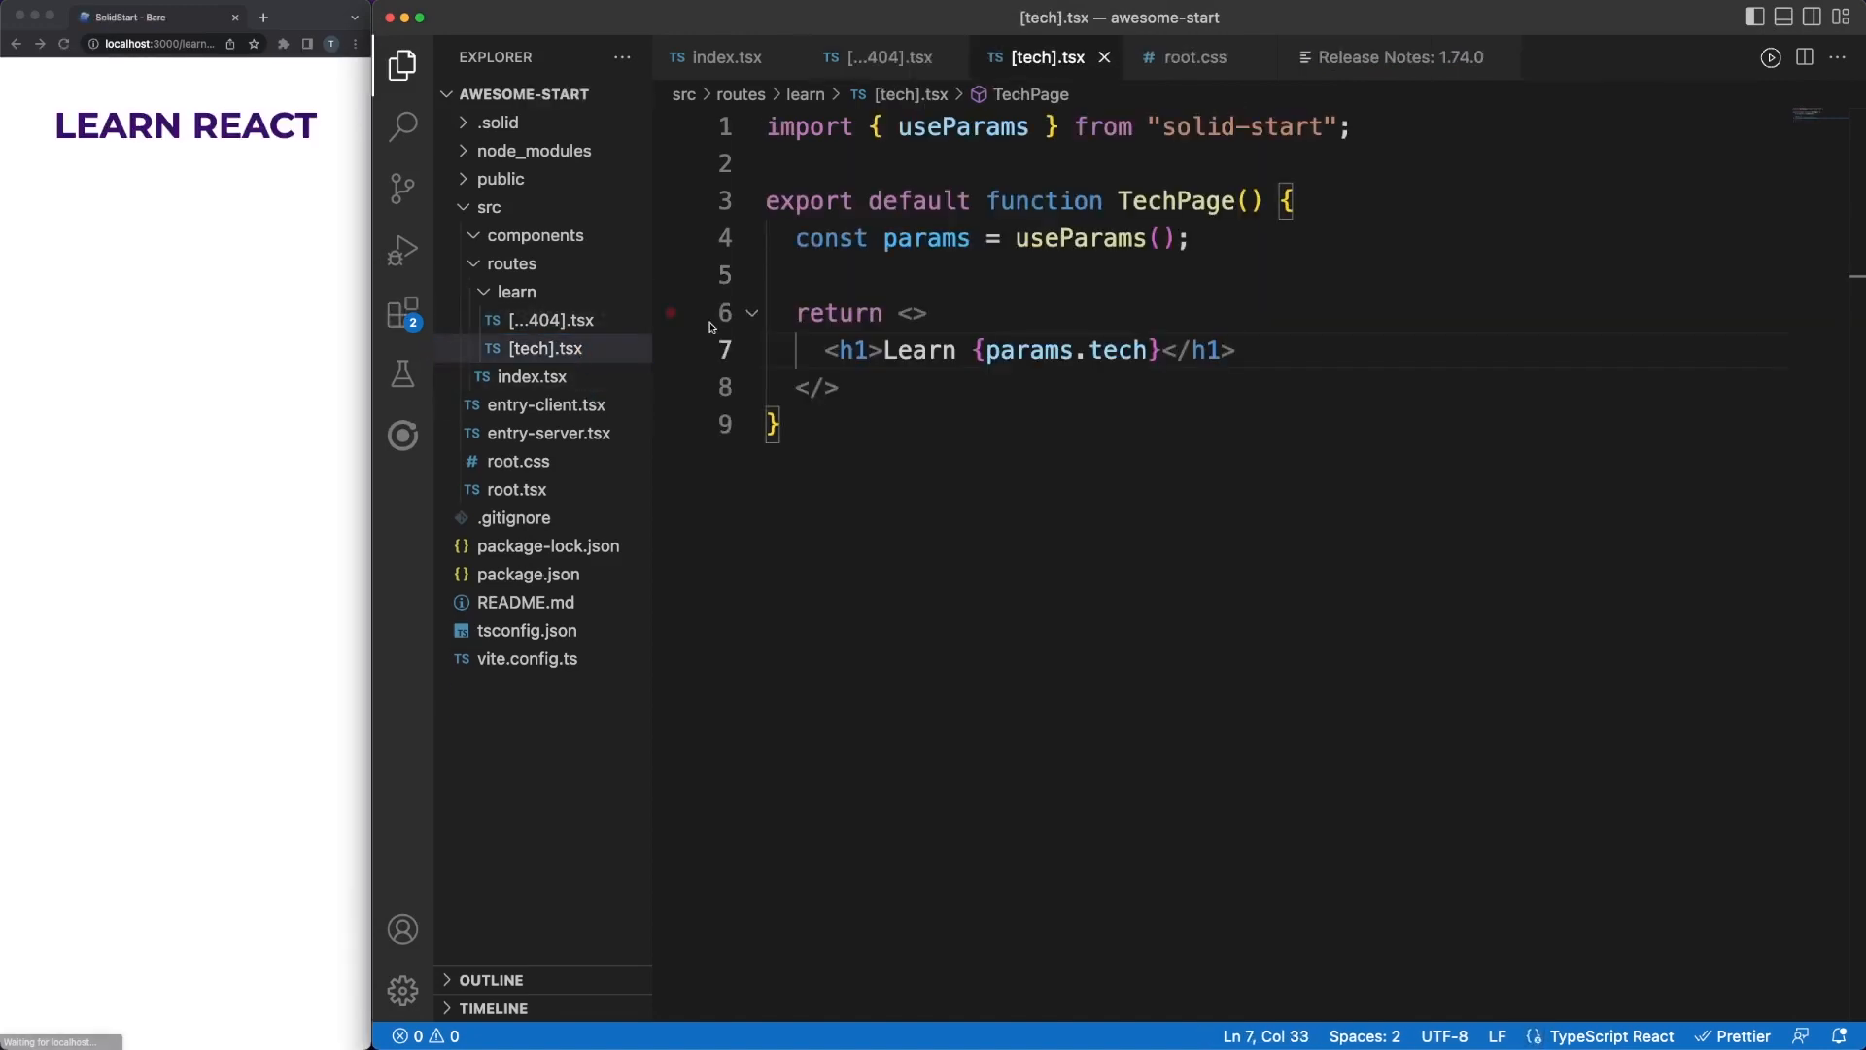
Close other tabs and add an email signal, an email input bound to it and a Register button
{"action": "right_click", "coordinate": [1046, 57]}
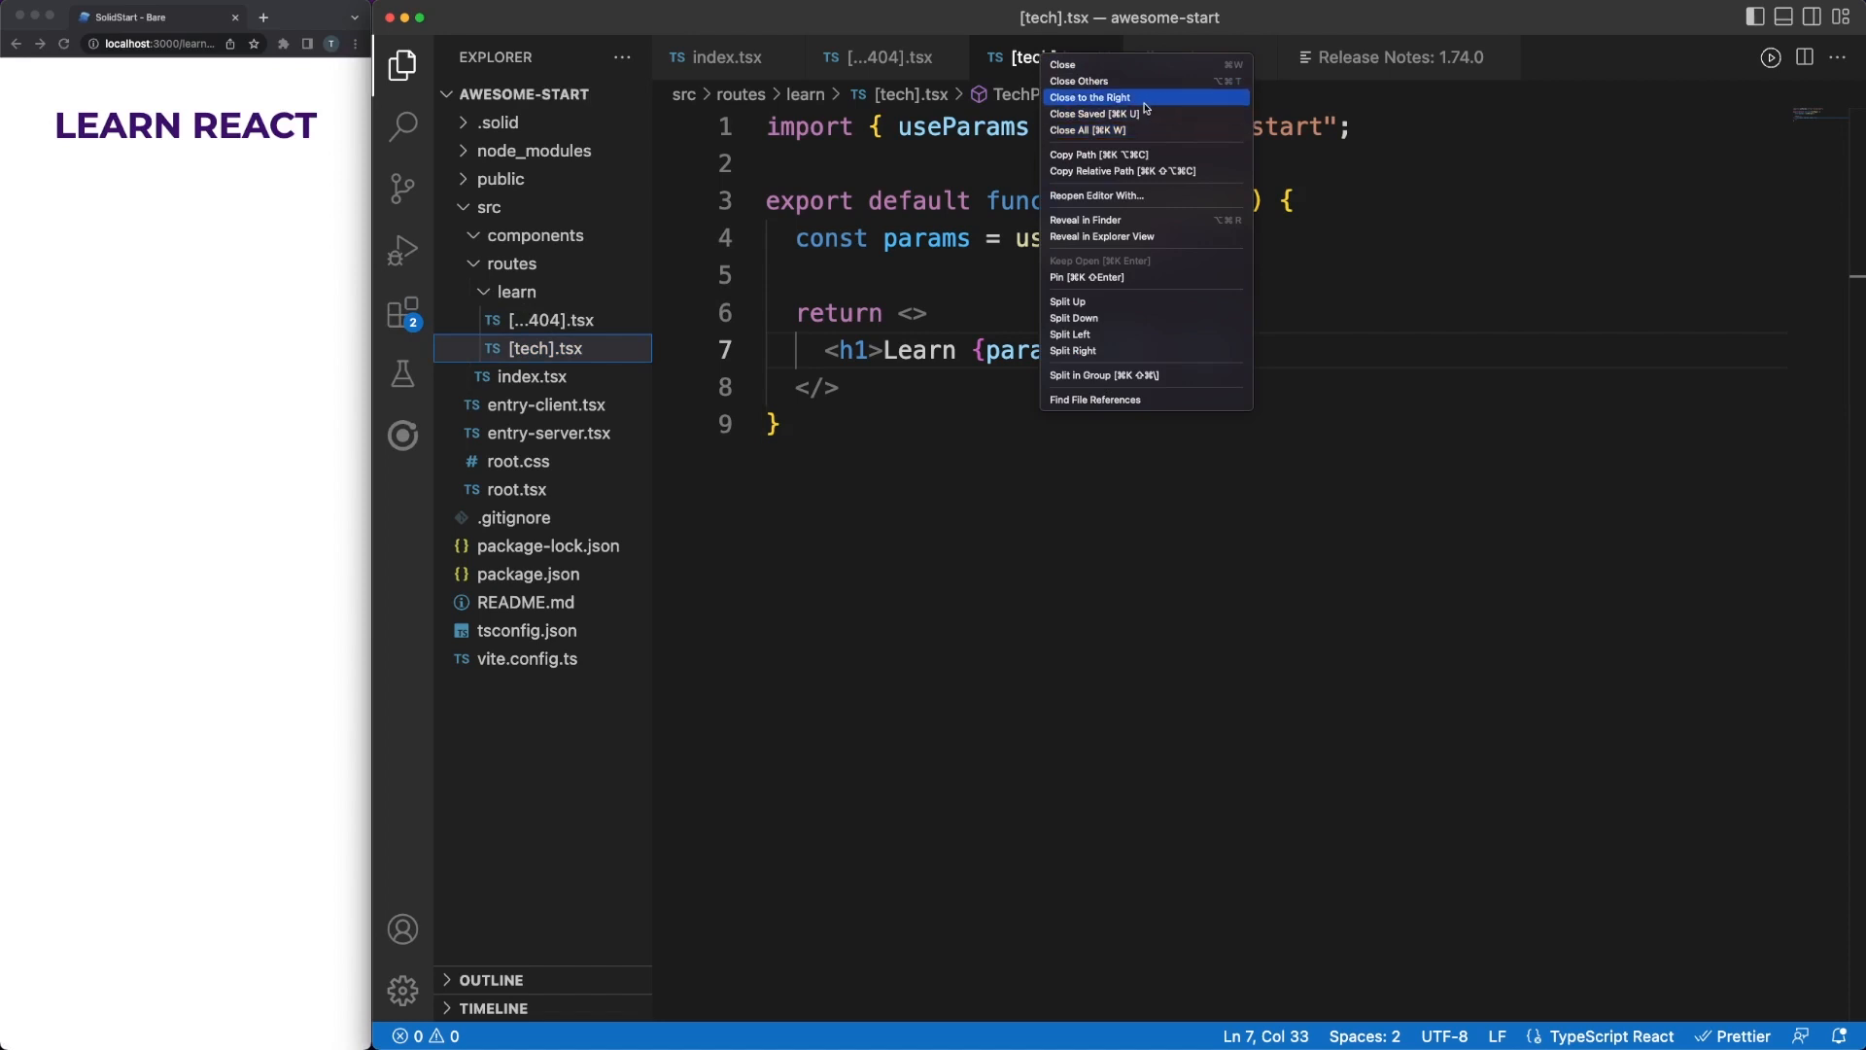
{"action": "left_click", "coordinate": [1079, 82]}
{"action": "type", "text": "const ["}
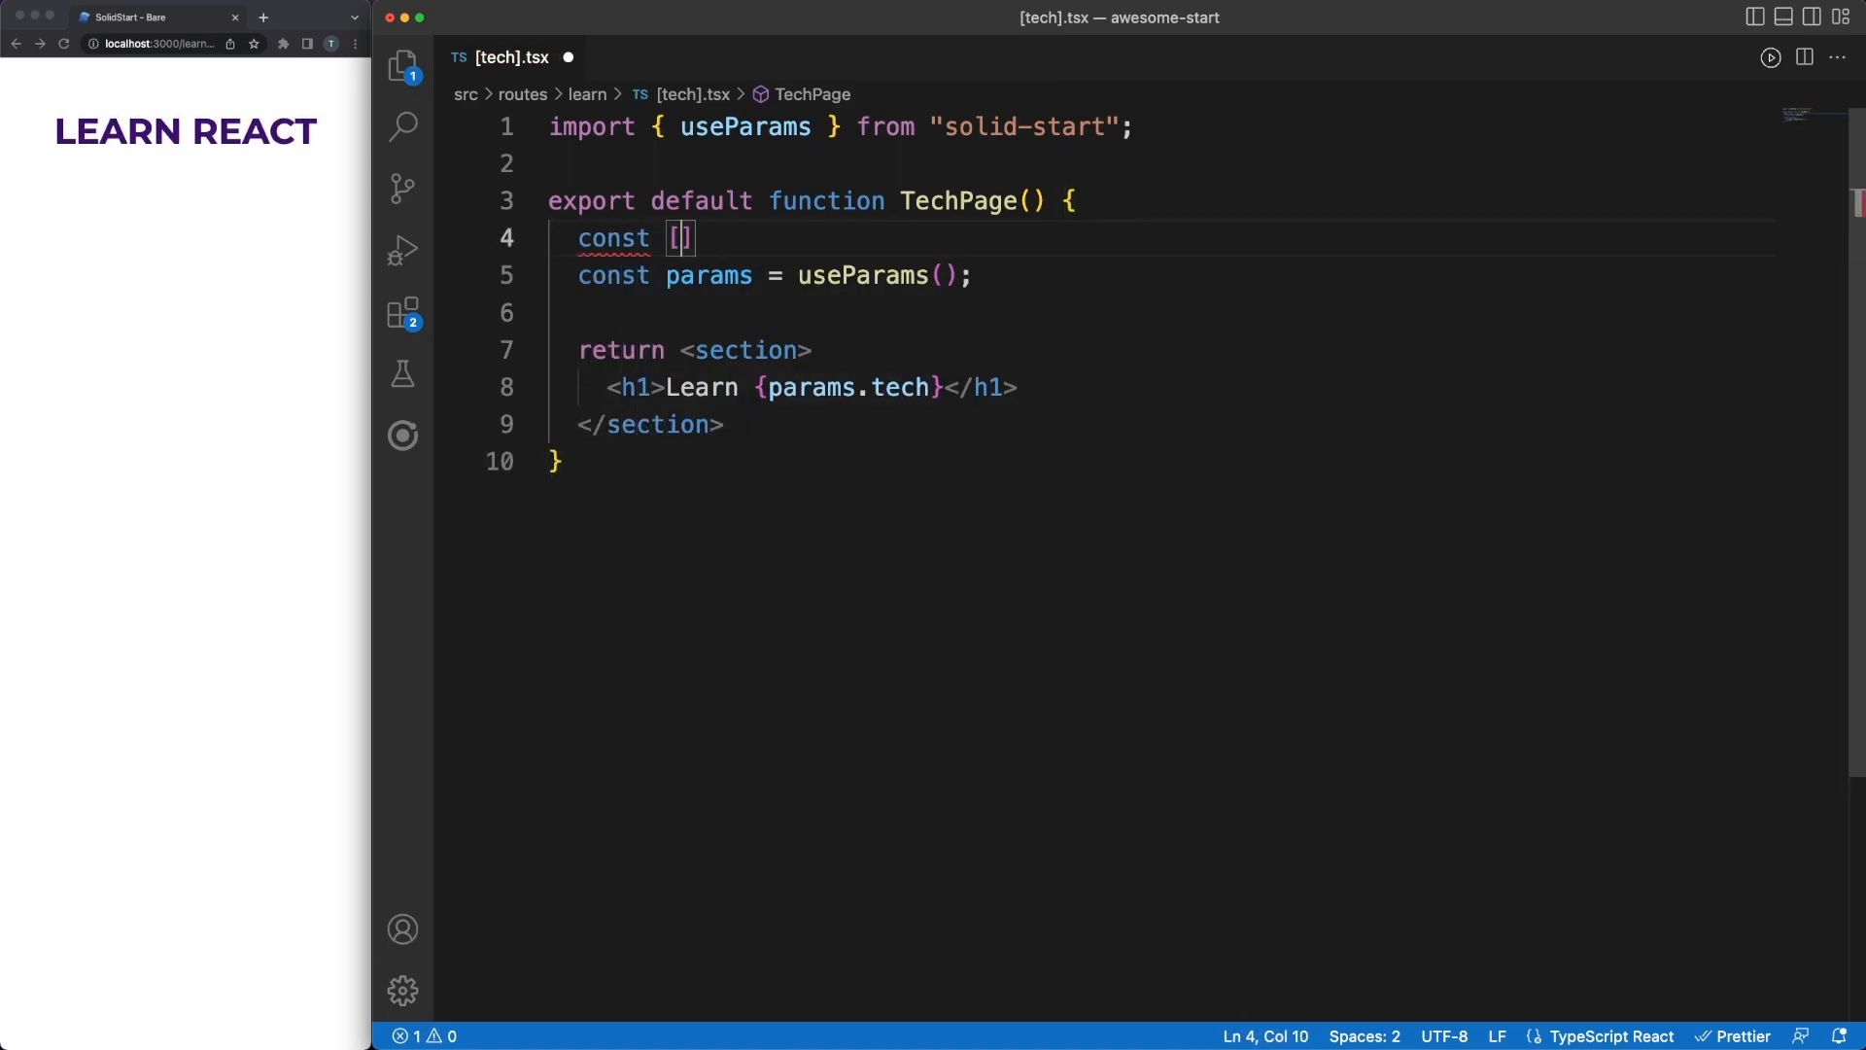
{"action": "type", "text": "email, setEmail"}
{"action": "type", "text": "<input "}
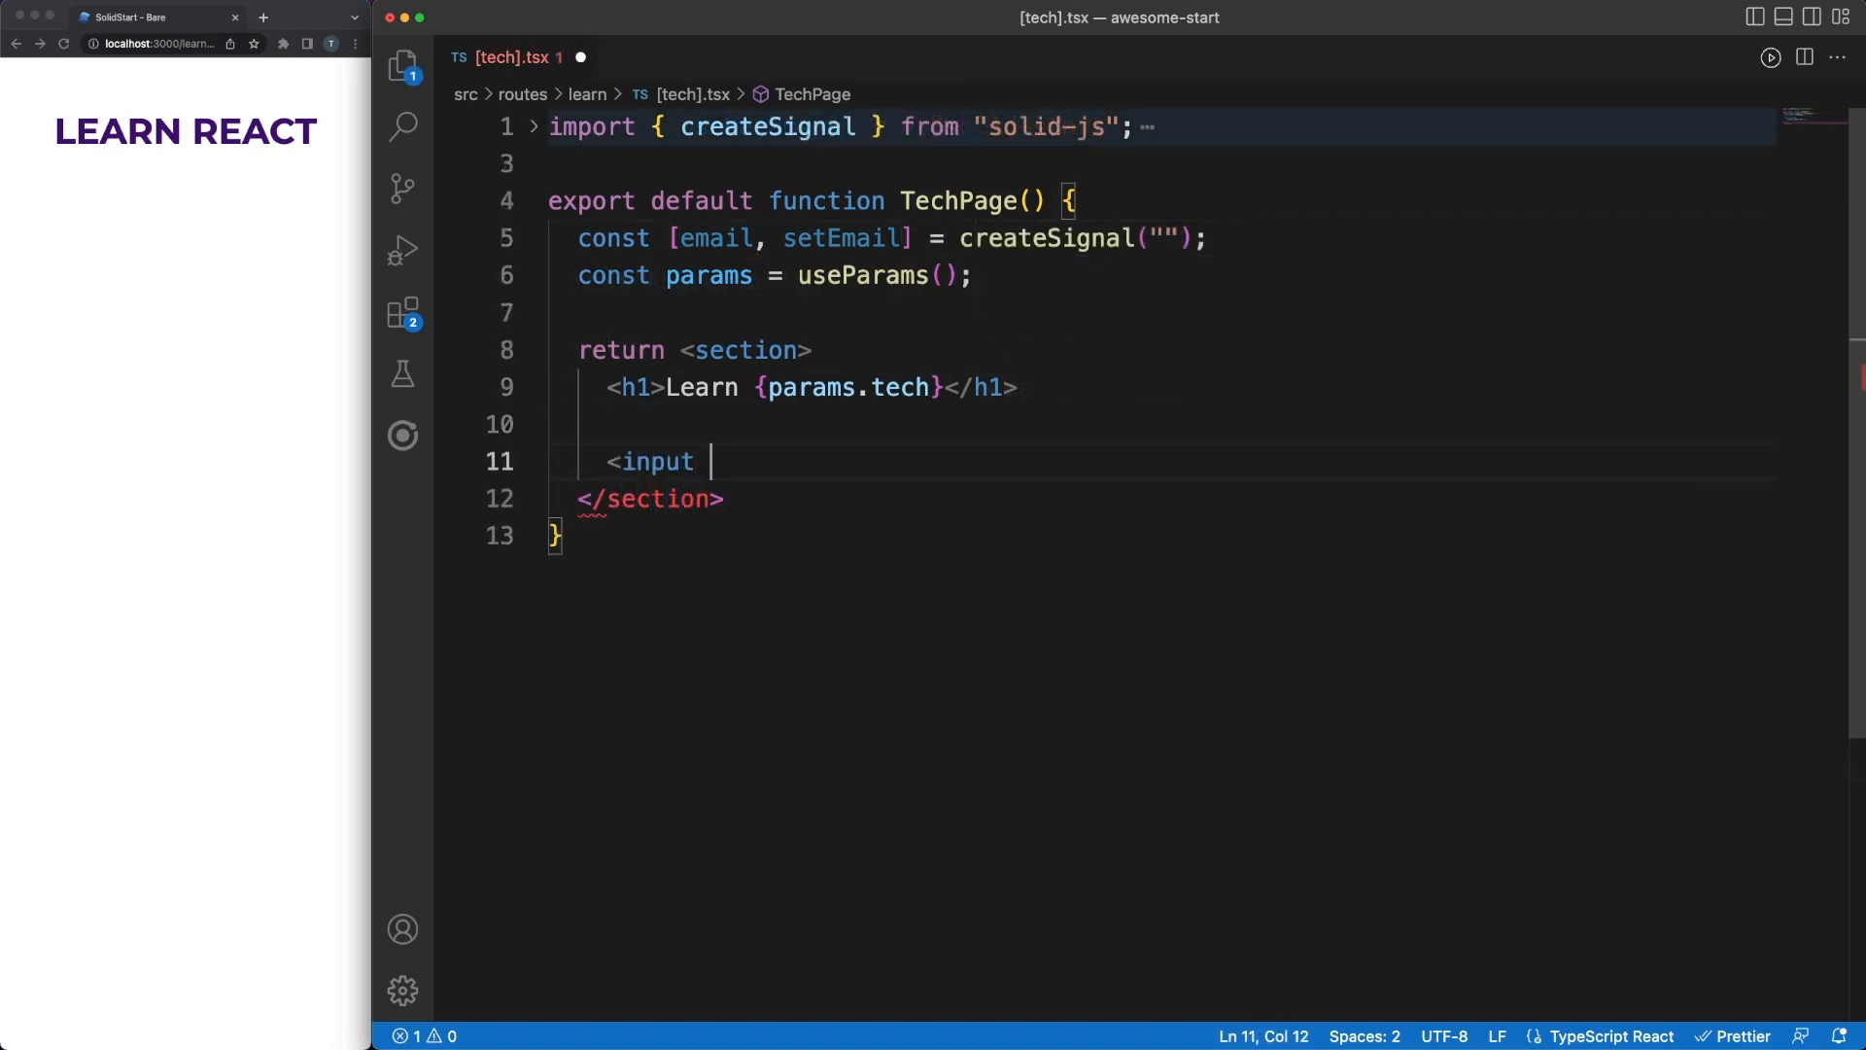
{"action": "type", "text": "type=\"email"}
{"action": "type", "text": "v"}
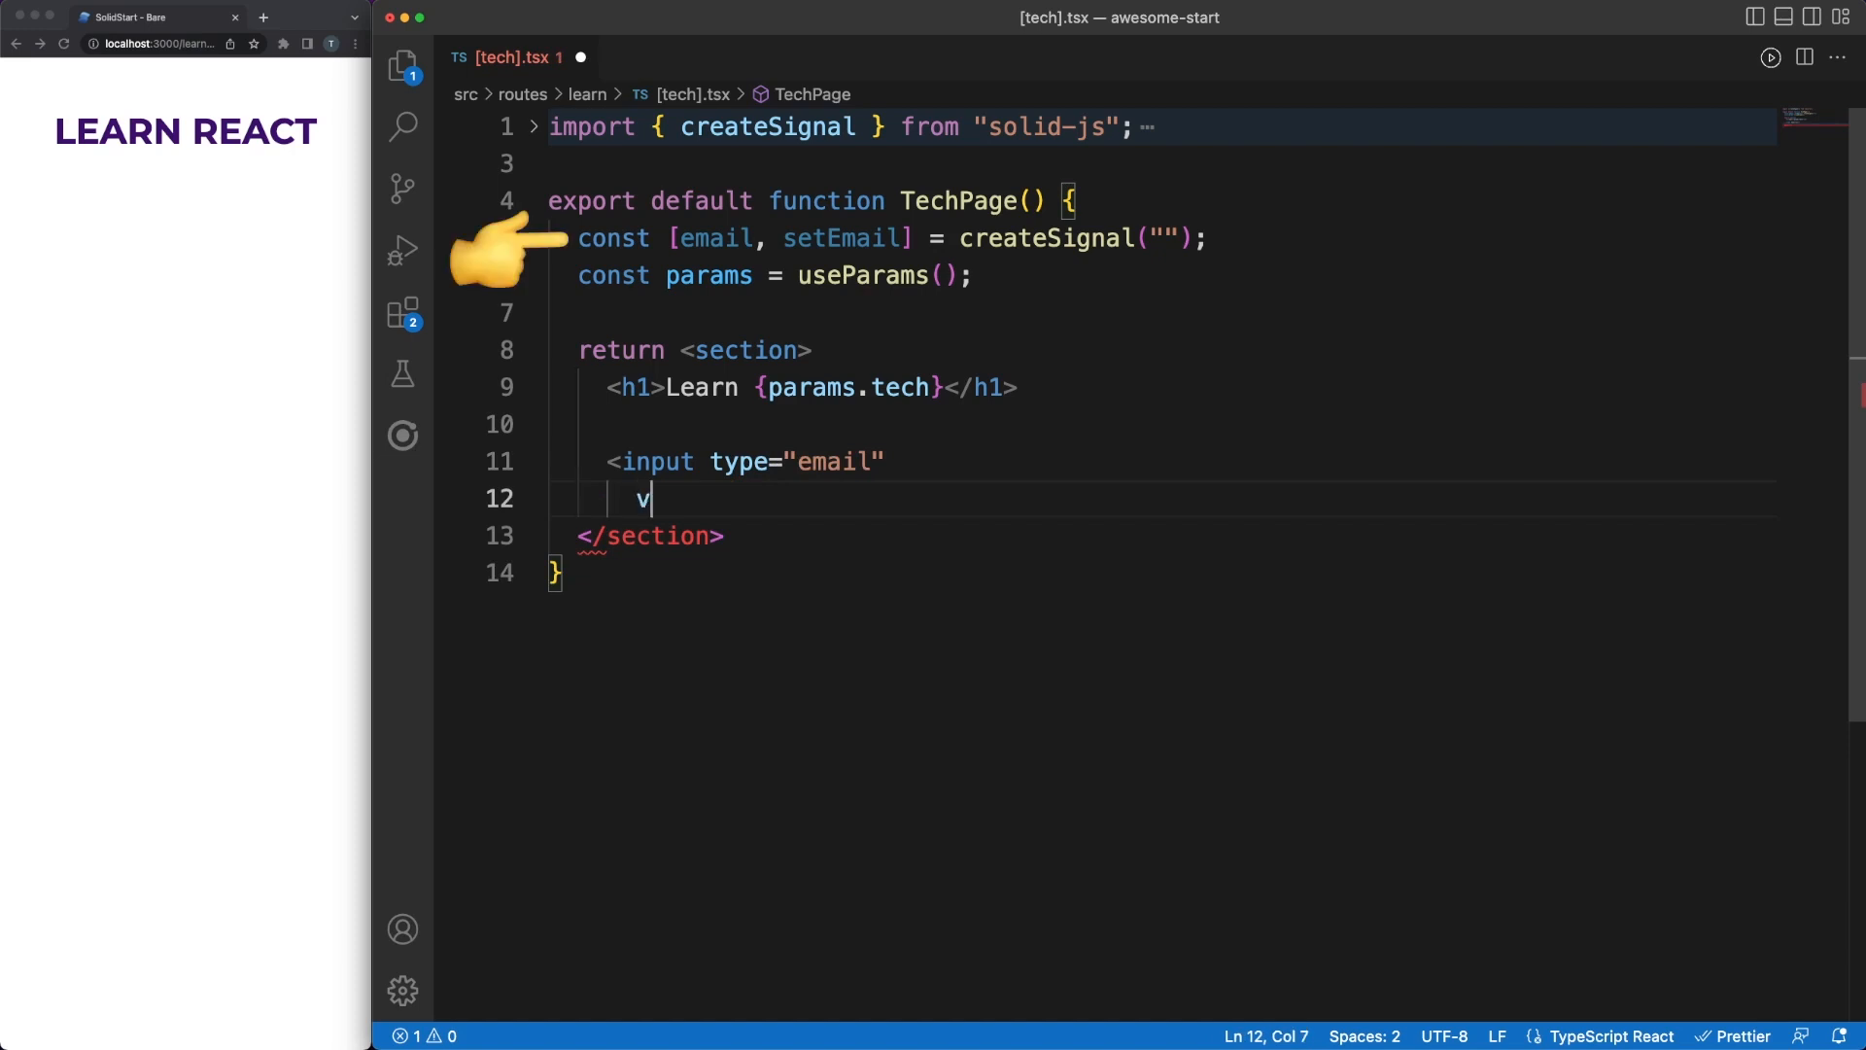
{"action": "type", "text": "alue={email()}"}
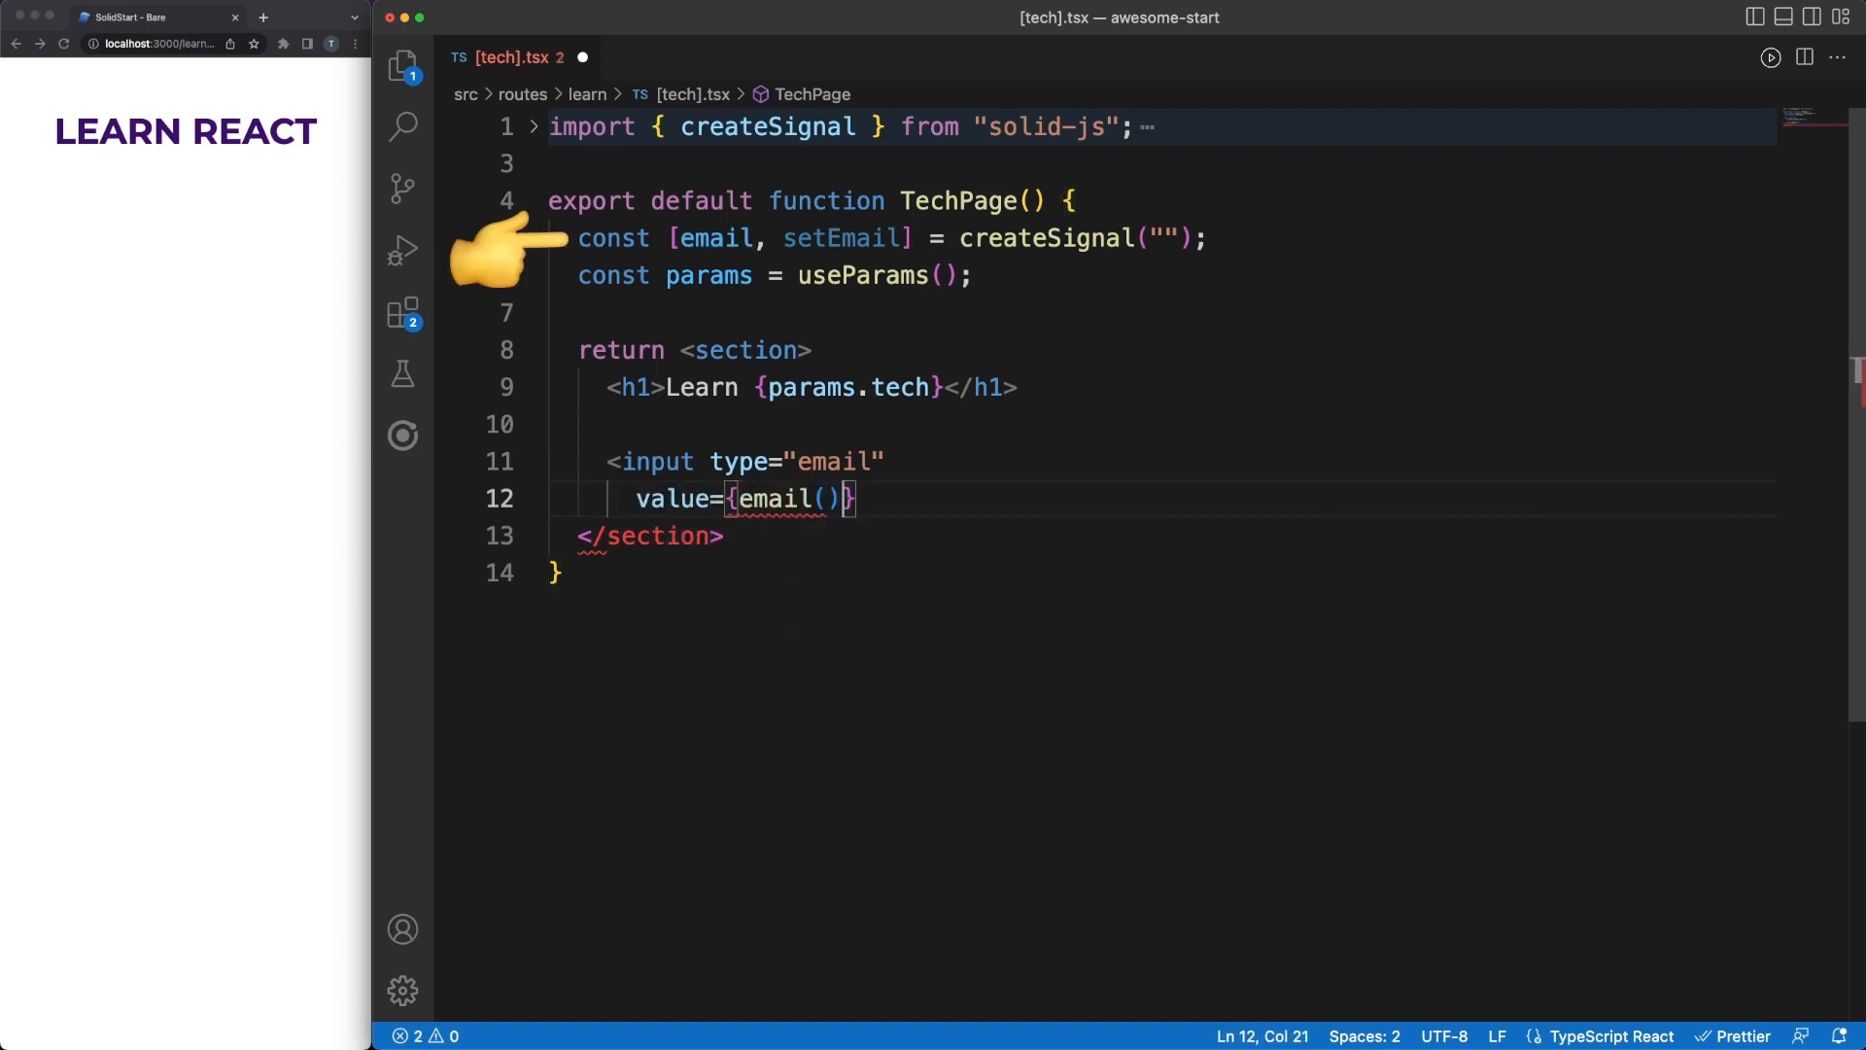
{"action": "type", "text": "onchange={ev => setEmail((ev.target as HTMLInputElement).value)} />"}
{"action": "type", "text": "<button onClic</button>"}
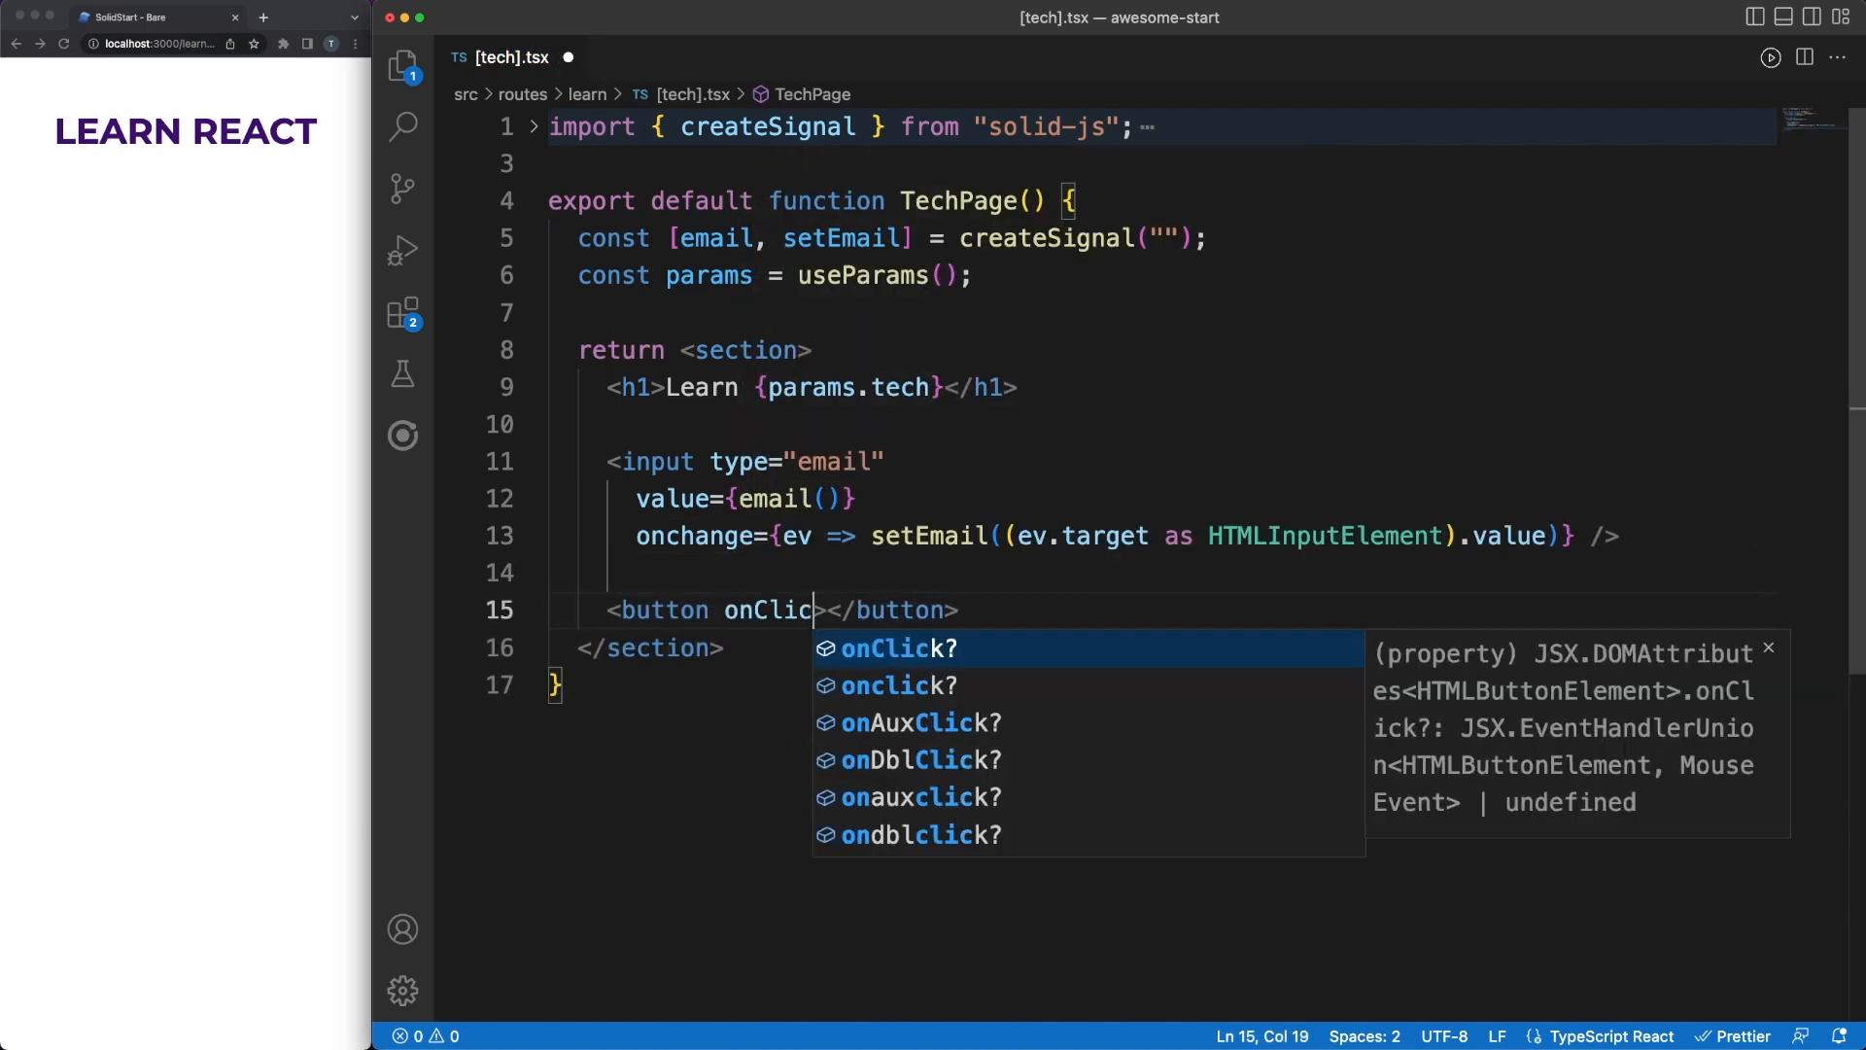
{"action": "type", "text": "={register}"}
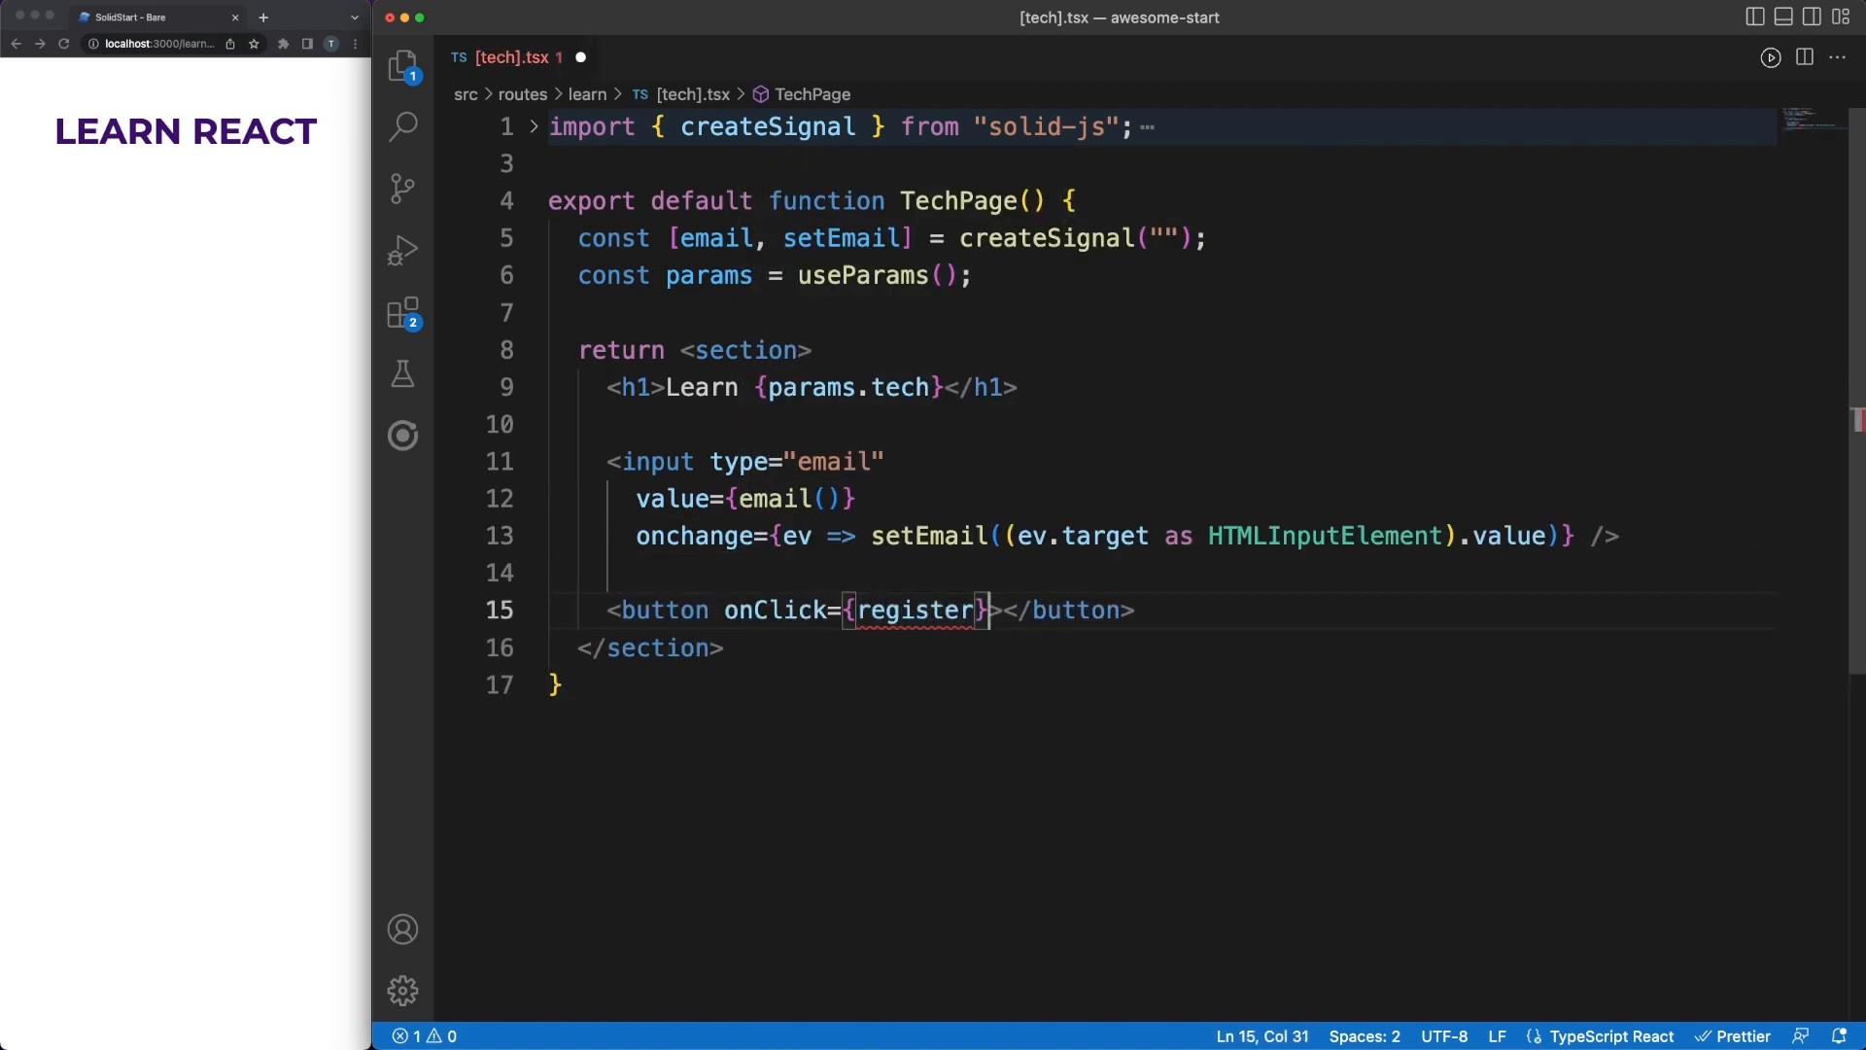
{"action": "type", "text": "Register"}
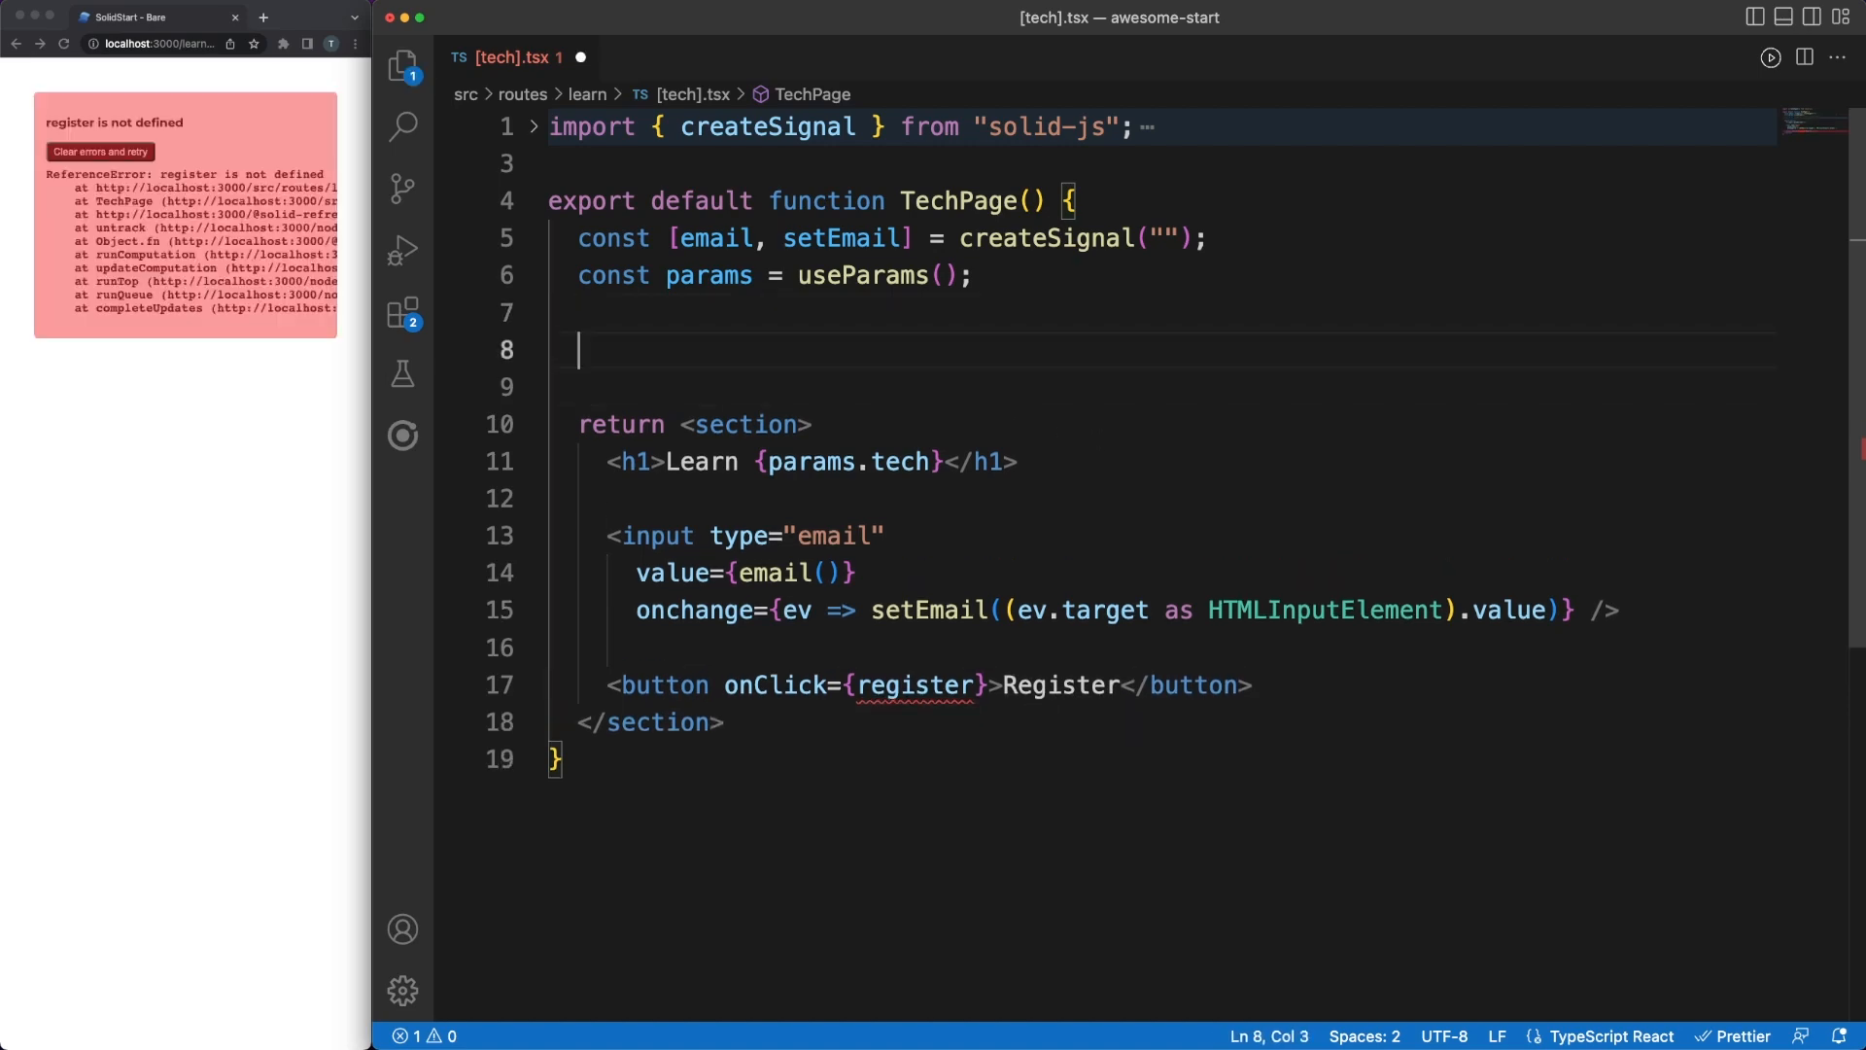
Write async register() posting {tech, email} as JSON to /api/subscribe with a Content-Type header
{"action": "type", "text": "async function register() {"}
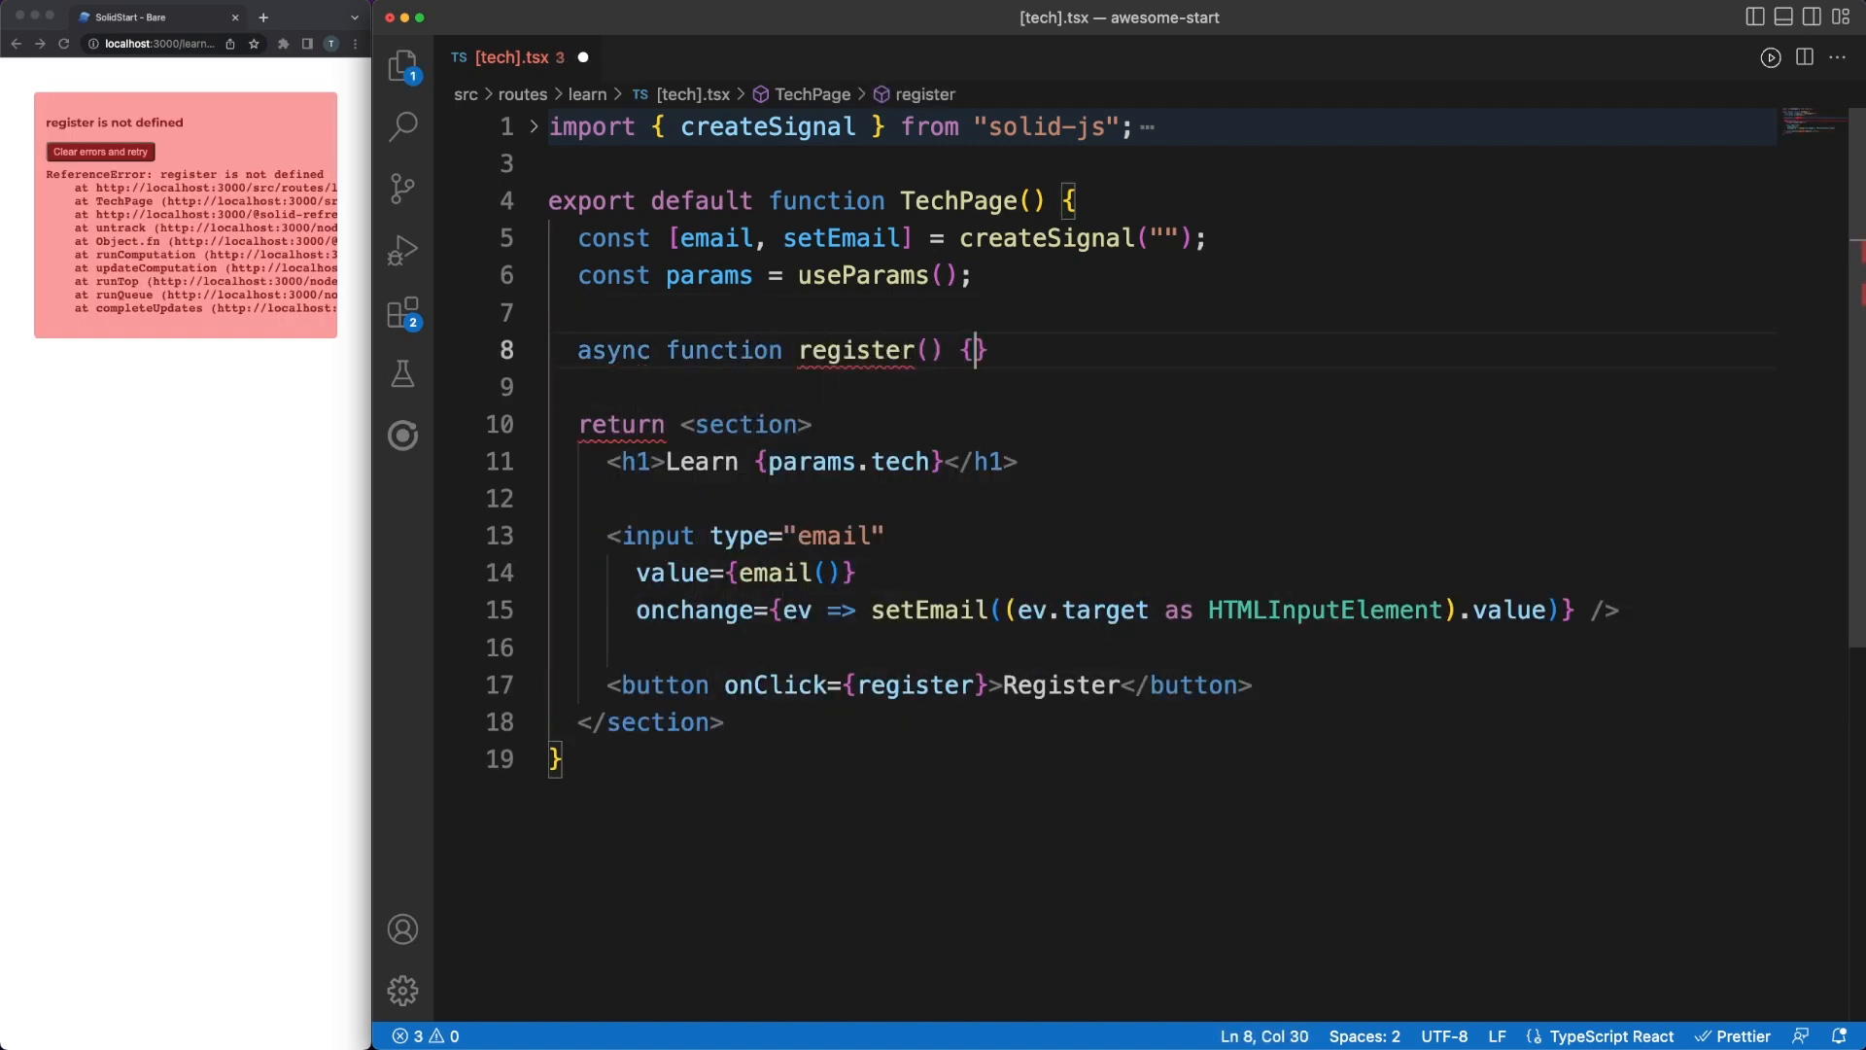
{"action": "type", "text": "const resp = await fetch(\"\""}
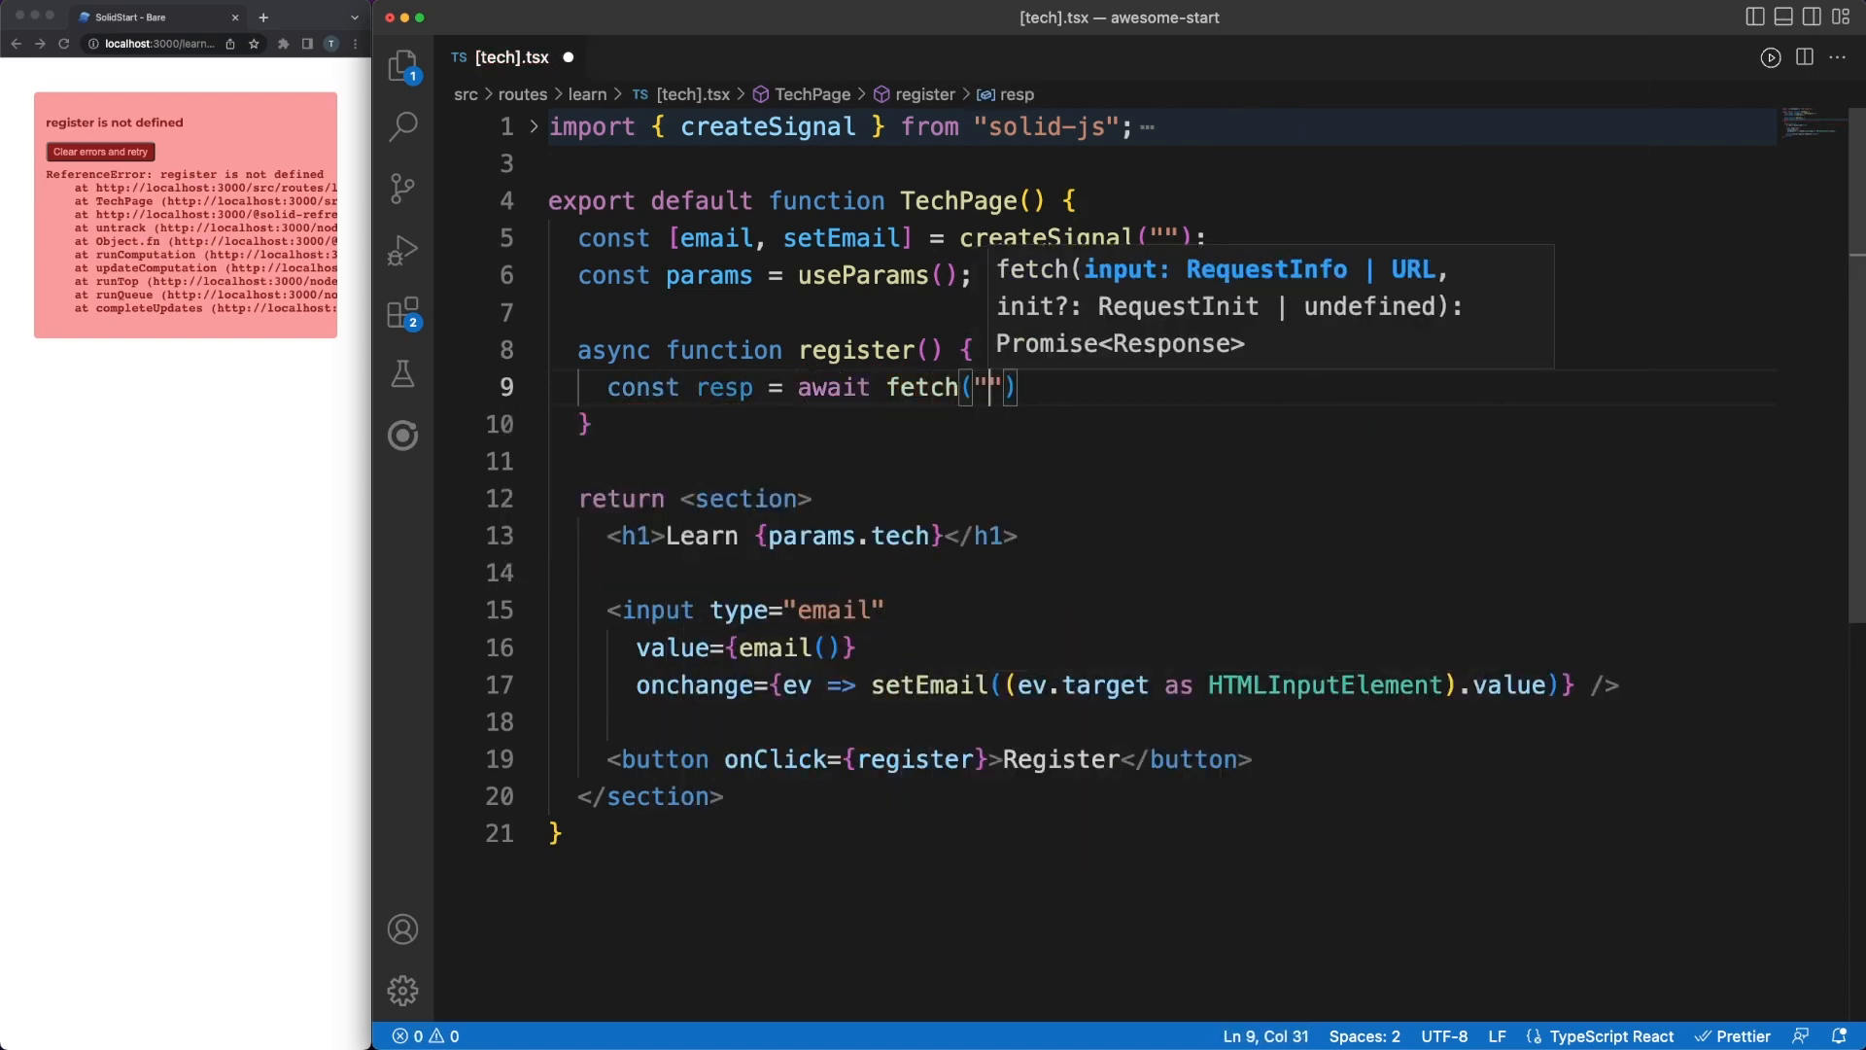
{"action": "type", "text": "/api/subscribe"}
{"action": "type", "text": "body: JSON.stringify("}
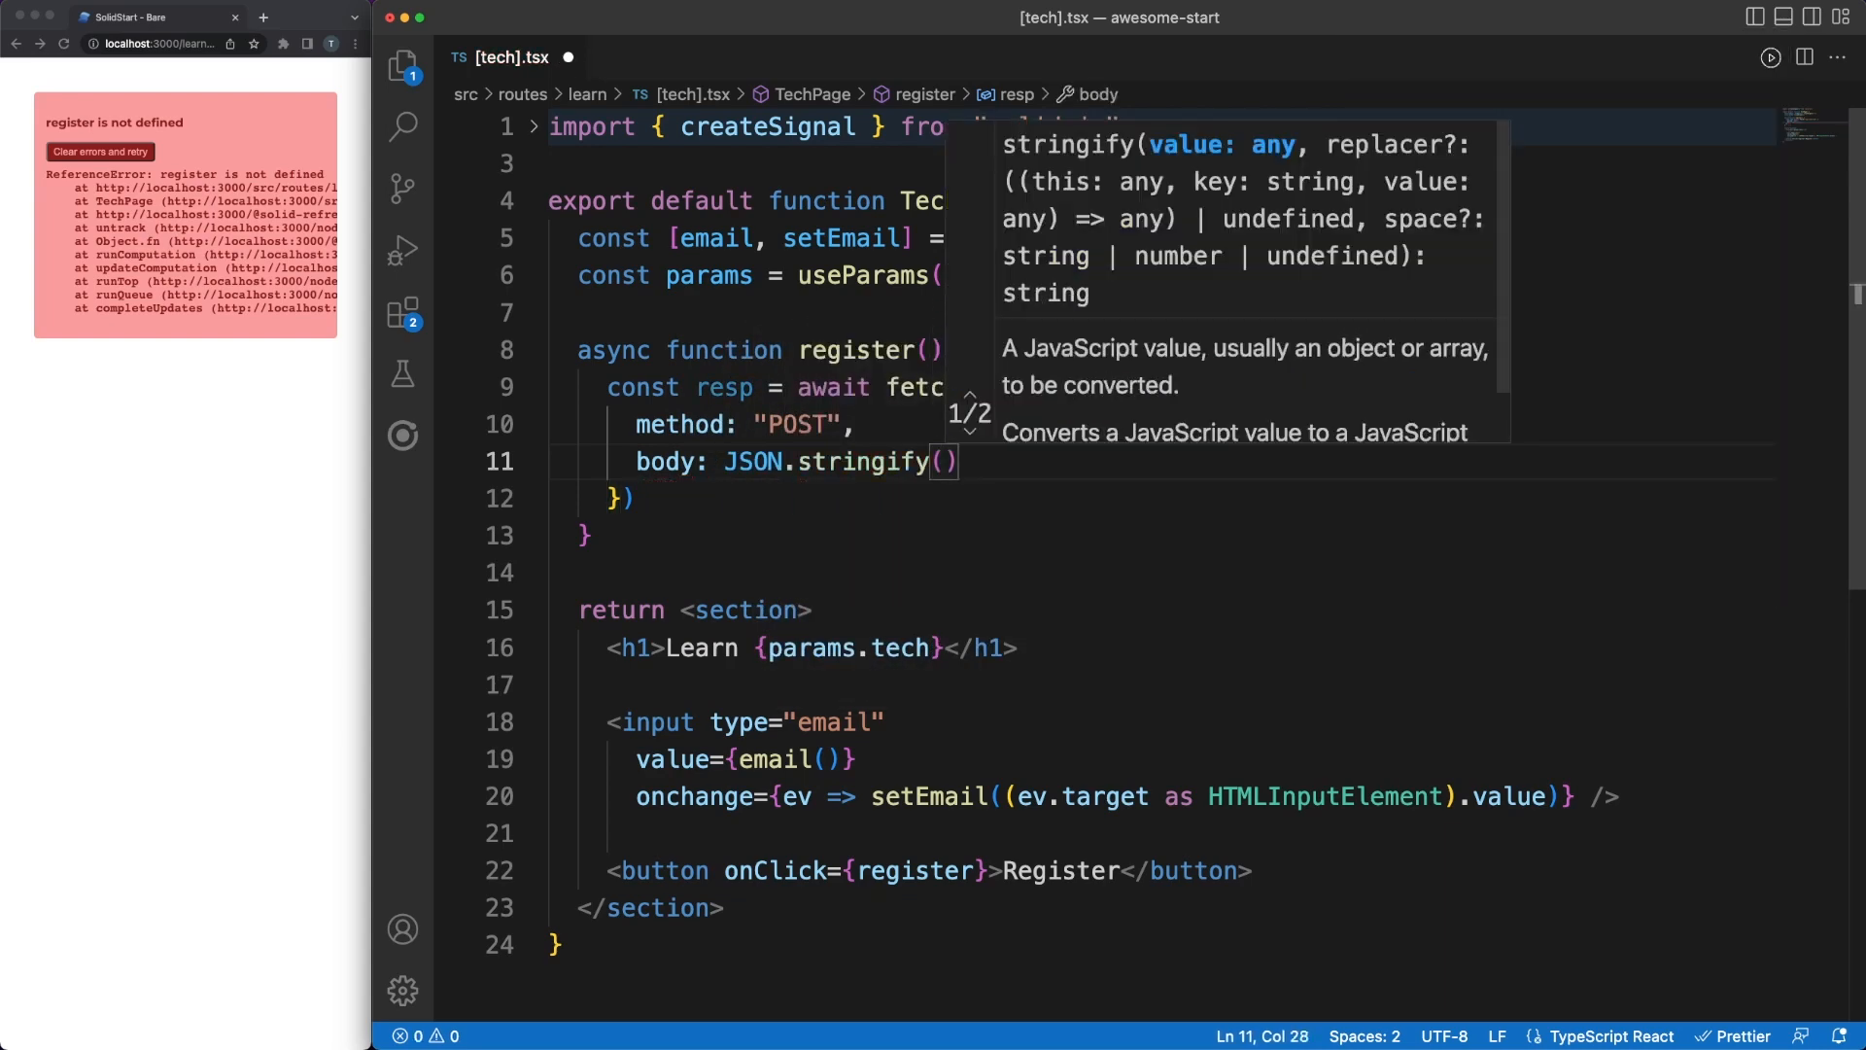
{"action": "type", "text": "{tech: params.tech"}
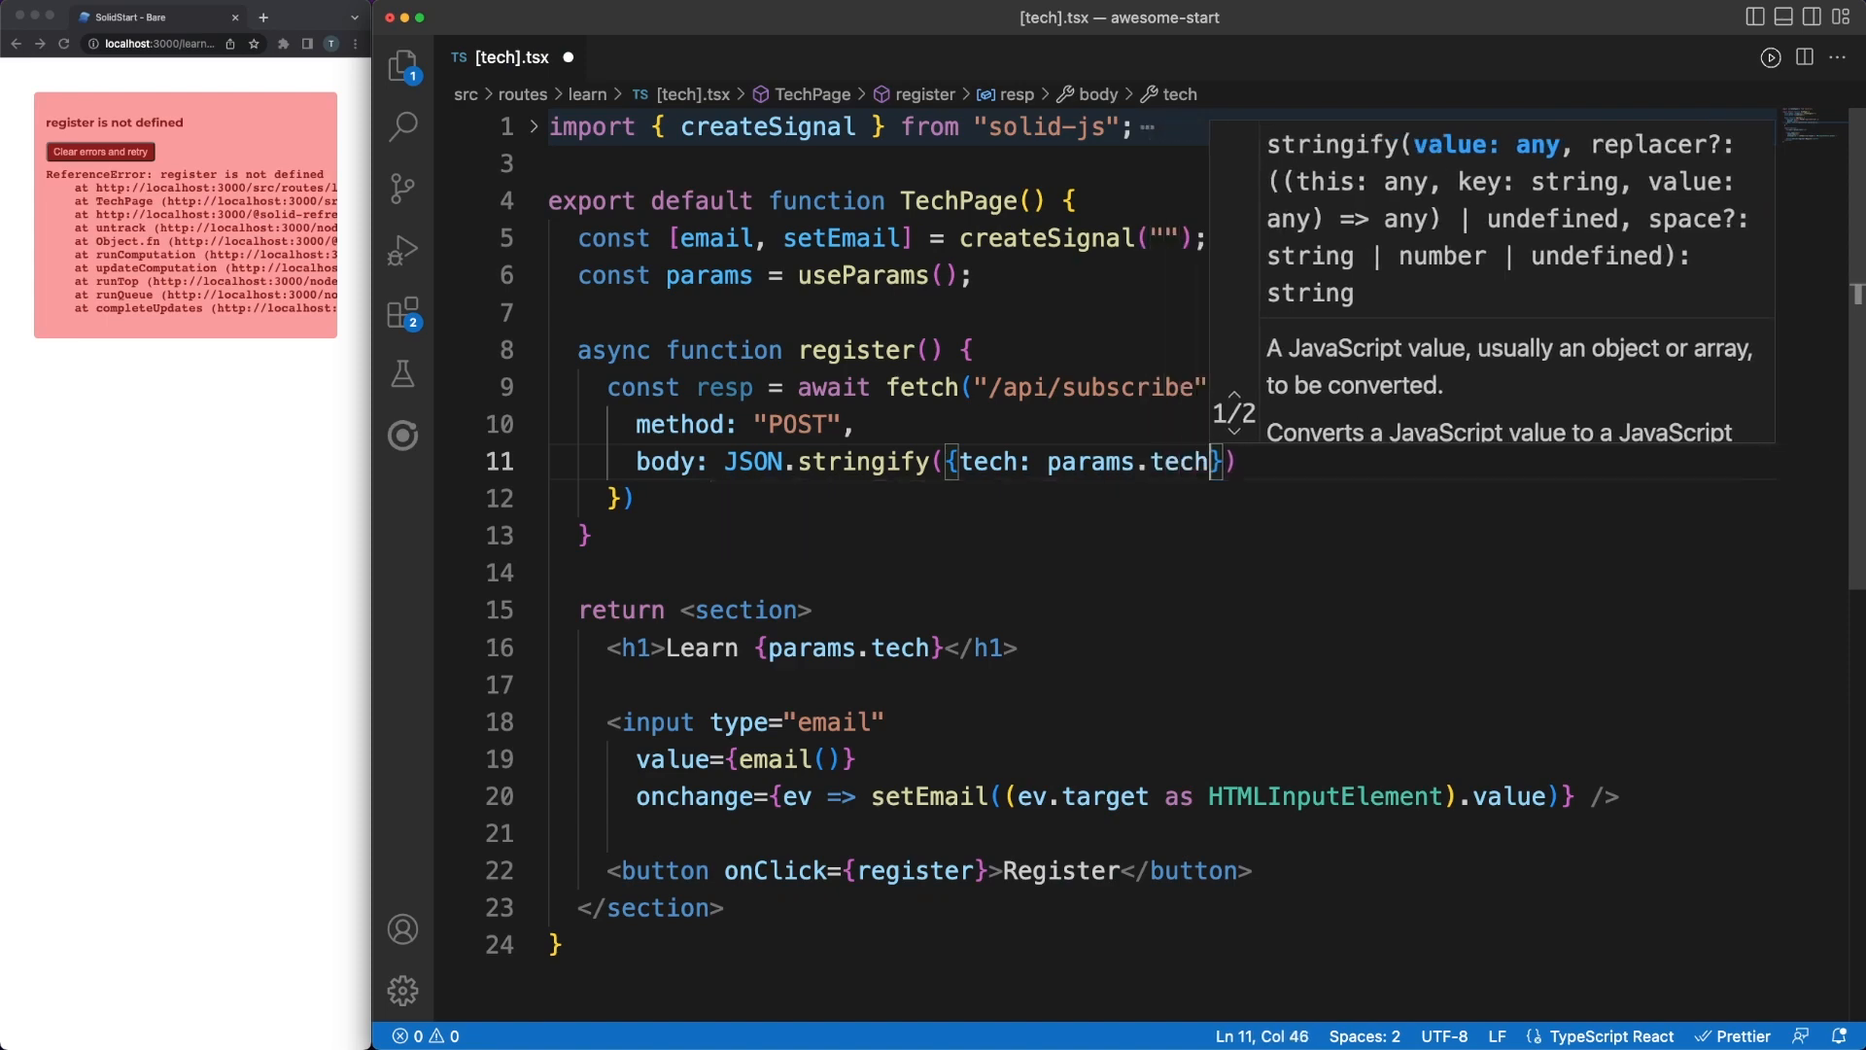
{"action": "type", "text": ", email:"}
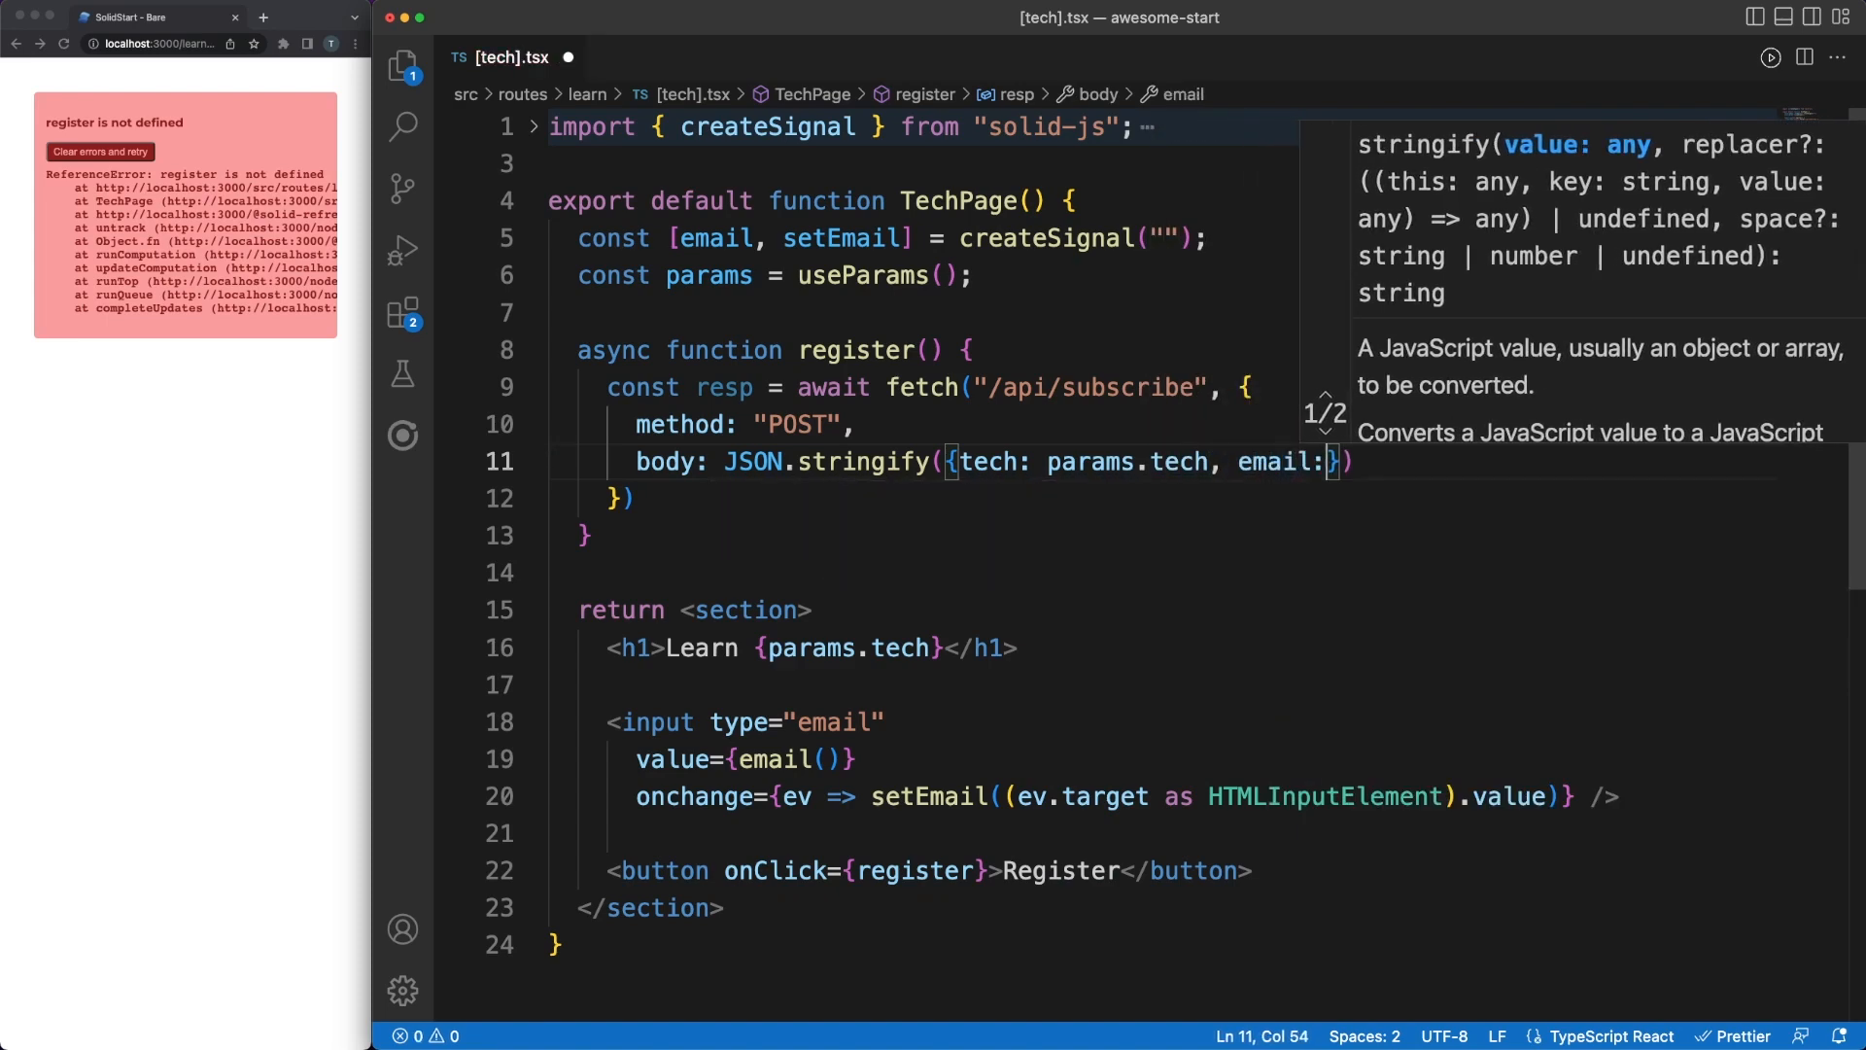
{"action": "type", "text": "email()"}
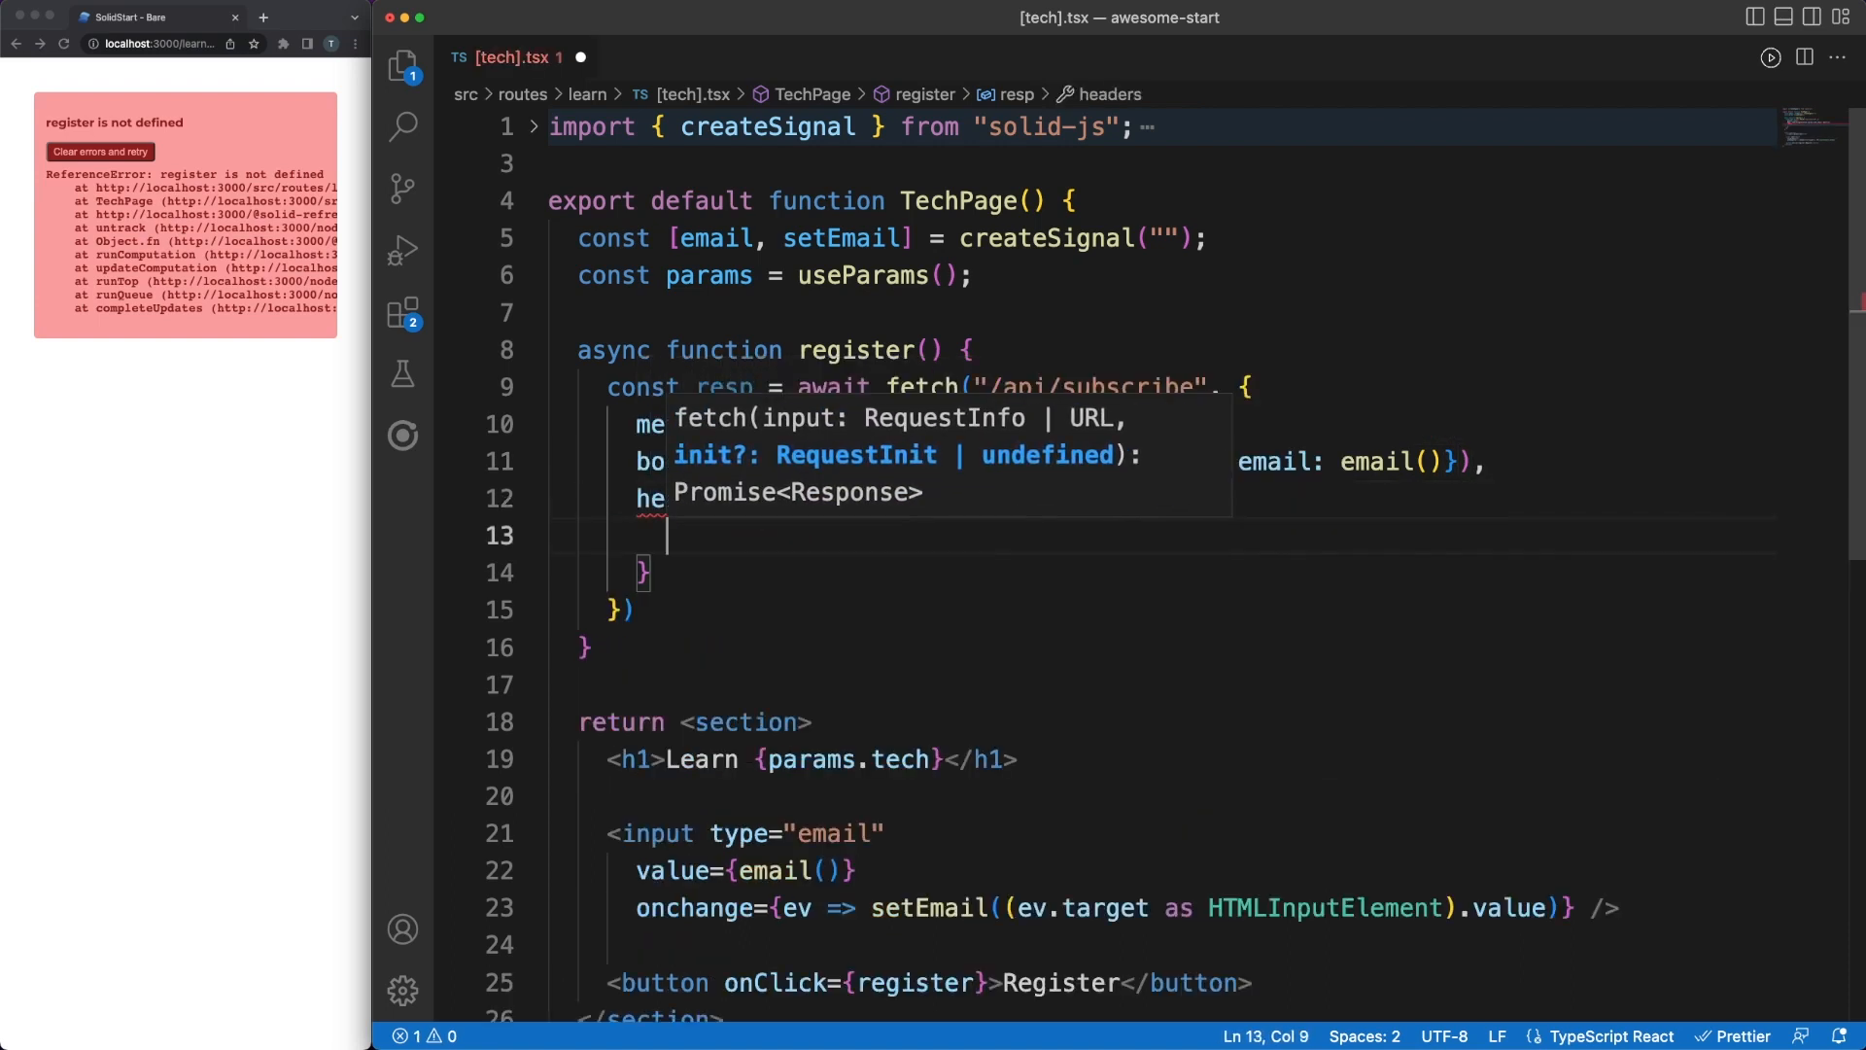
{"action": "type", "text": "\"Content-Type\": \"application/json\""}
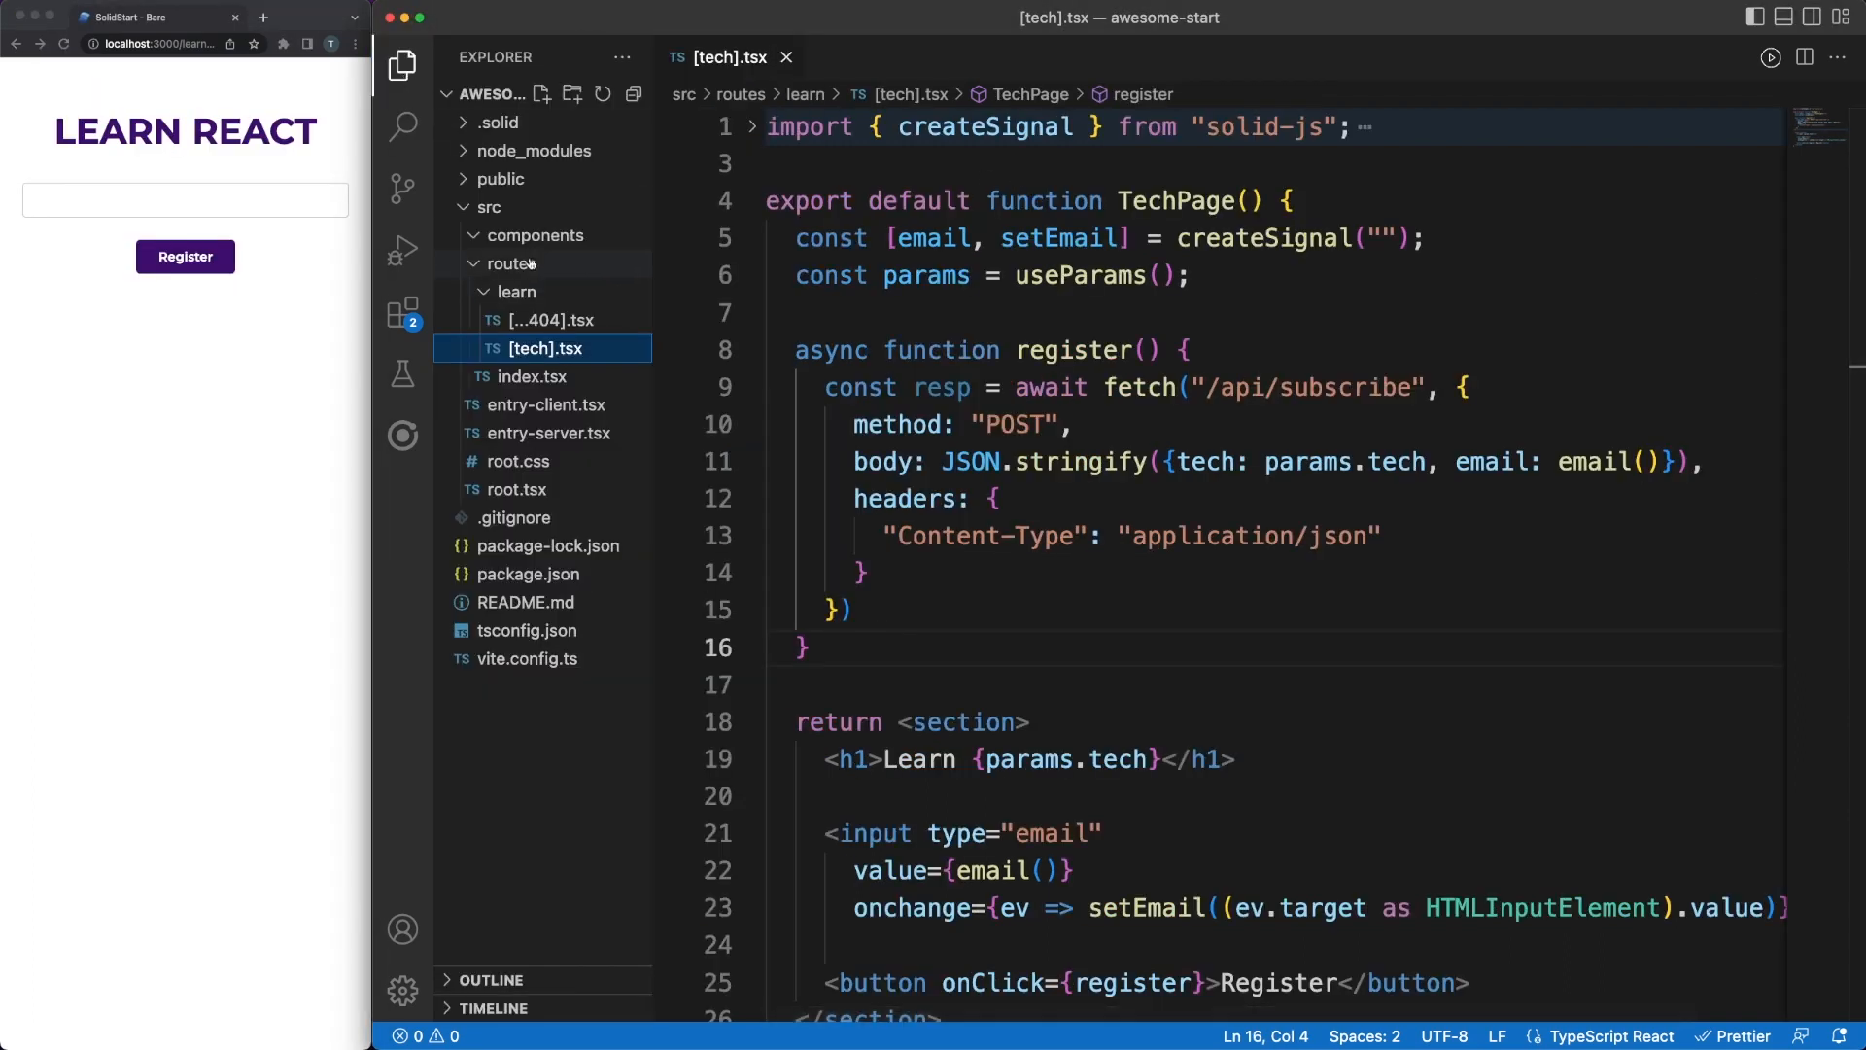
Create routes/api/subscribe.ts exporting async function POST({request})
{"action": "type", "text": "ap"}
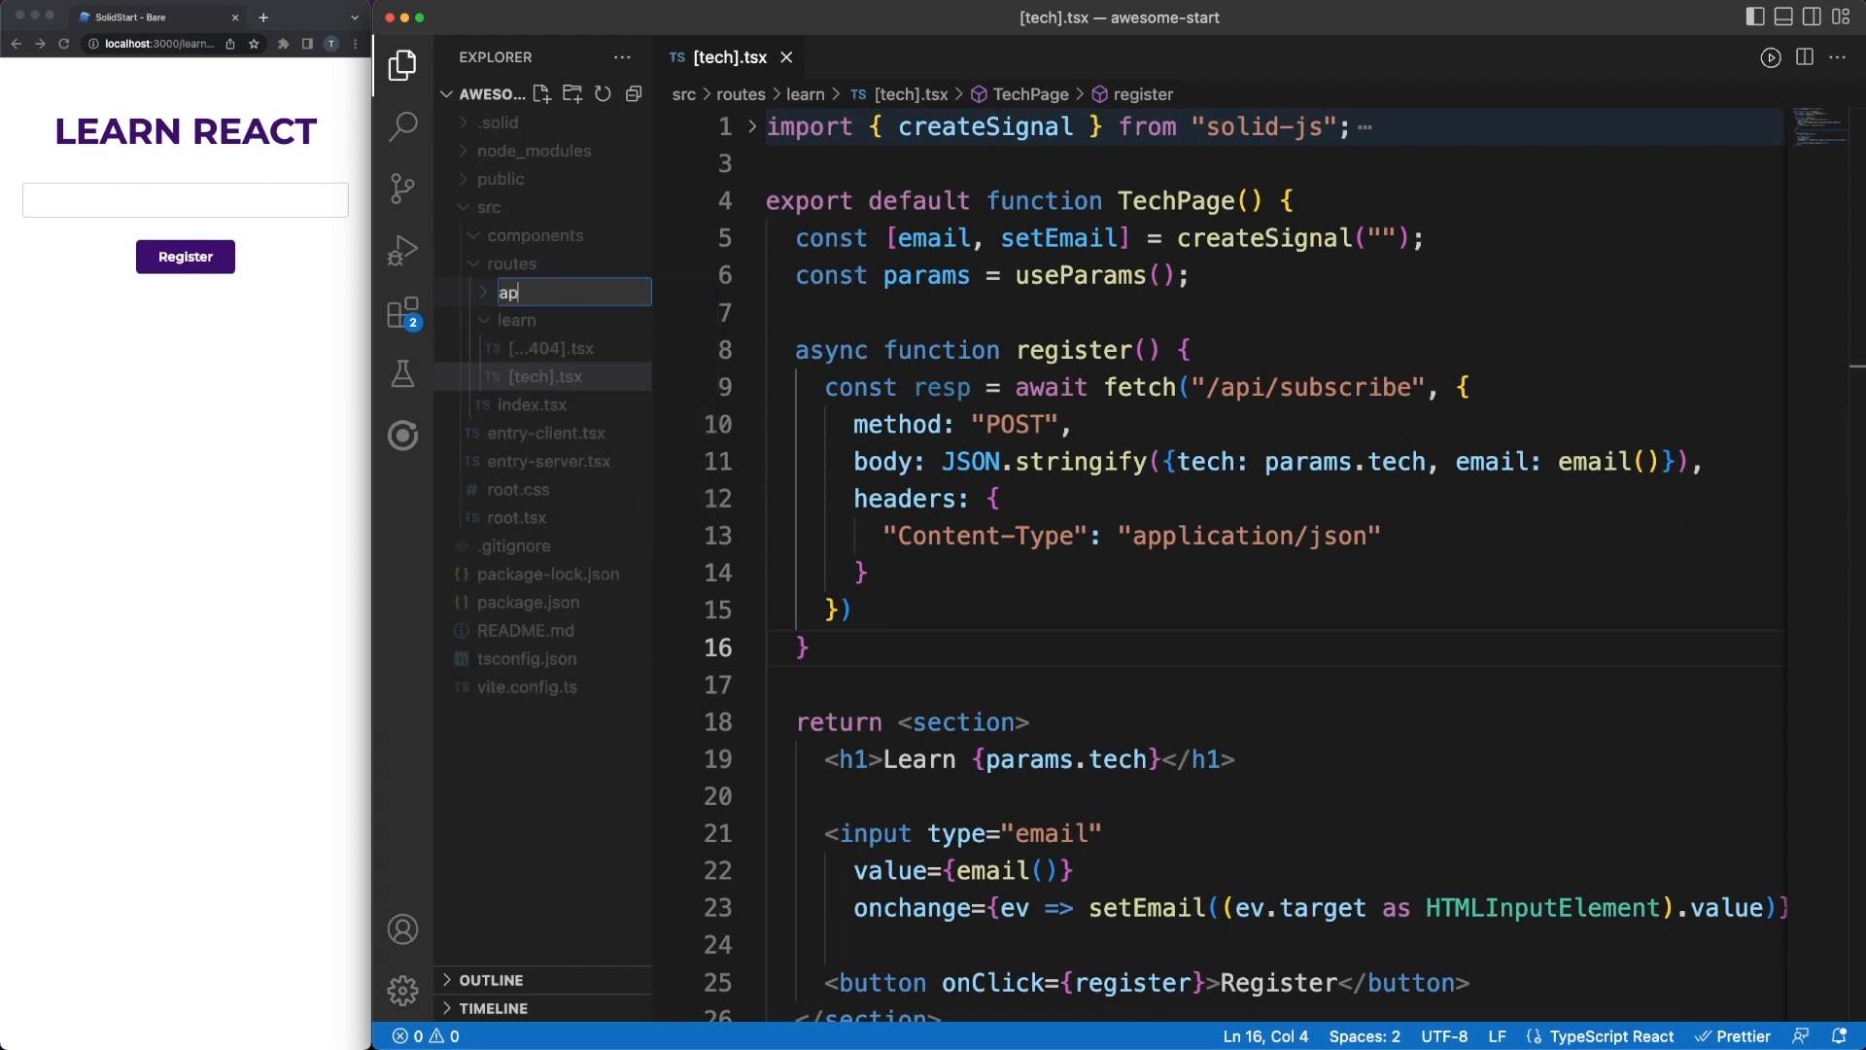
{"action": "right_click", "coordinate": [508, 291]}
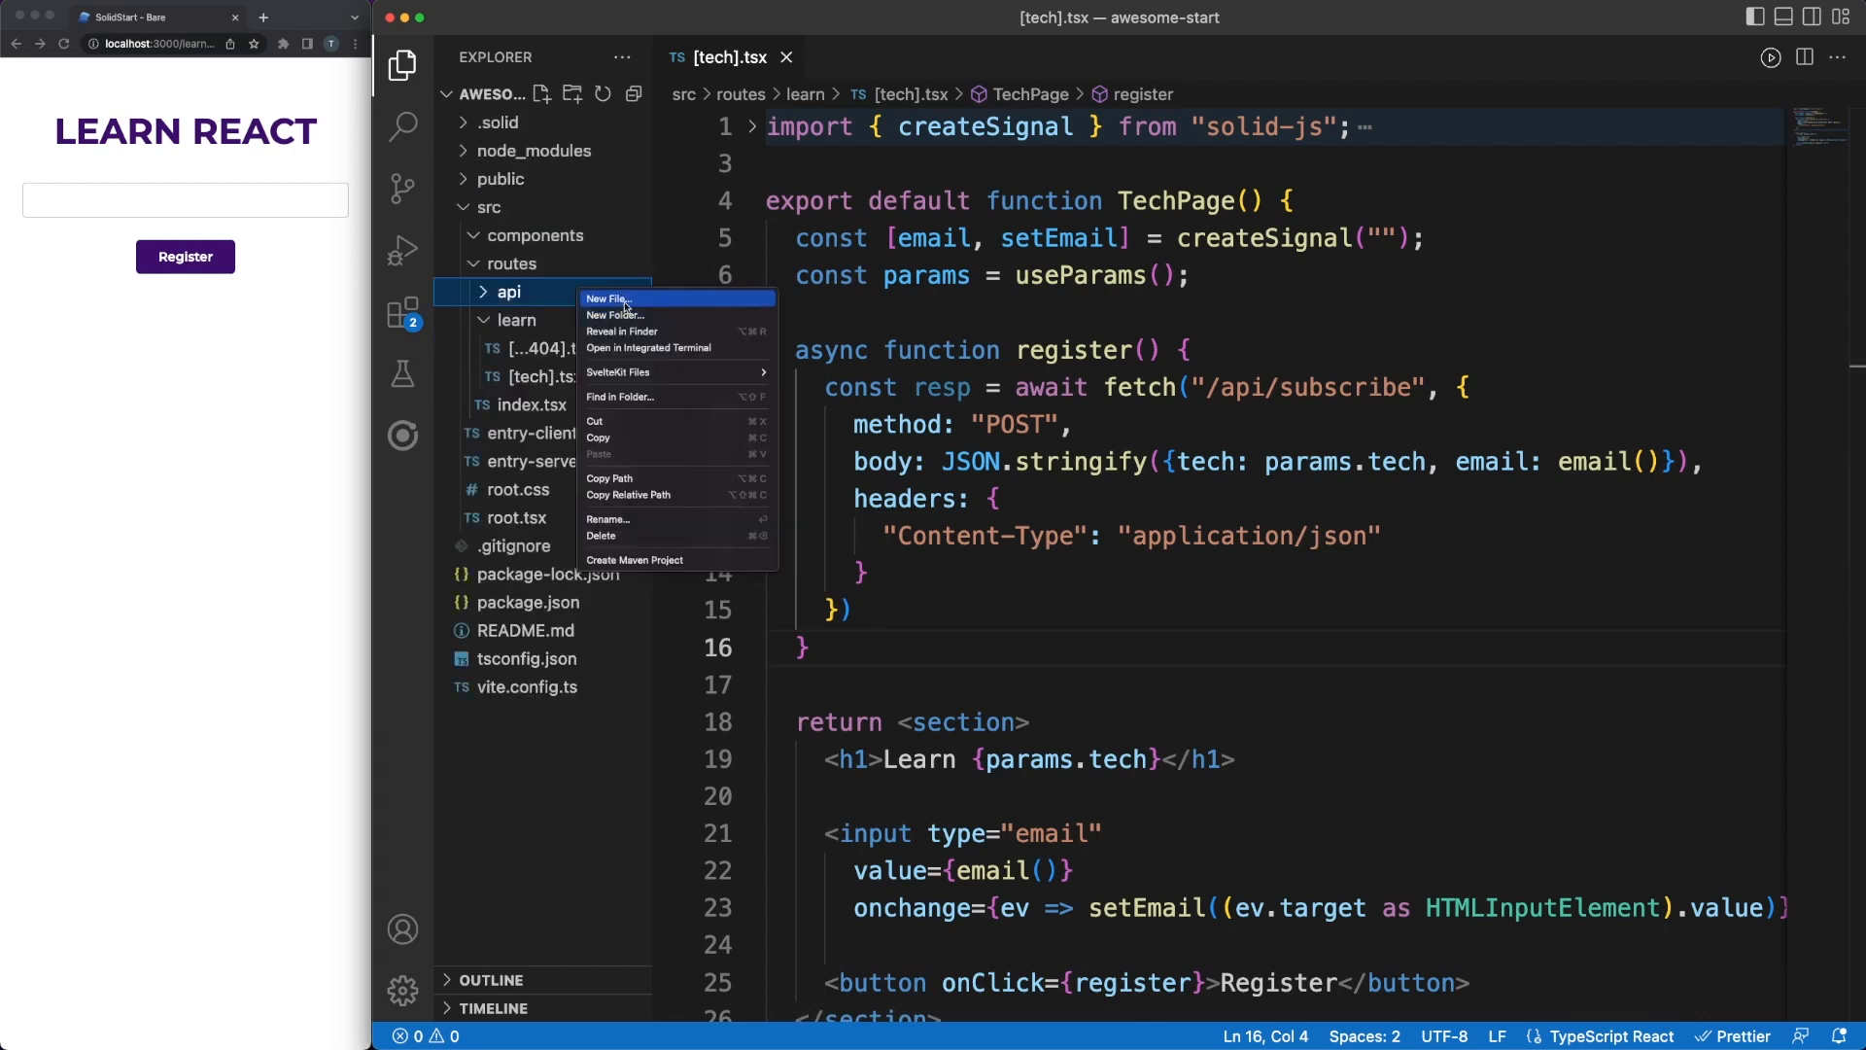
{"action": "left_click", "coordinate": [607, 300]}
{"action": "type", "text": "subscribe.ts"}
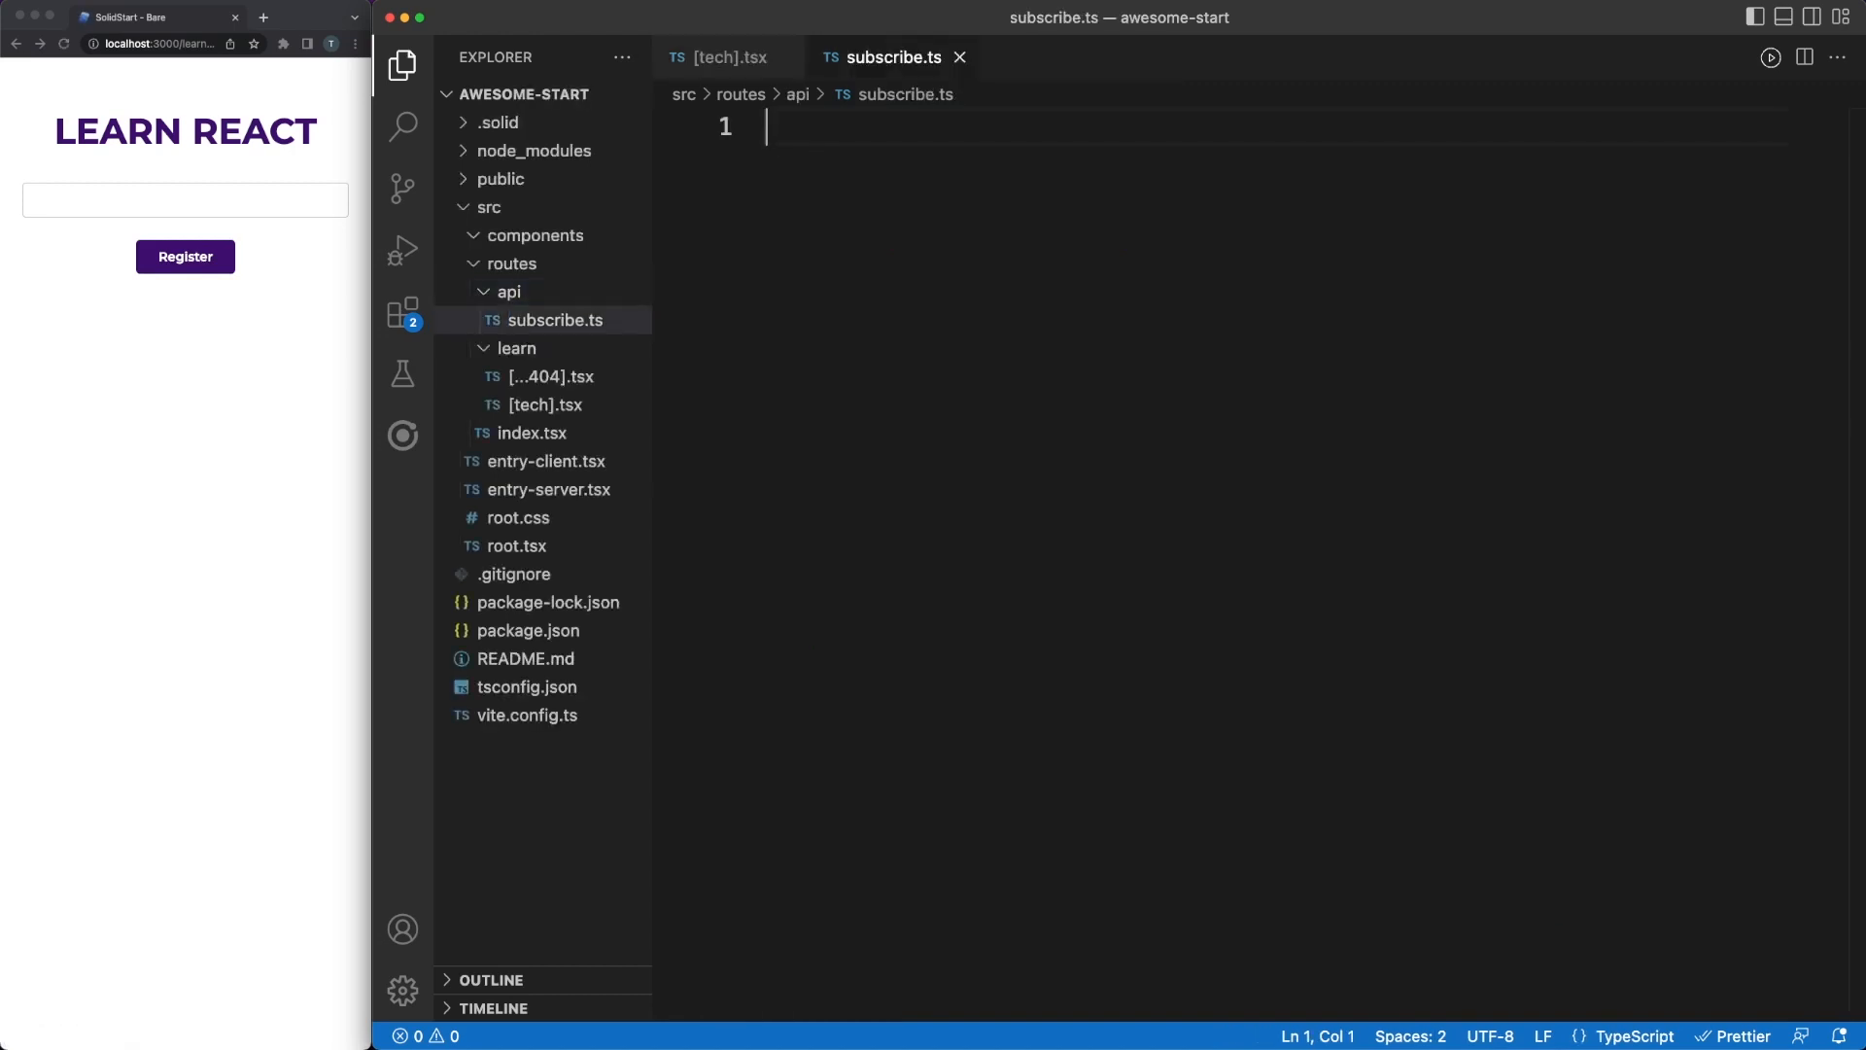
{"action": "left_click", "coordinate": [402, 64]}
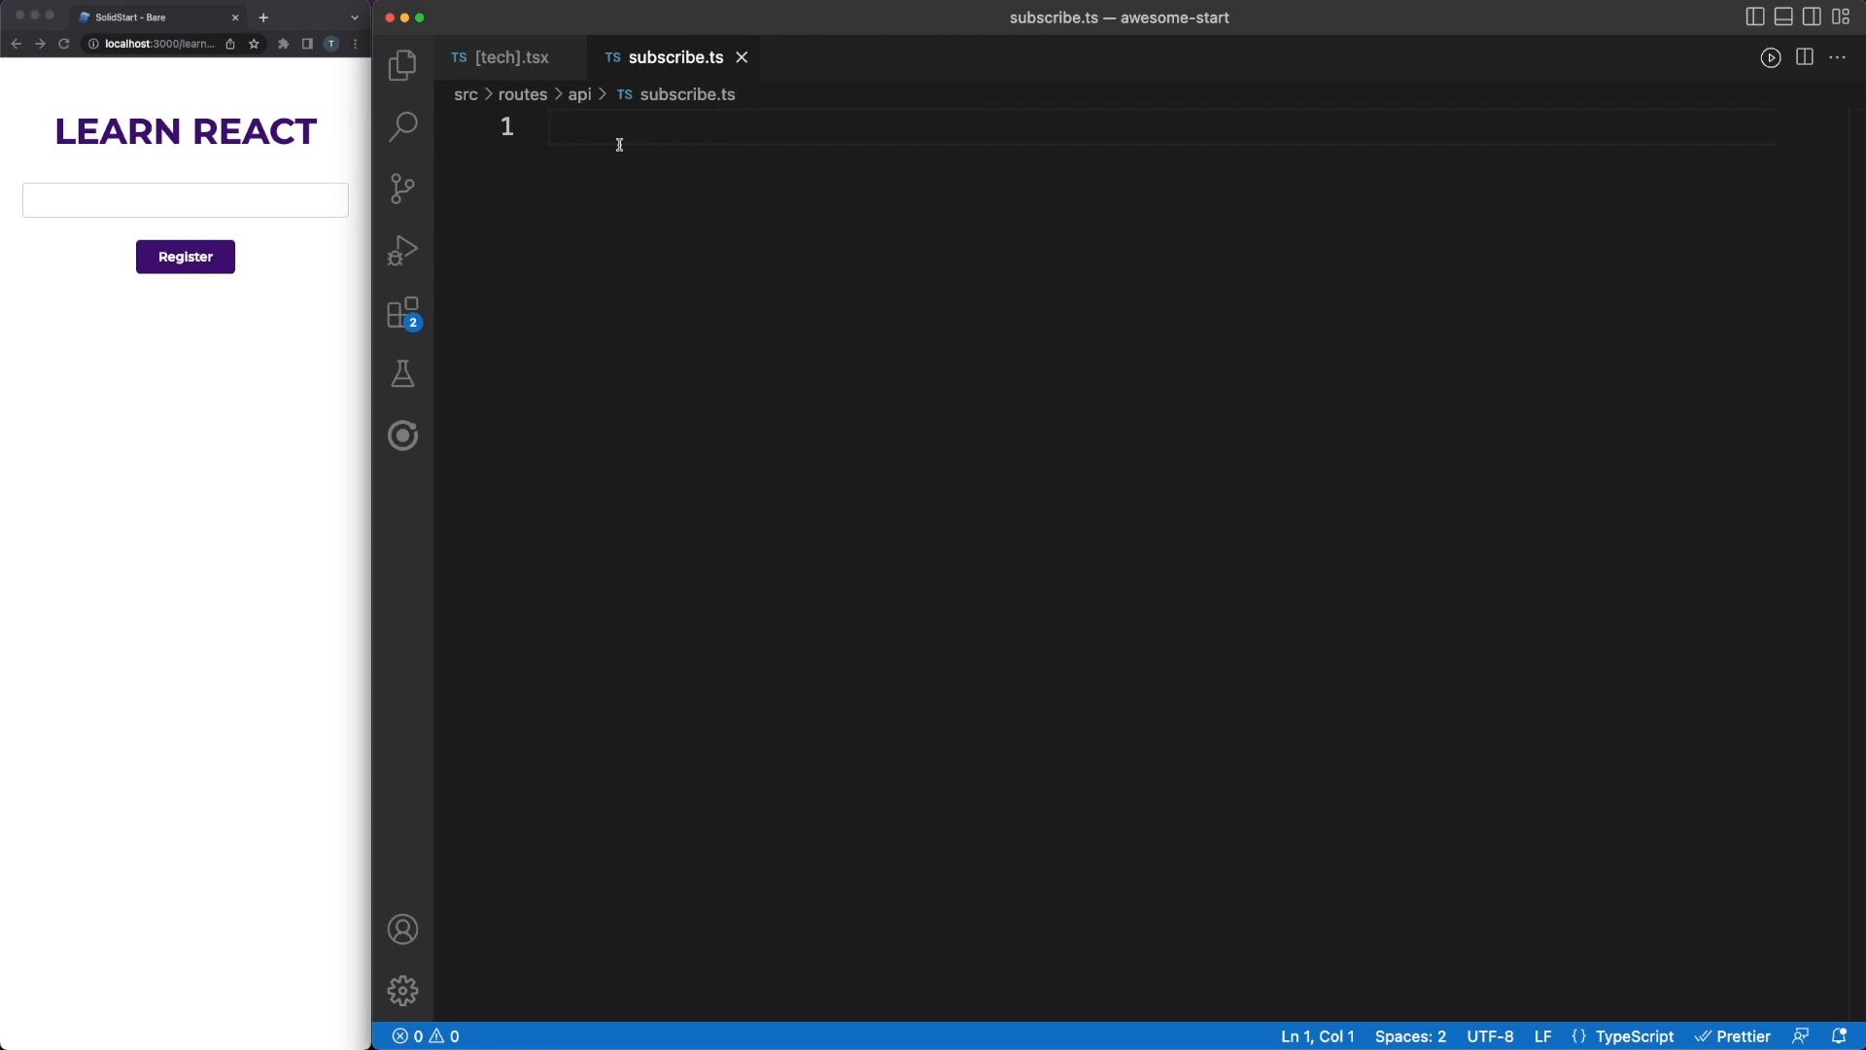
{"action": "type", "text": "export async function POST("}
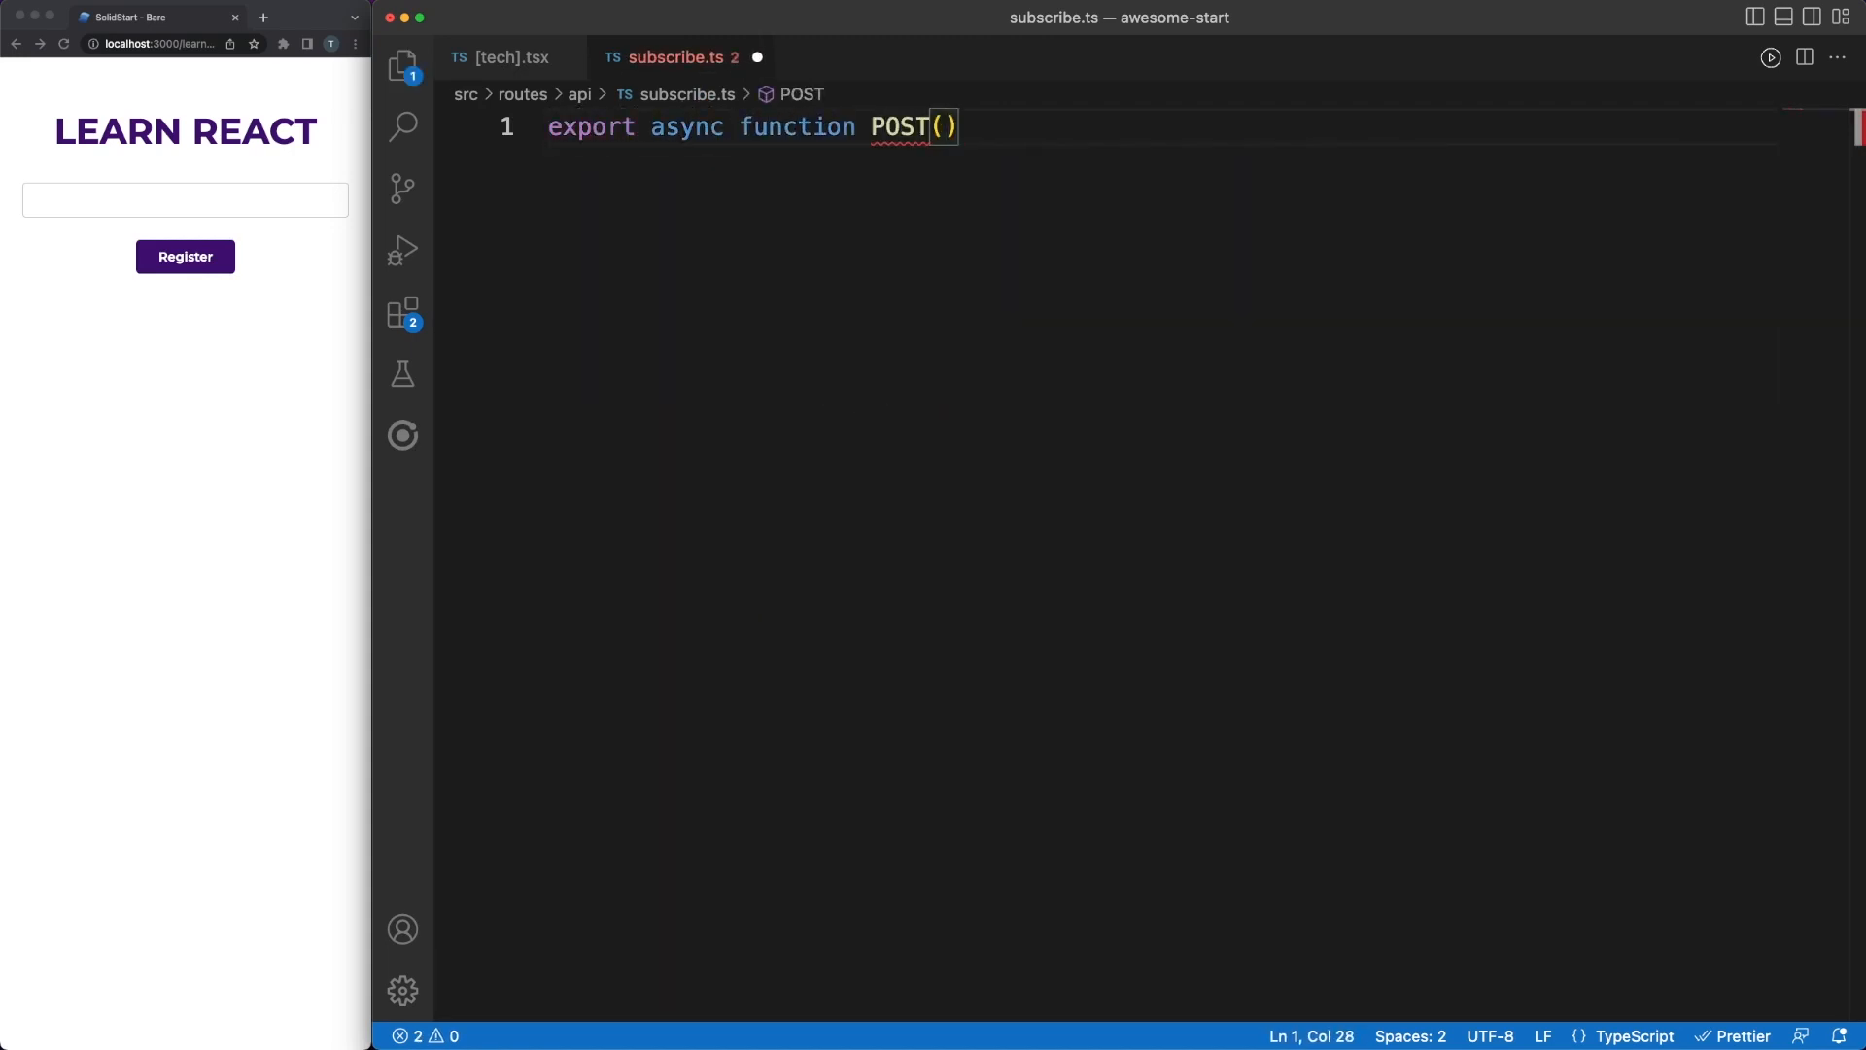
{"action": "type", "text": "{request}"}
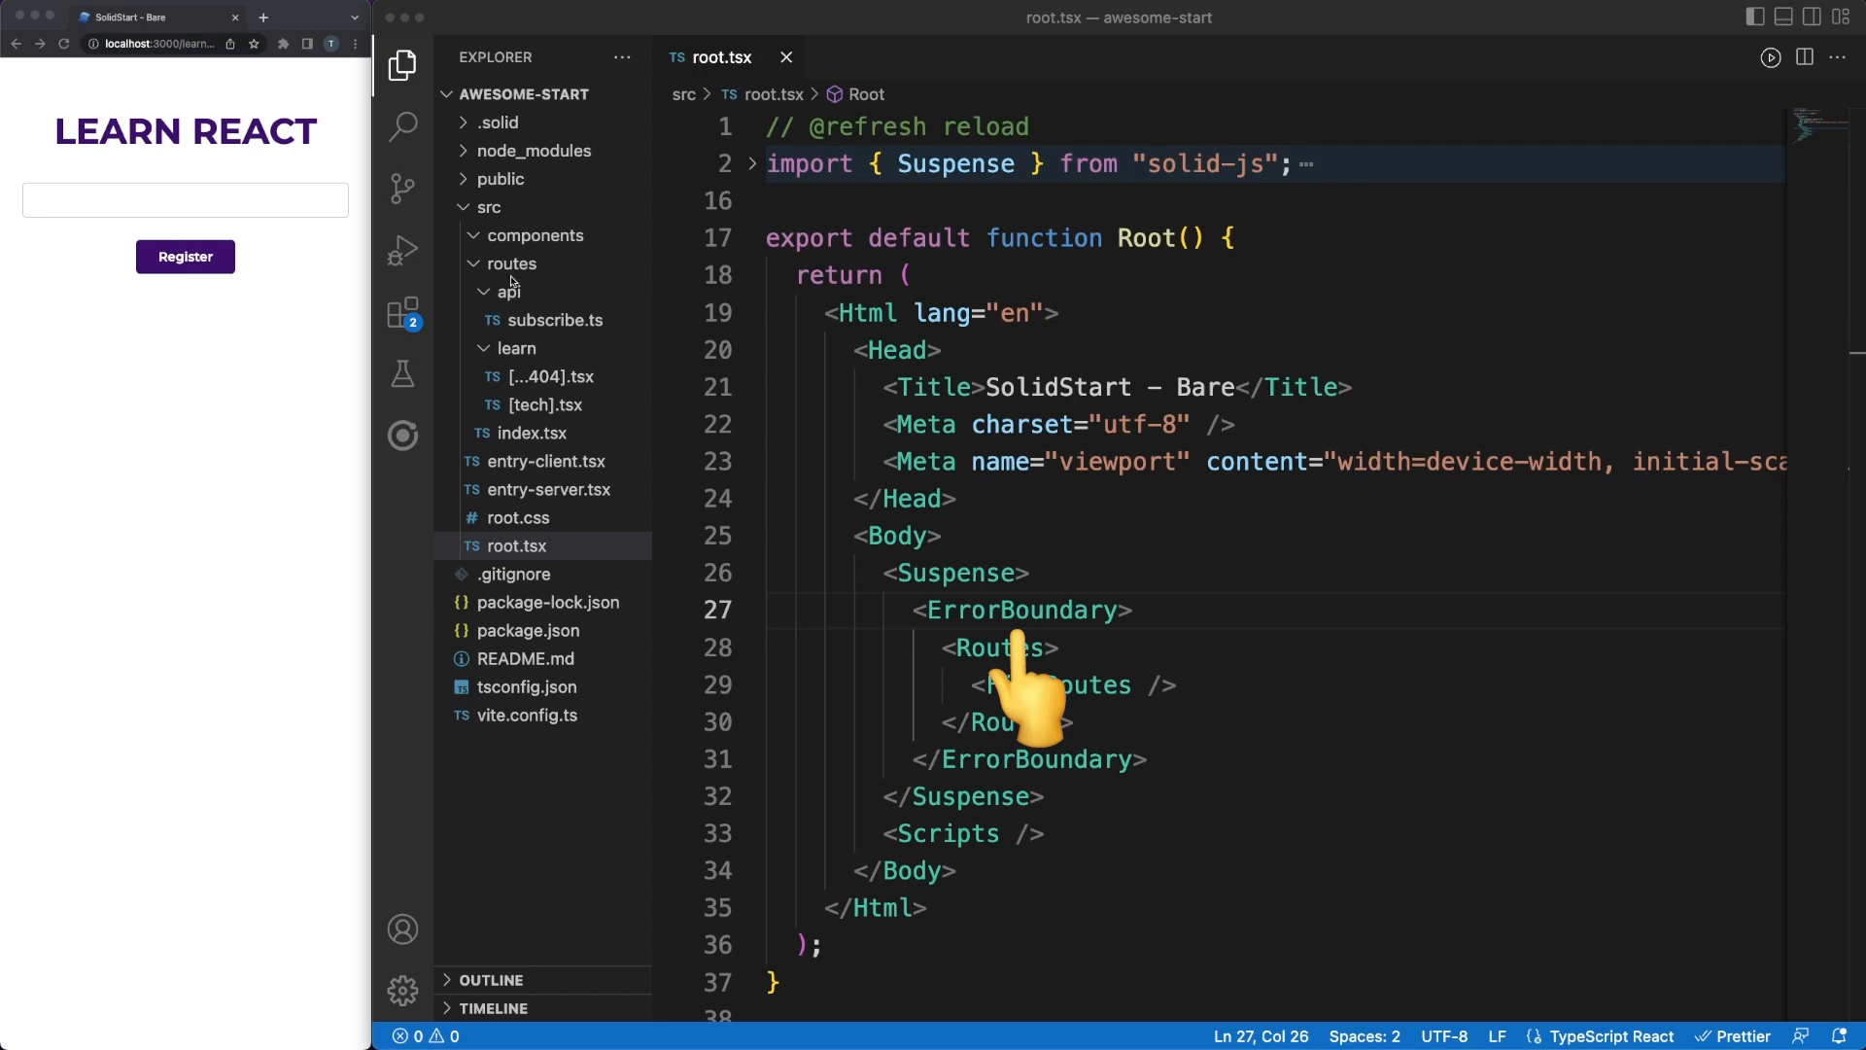
{"action": "mouse_move", "coordinate": [492, 320]}
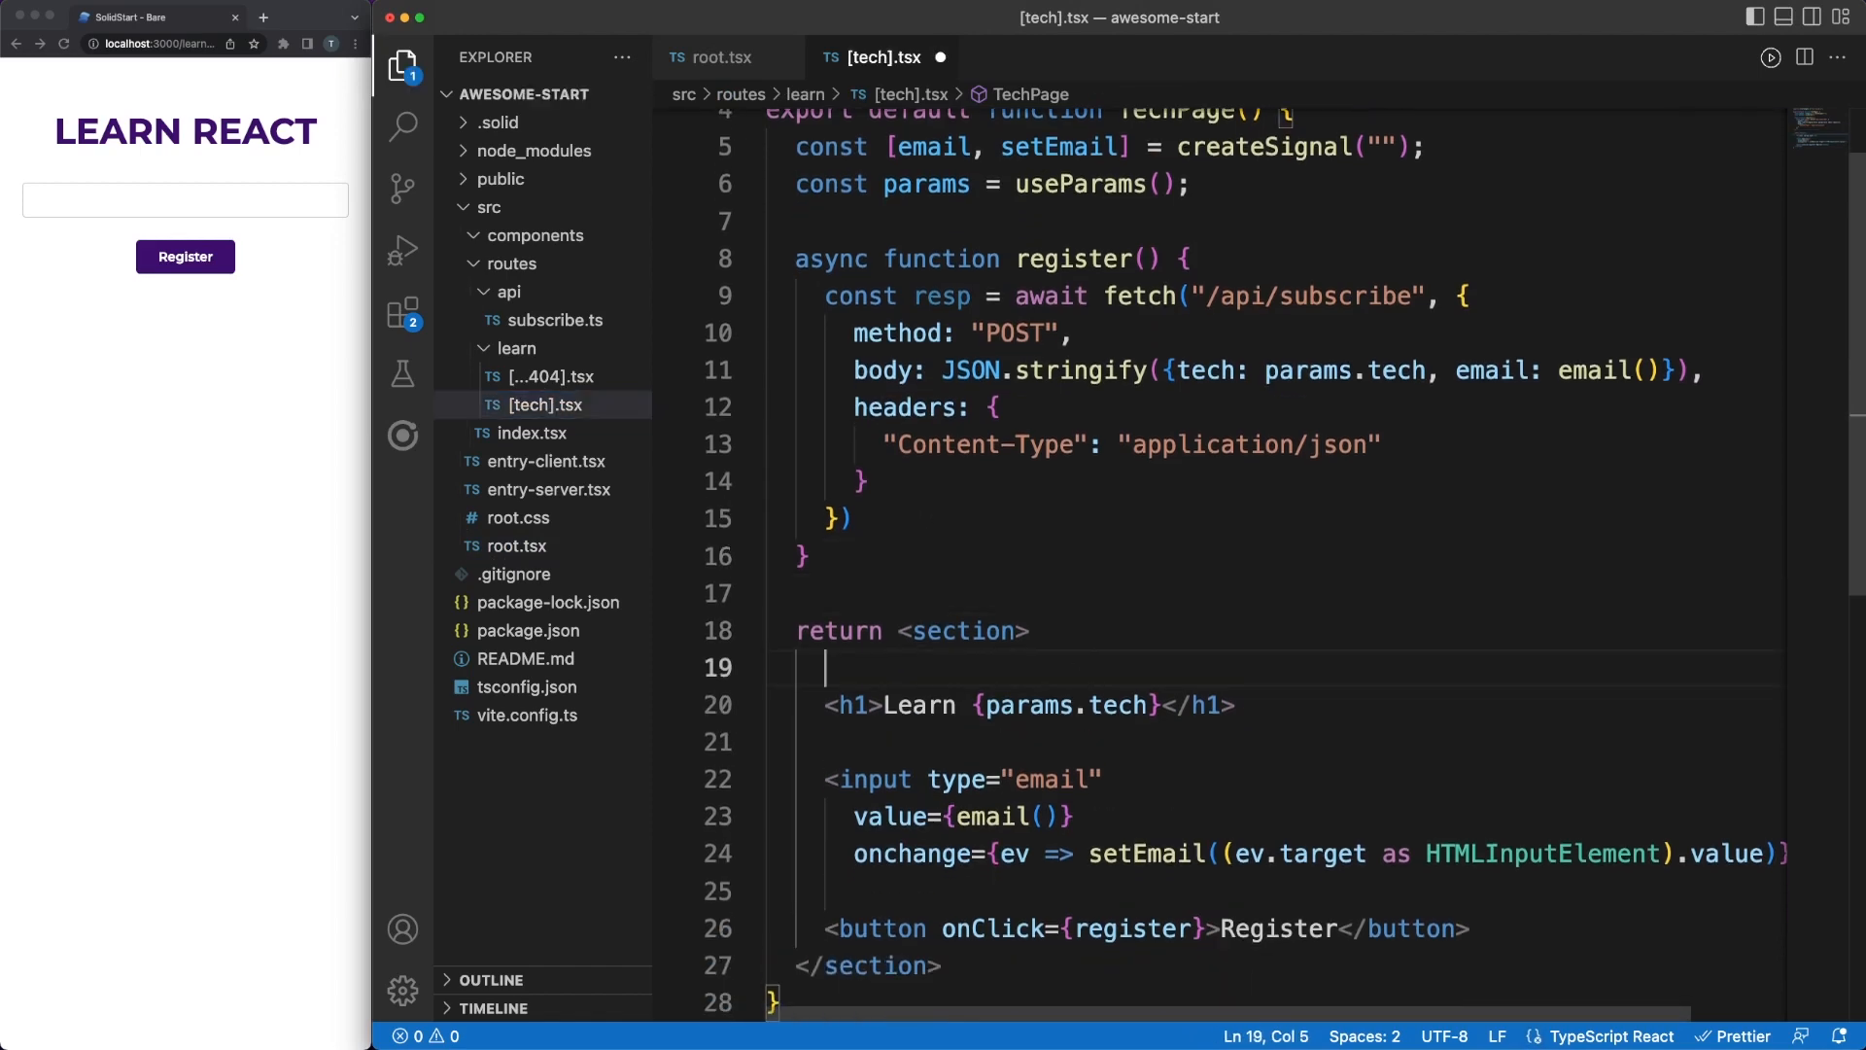
Add <Title>Learn about {params.tech}</Title> to [tech].tsx, then switch to index.tsx
{"action": "type", "text": "<Title>{}</Title>"}
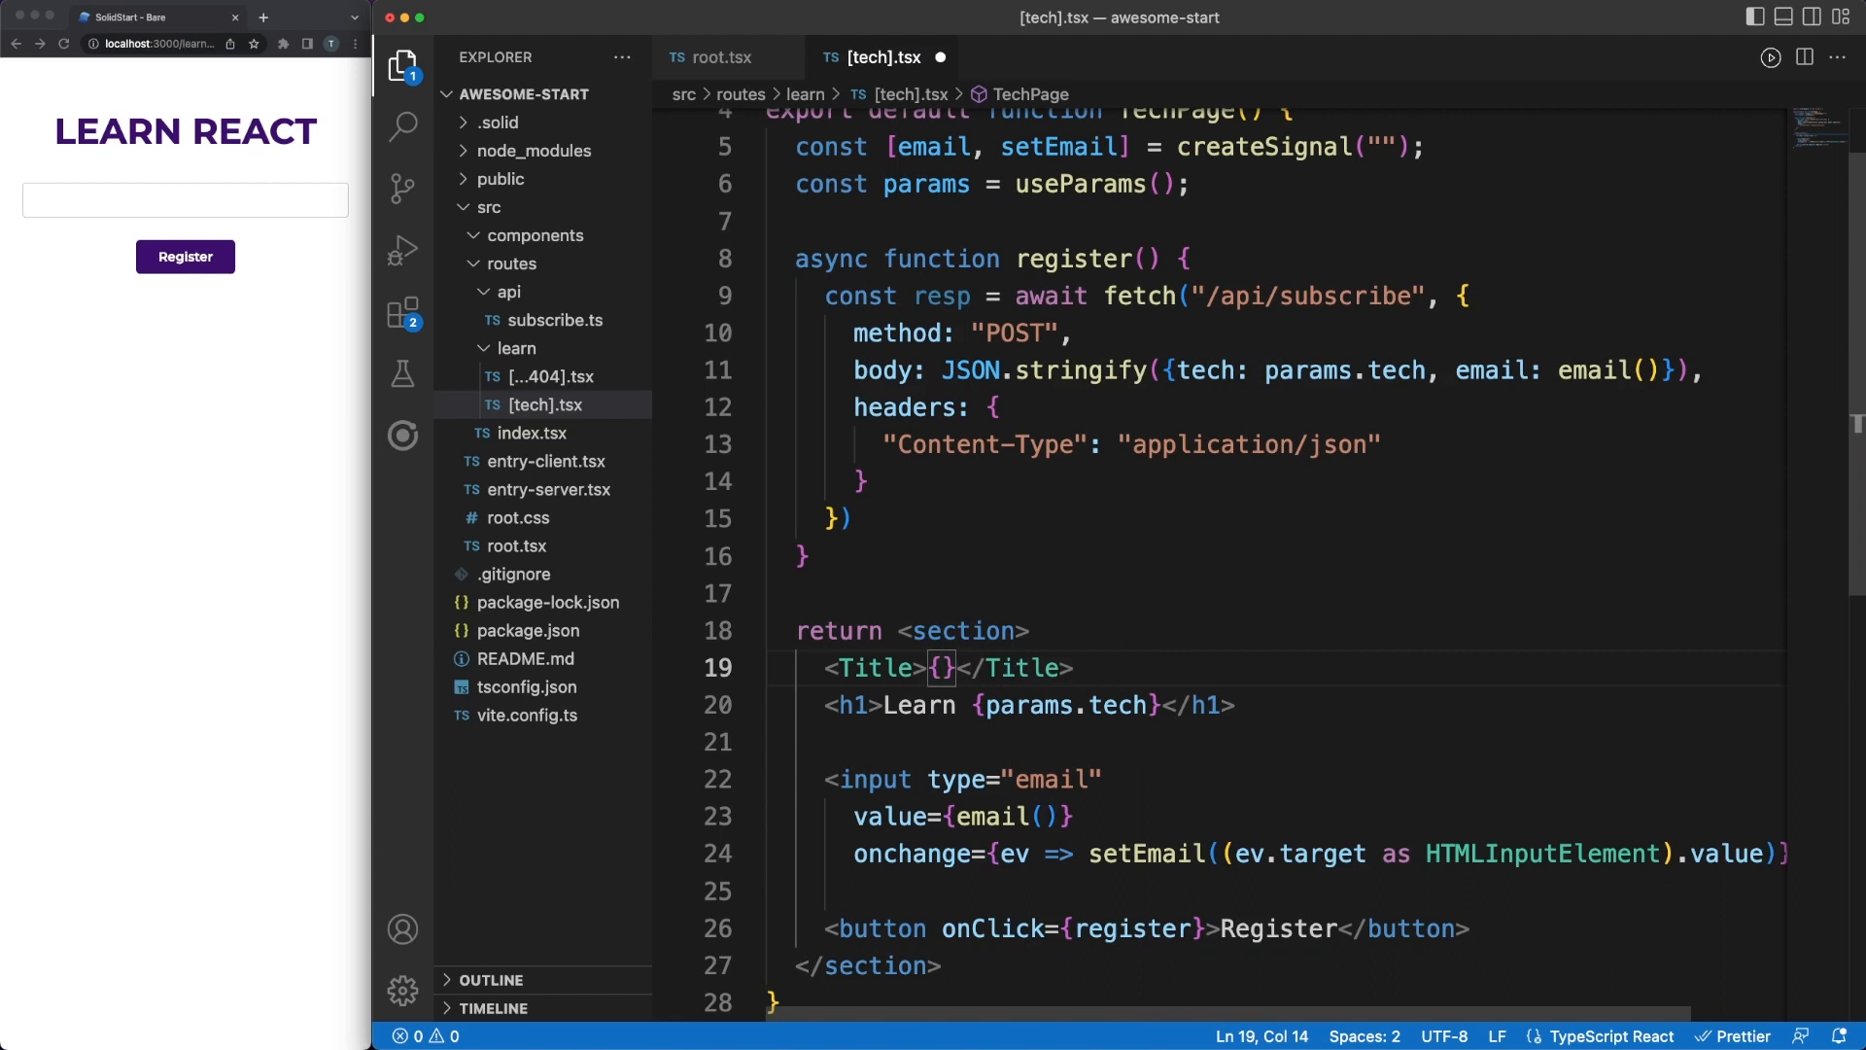
{"action": "type", "text": "Learn about"}
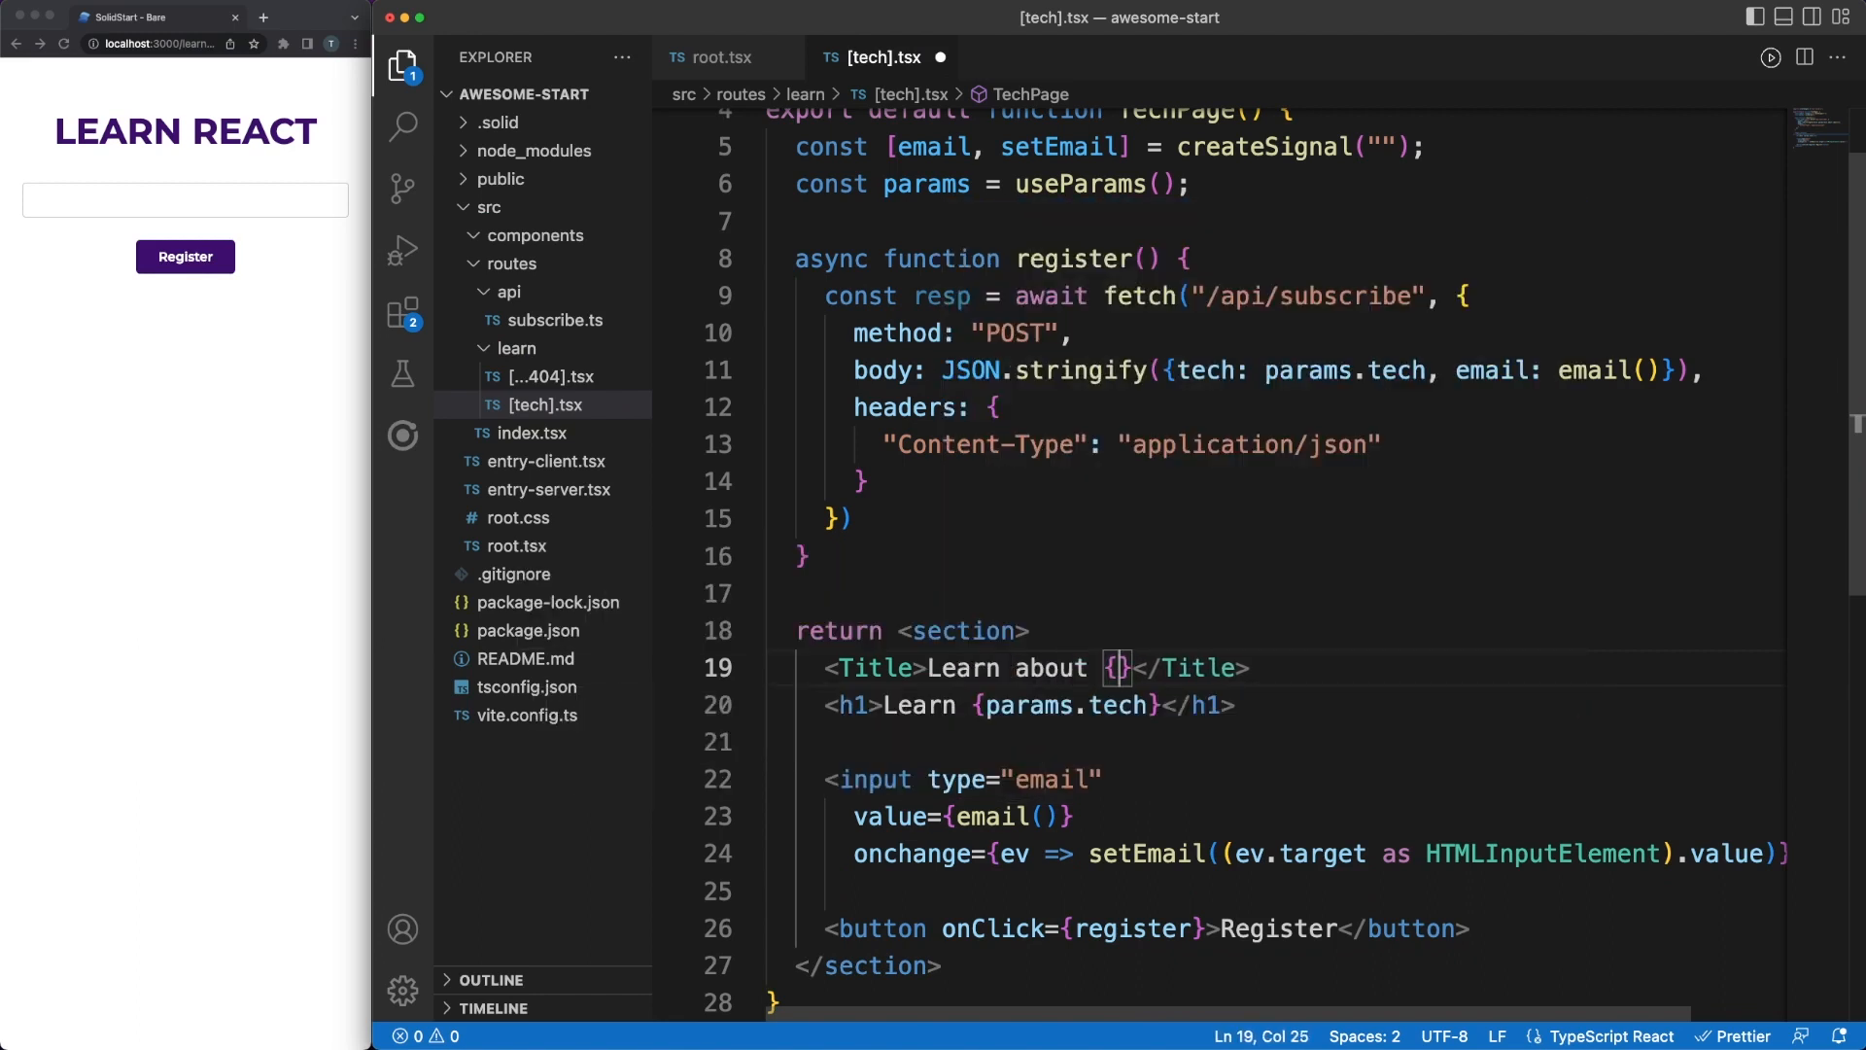
{"action": "type", "text": "params.tech"}
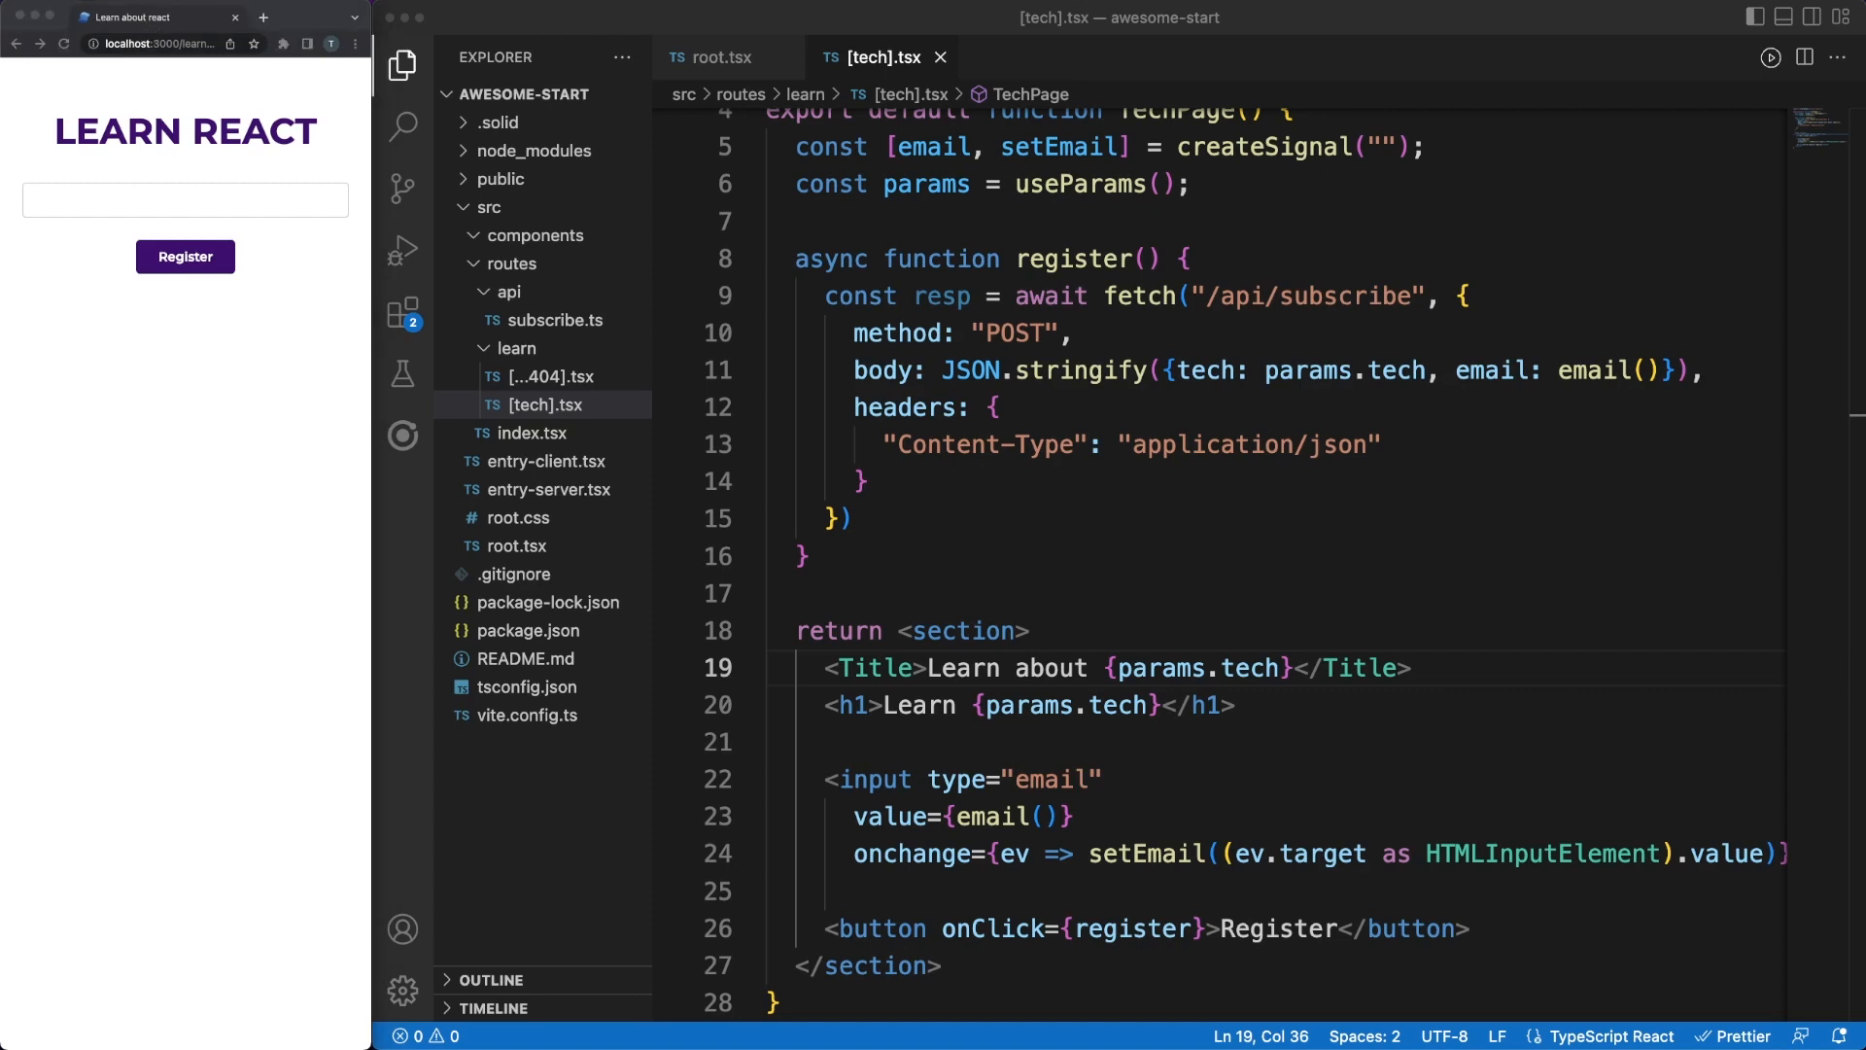
{"action": "left_click", "coordinate": [535, 432]}
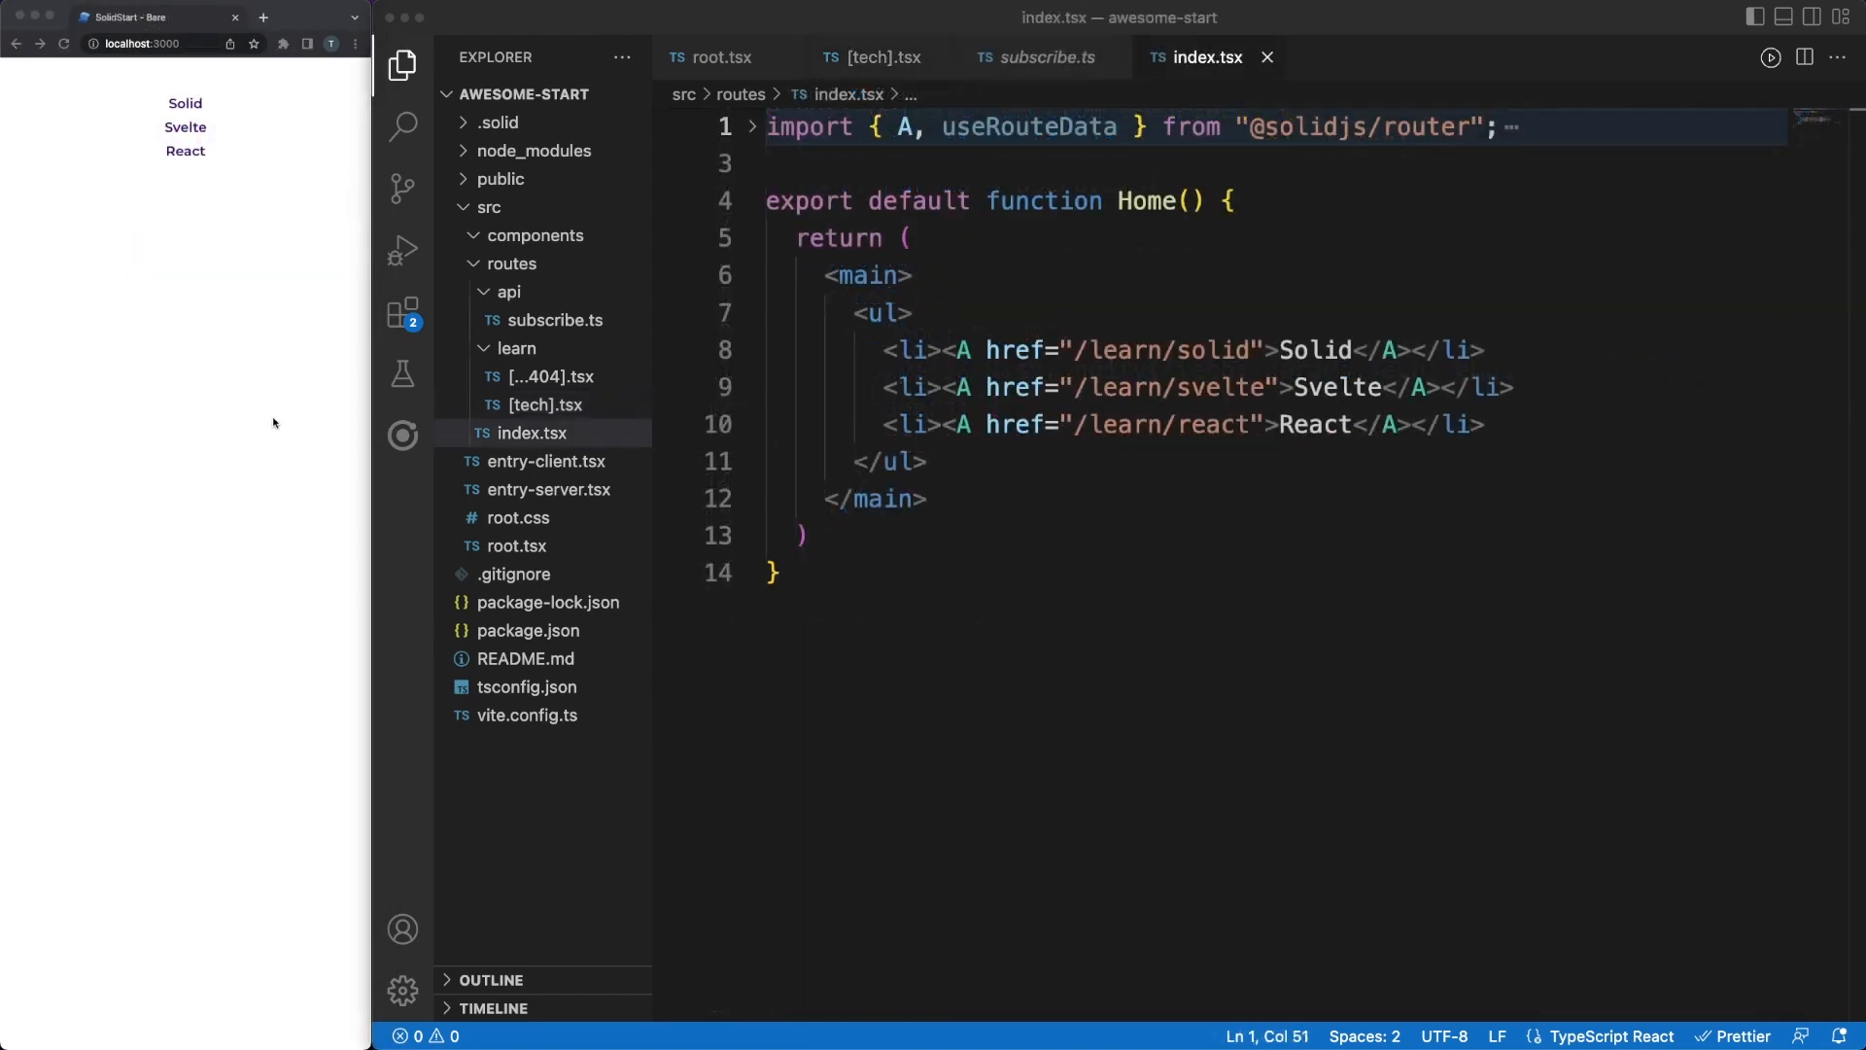
Create api/technologies.ts with an async GET returning JSON ["solid","svelte","qwik","react"] with status 200
{"action": "left_click", "coordinate": [540, 93]}
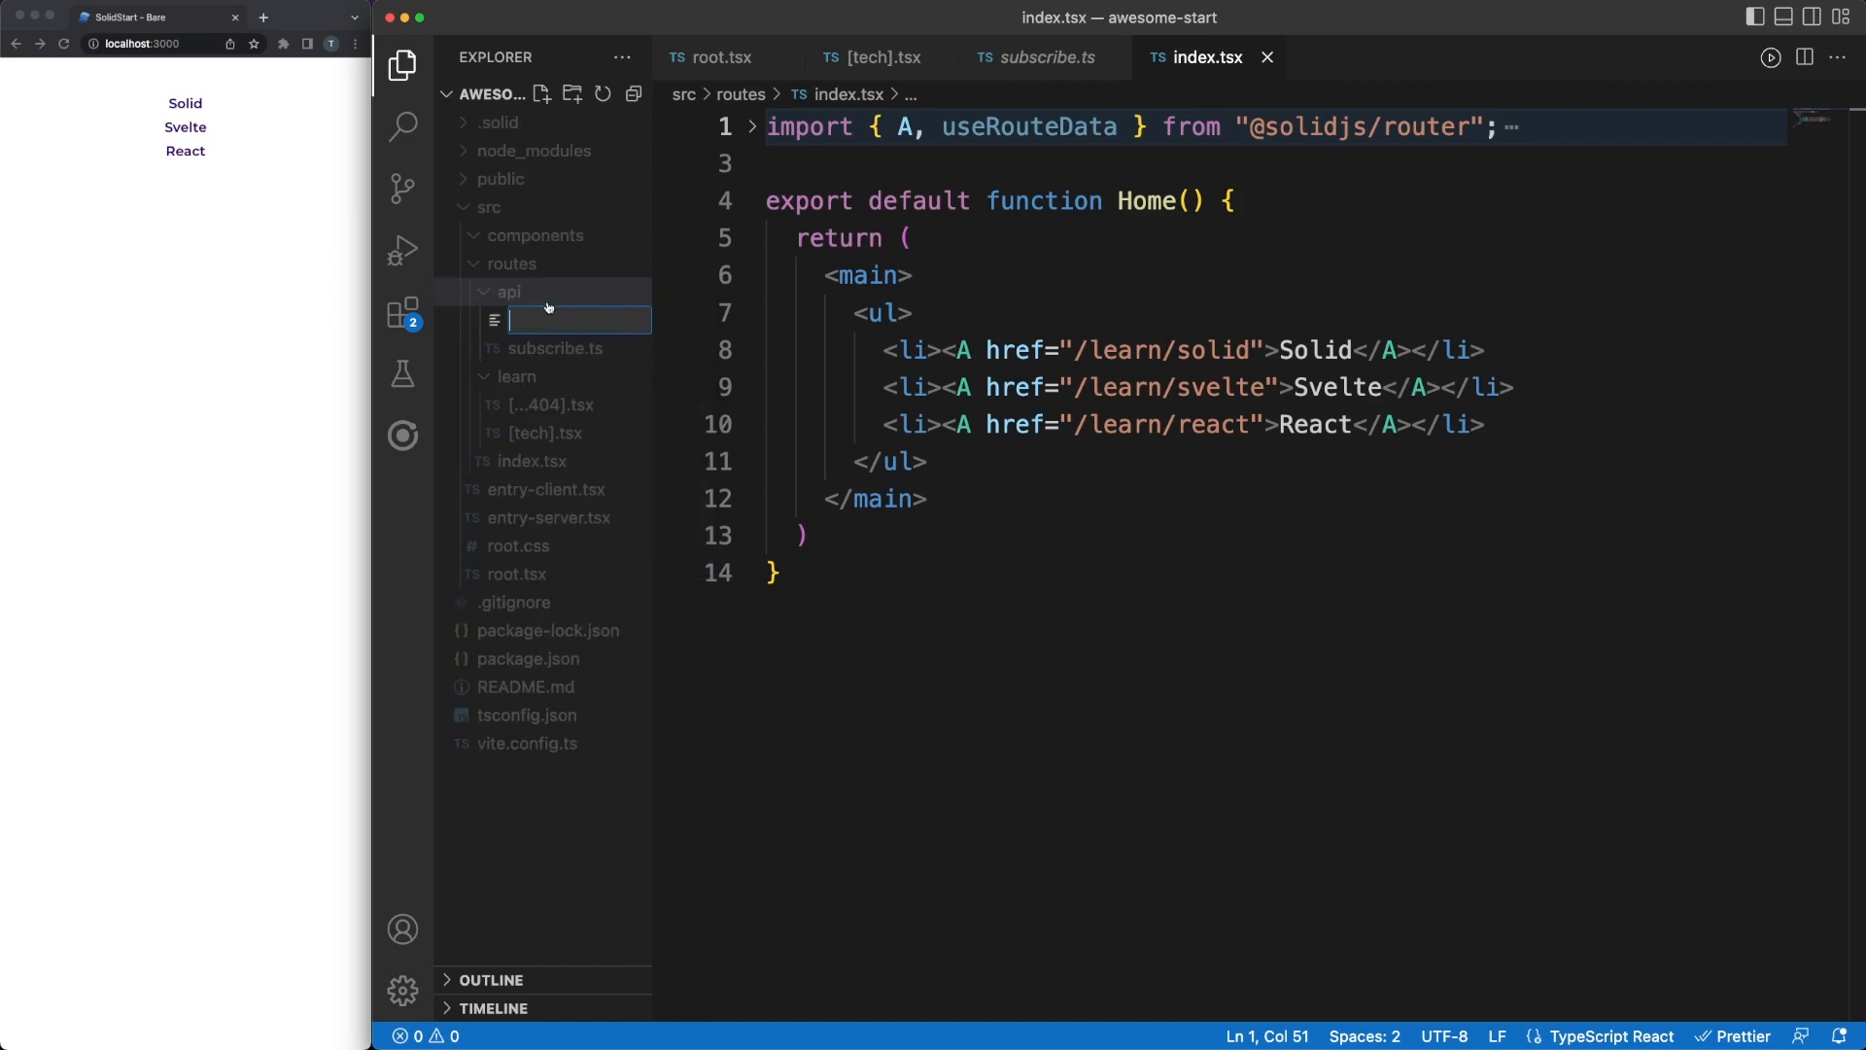
{"action": "type", "text": "tec"}
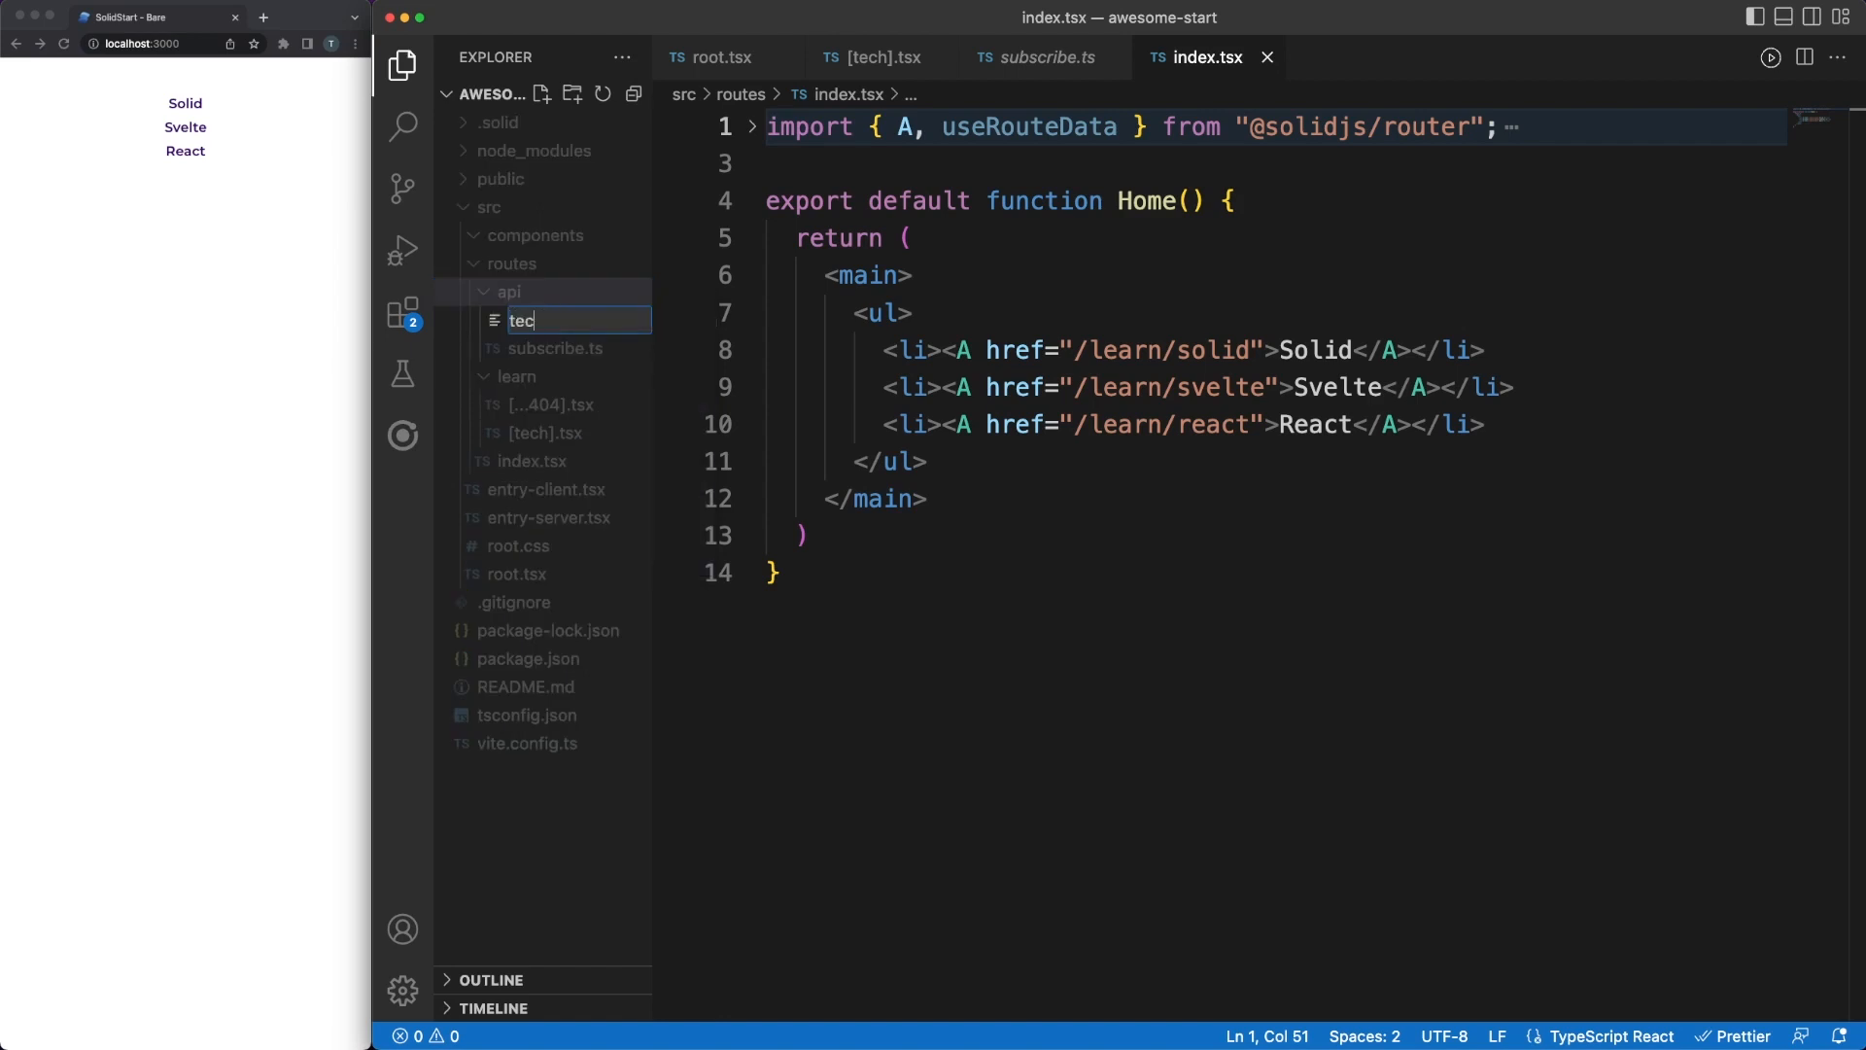
{"action": "key", "text": "Enter"}
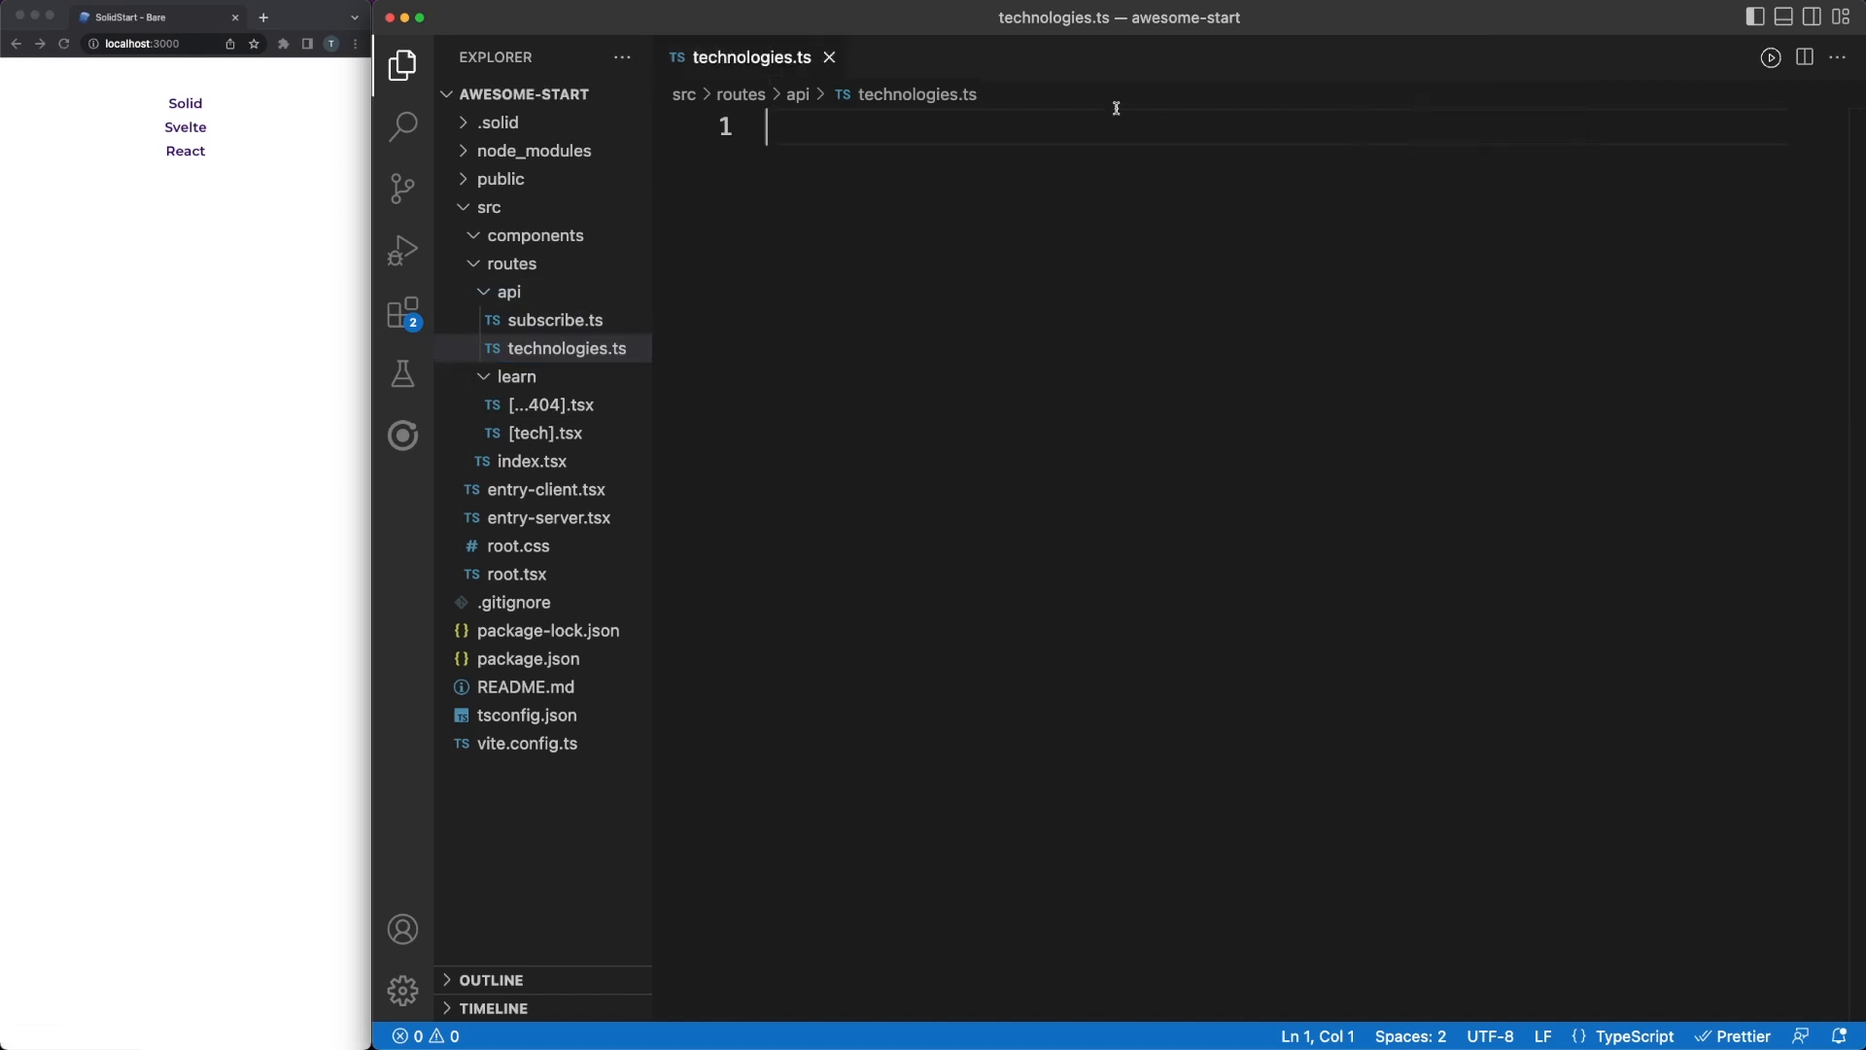
{"action": "type", "text": "export asyn"}
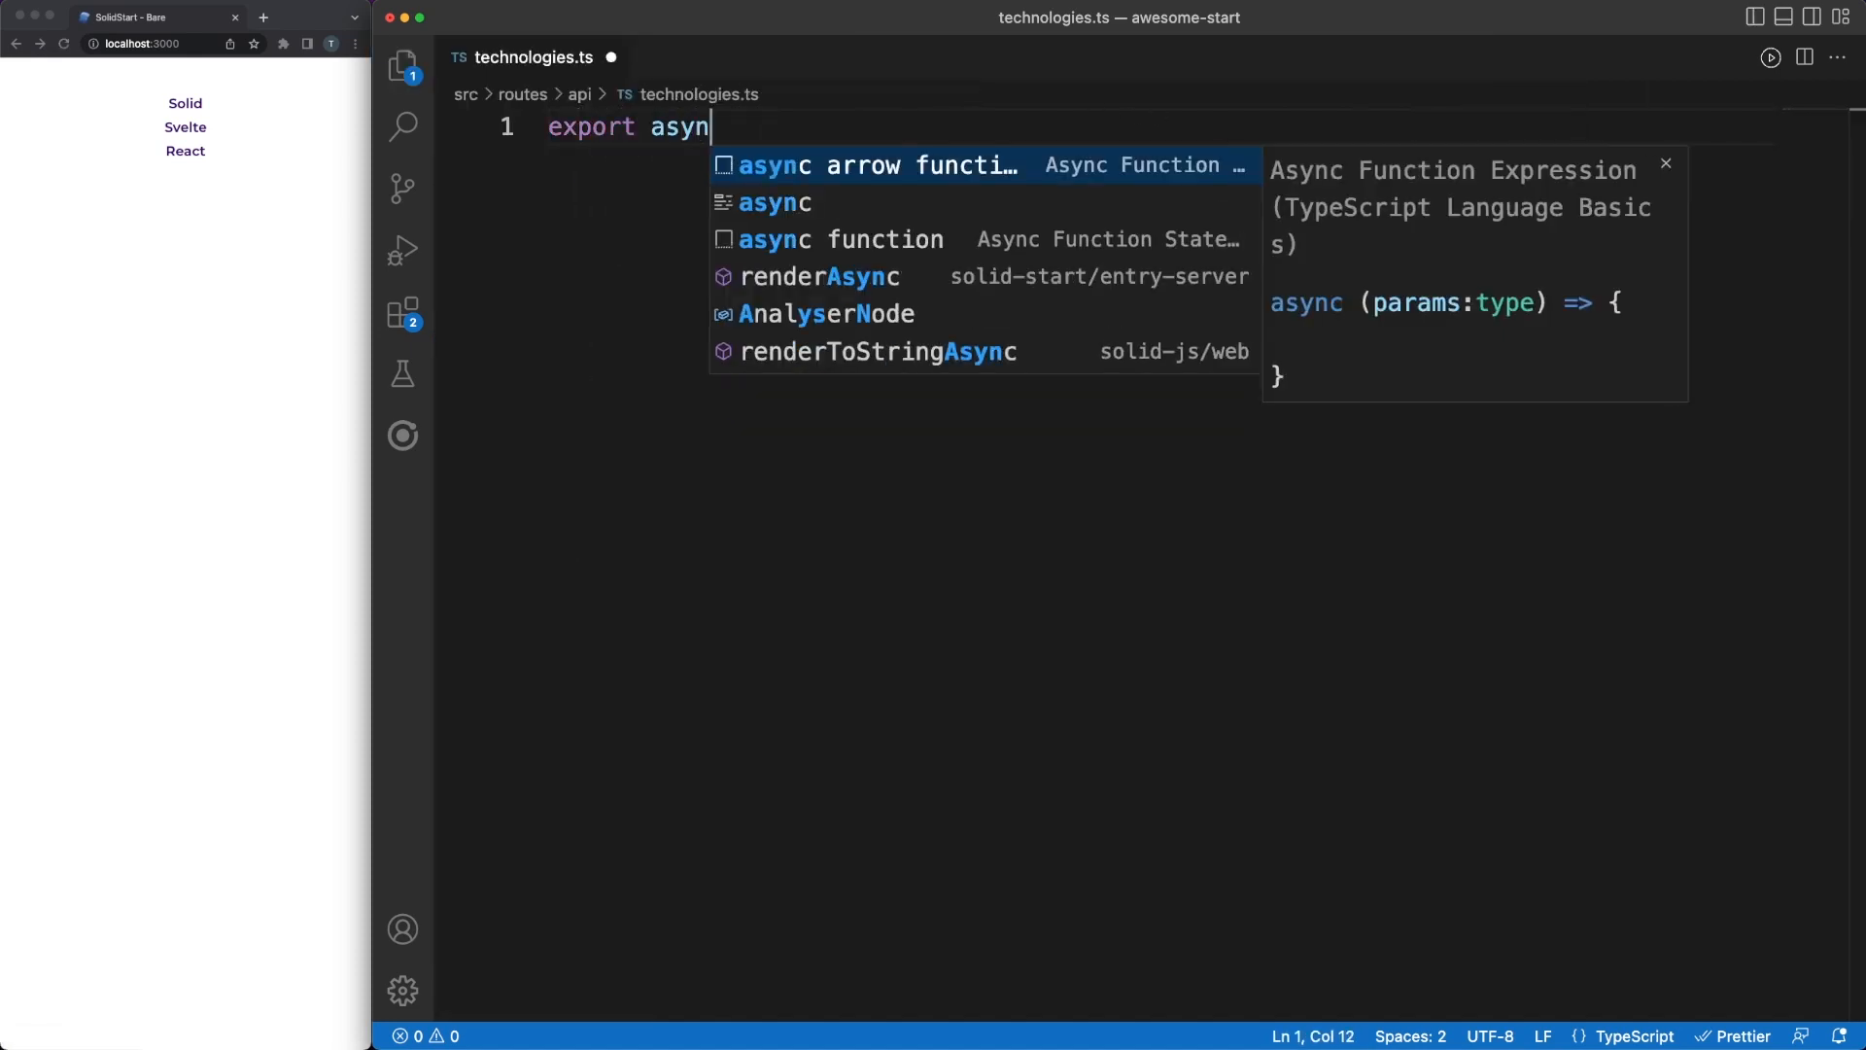
{"action": "type", "text": "function GET() {"}
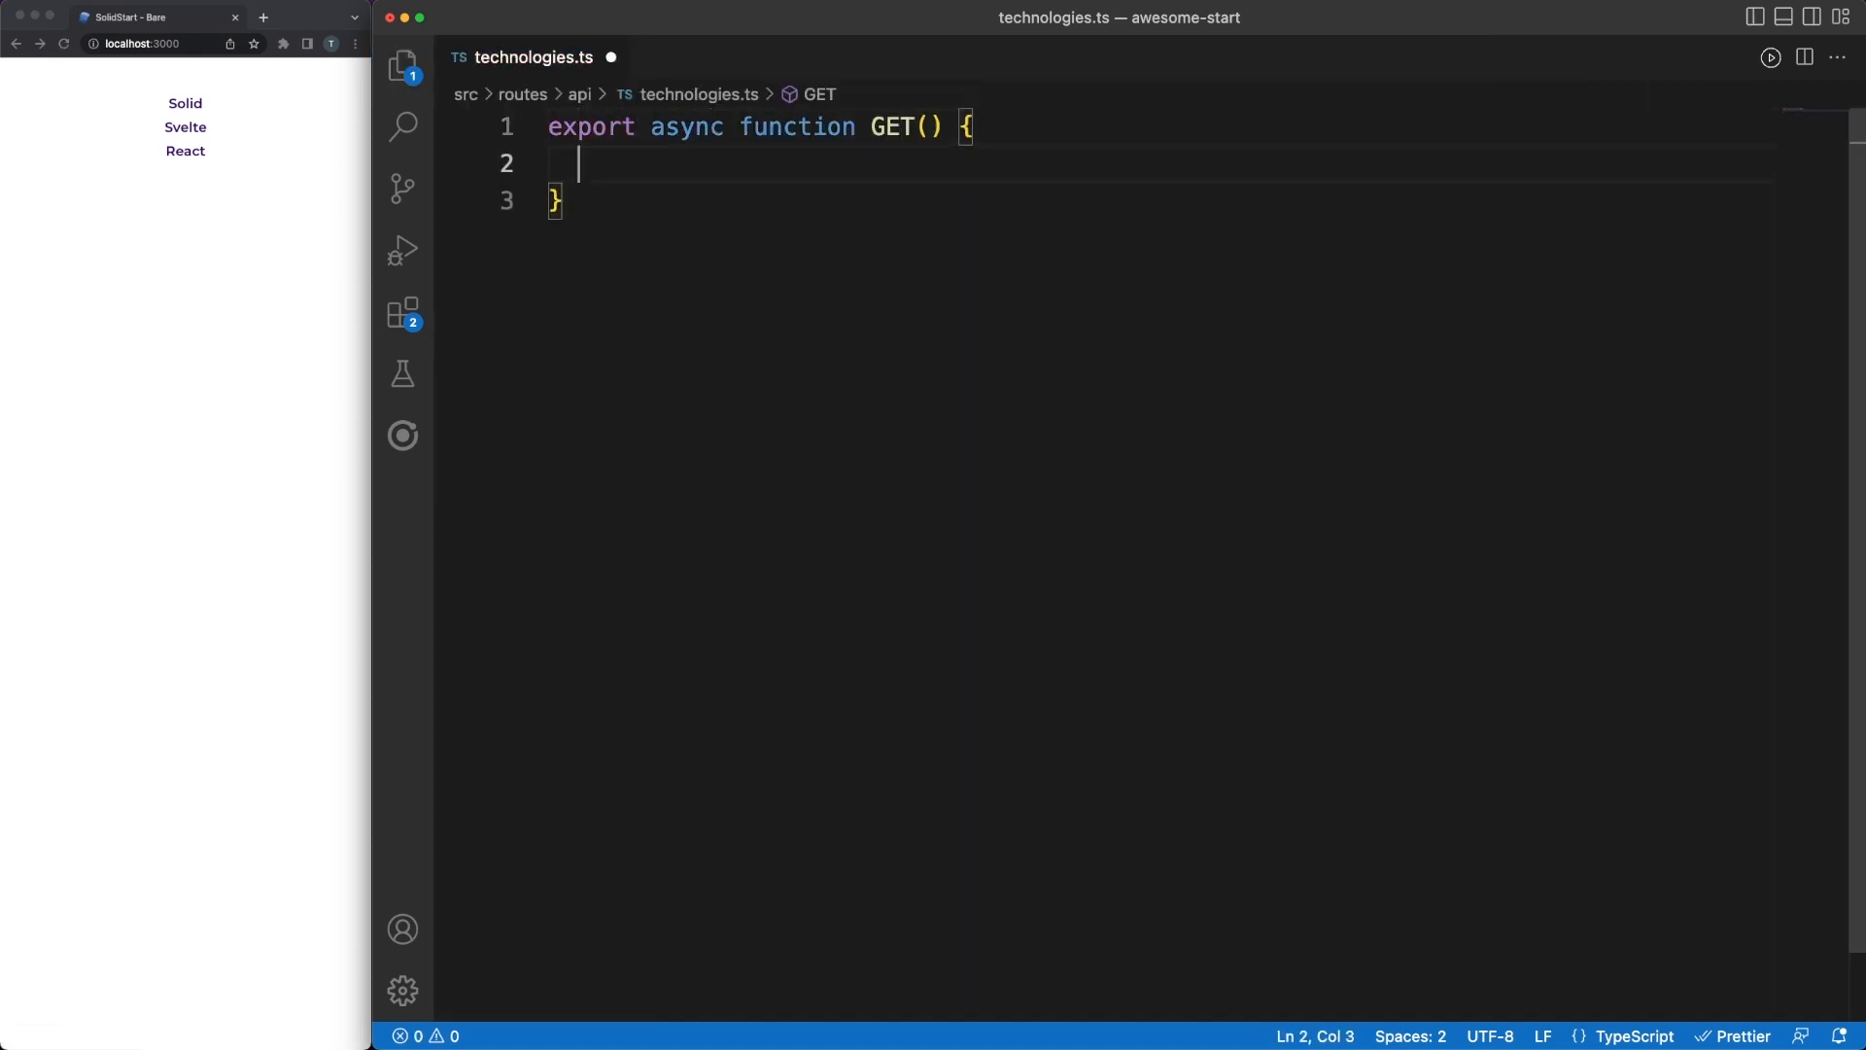
{"action": "type", "text": "const techs = JSO"}
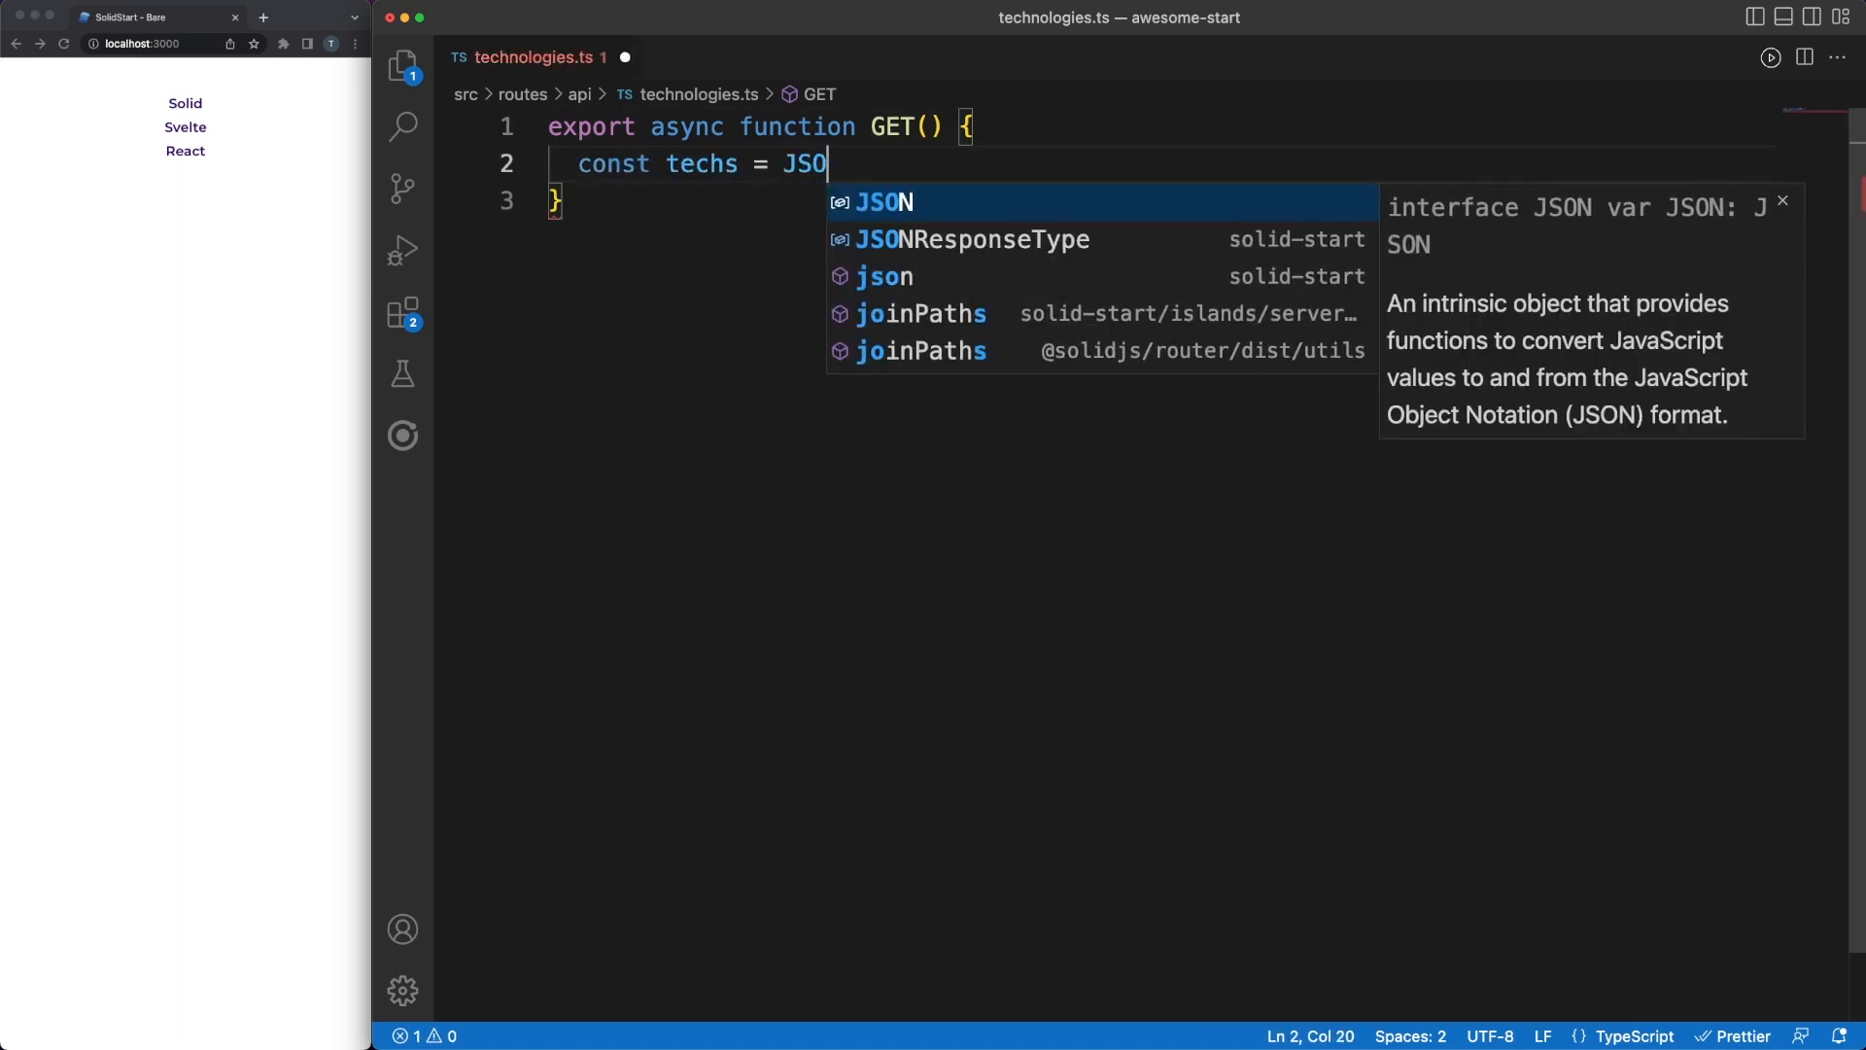
{"action": "type", "text": ".stringify([\"solid\", \"svelte\", \"qwik\", \"react\"]);"}
{"action": "type", "text": "return new Response(techs, "}
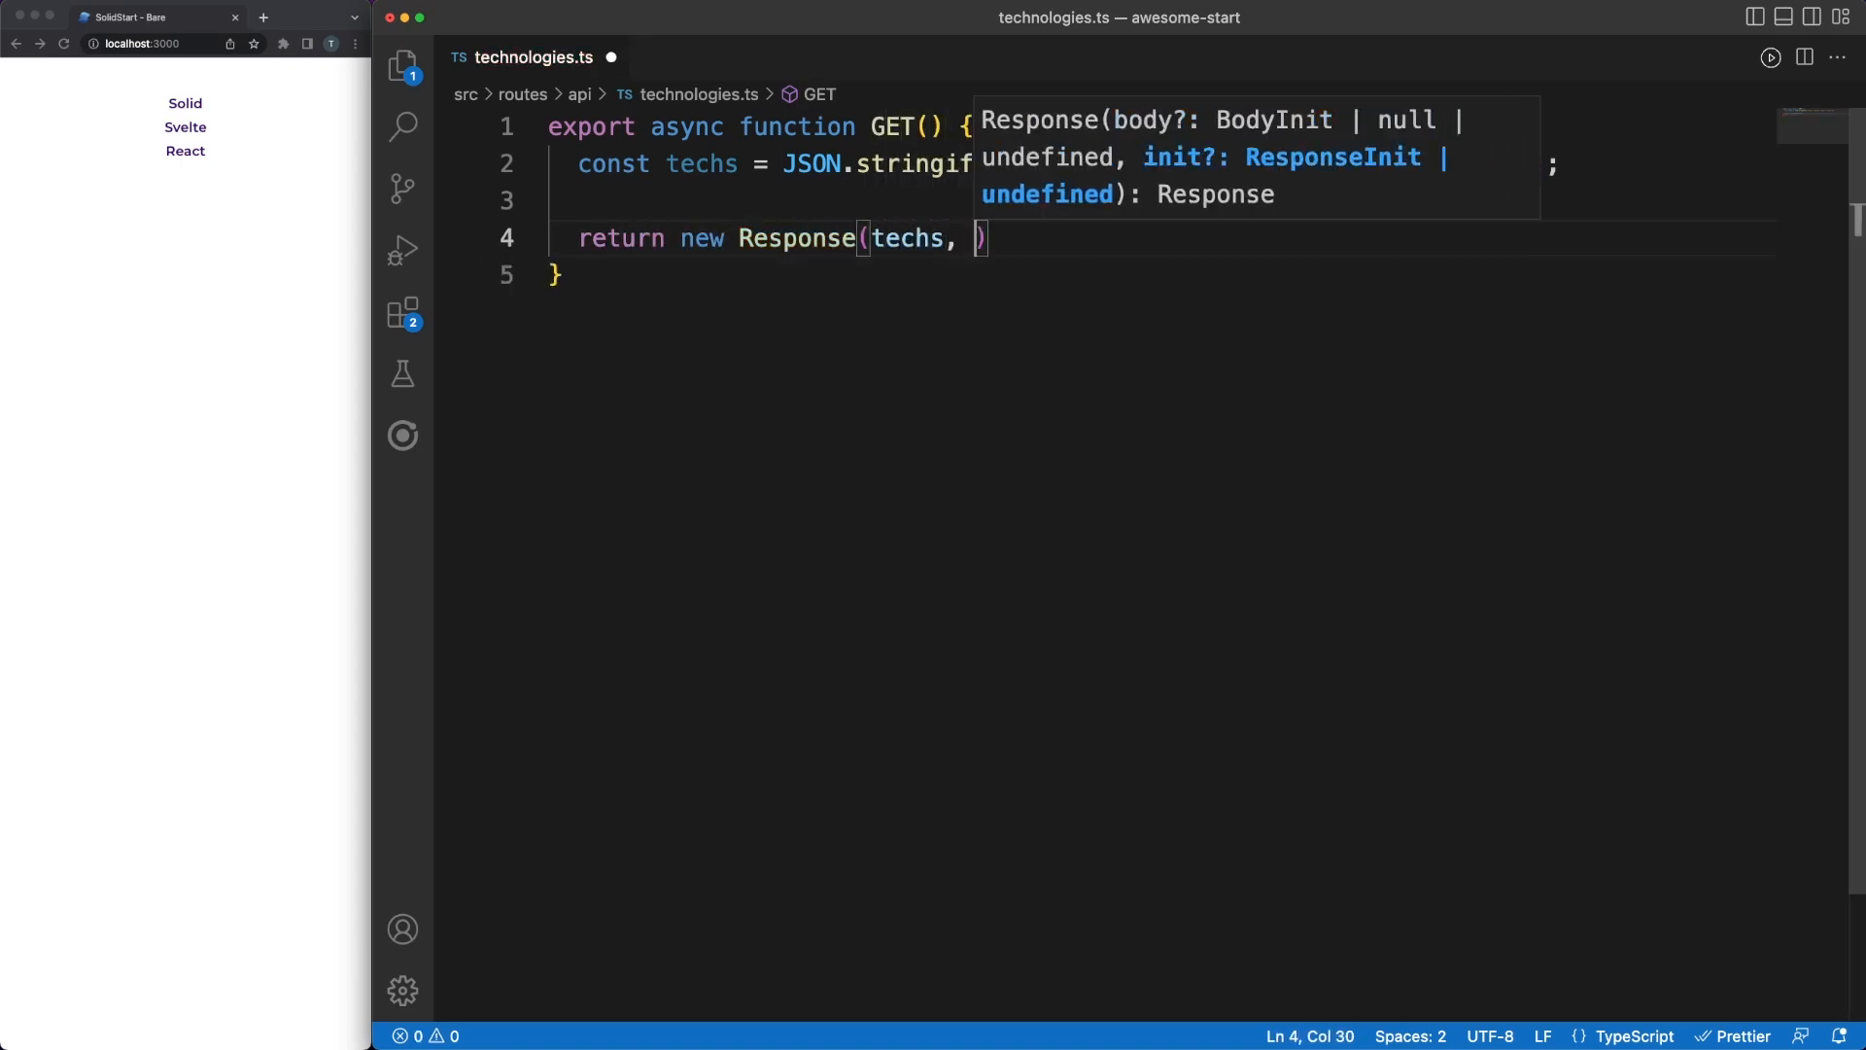
{"action": "type", "text": "{ status: 200 }"}
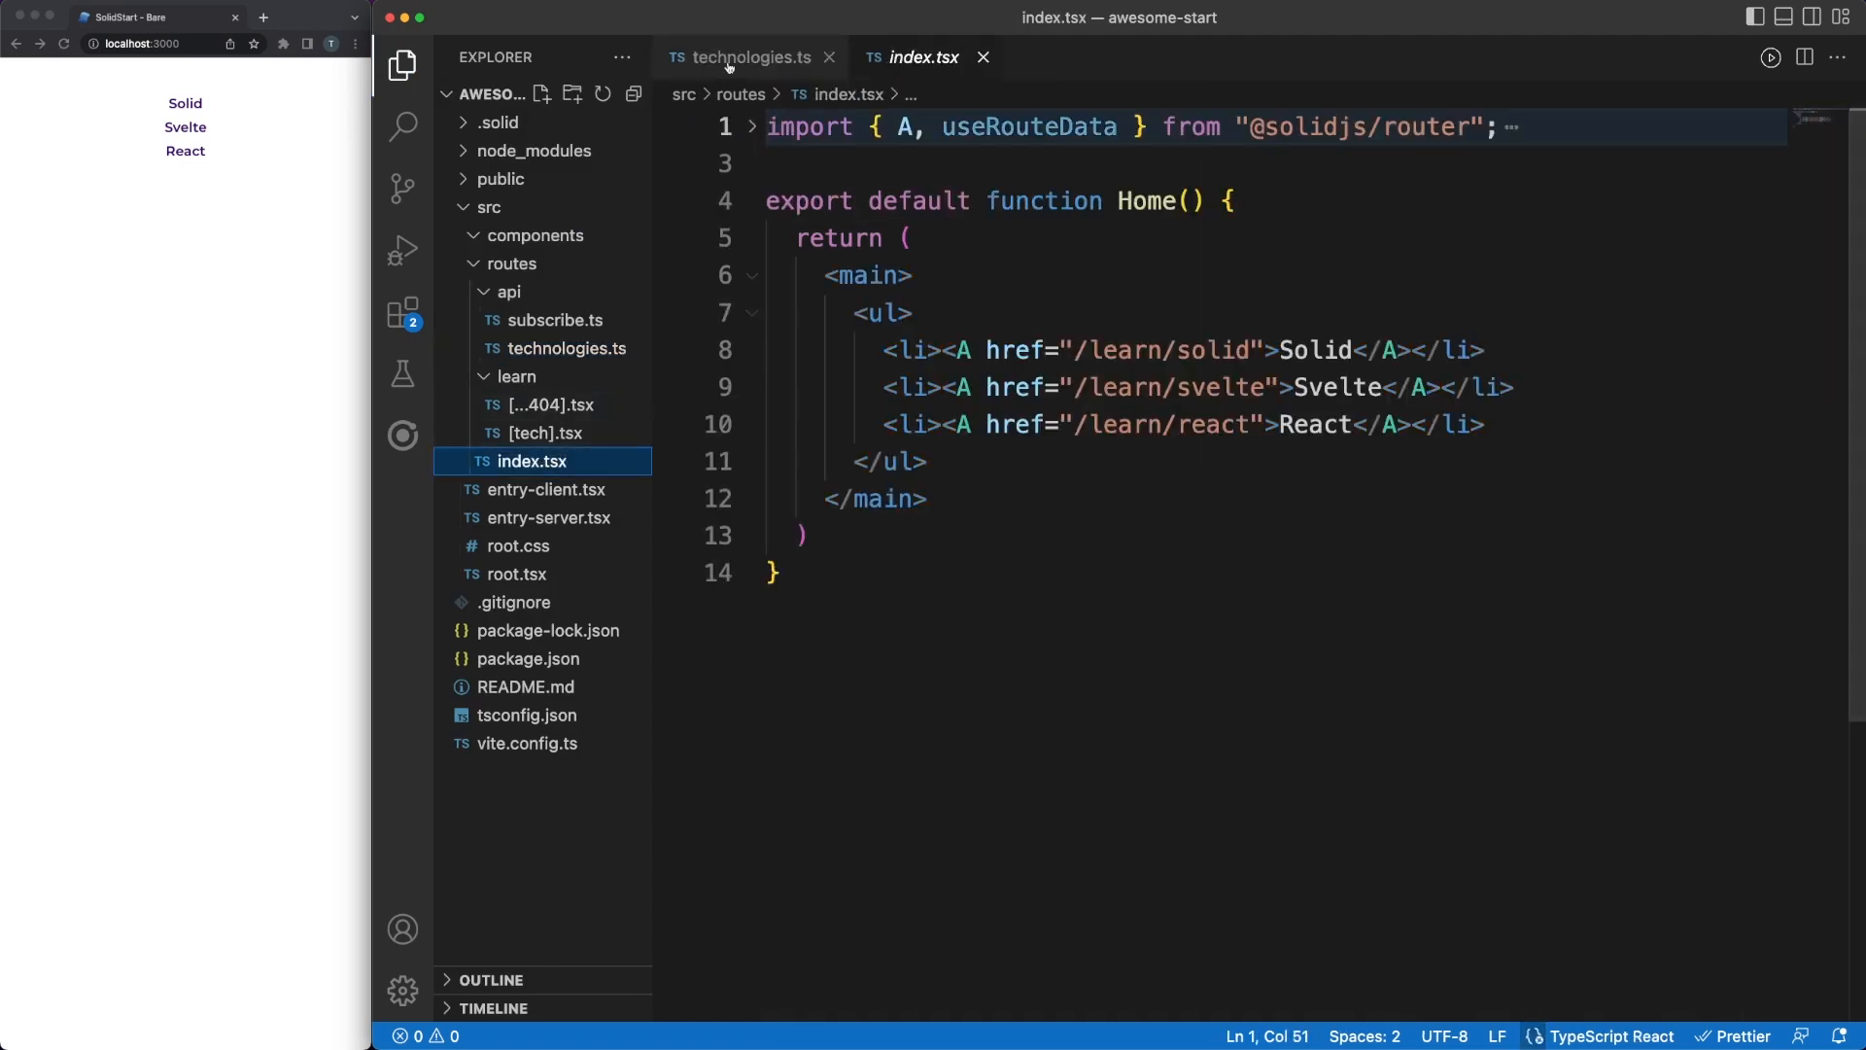
Add a routeData function with createResource fetching /api/technologies
{"action": "left_click", "coordinate": [403, 65]}
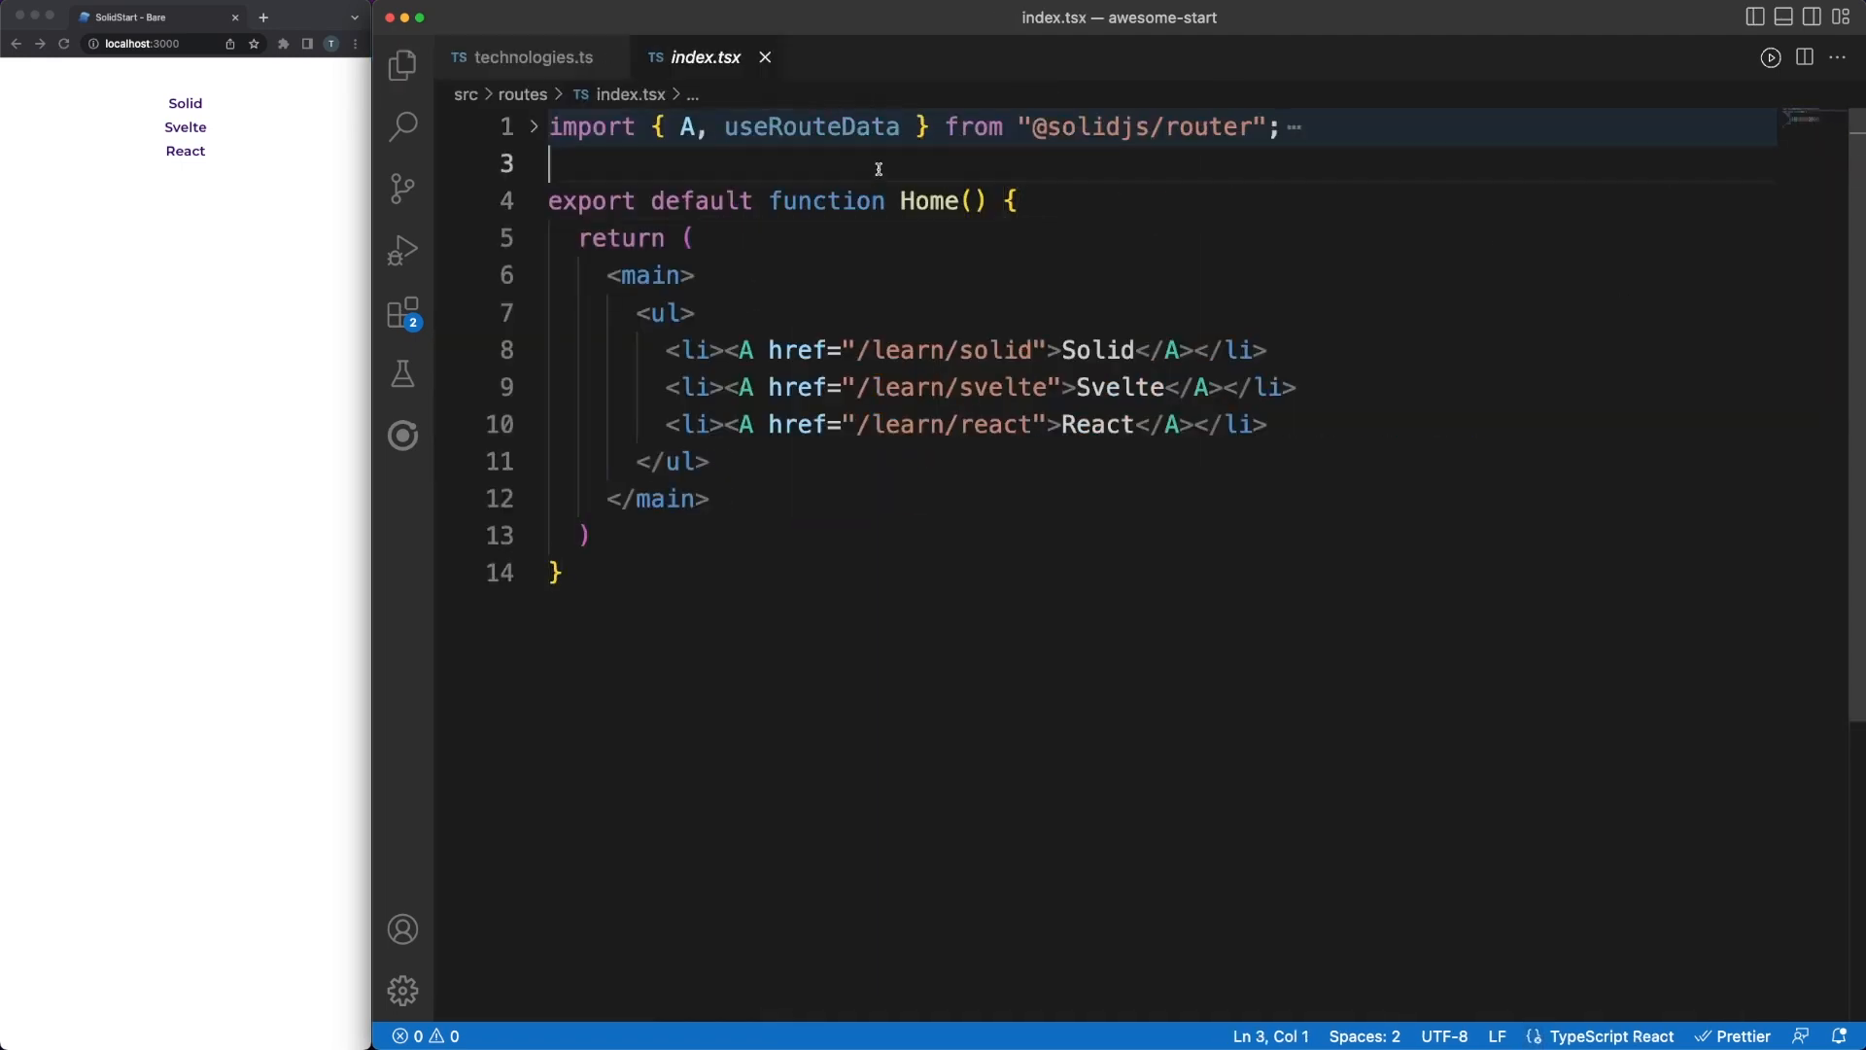
{"action": "type", "text": "export function routeData() {"}
{"action": "type", "text": "const ["}
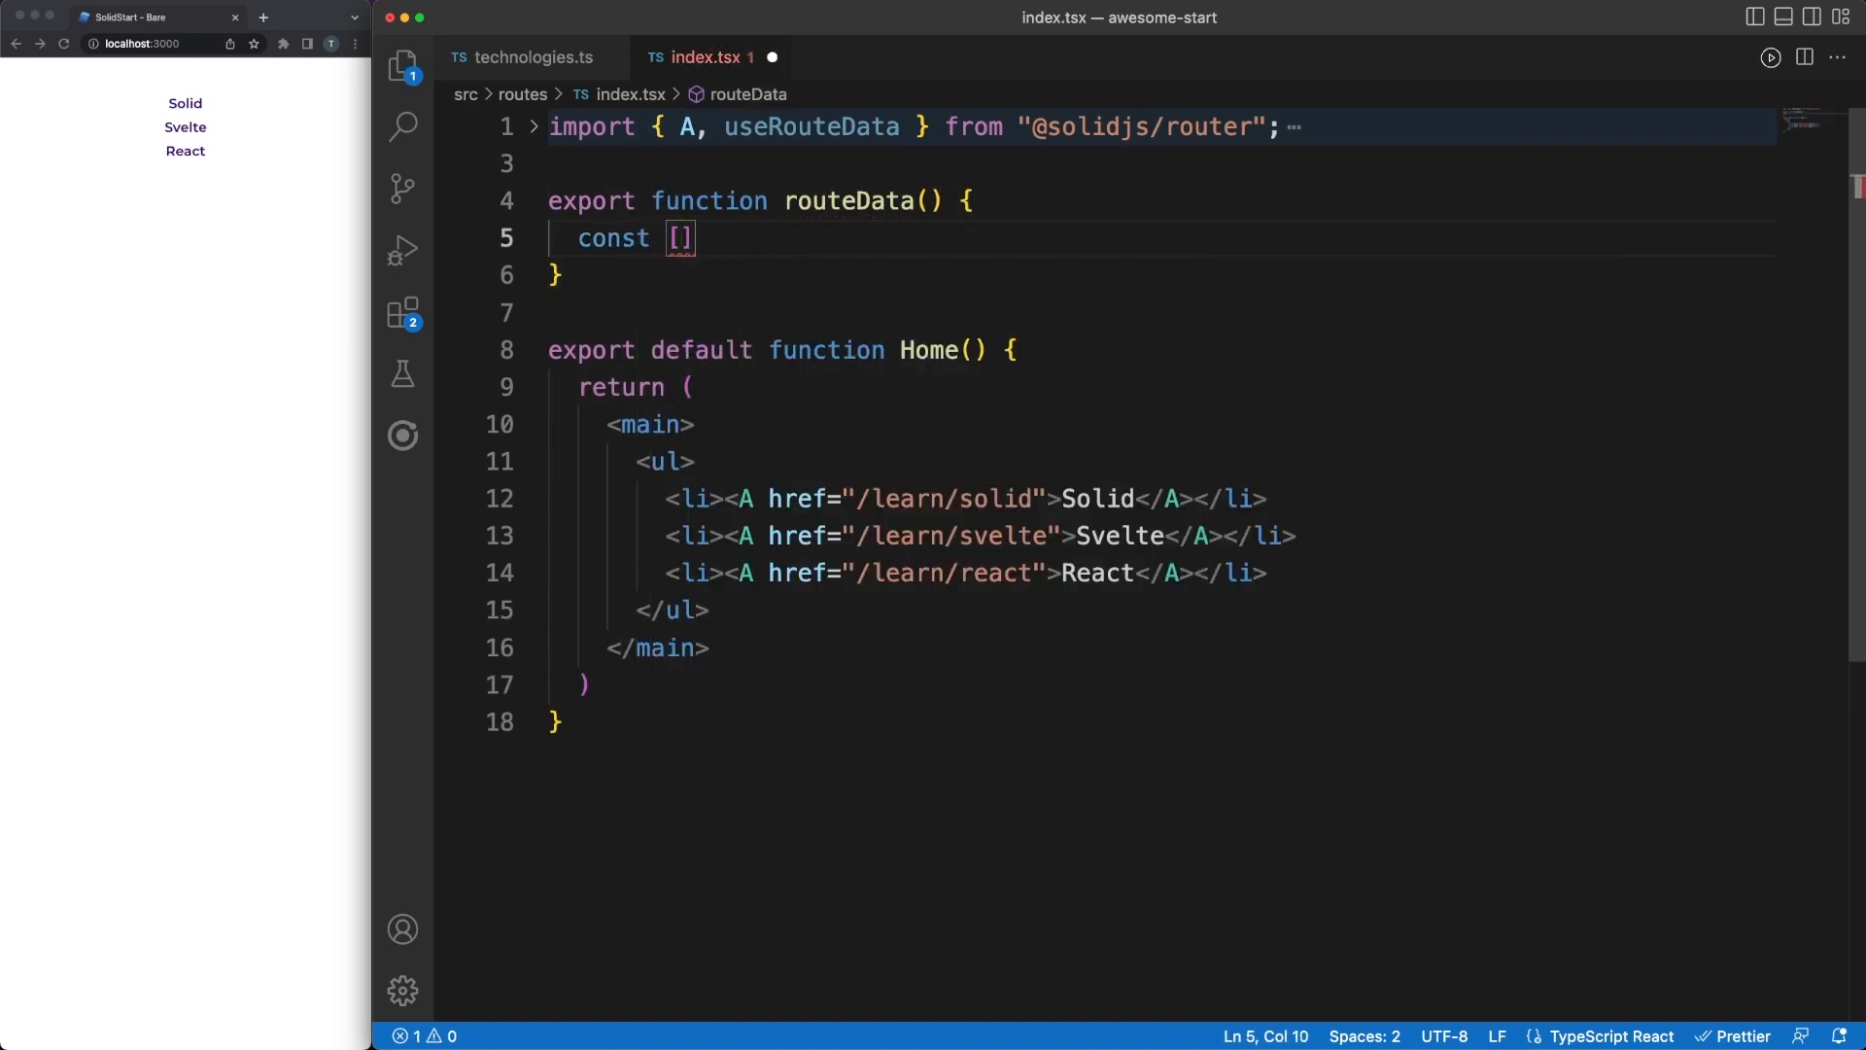
{"action": "type", "text": "technologies] ="}
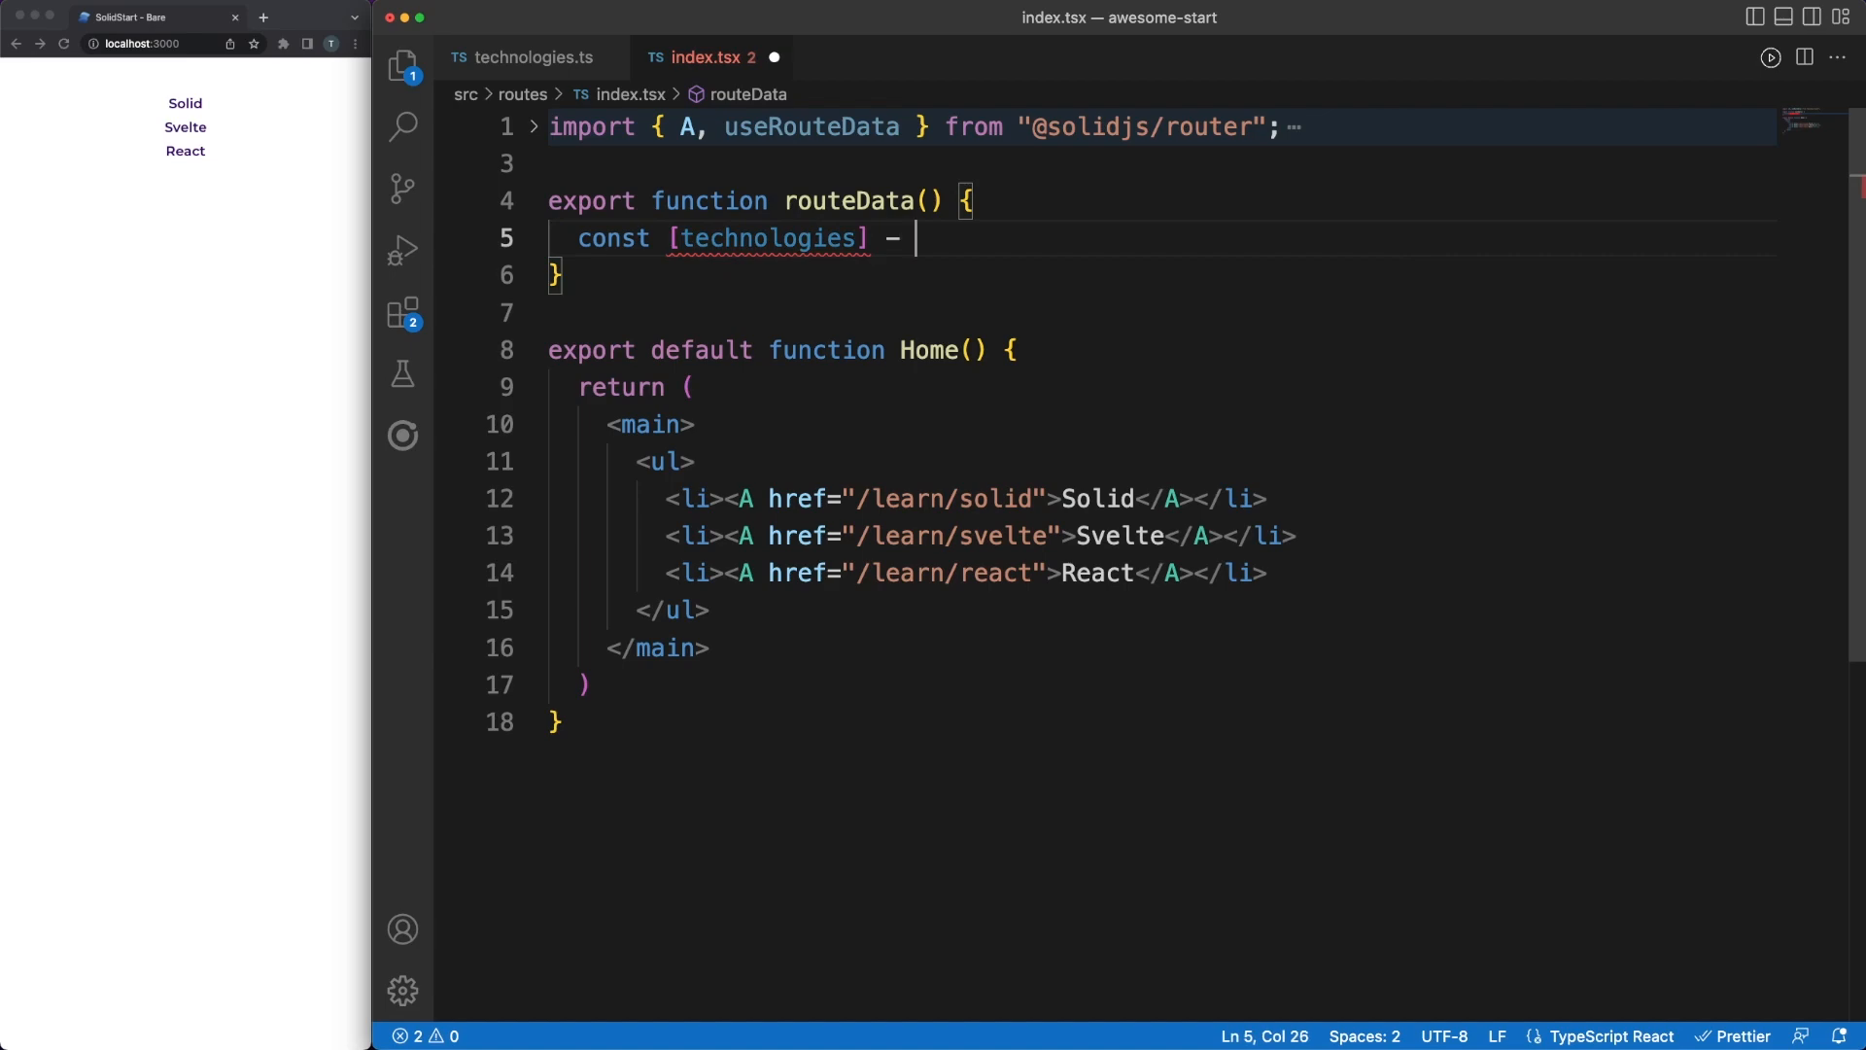
{"action": "type", "text": "= createResource"}
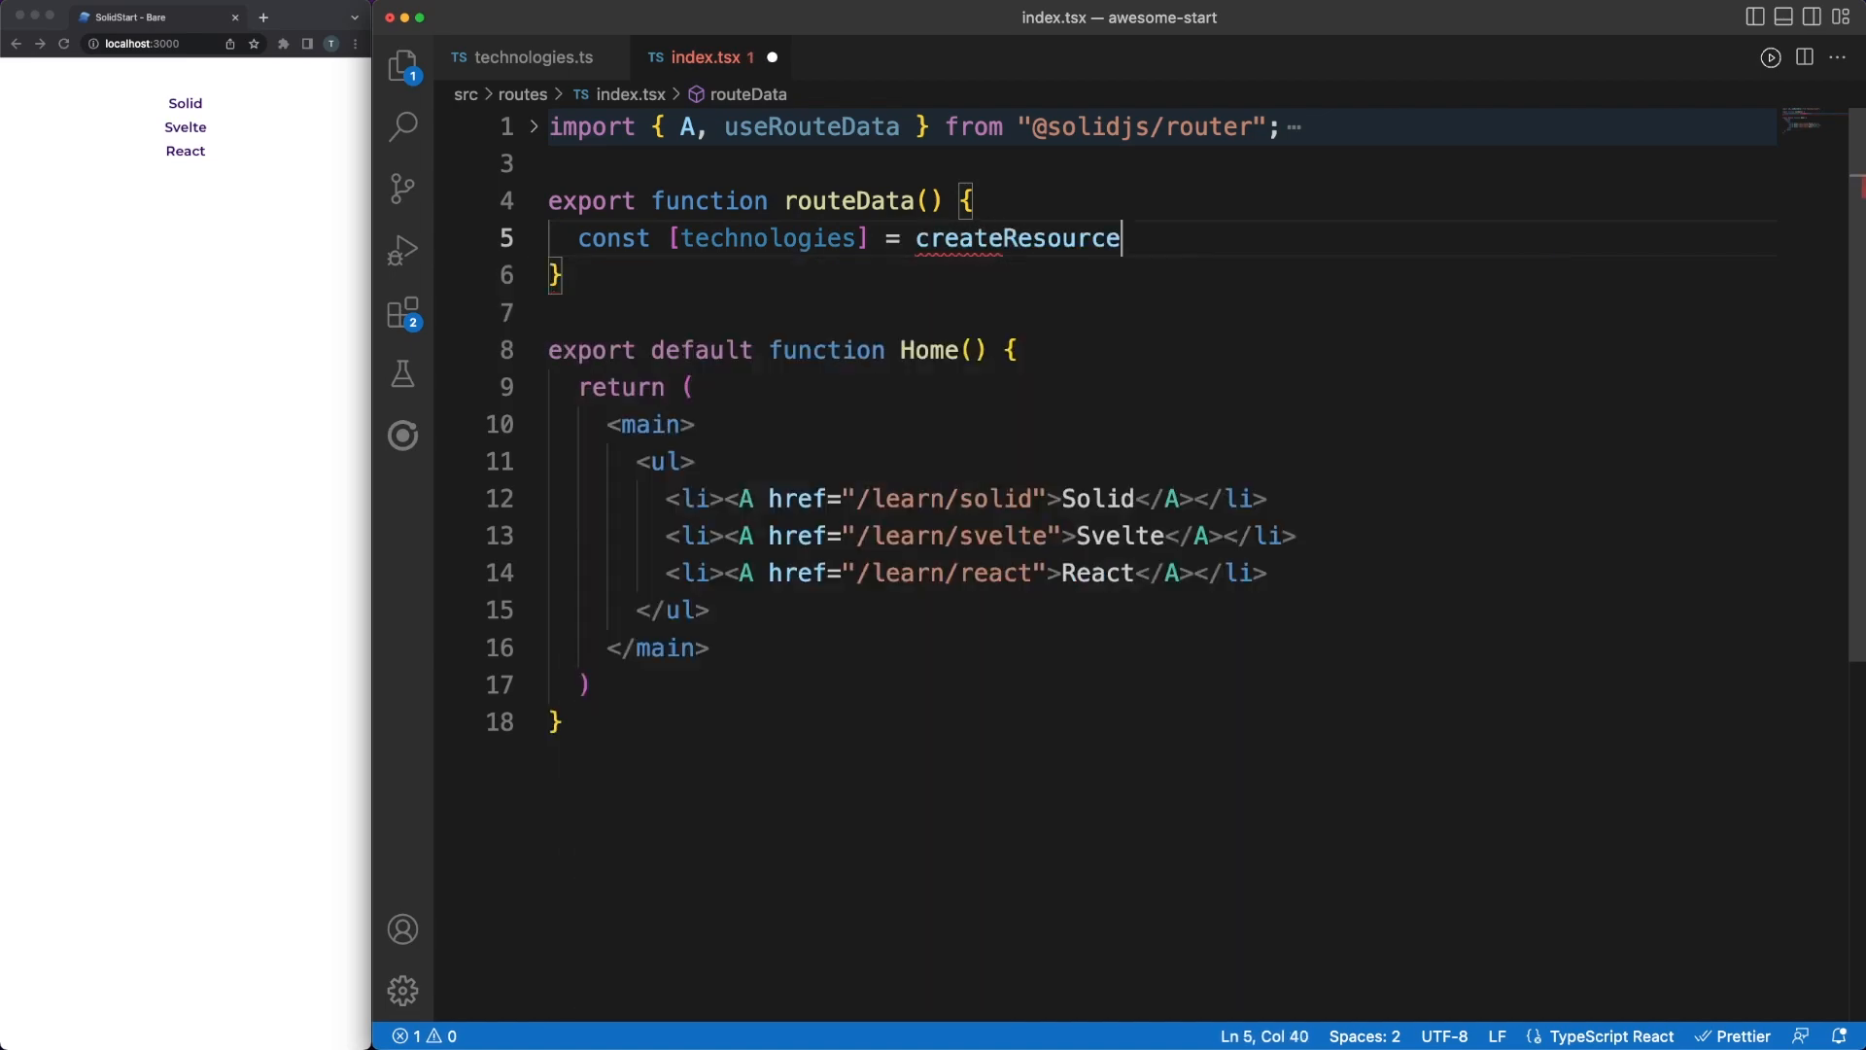
{"action": "type", "text": "(async ()=> {"}
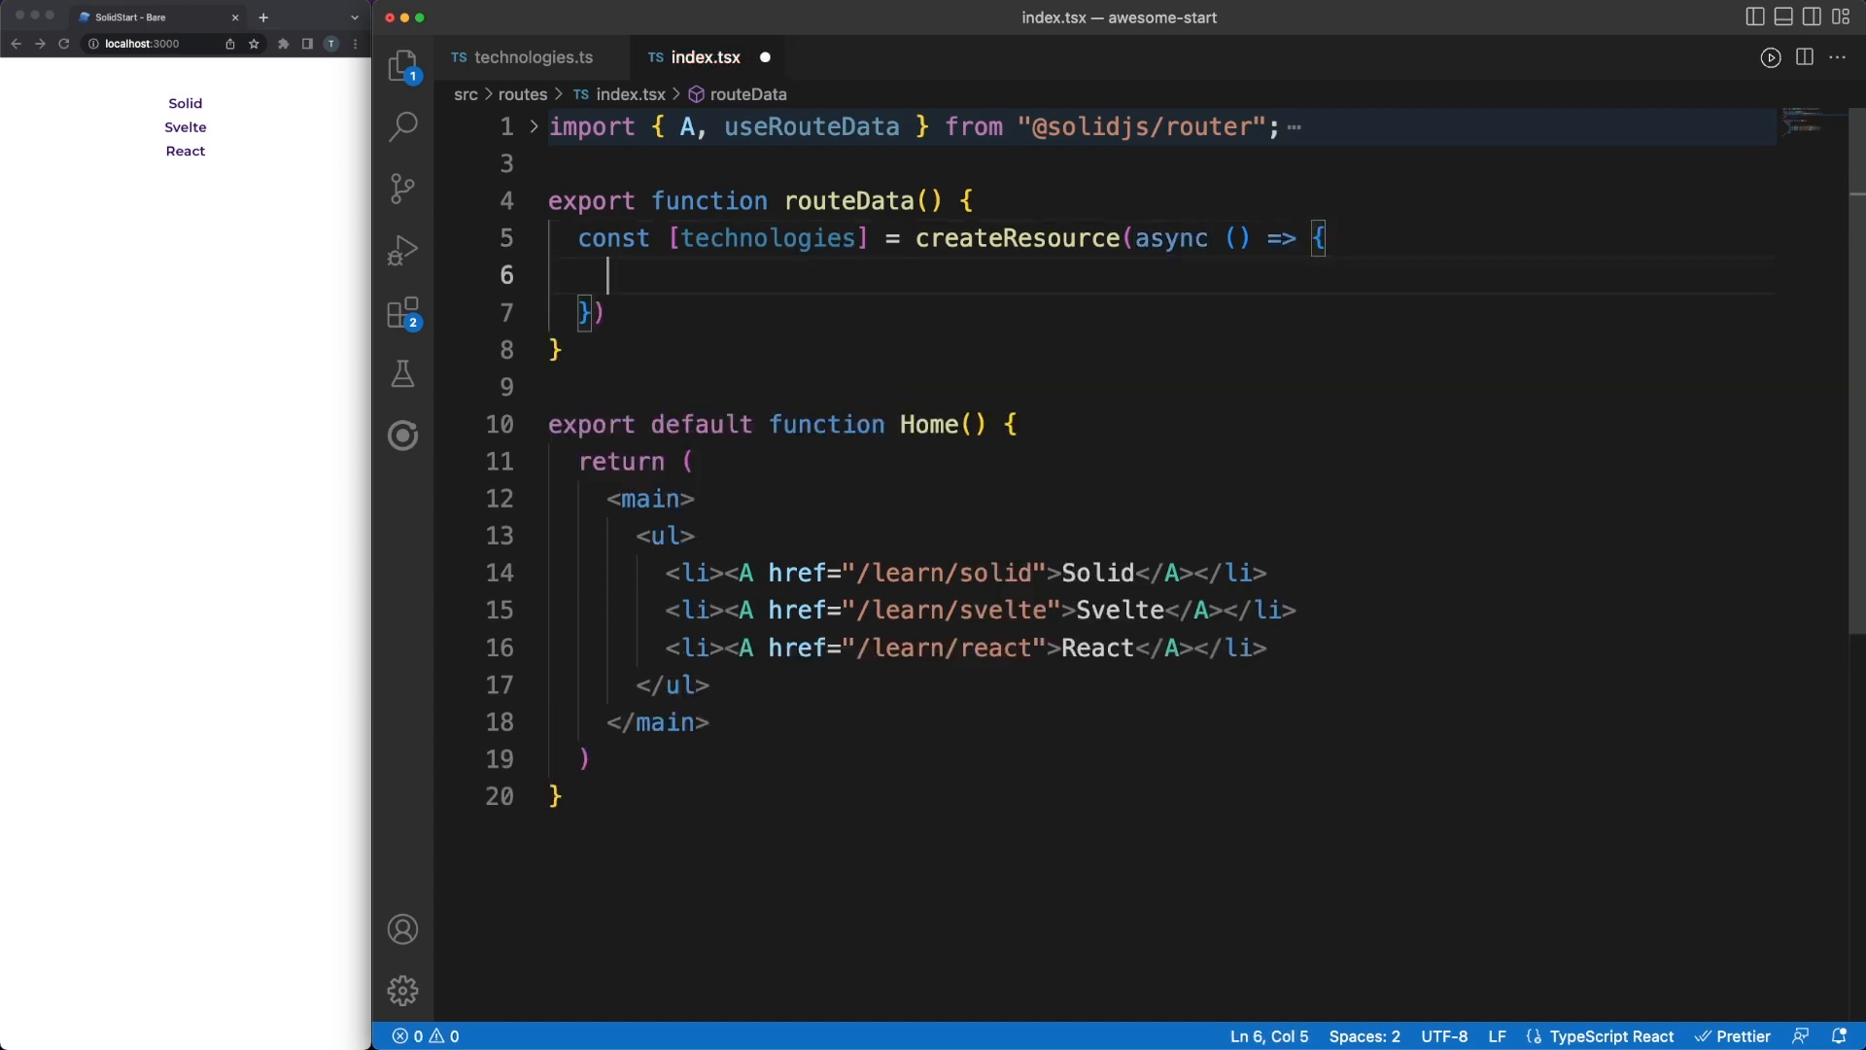
{"action": "type", "text": "const response = await fetch(\"http://localhost:3000/api/technologies\");"}
{"action": "type", "text": "return"}
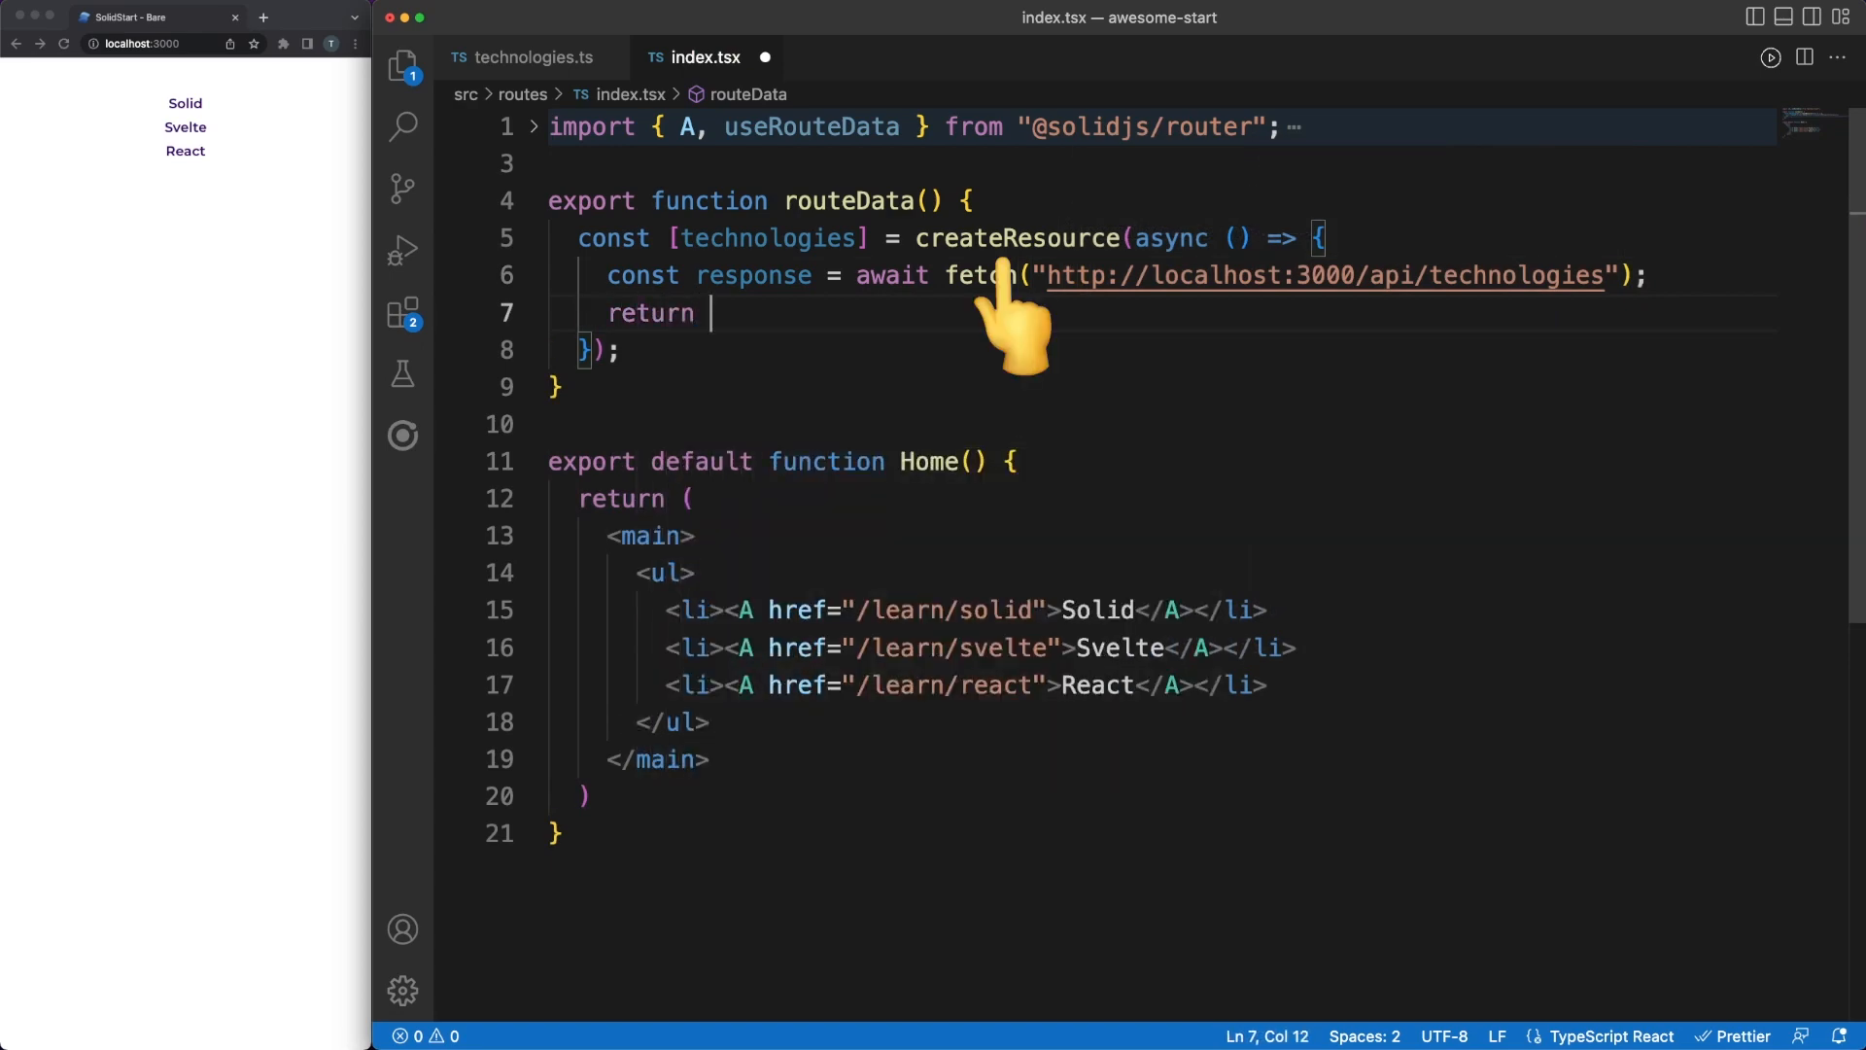
{"action": "type", "text": "await response.json() as string[];"}
{"action": "type", "text": "return {"}
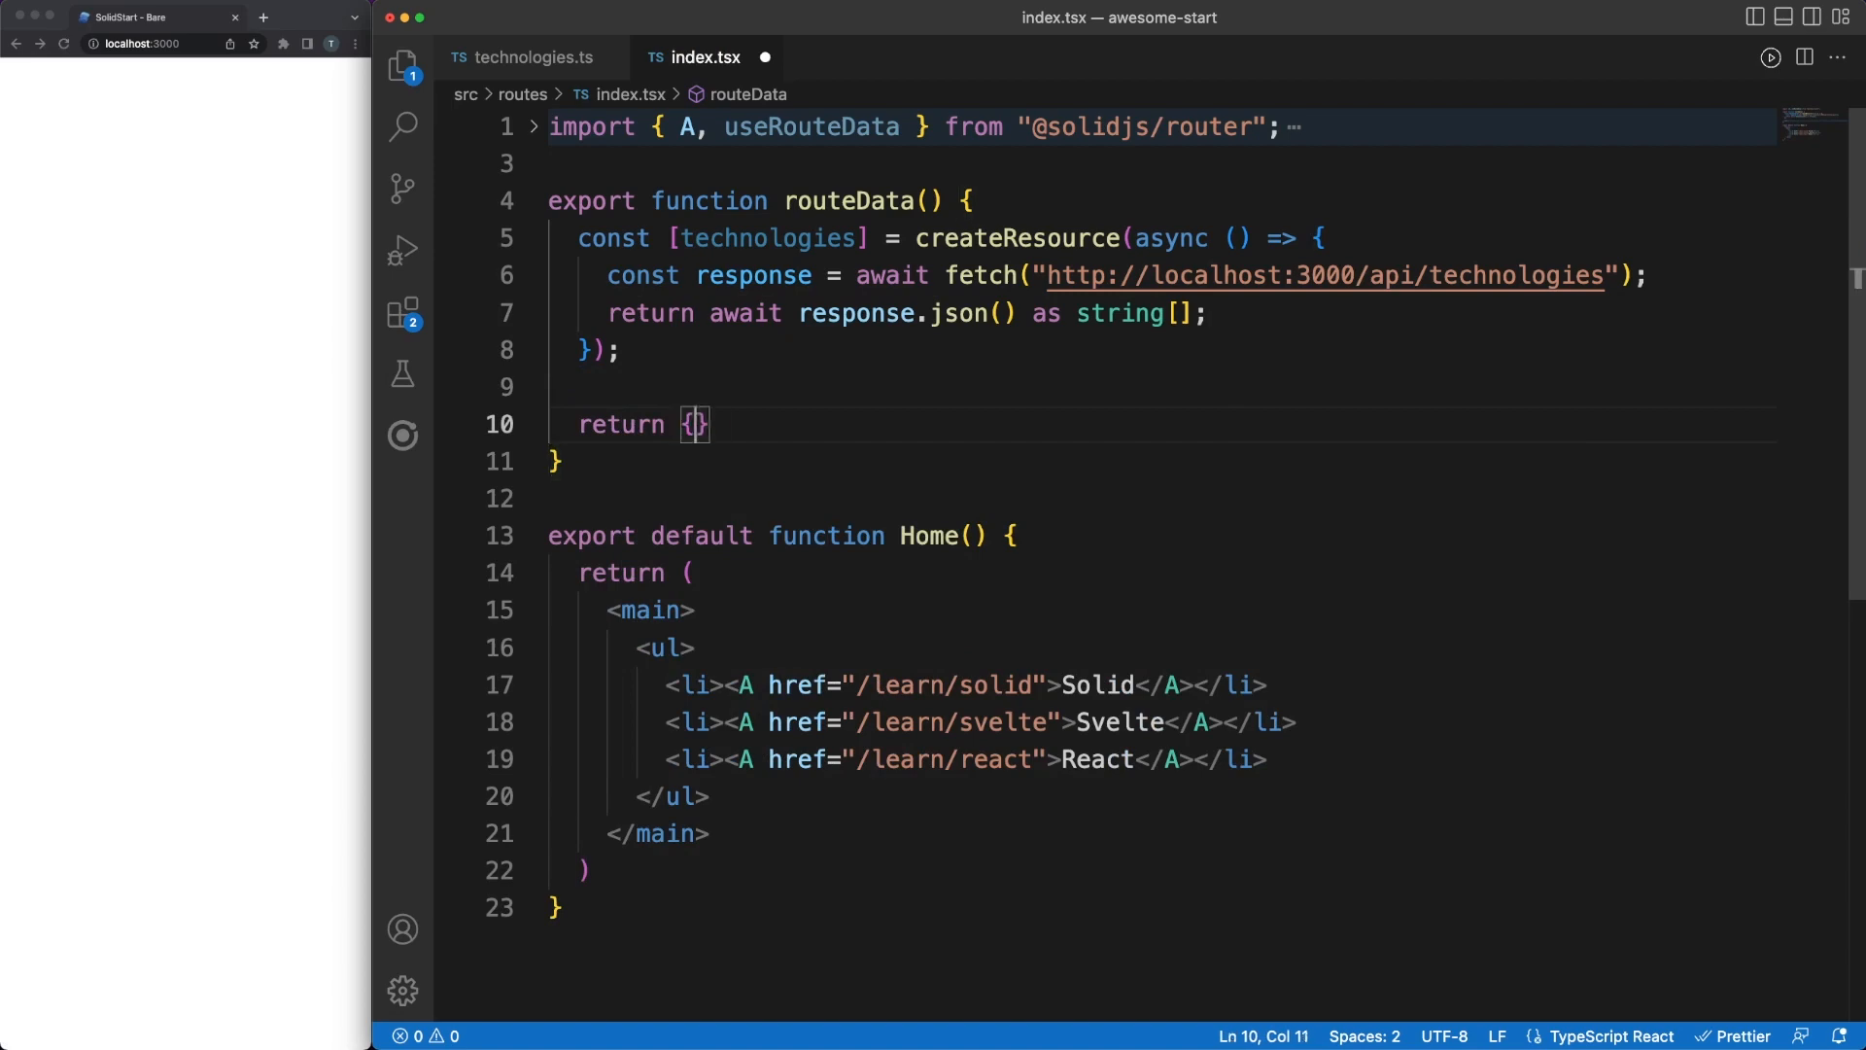
{"action": "type", "text": "technologies"}
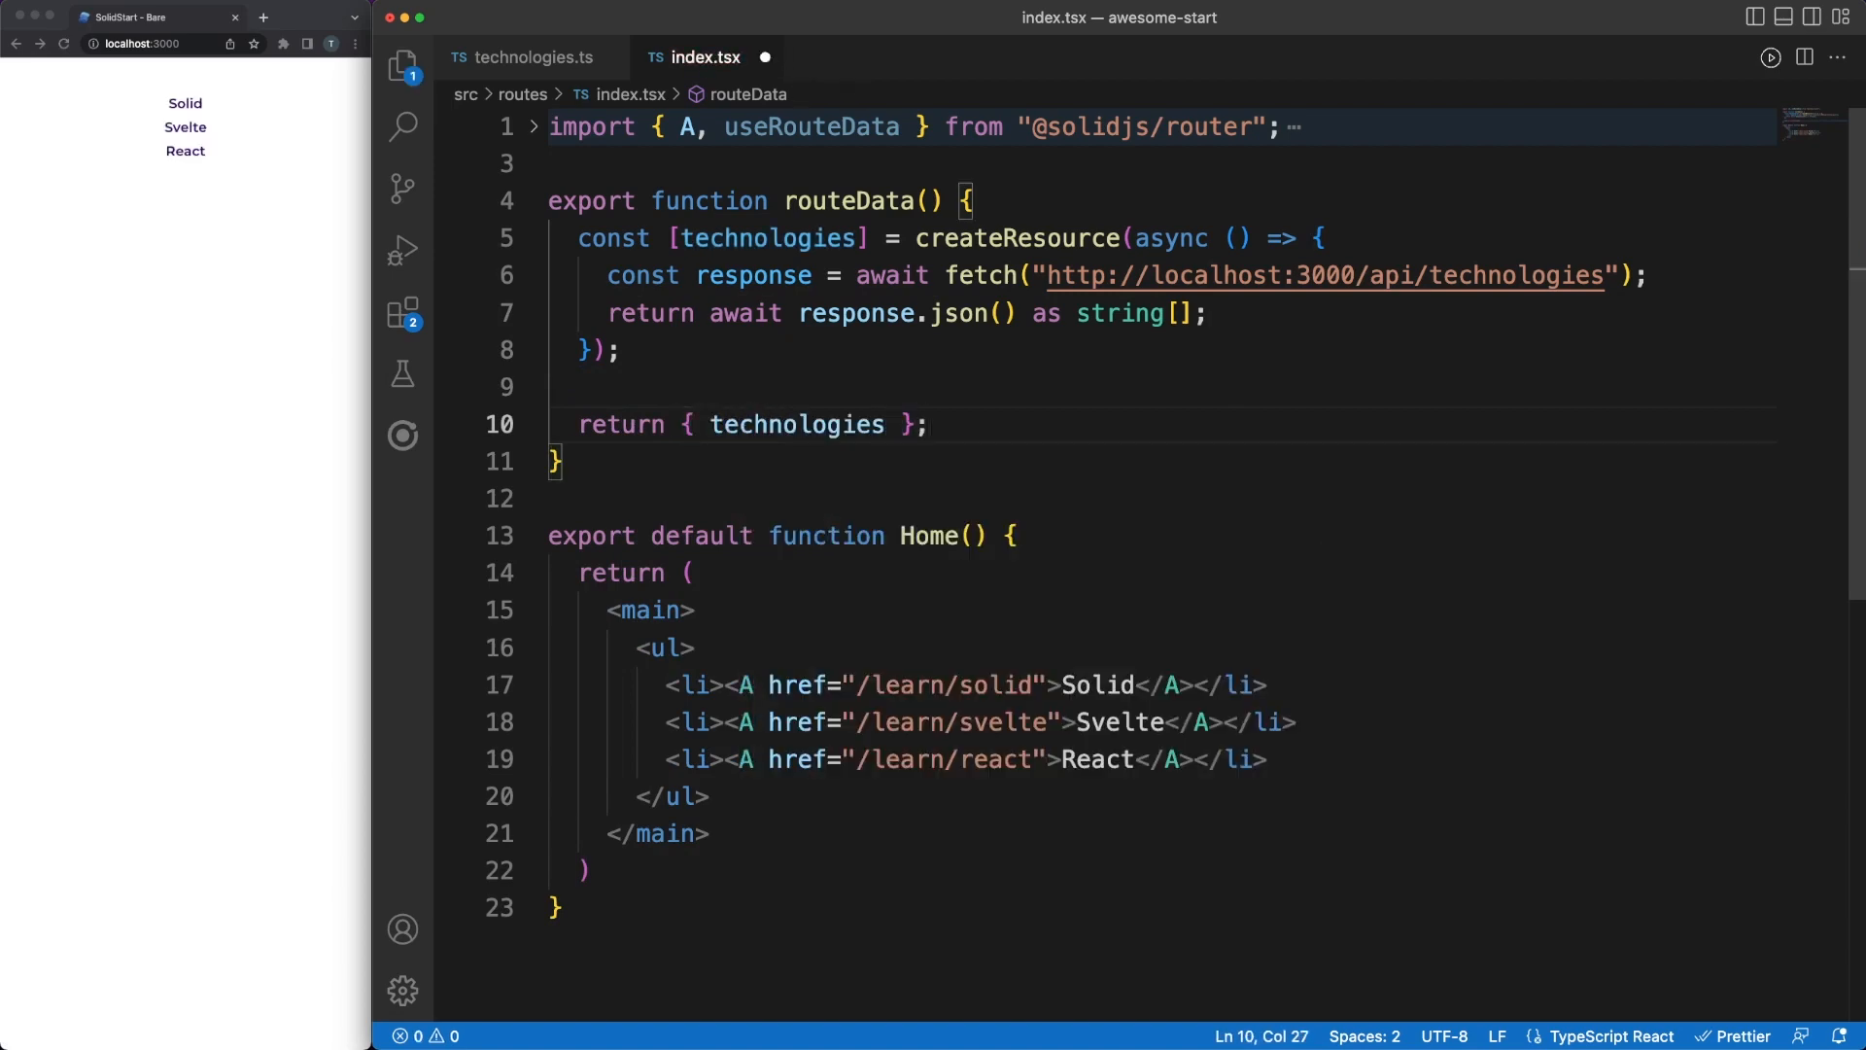
Read technologies via useRouteData in Home and replace the hardcoded items with a <For each={technologies()}> block
{"action": "type", "text": "const"}
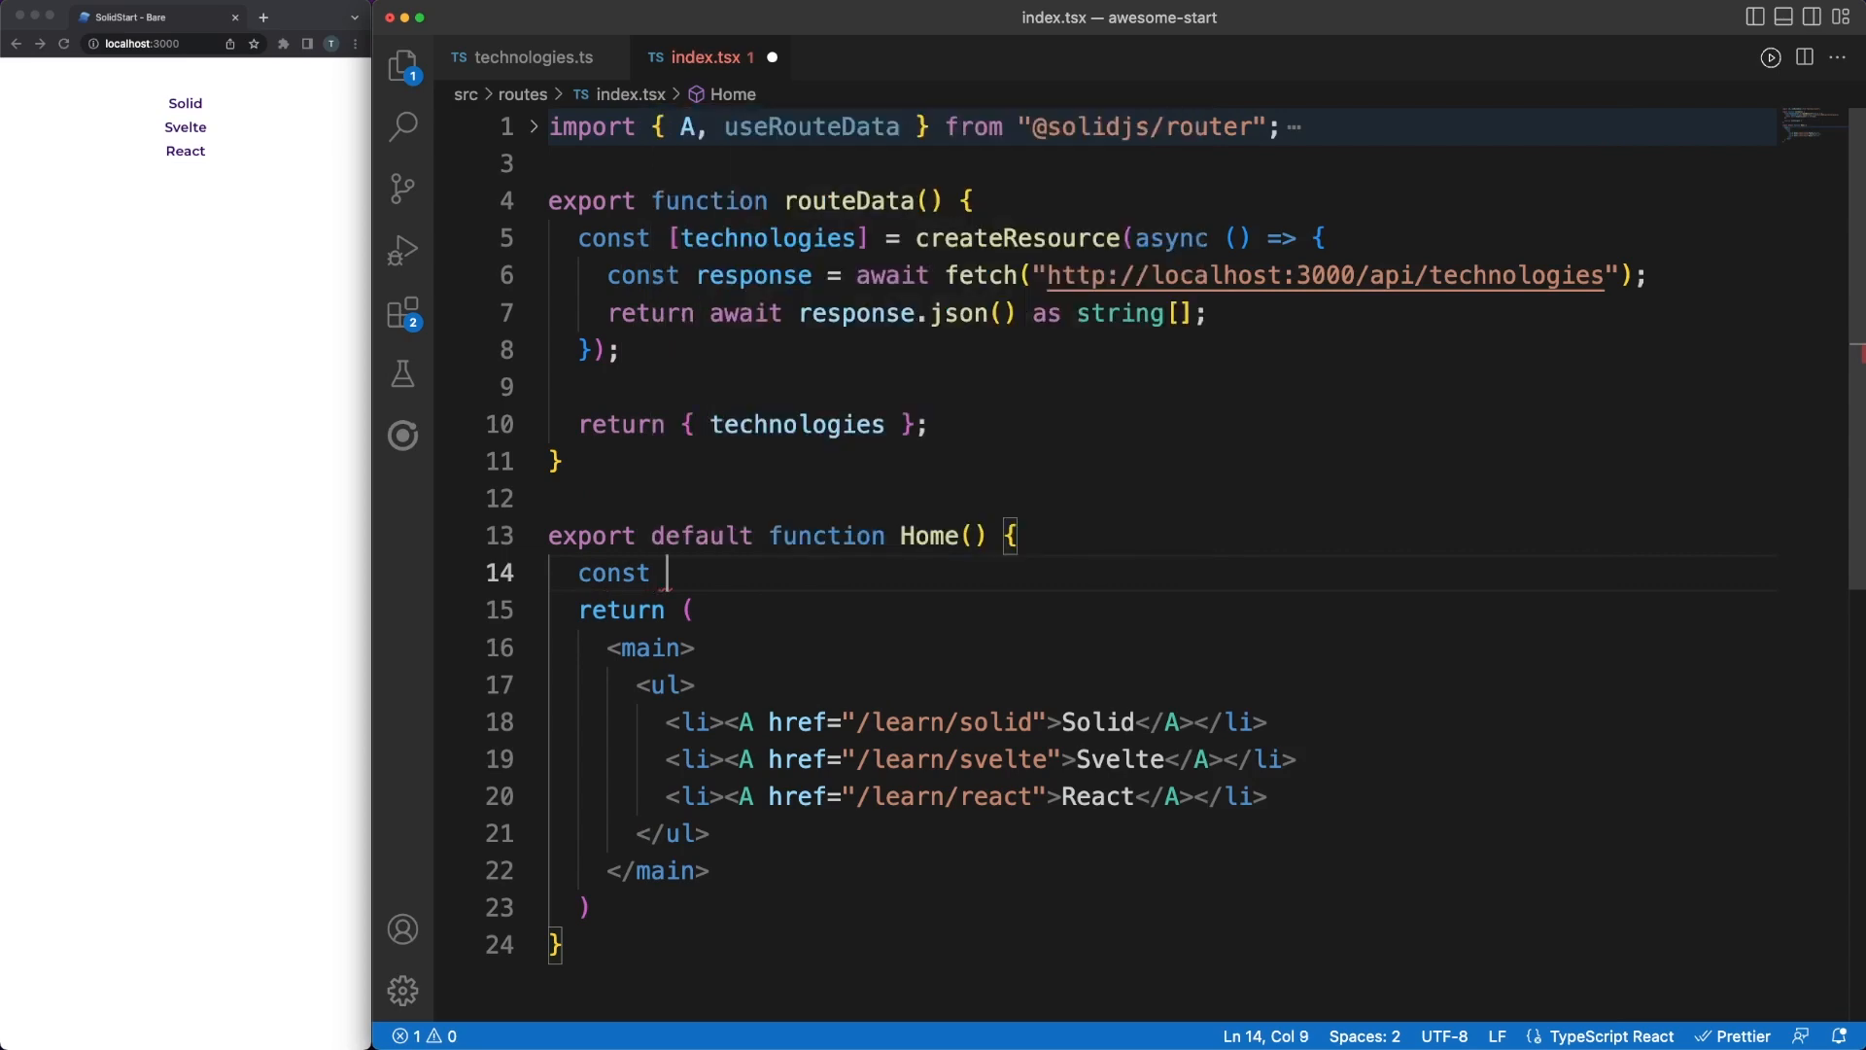
{"action": "type", "text": "{technologies}"}
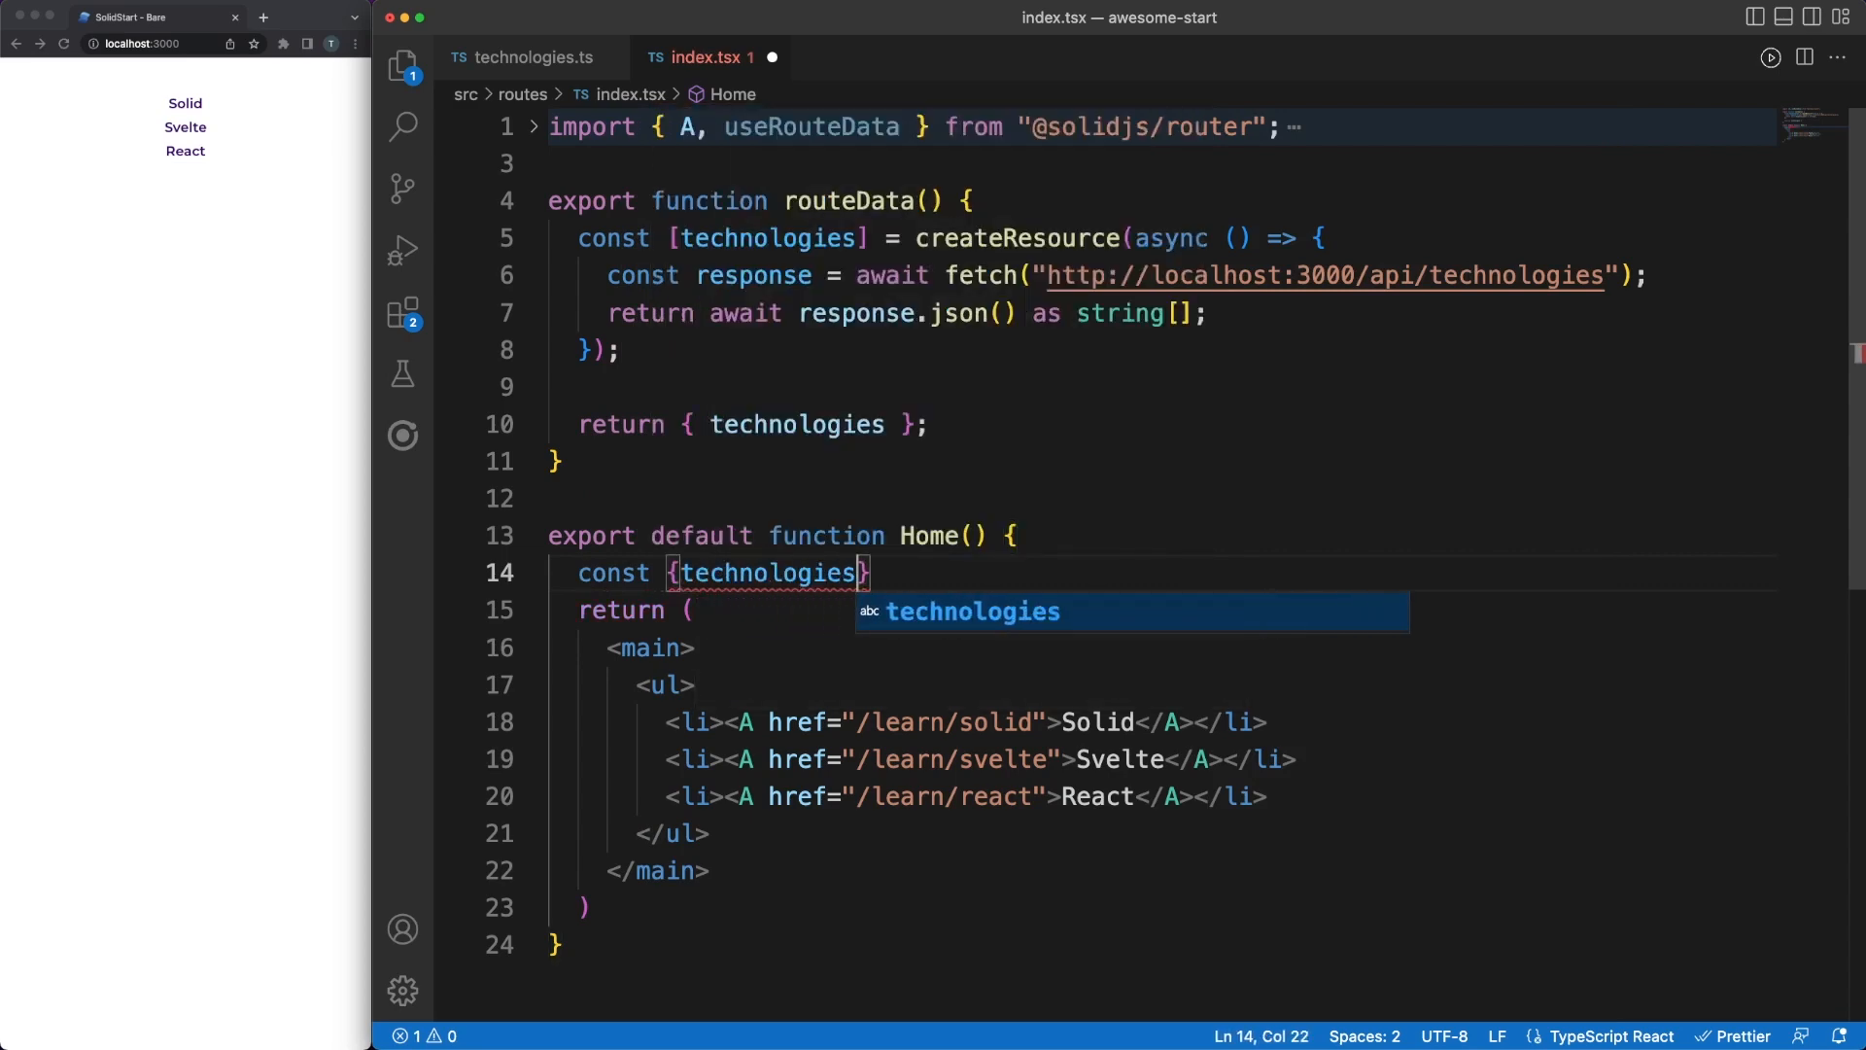
{"action": "type", "text": "= useRouteData<typeof routeData>();"}
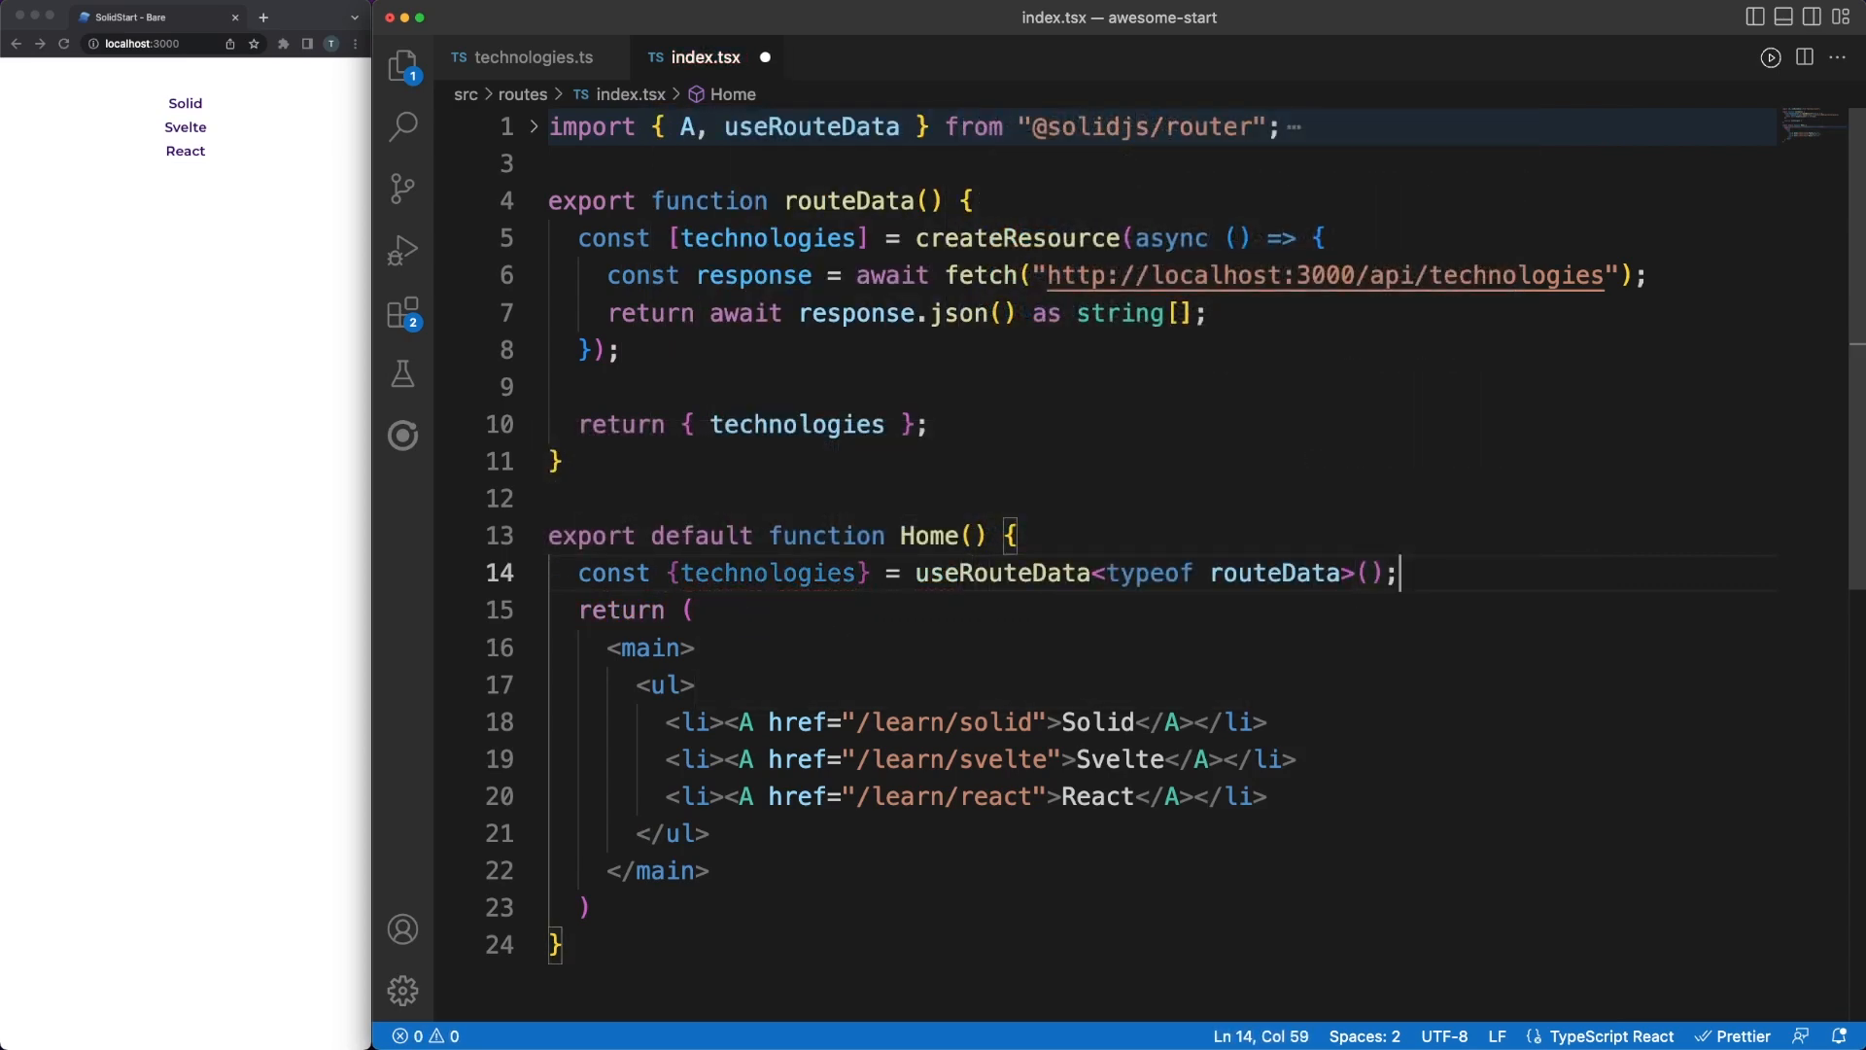
{"action": "left_click_drag", "start_coordinate": [667, 722], "coordinate": [1269, 797]}
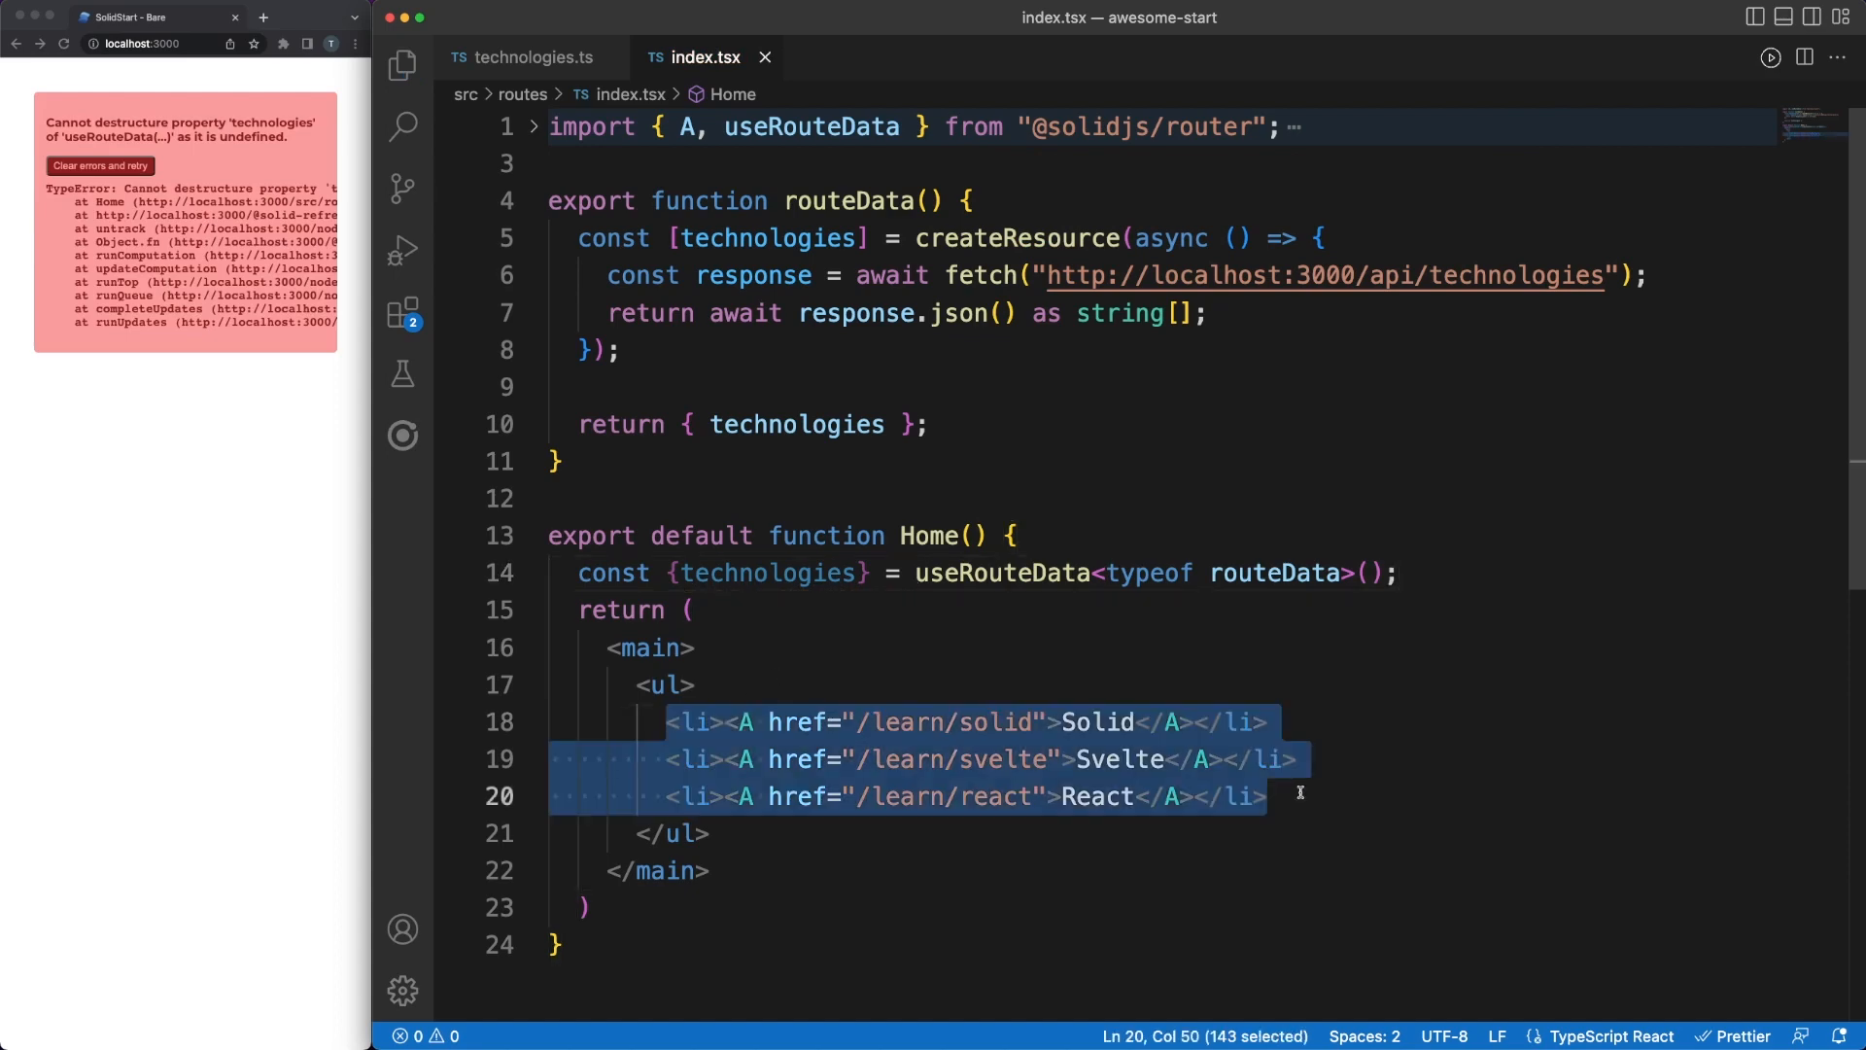
{"action": "type", "text": "For each={"}
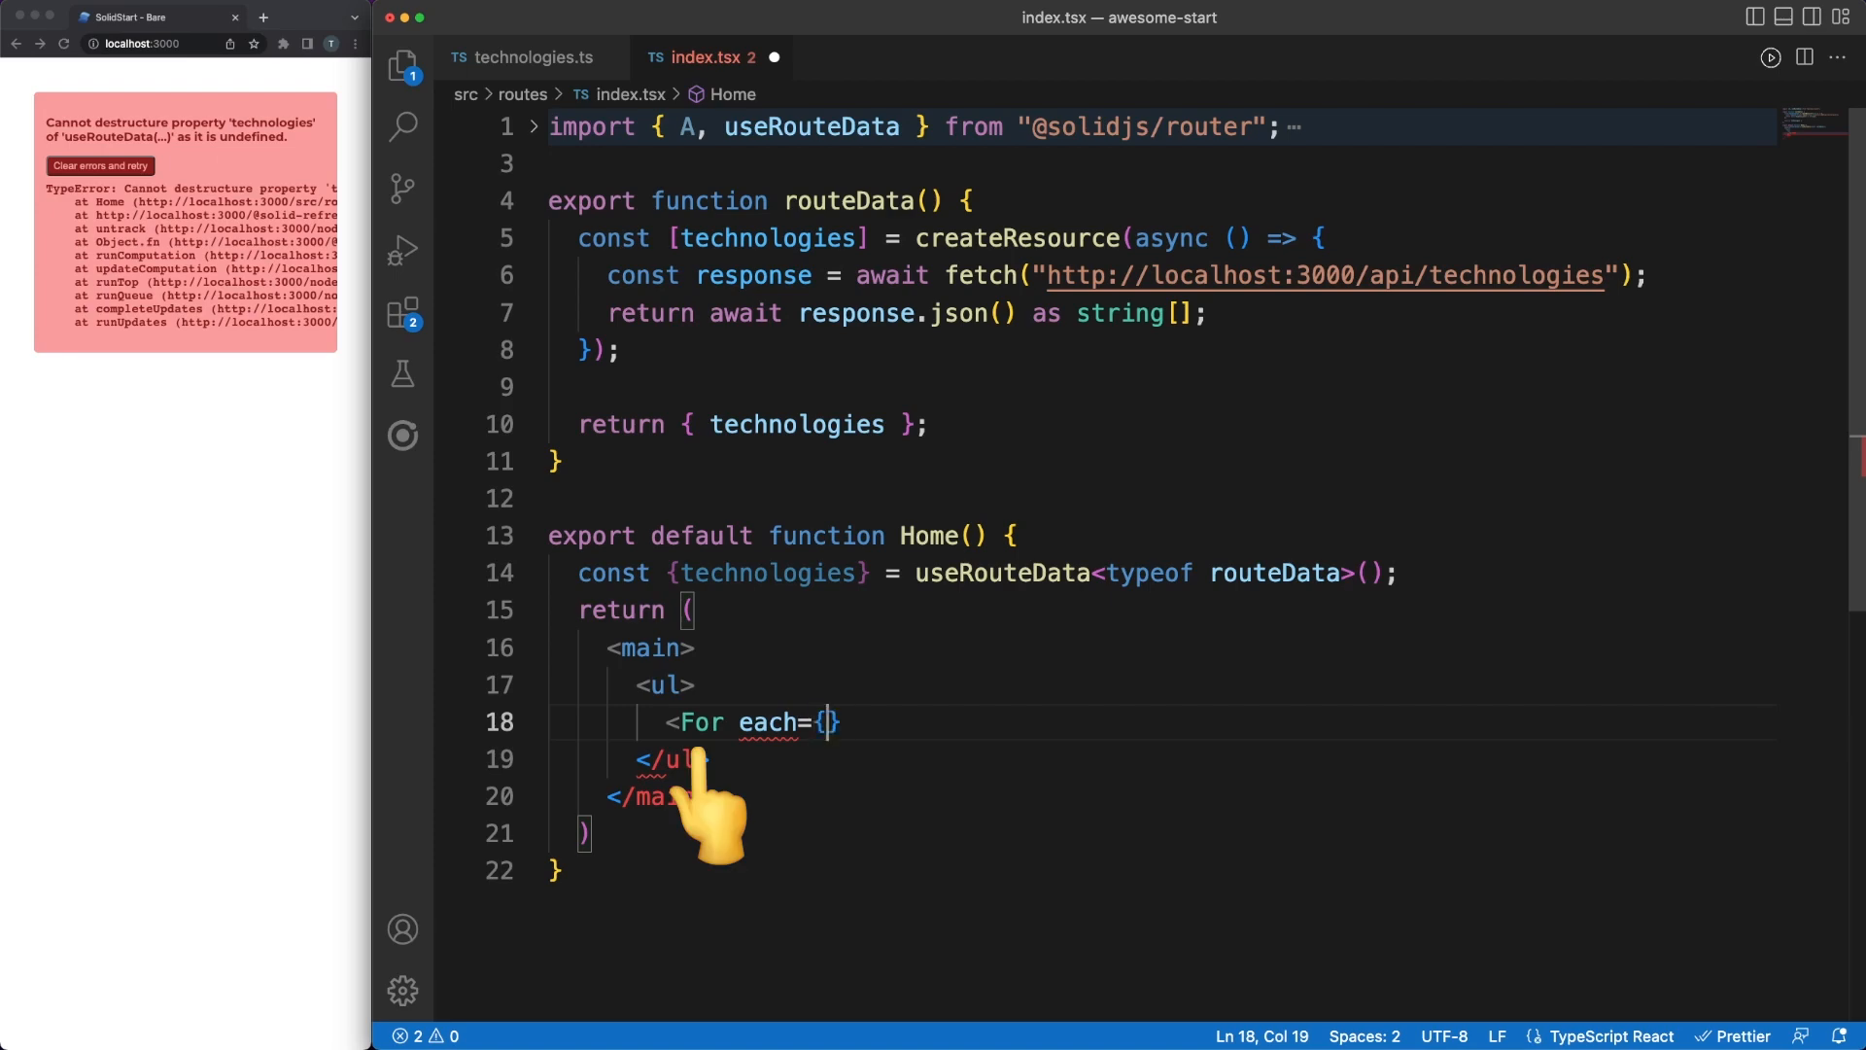
{"action": "type", "text": "technologies()"}
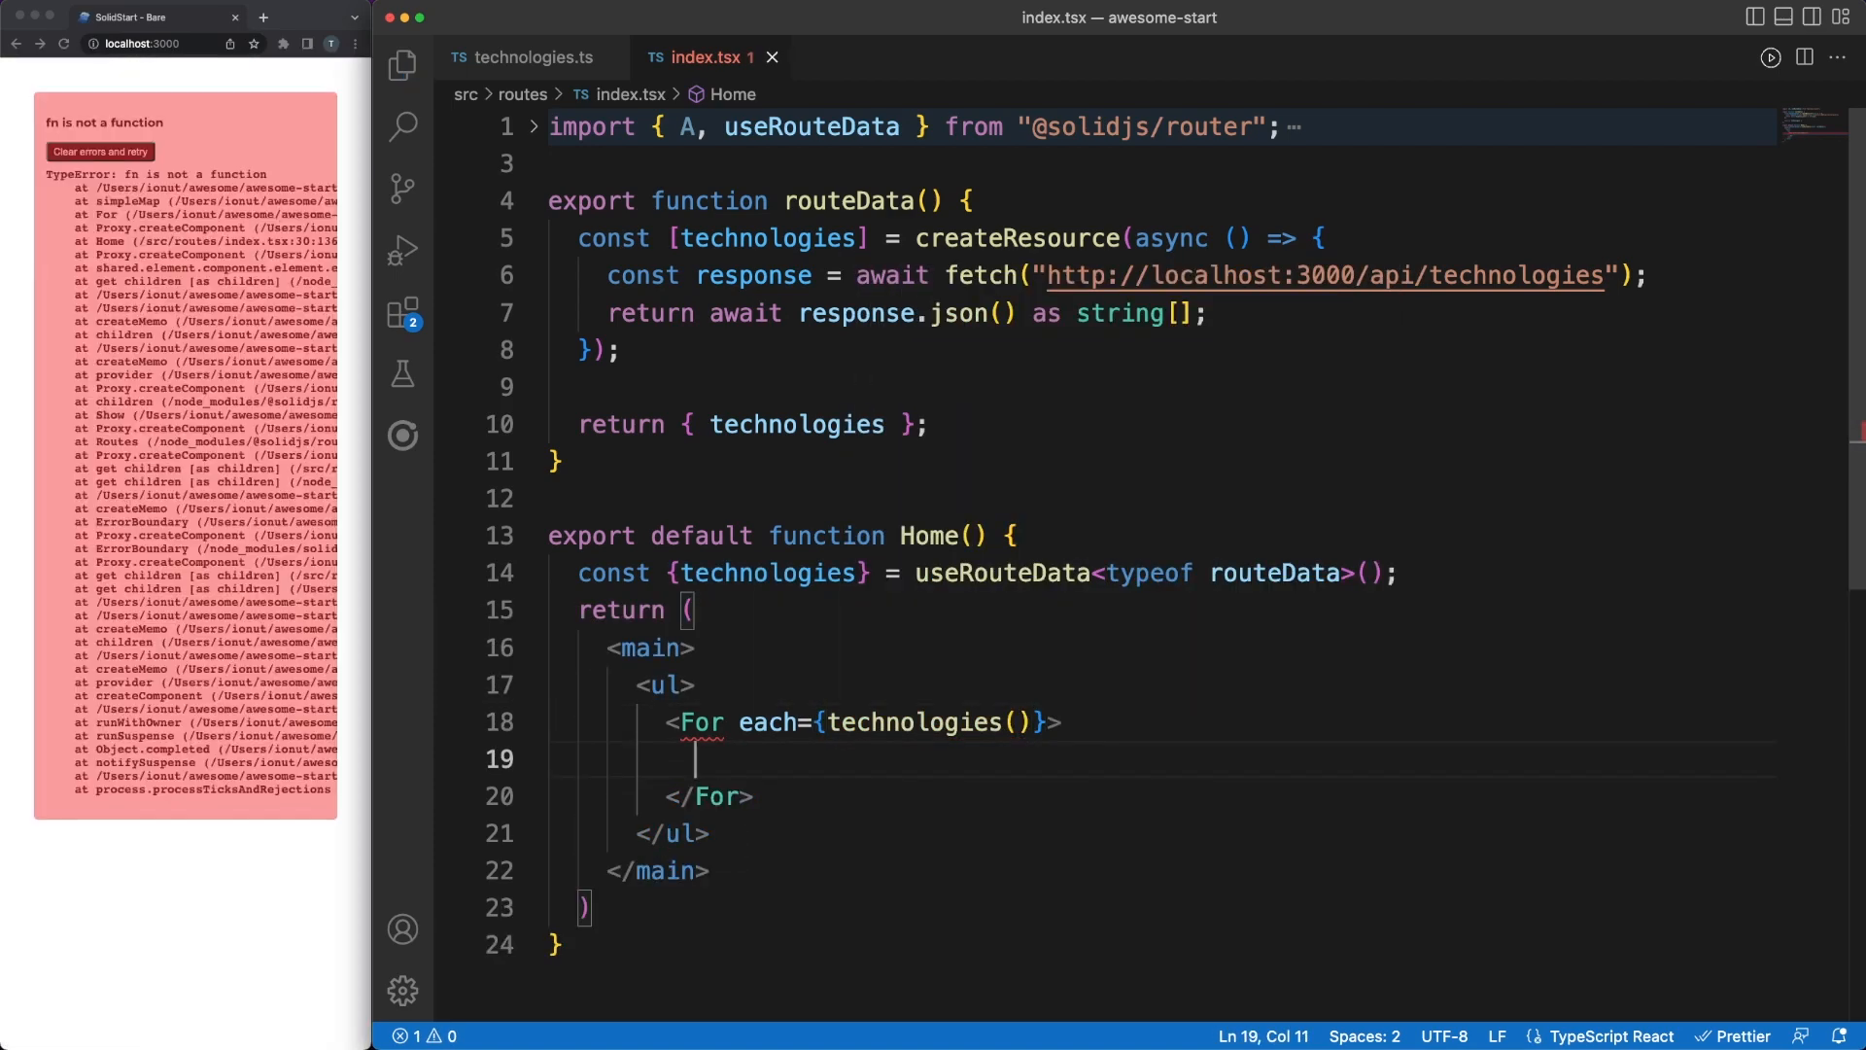
{"action": "type", "text": "{it ="}
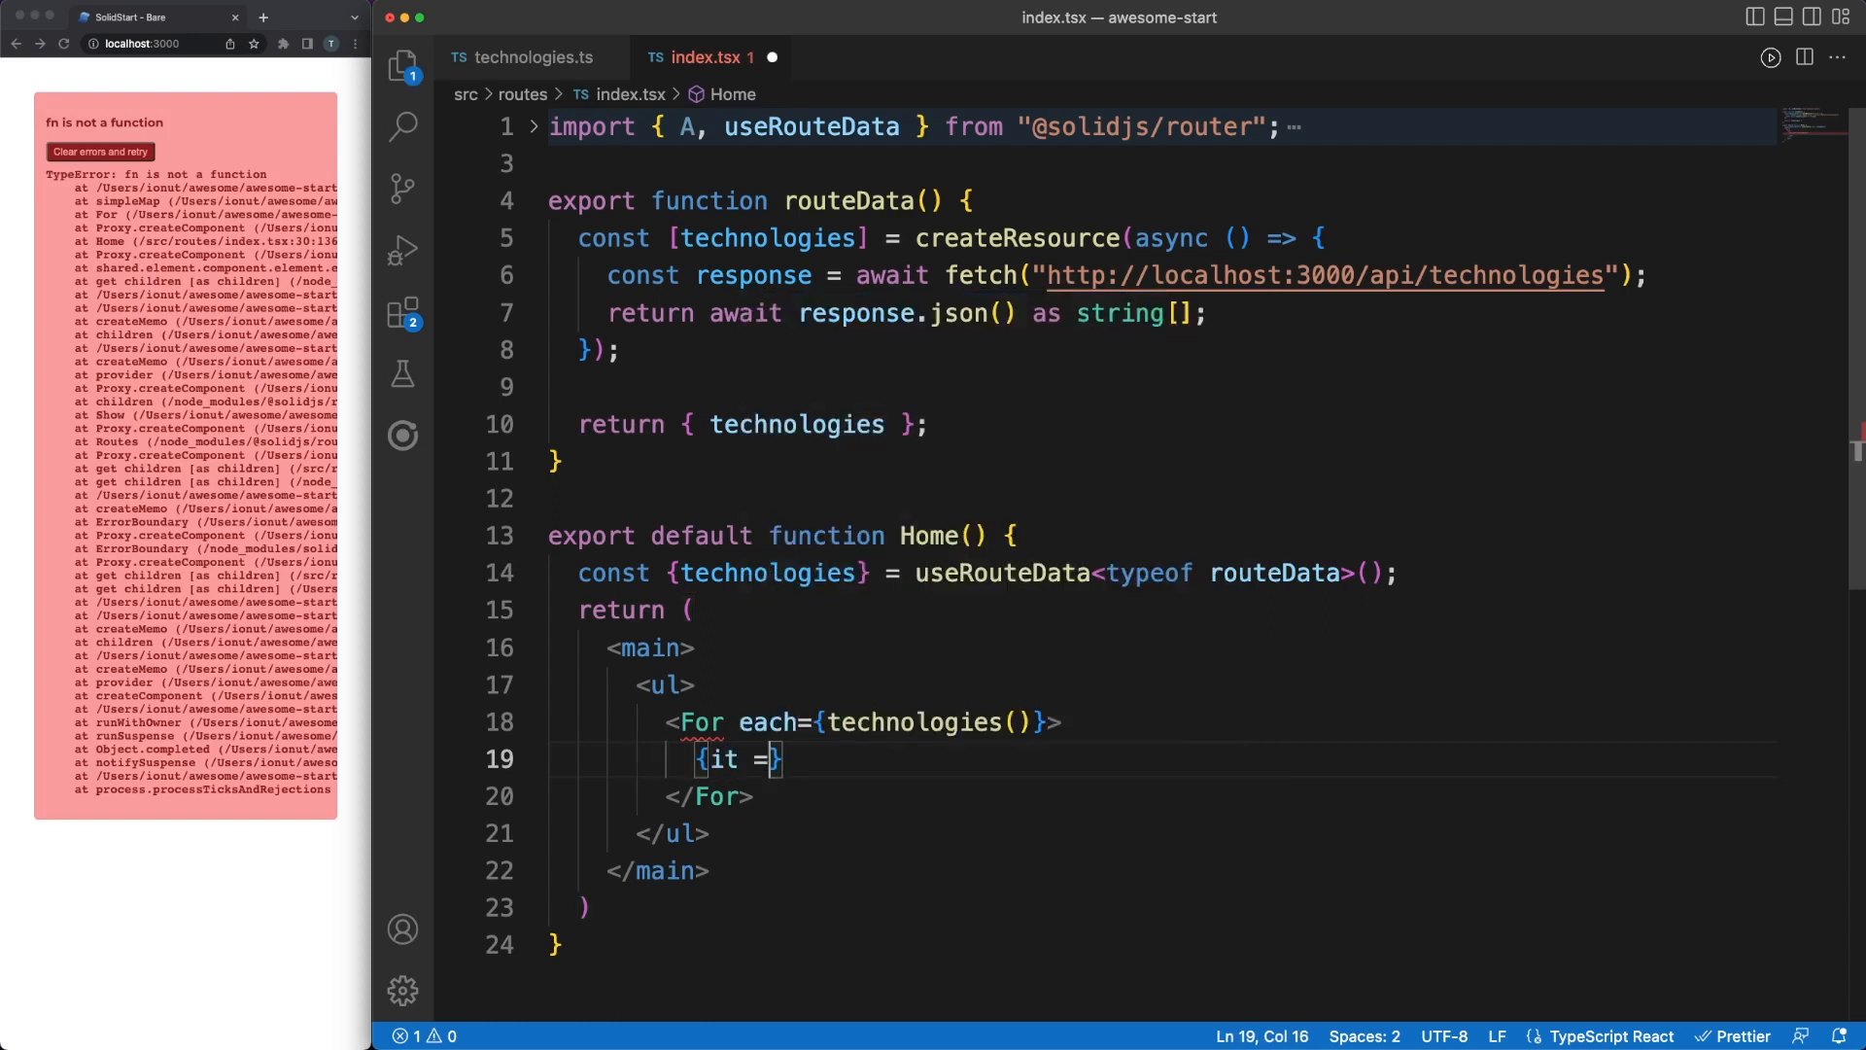